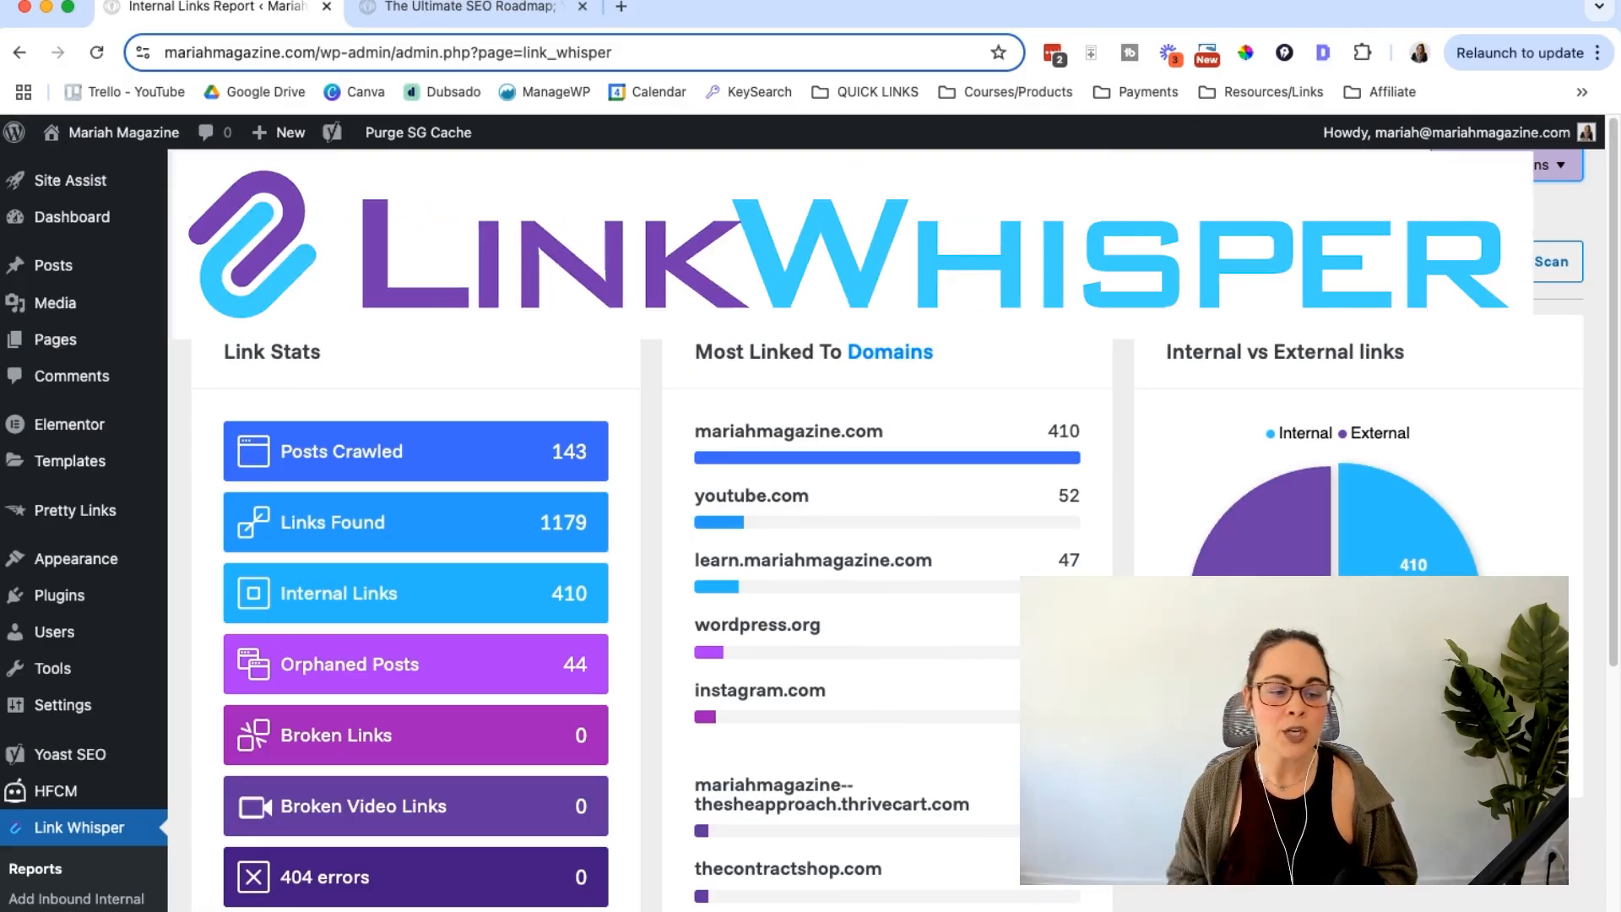
Step: Scroll the Link Whisper dashboard and view the Broken Links Report, which shows no broken links
scroll(down, 3)
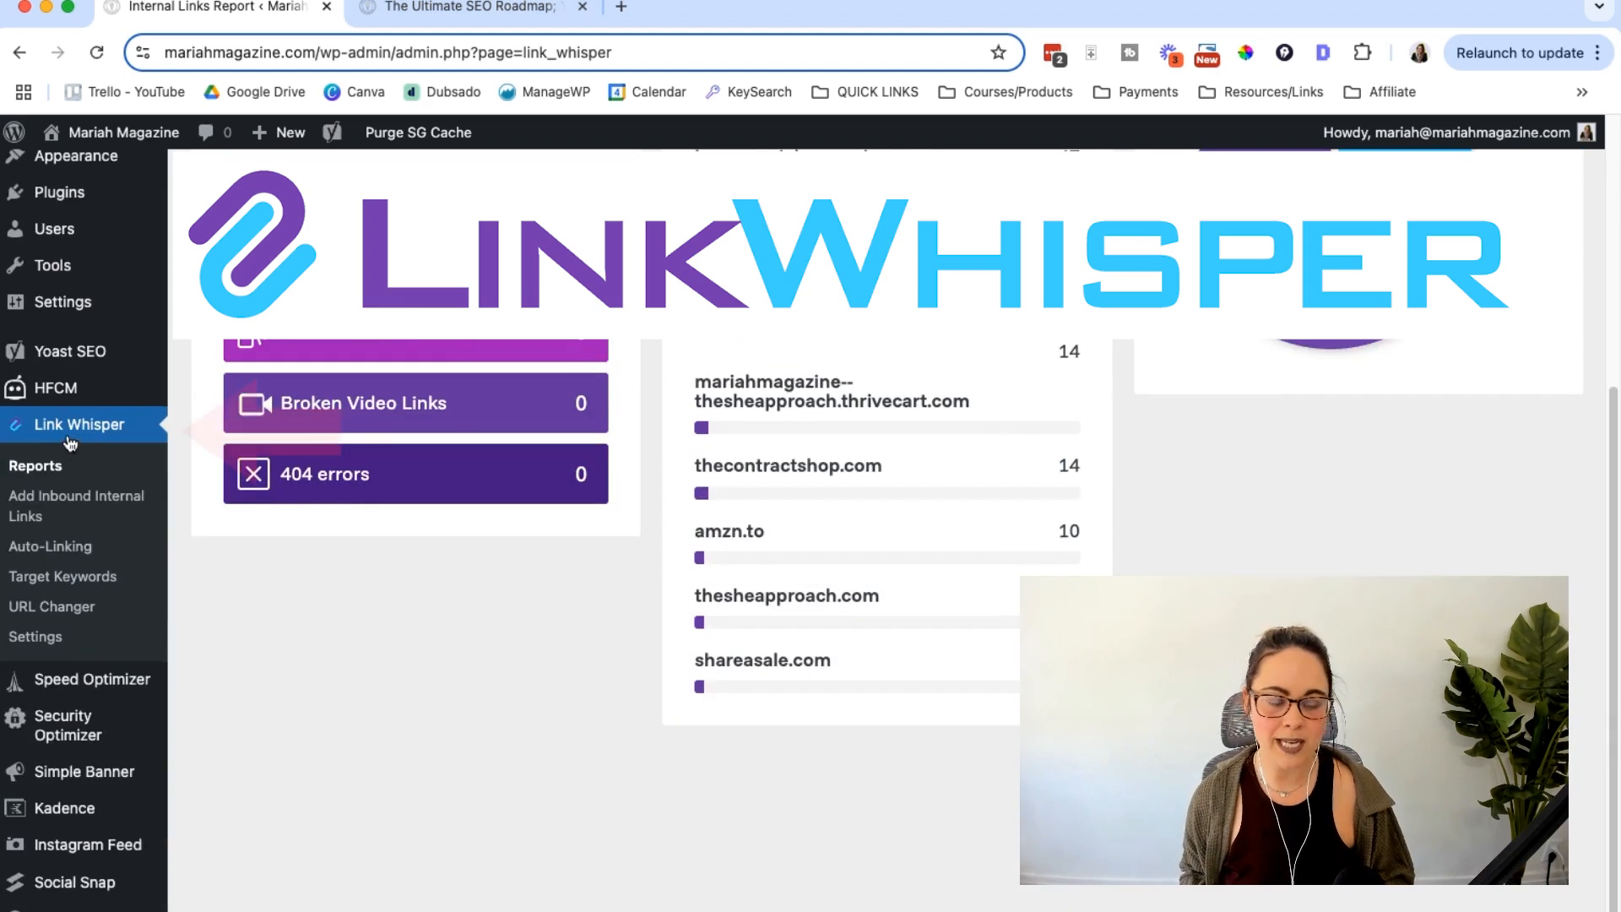
scroll(up, 3)
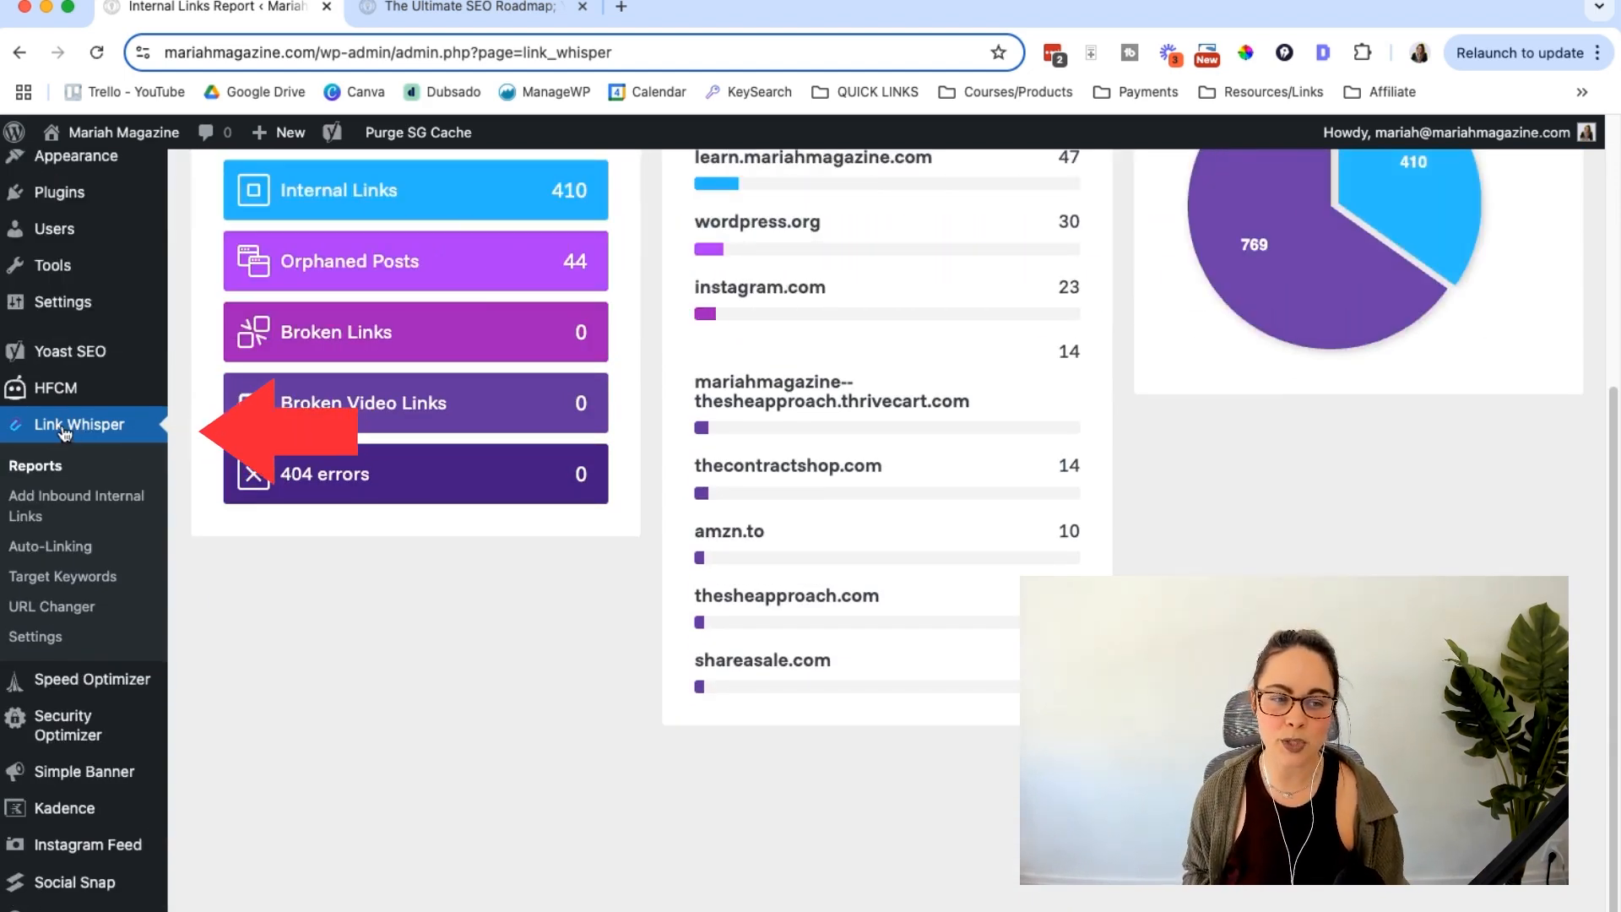
mouse_move(502, 631)
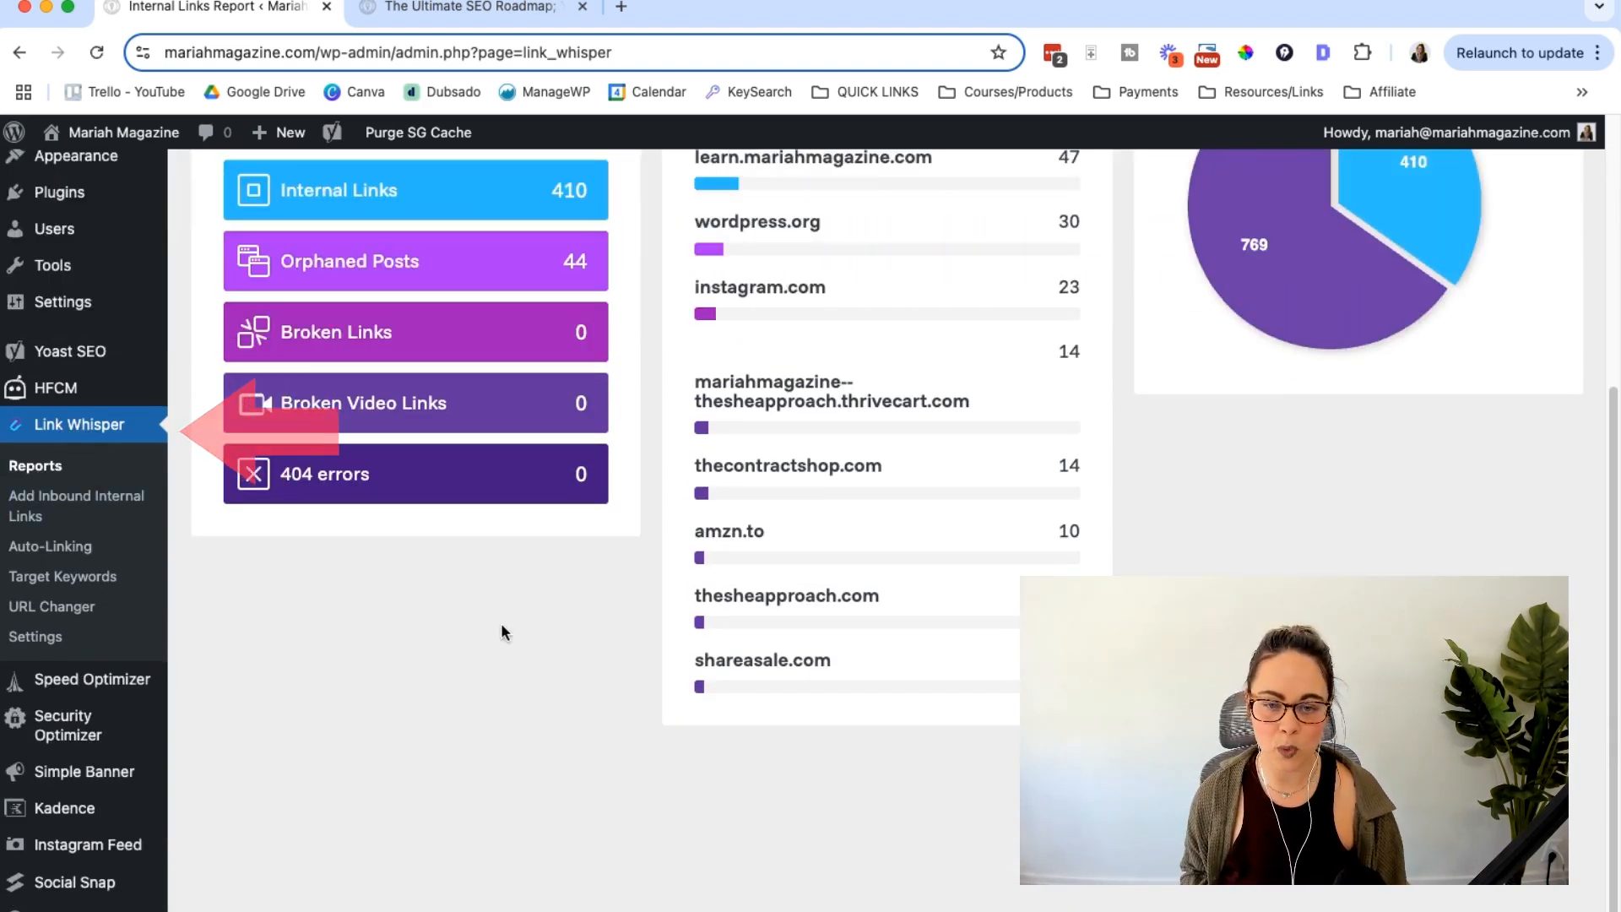
scroll(up, 3)
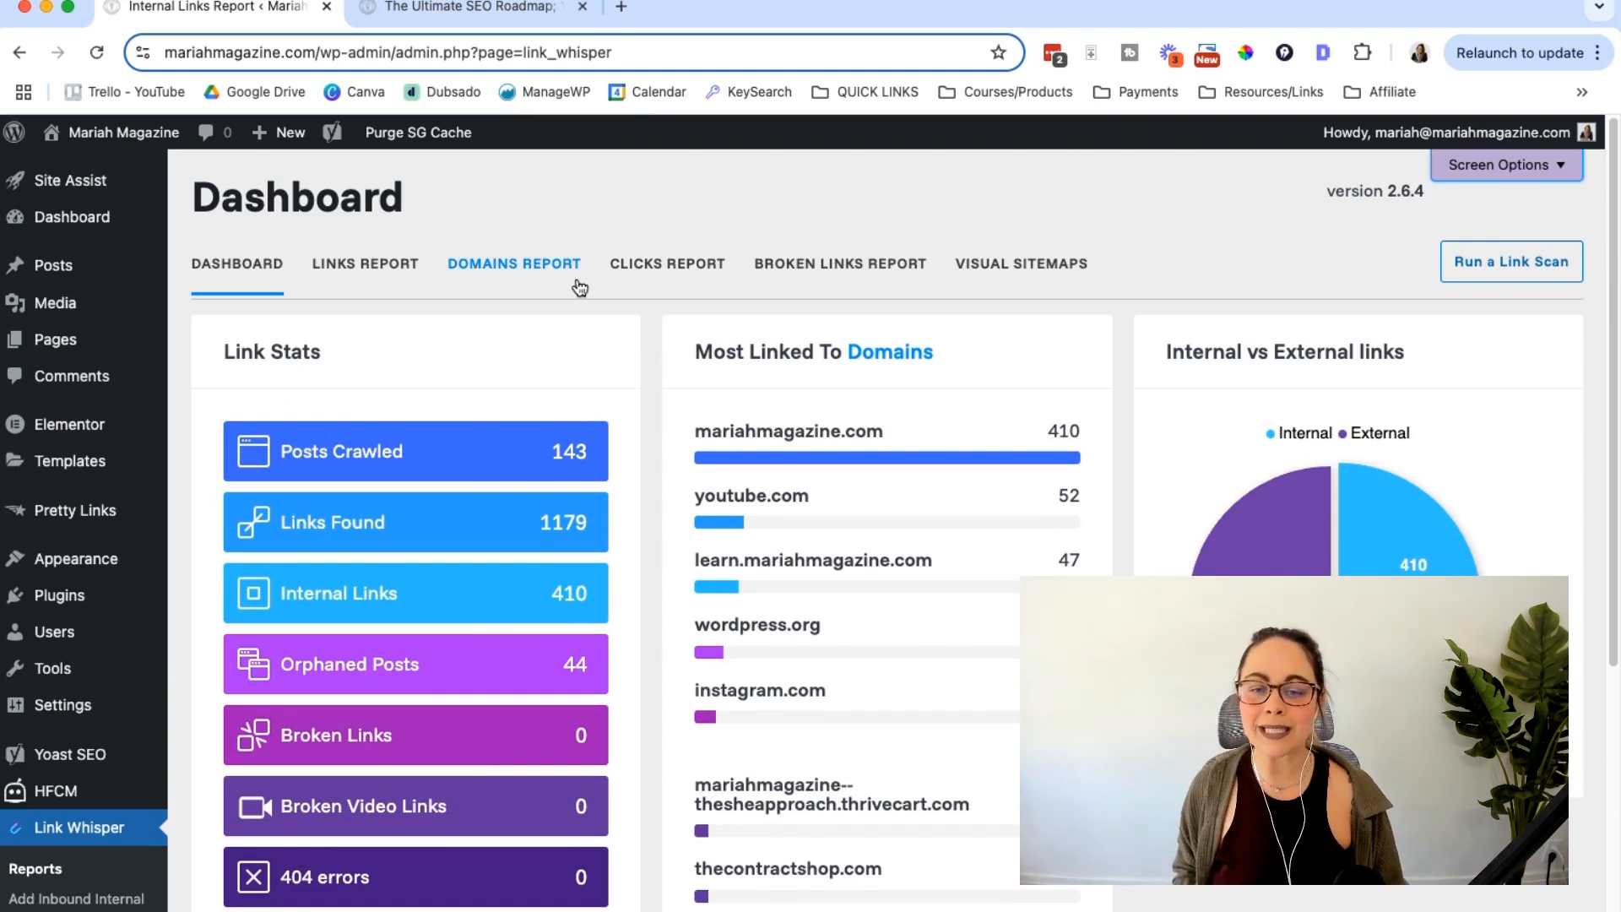
mouse_move(1184, 352)
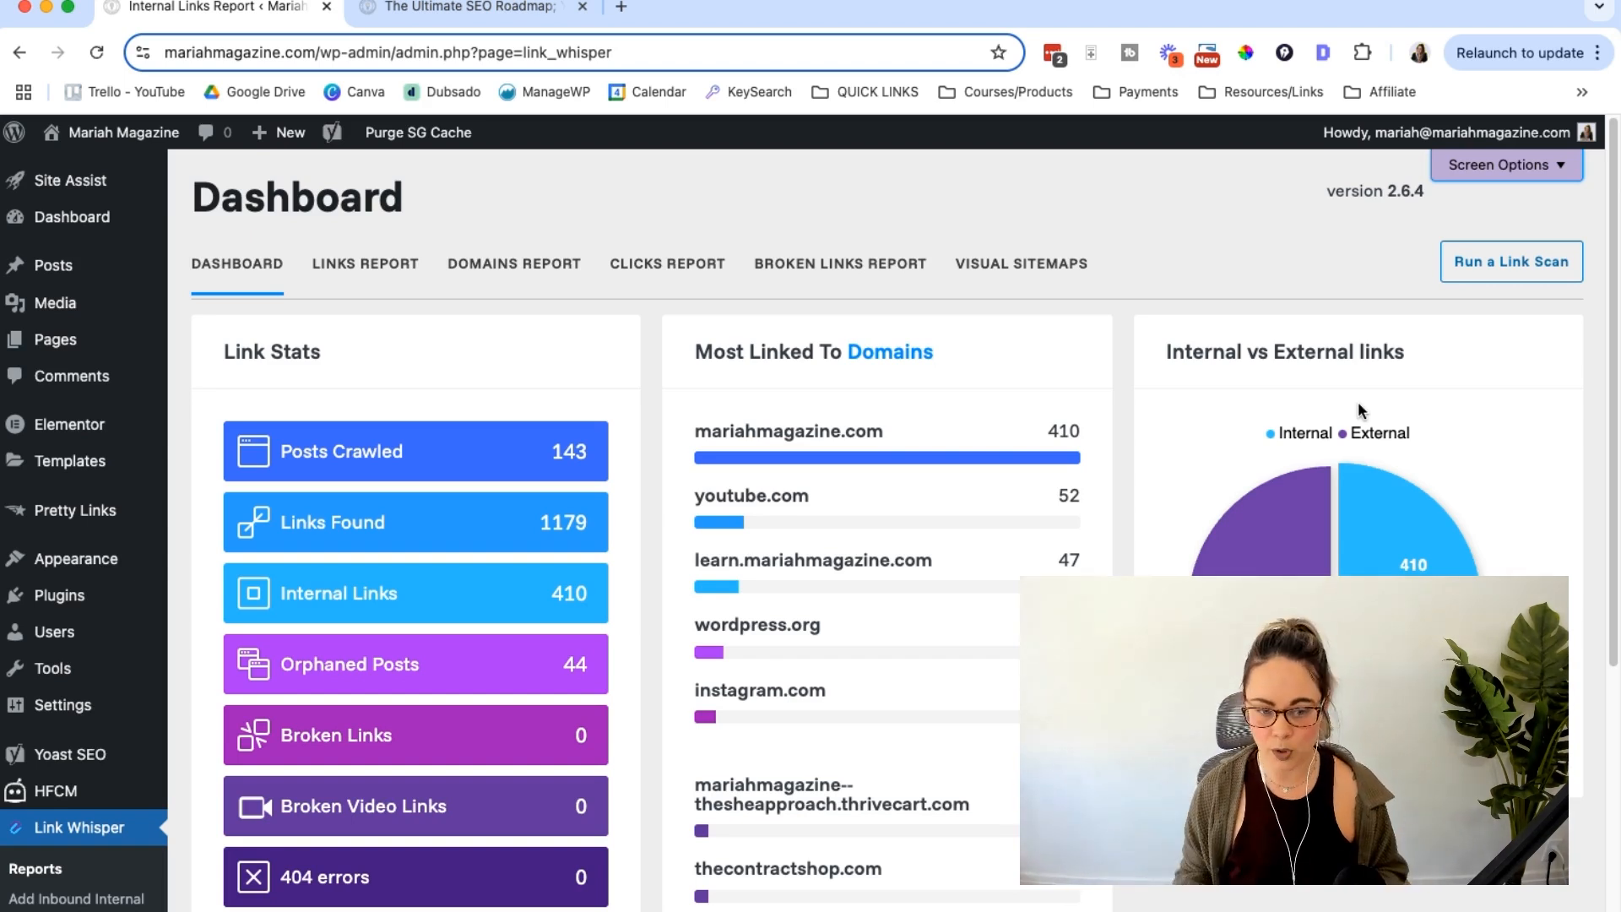
mouse_move(349, 462)
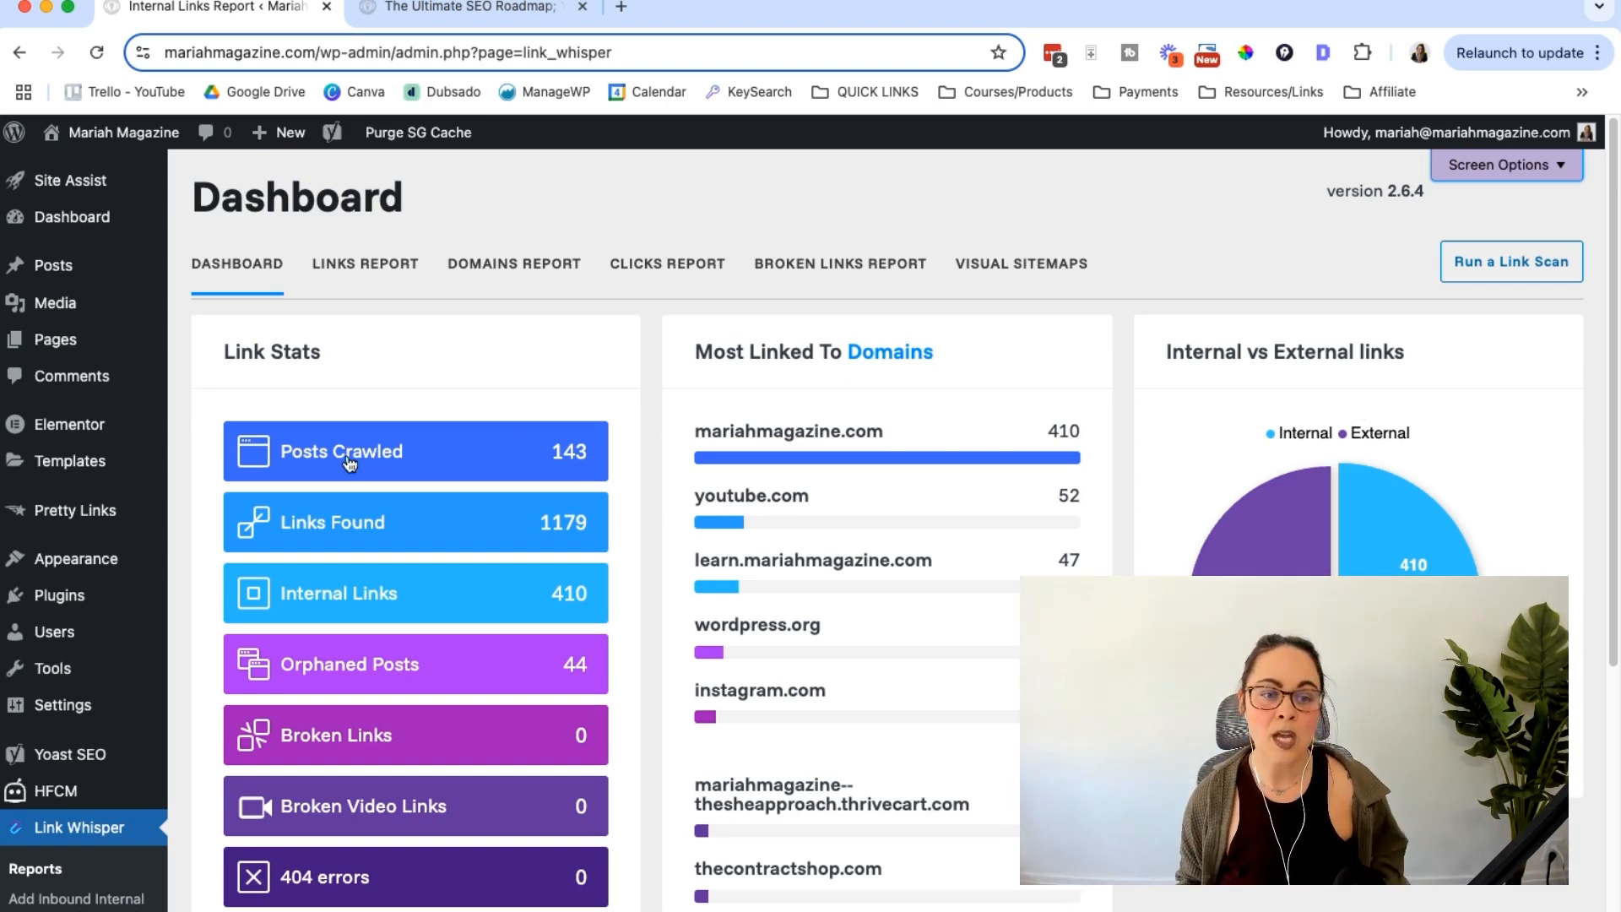
mouse_move(390, 542)
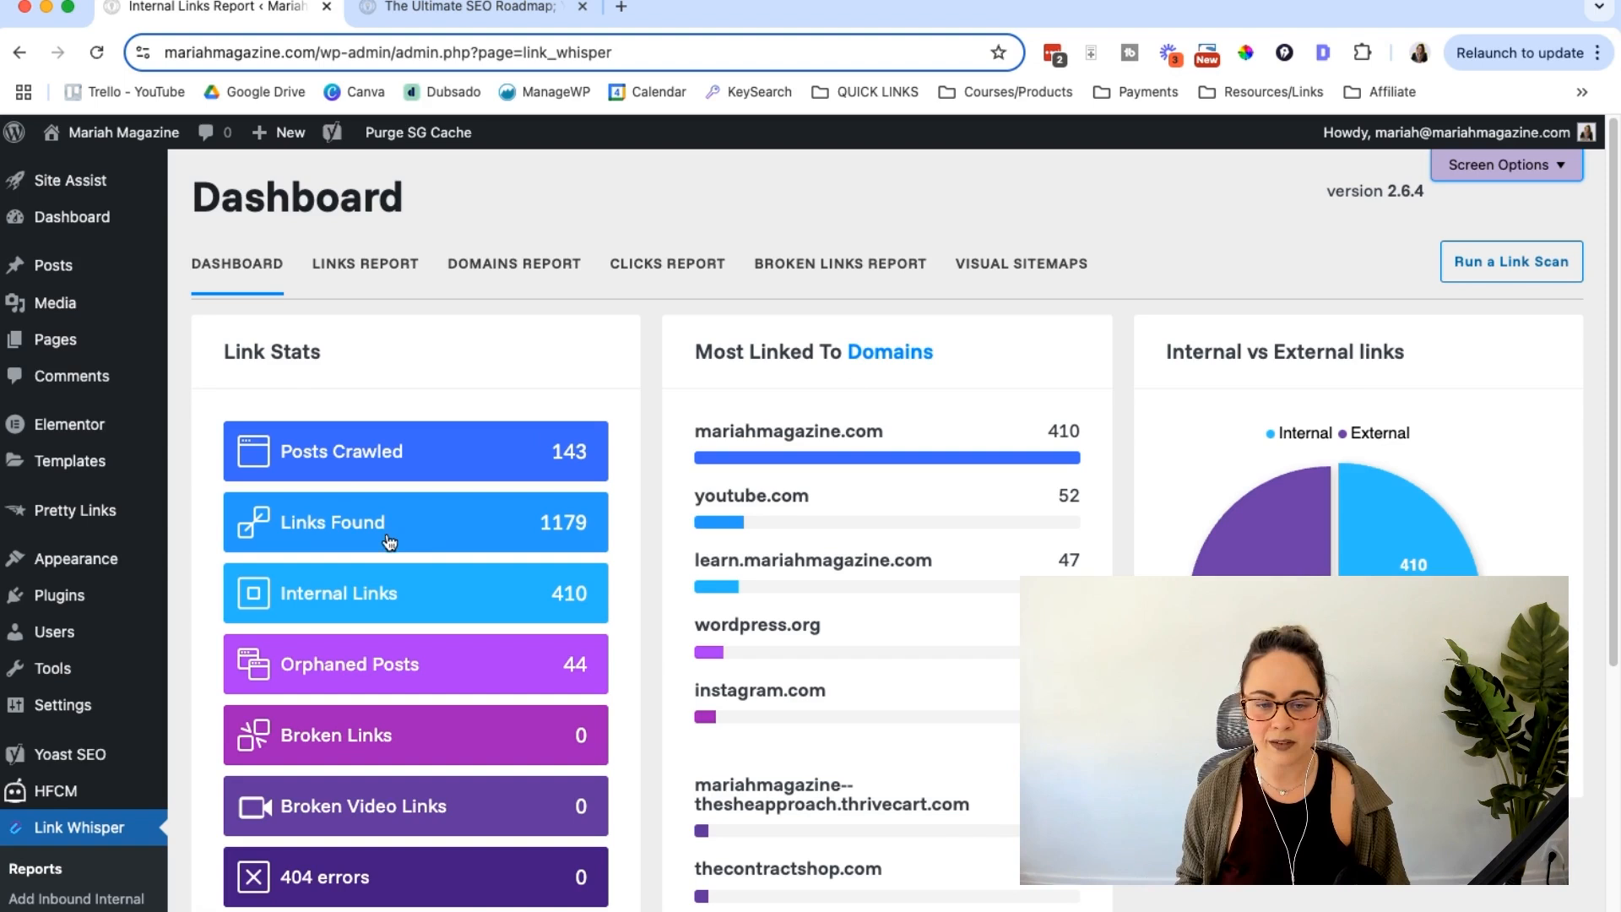
mouse_move(362, 664)
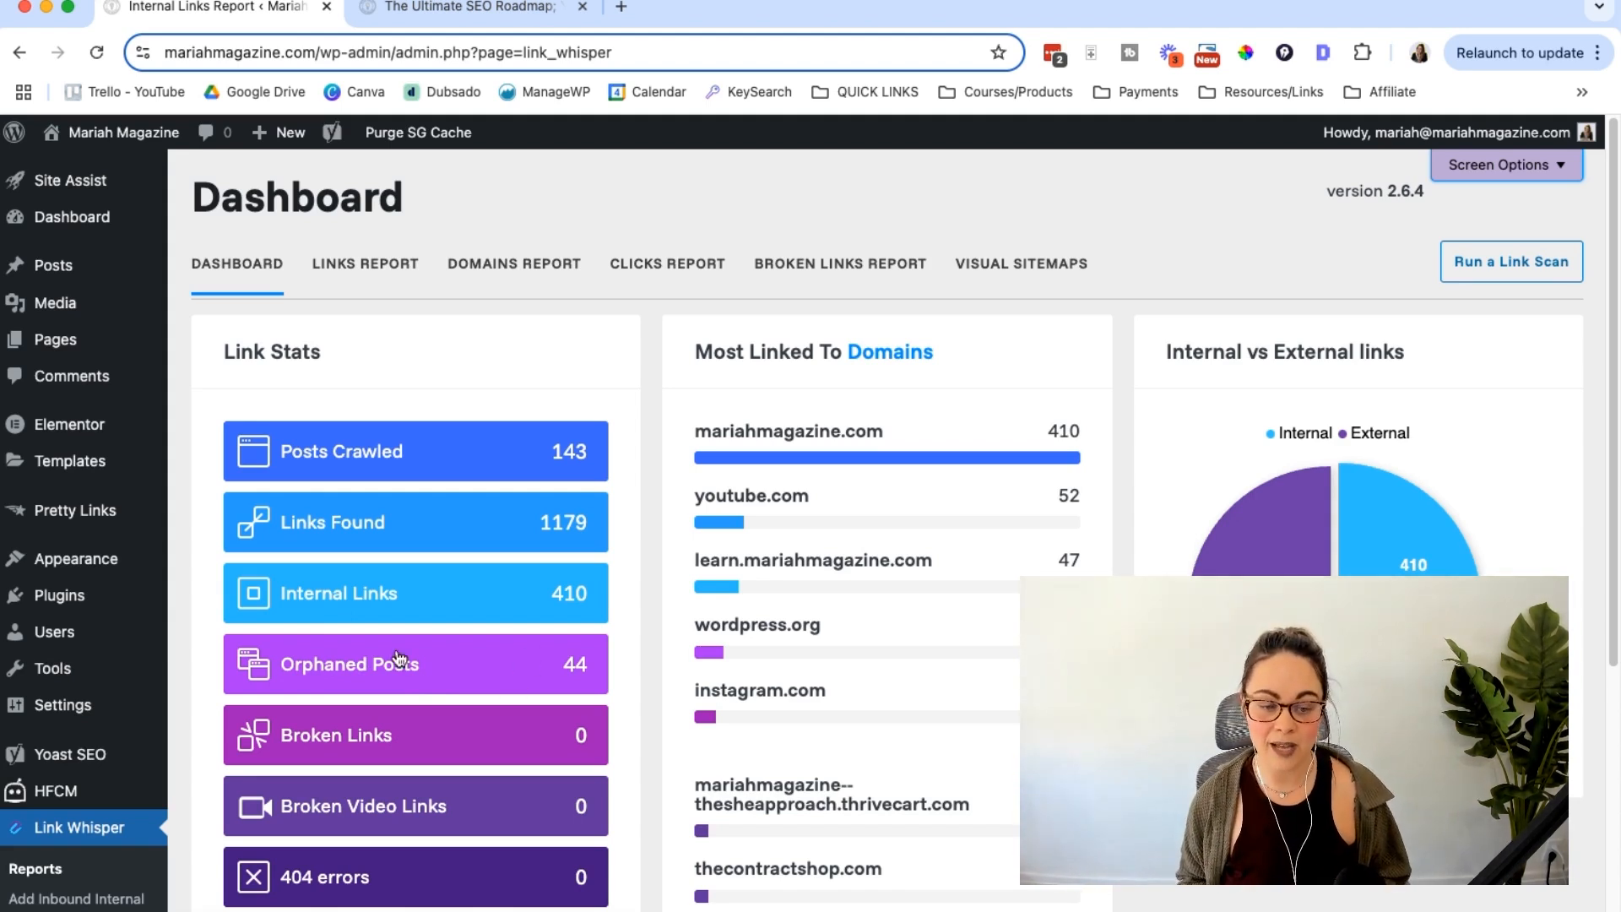
mouse_move(301, 744)
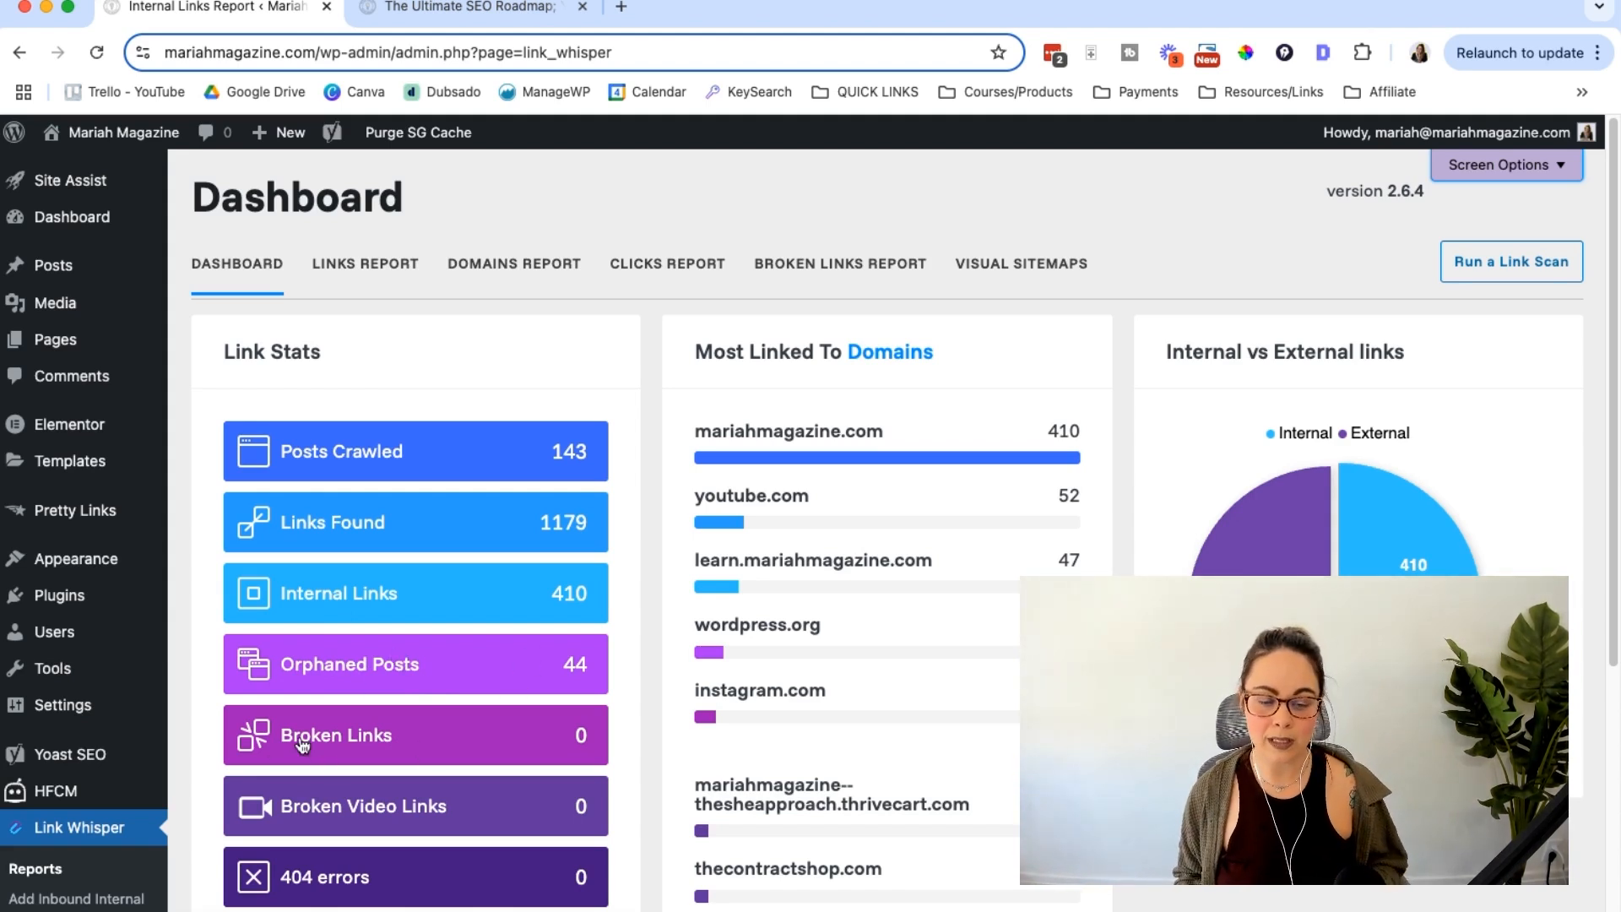
mouse_move(372, 879)
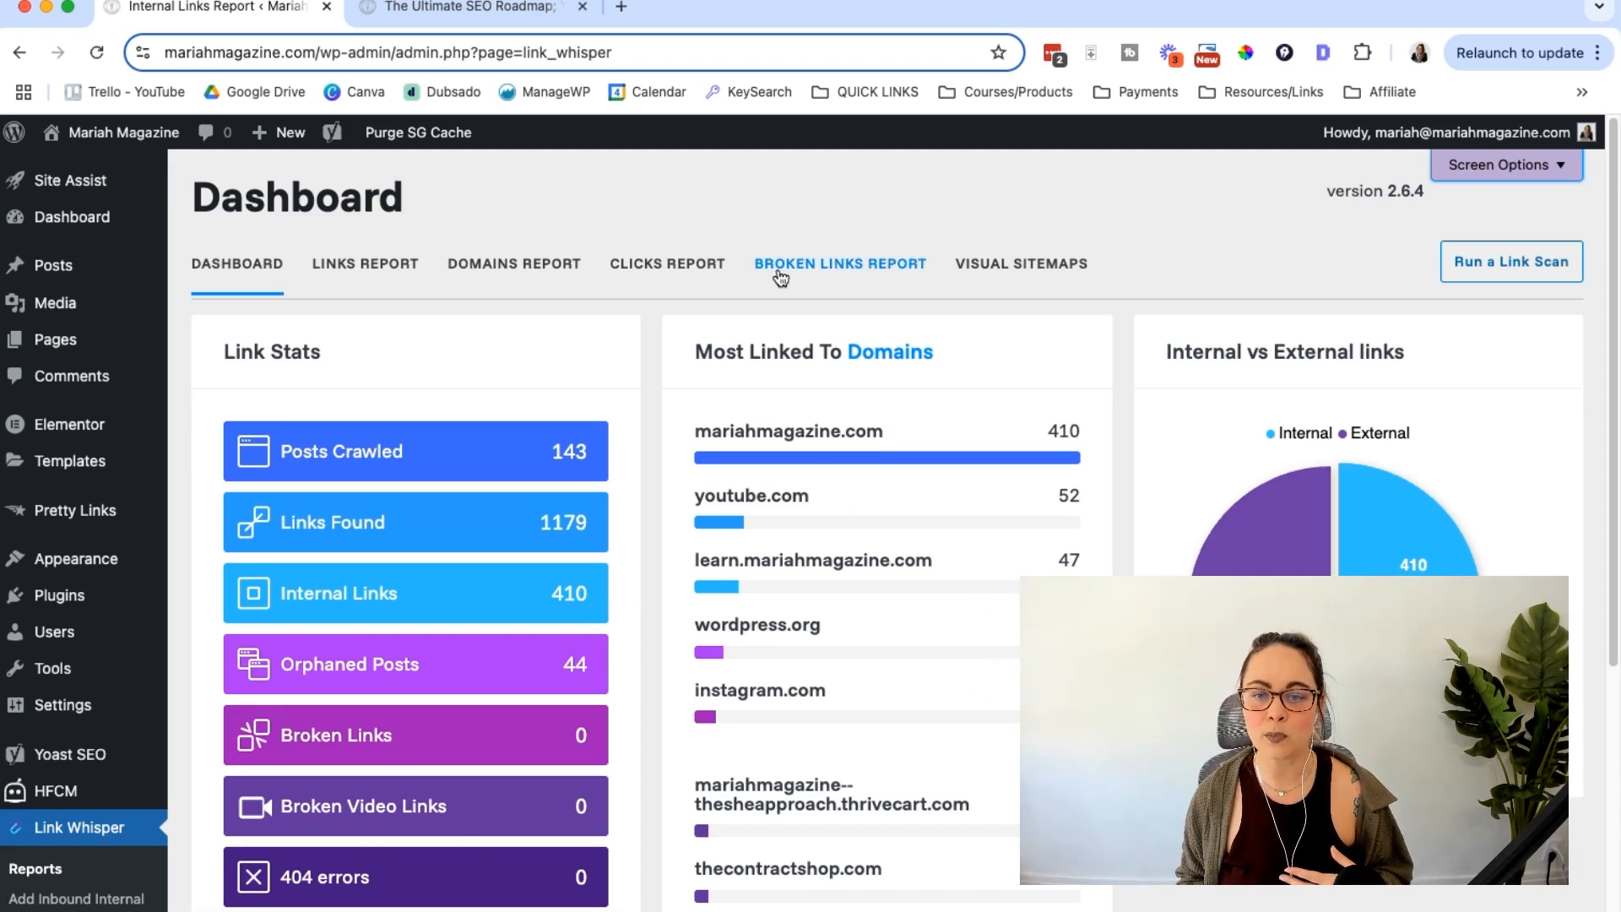
click(841, 263)
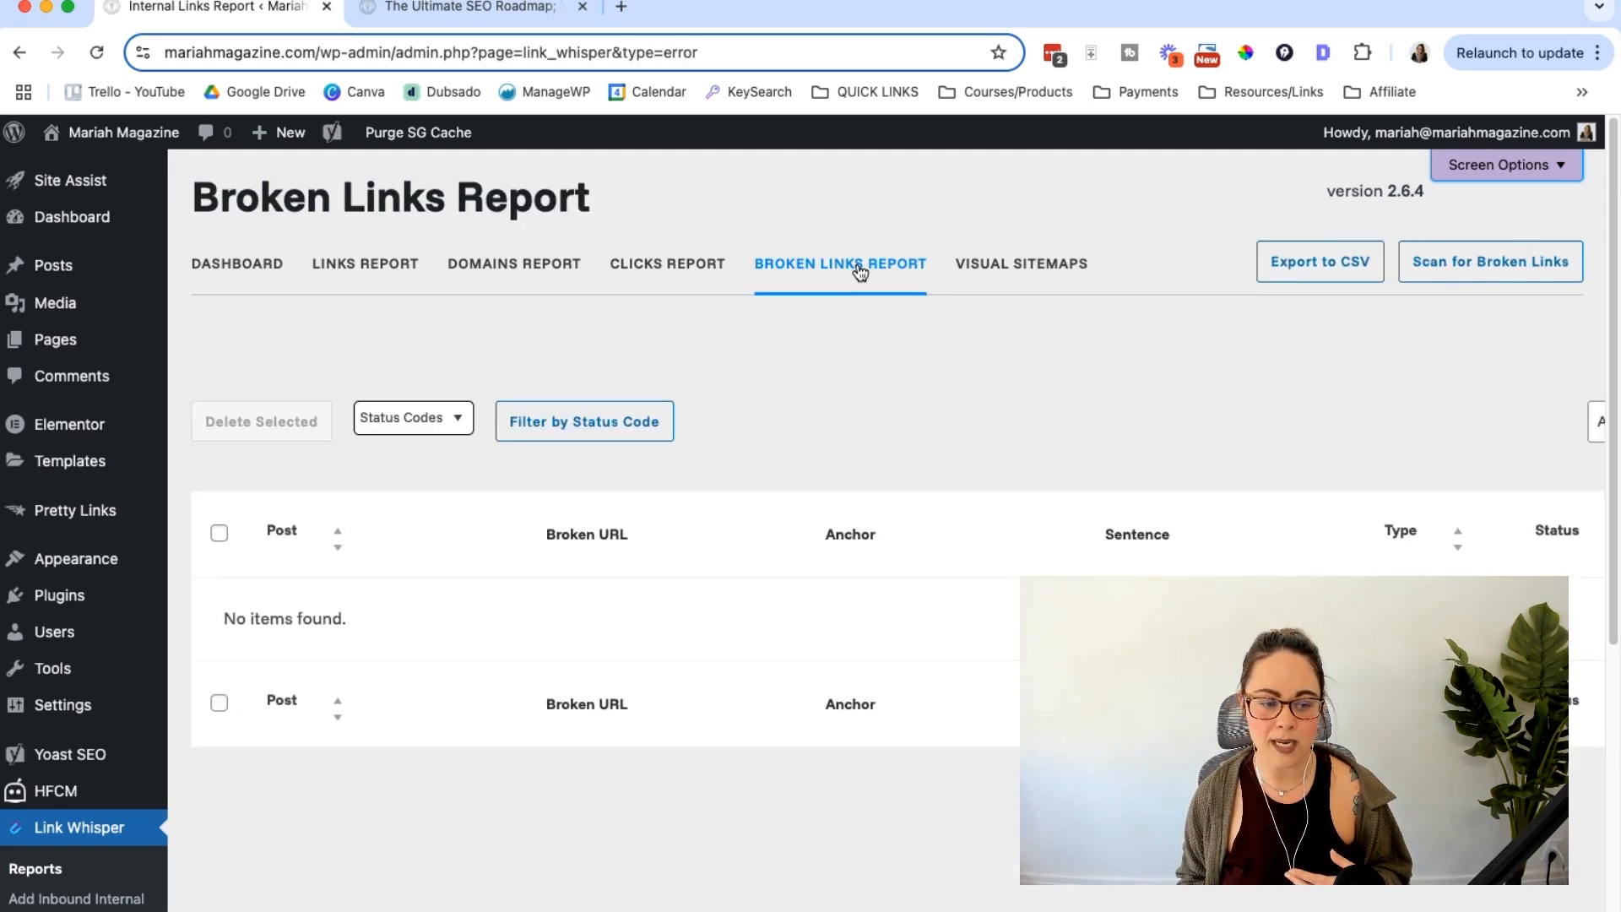
mouse_move(1553, 326)
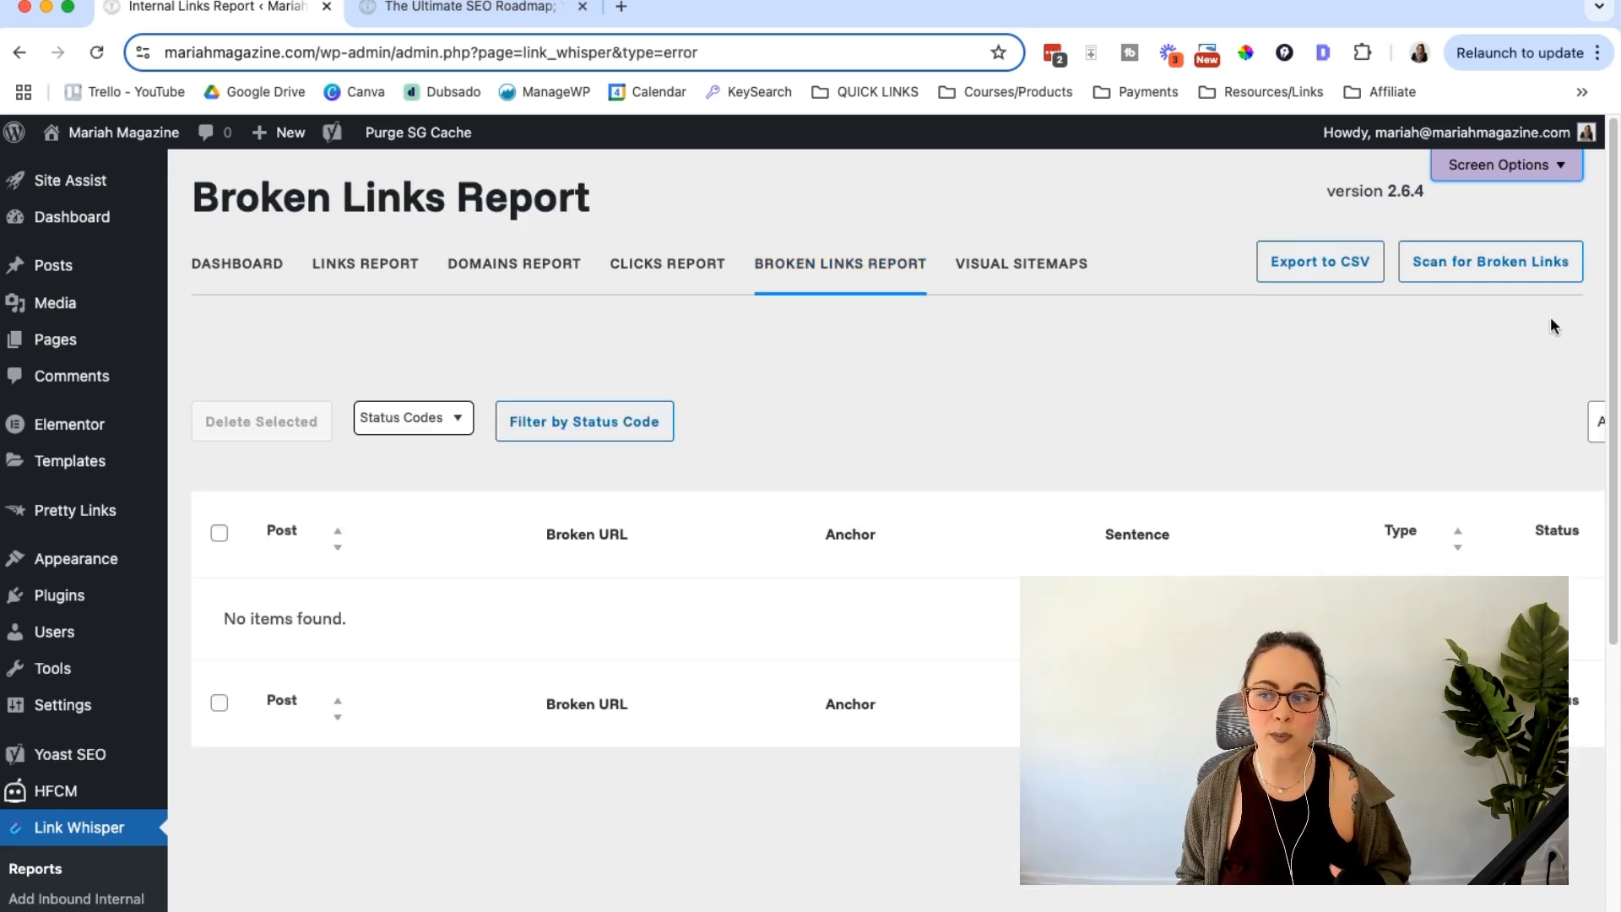
mouse_move(1458, 319)
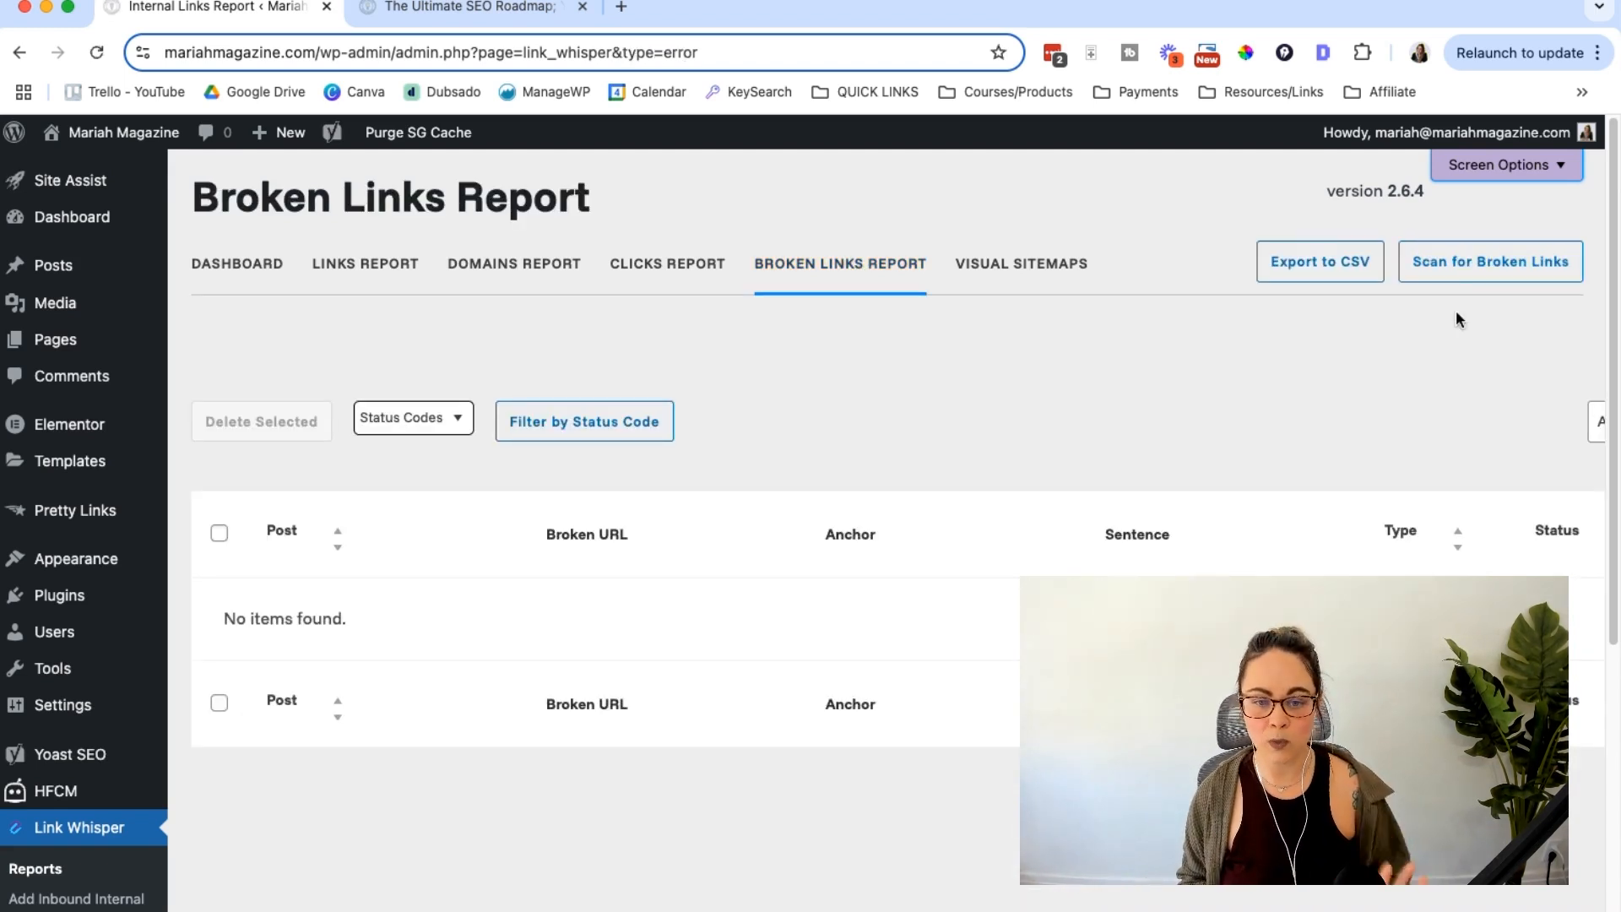
mouse_move(577, 630)
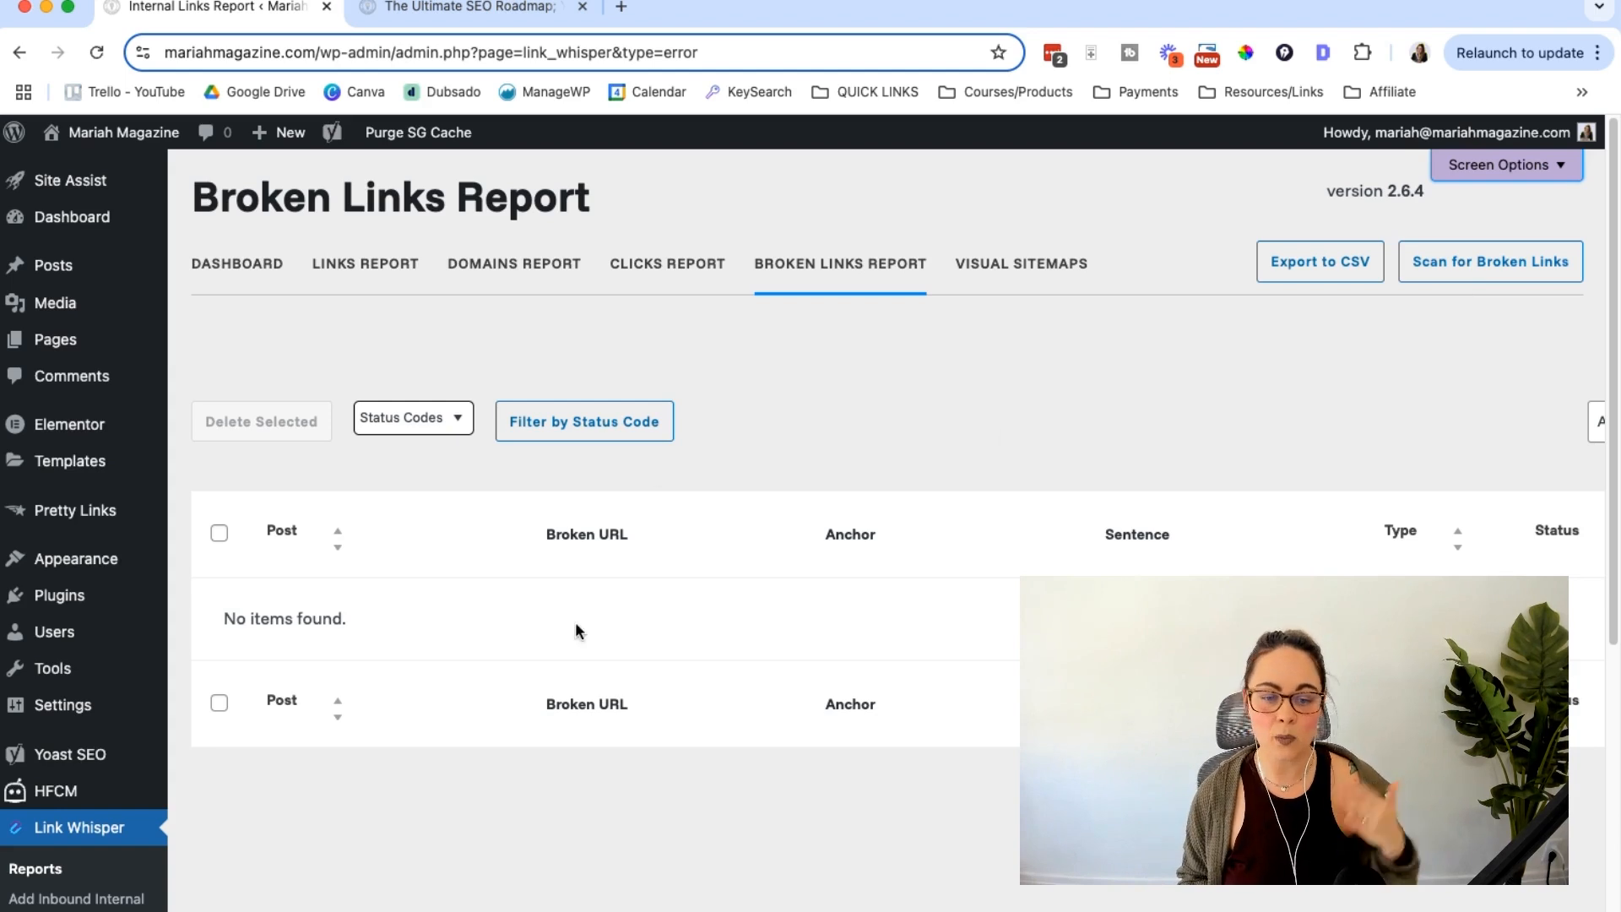
mouse_move(814, 682)
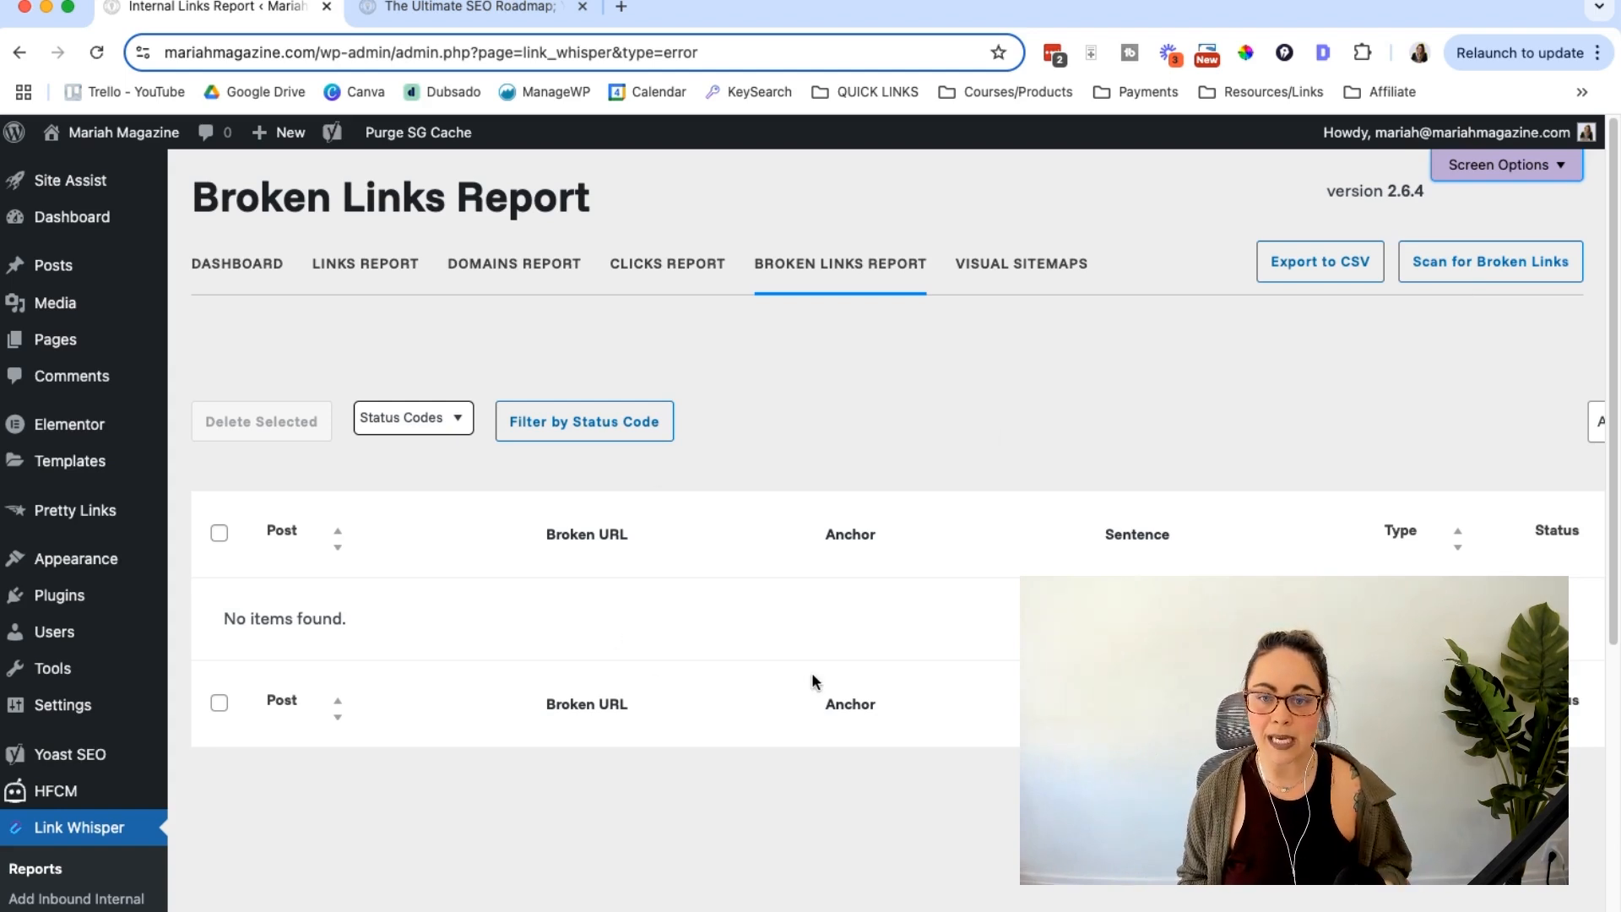
mouse_move(896, 490)
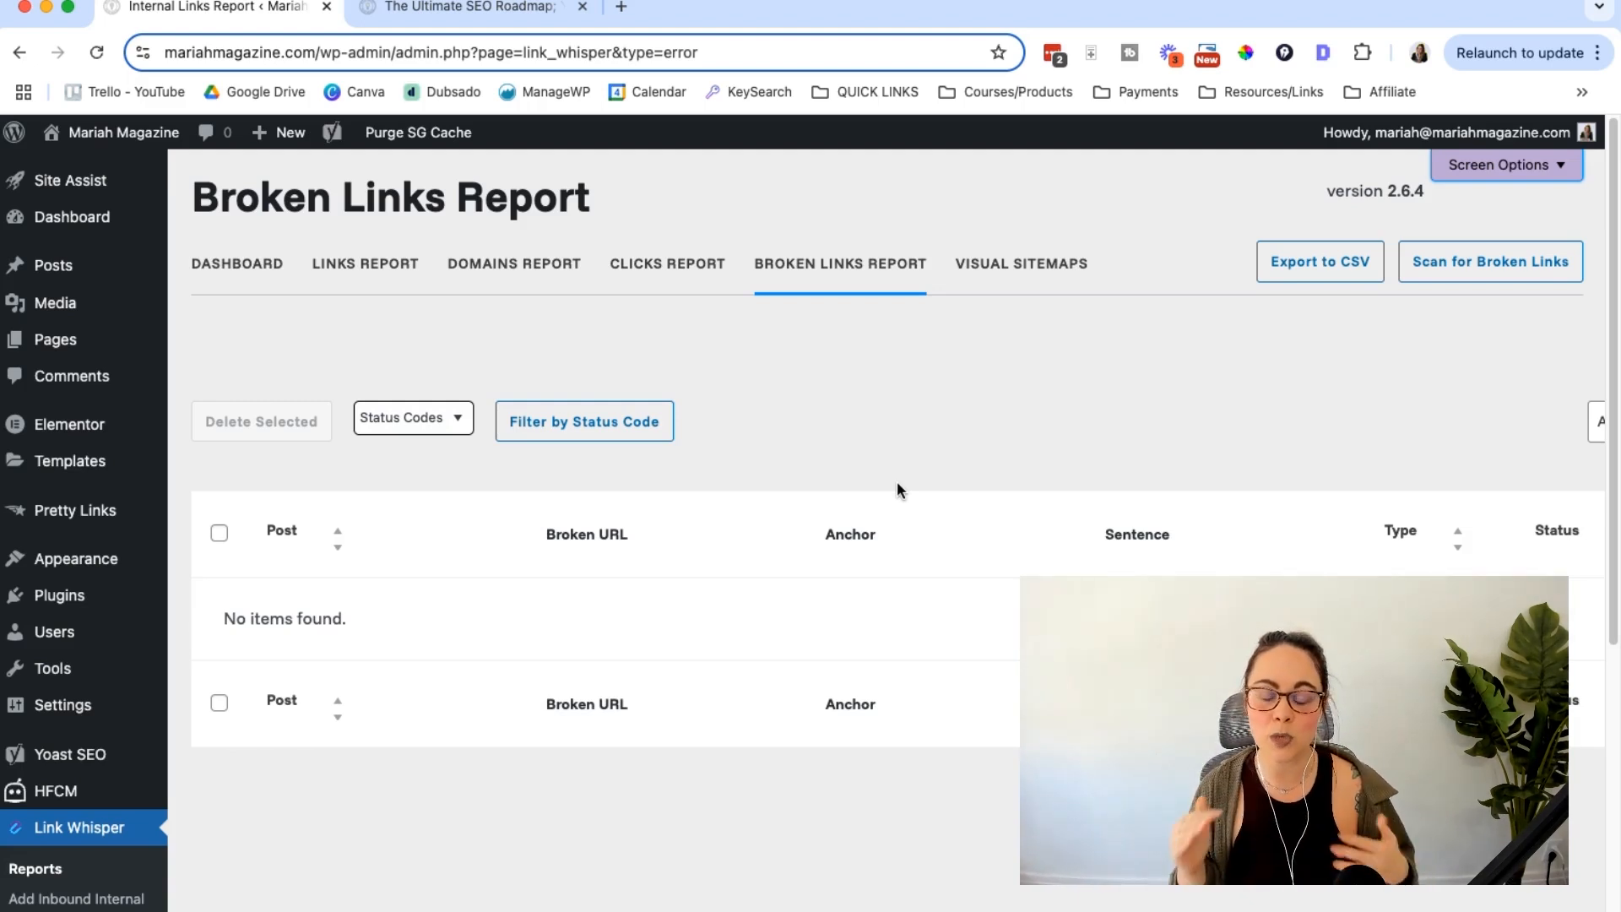
mouse_move(490, 363)
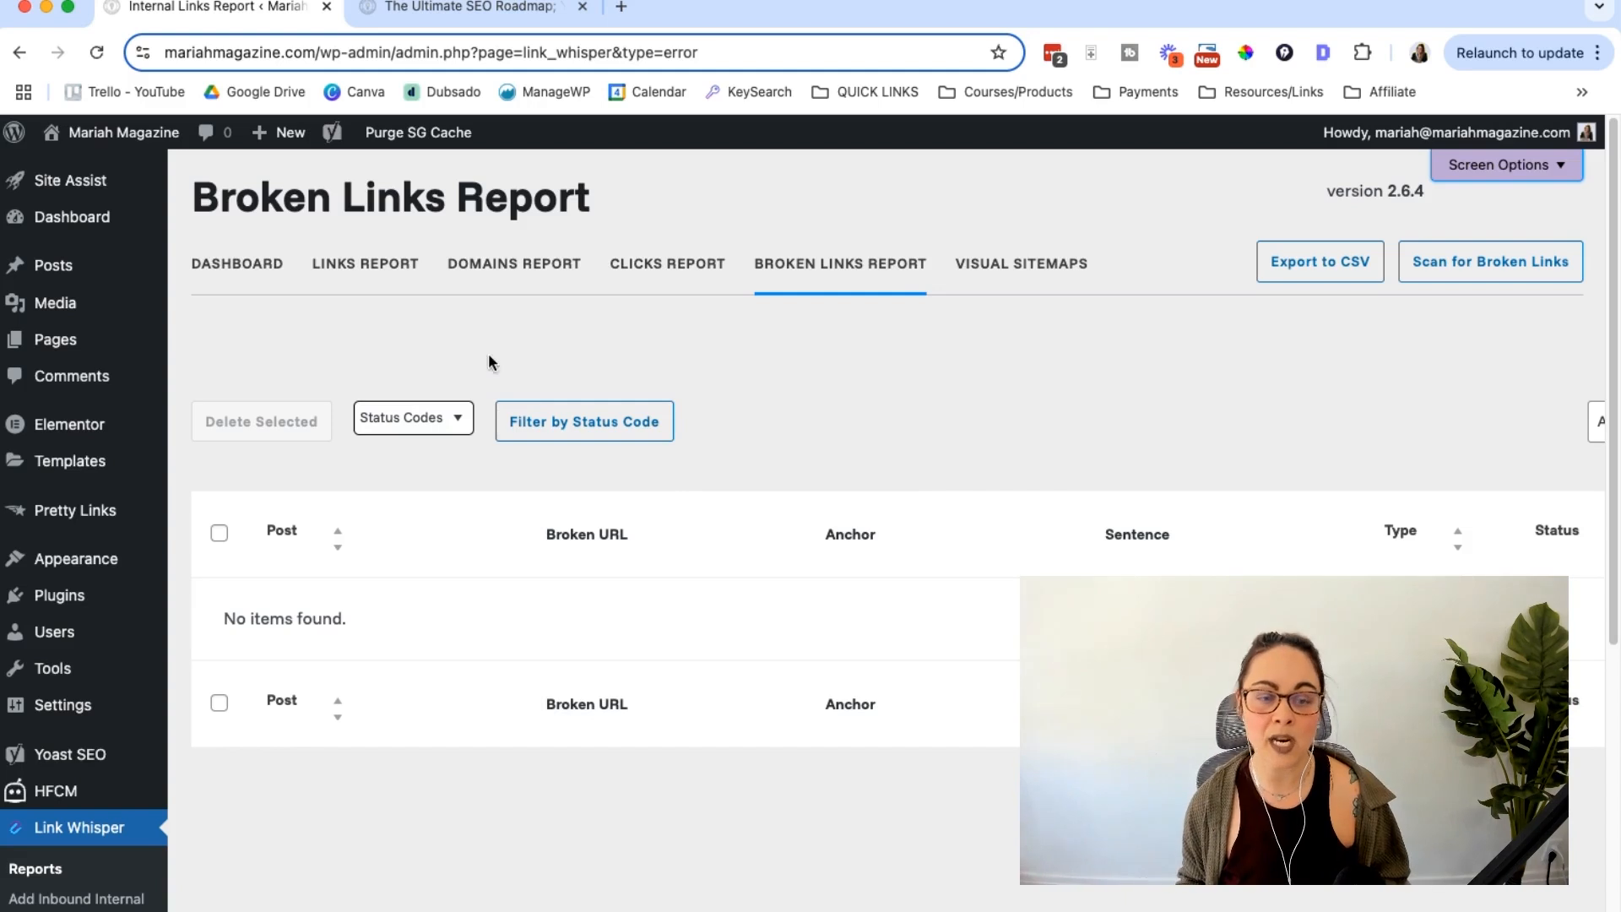
click(365, 264)
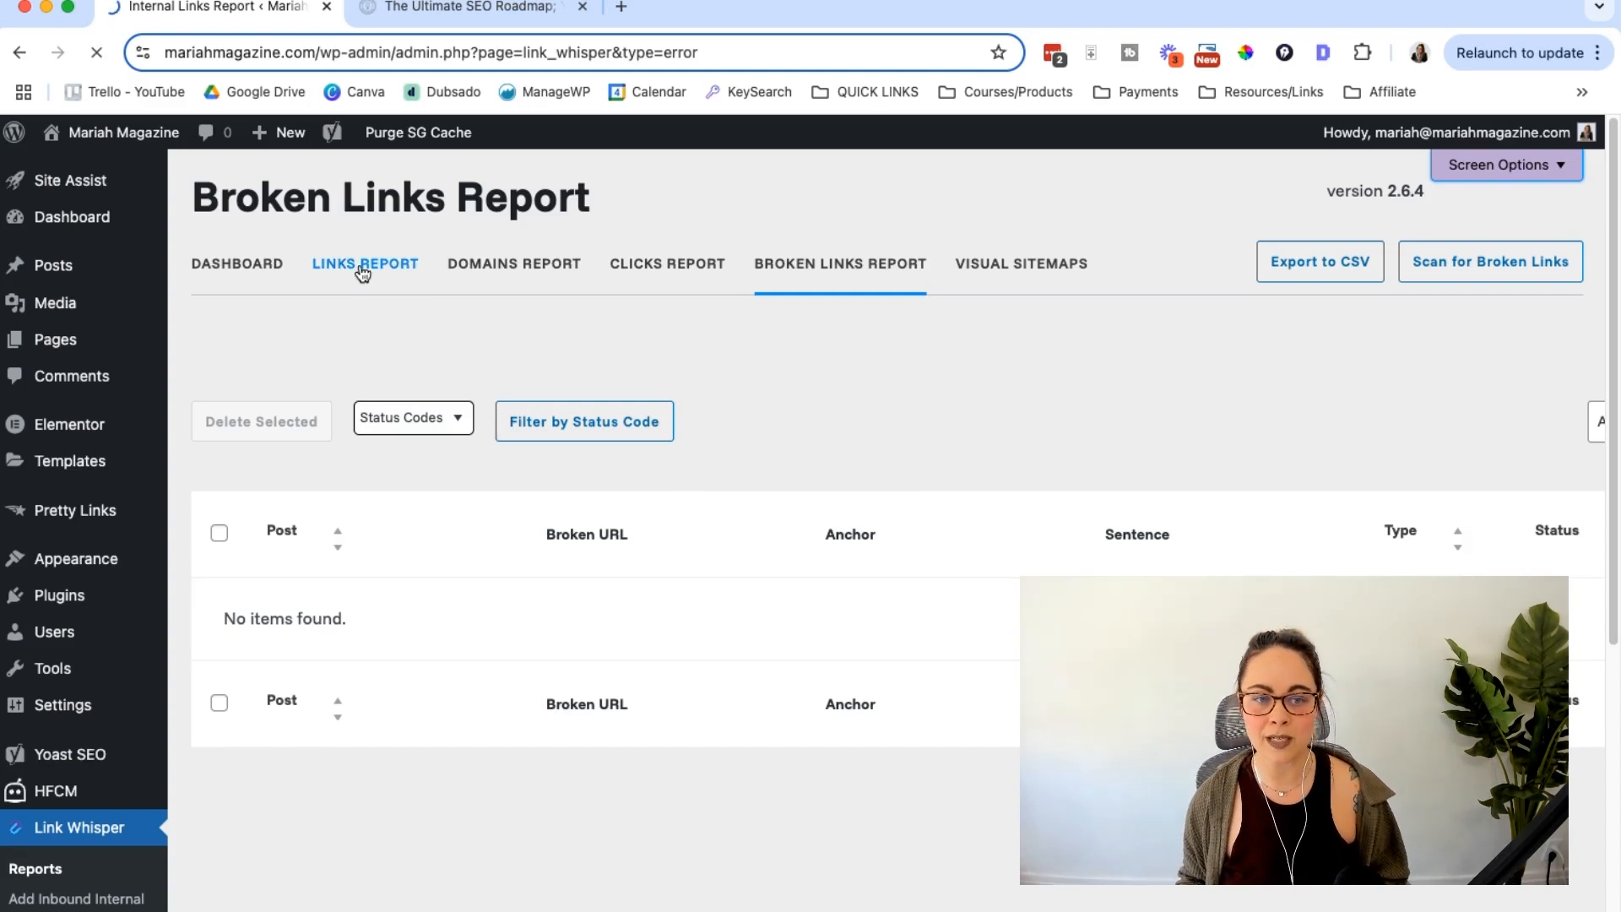
Step: Scroll through the 65 posts' inbound, outbound and external link counts, then return to the top
click(363, 262)
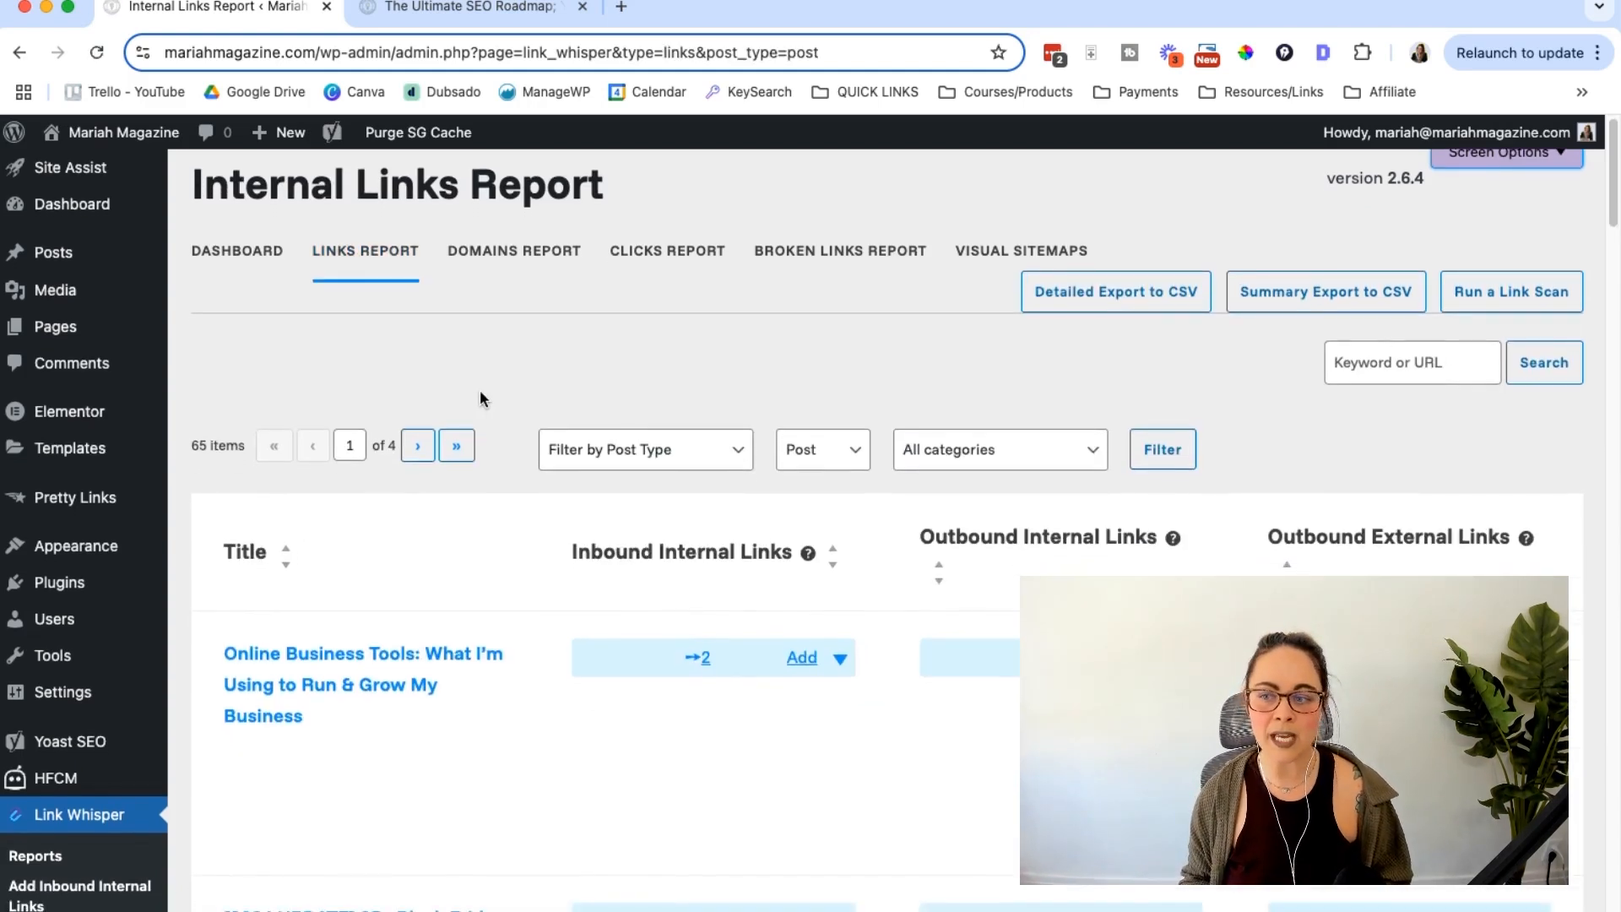
scroll(down, 3)
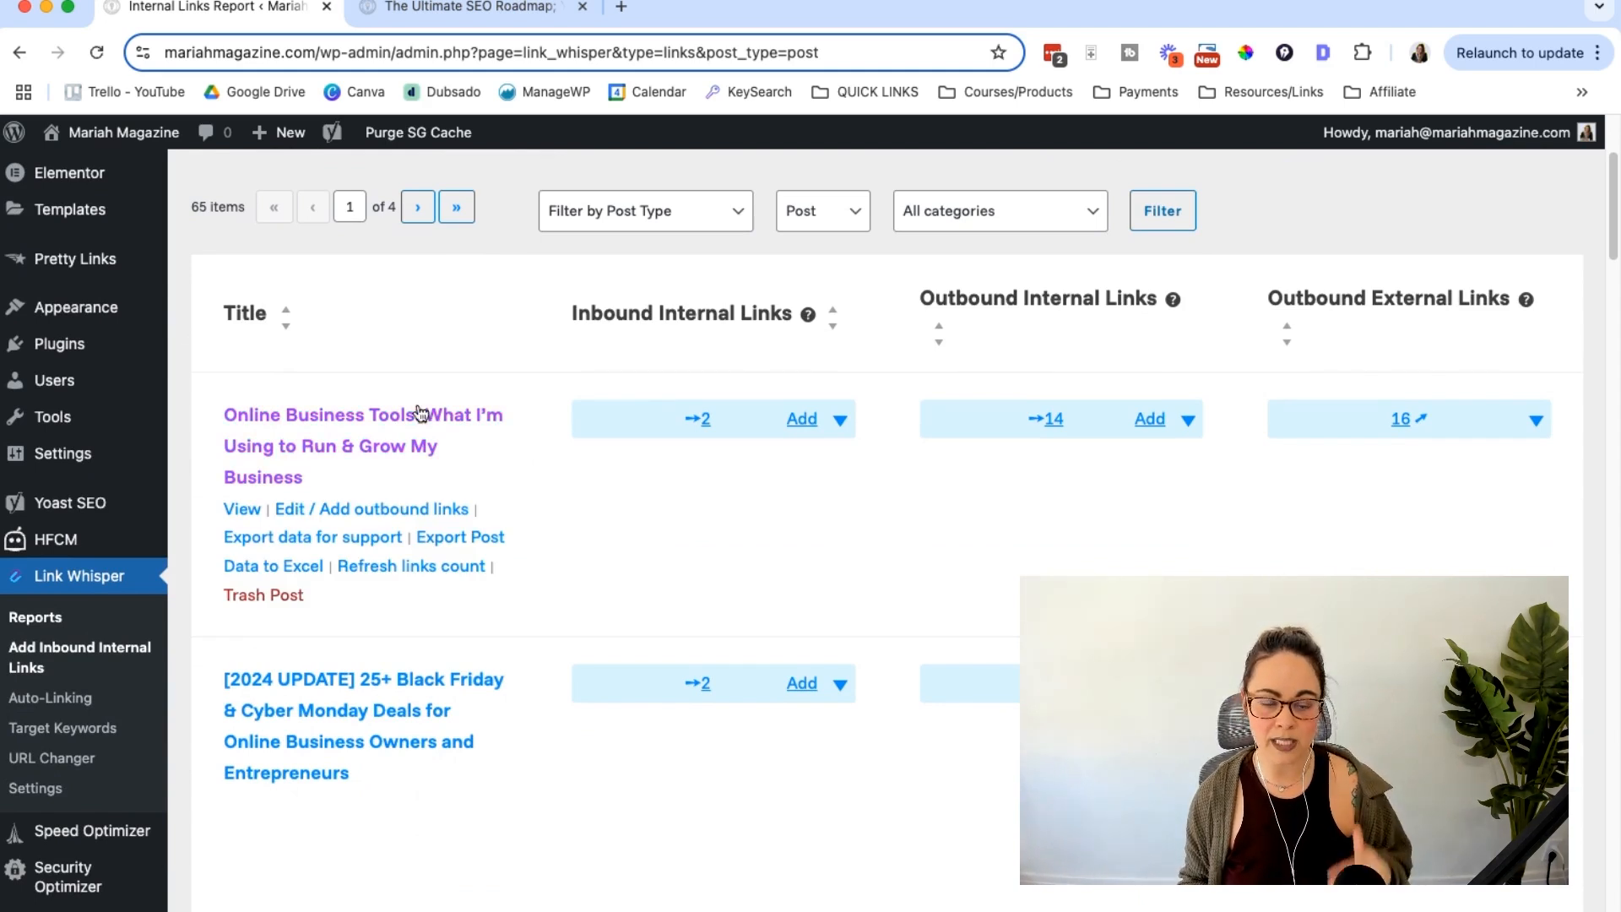
mouse_move(593, 327)
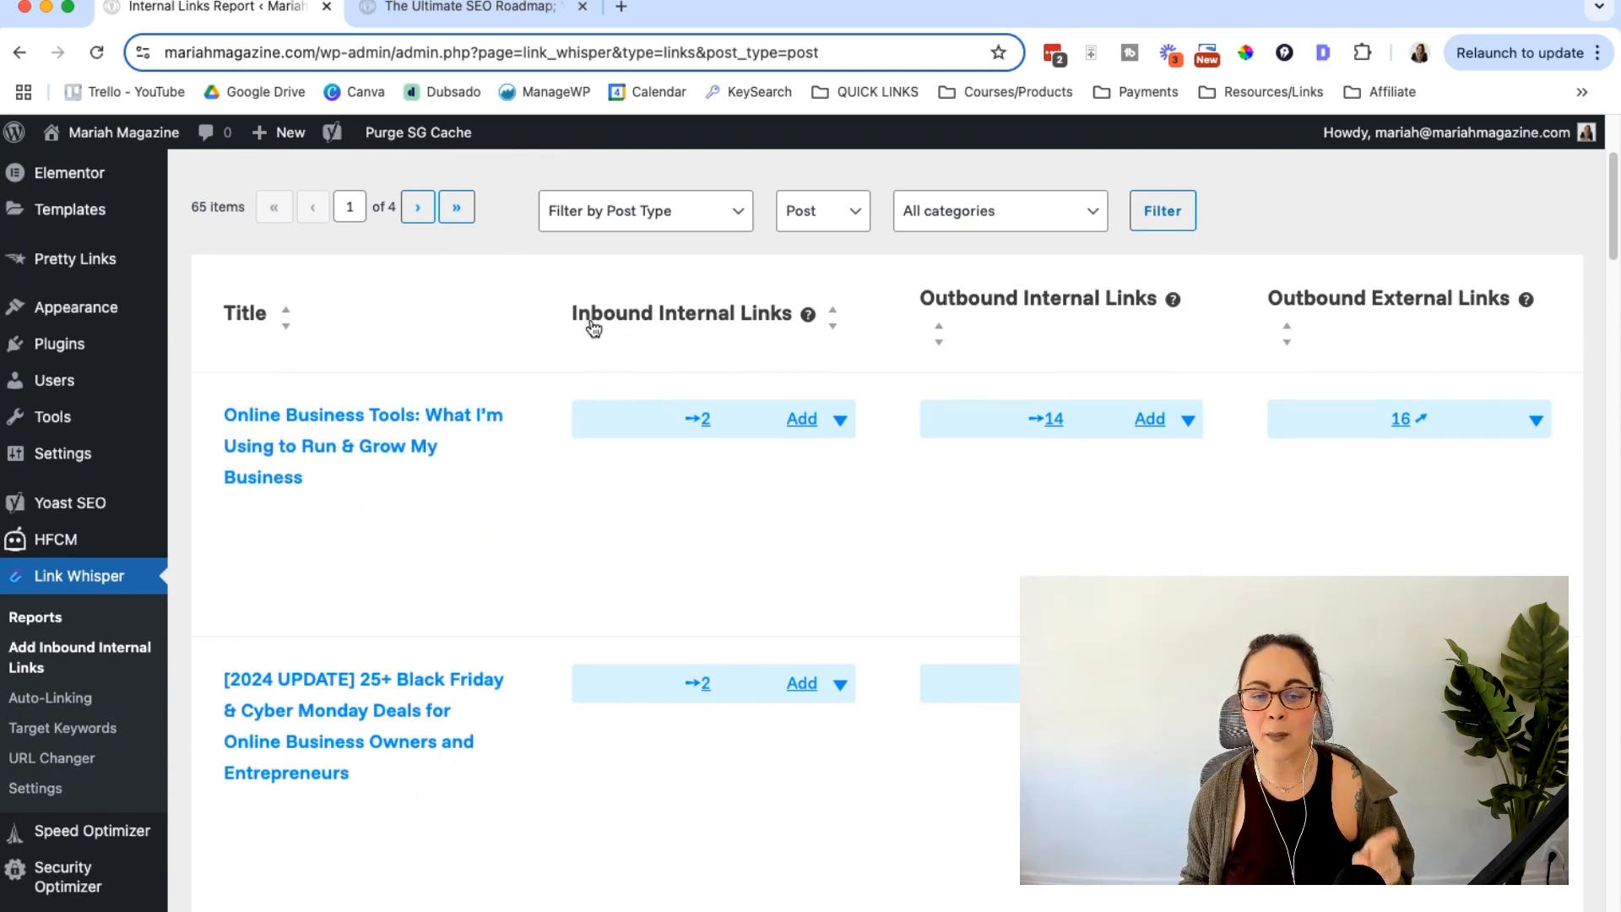
mouse_move(741, 324)
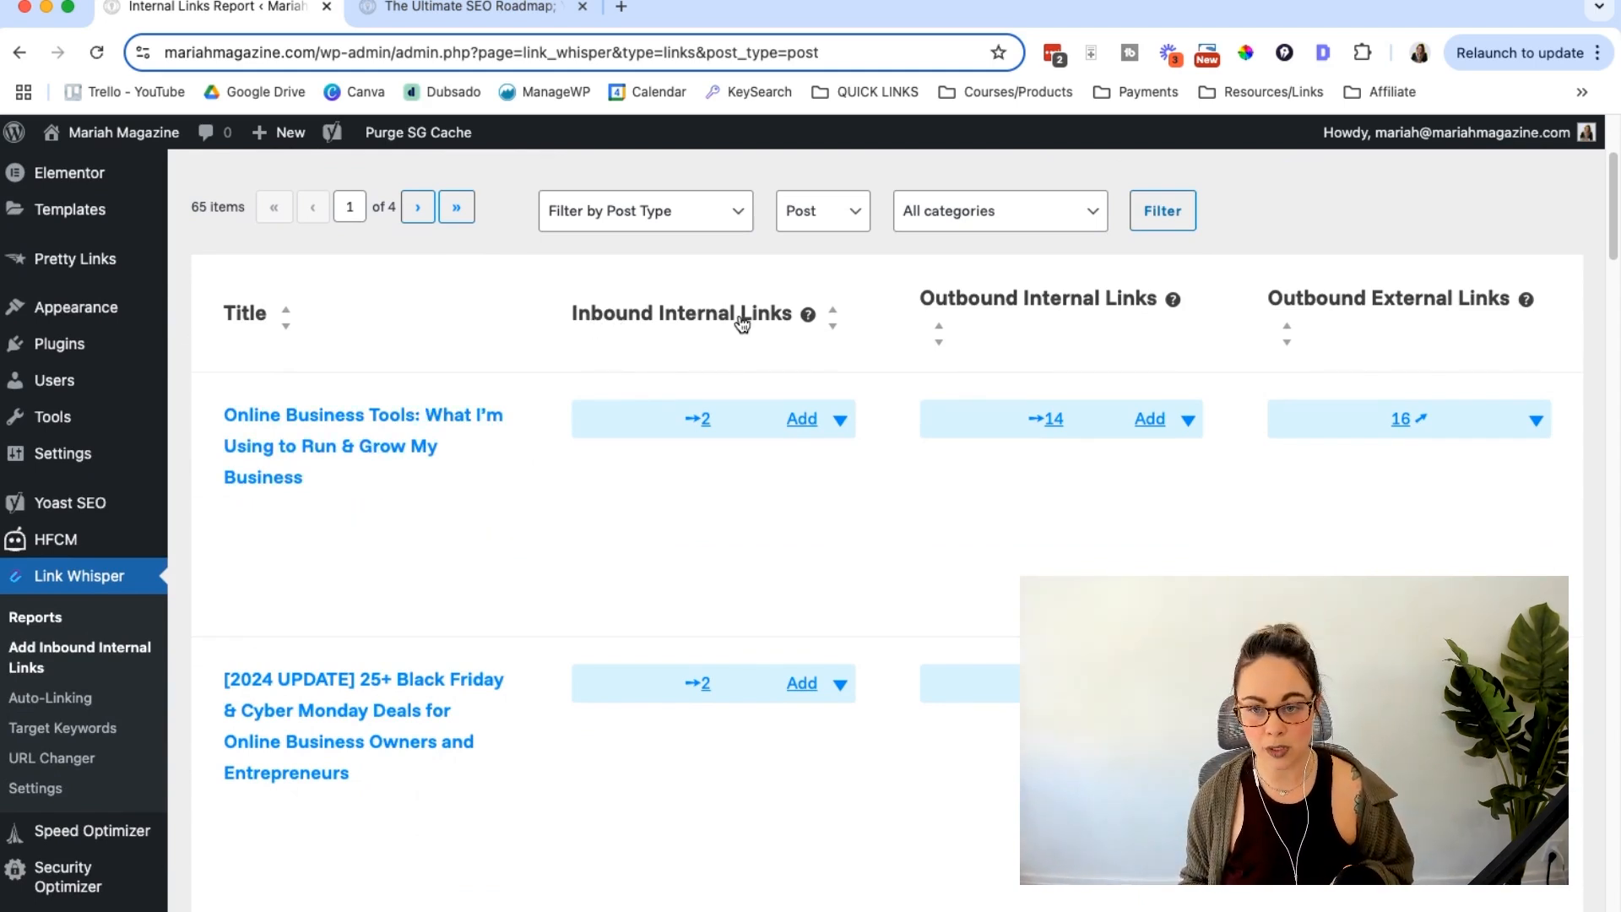
mouse_move(1091, 312)
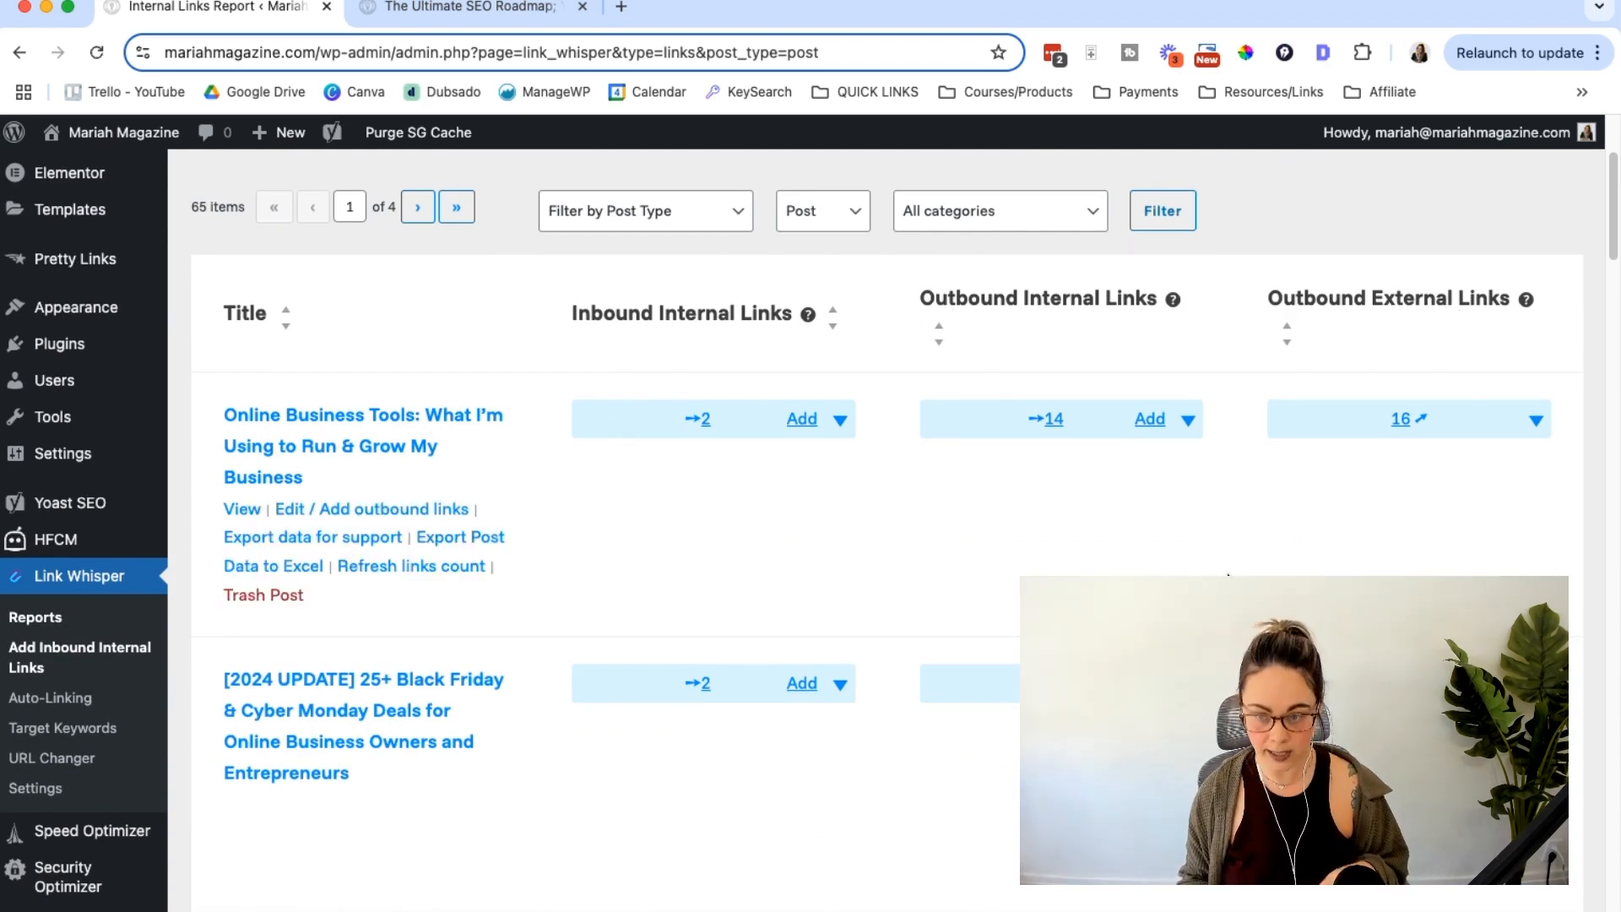
mouse_move(1143, 329)
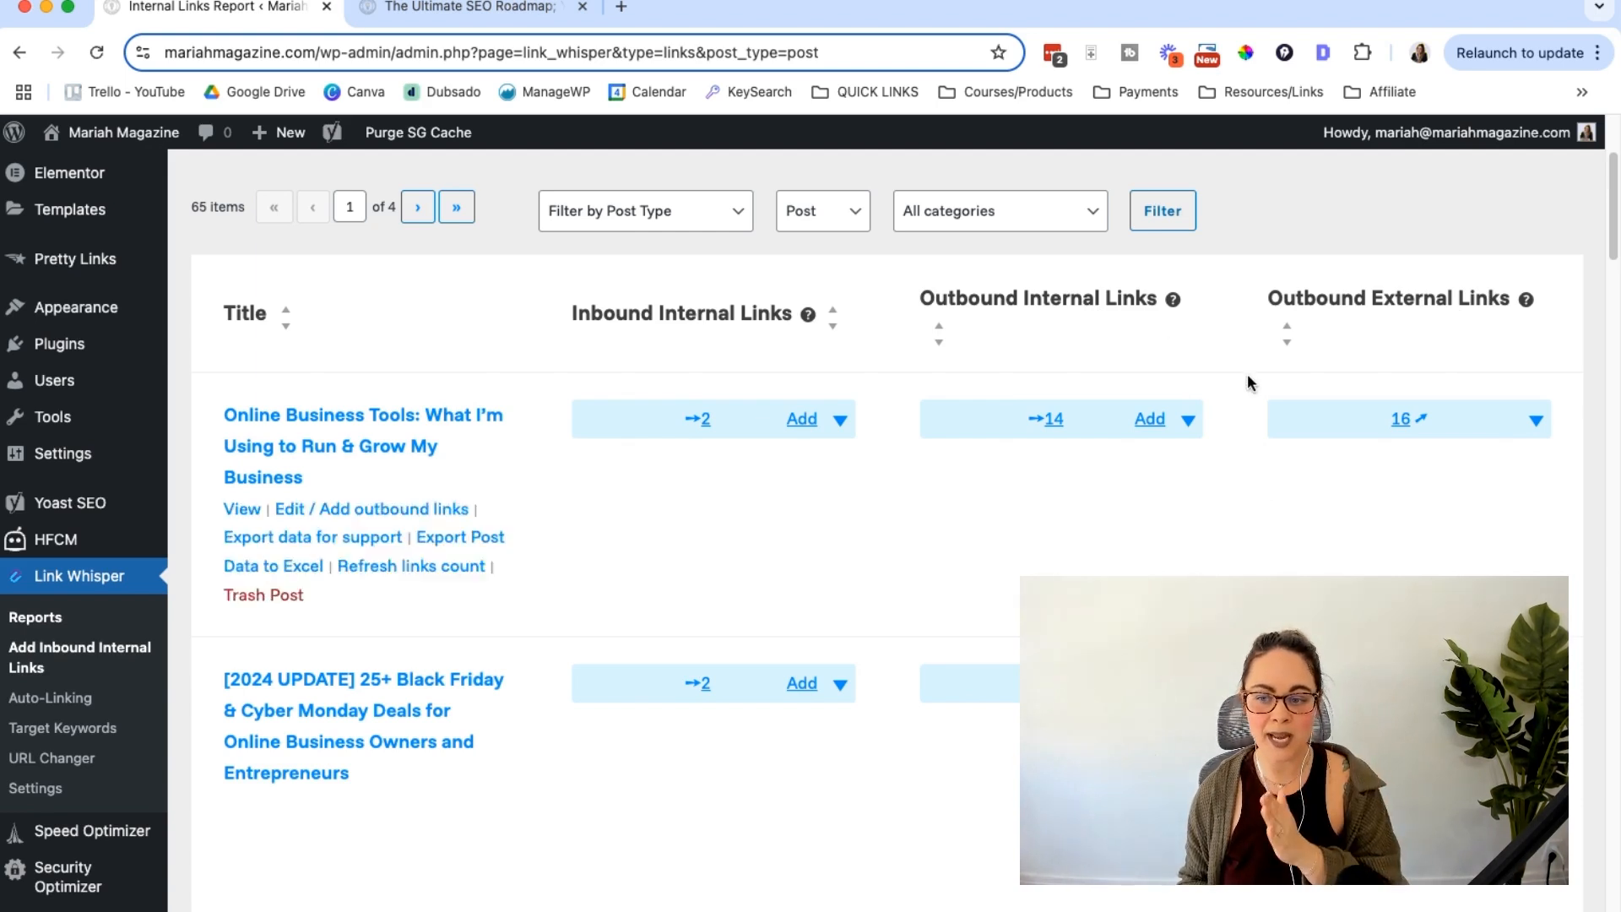
scroll(down, 3)
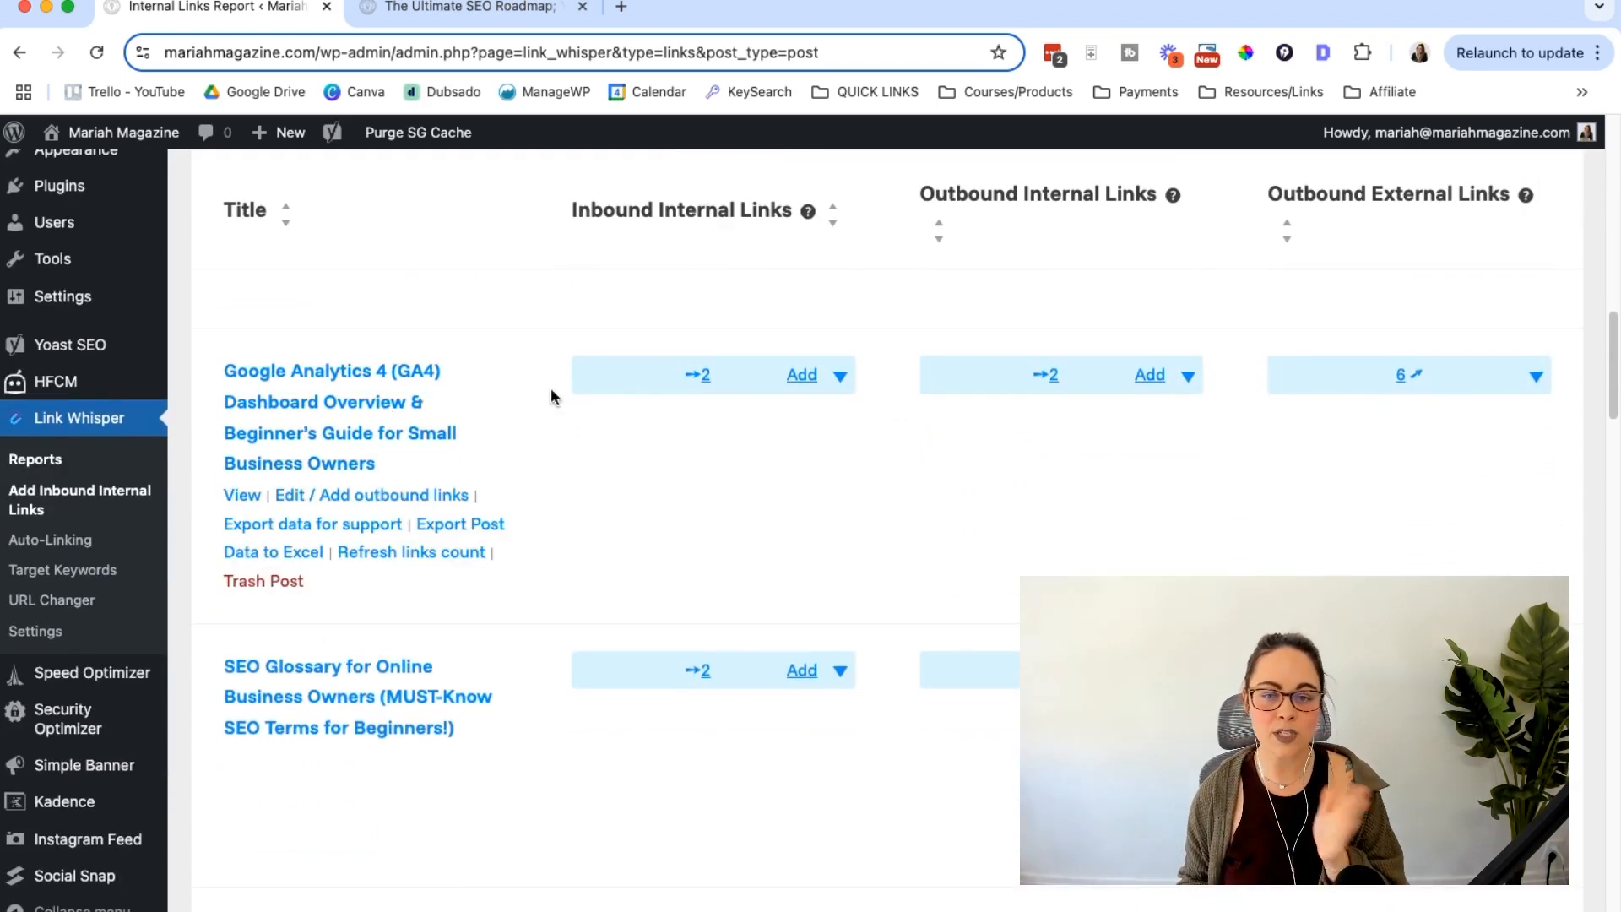
mouse_move(1030, 400)
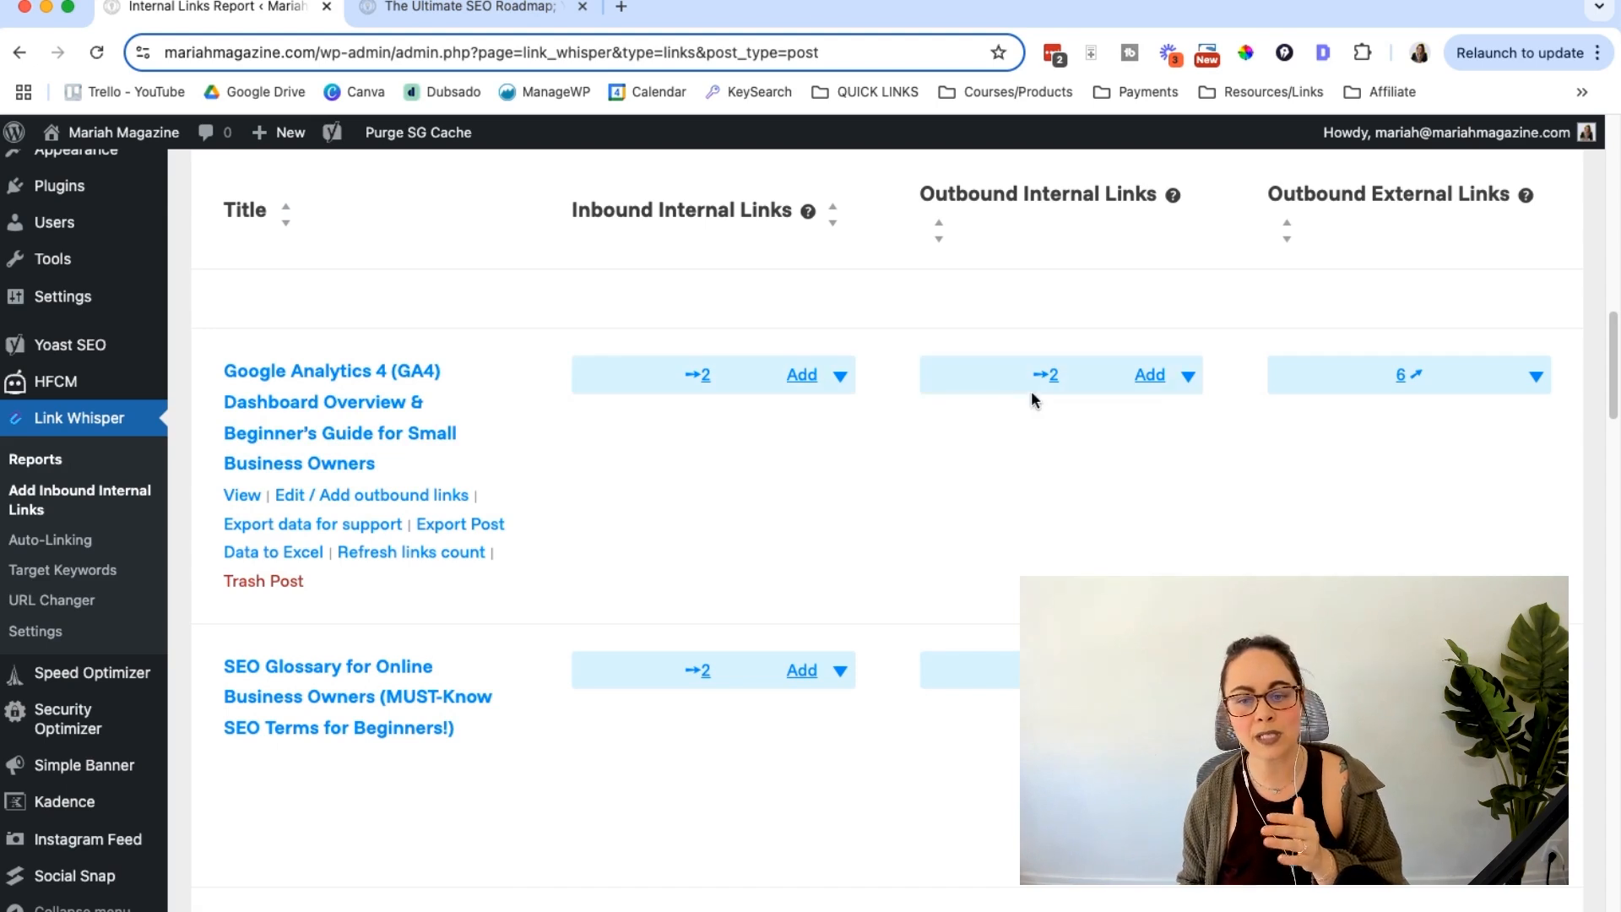
mouse_move(1436, 438)
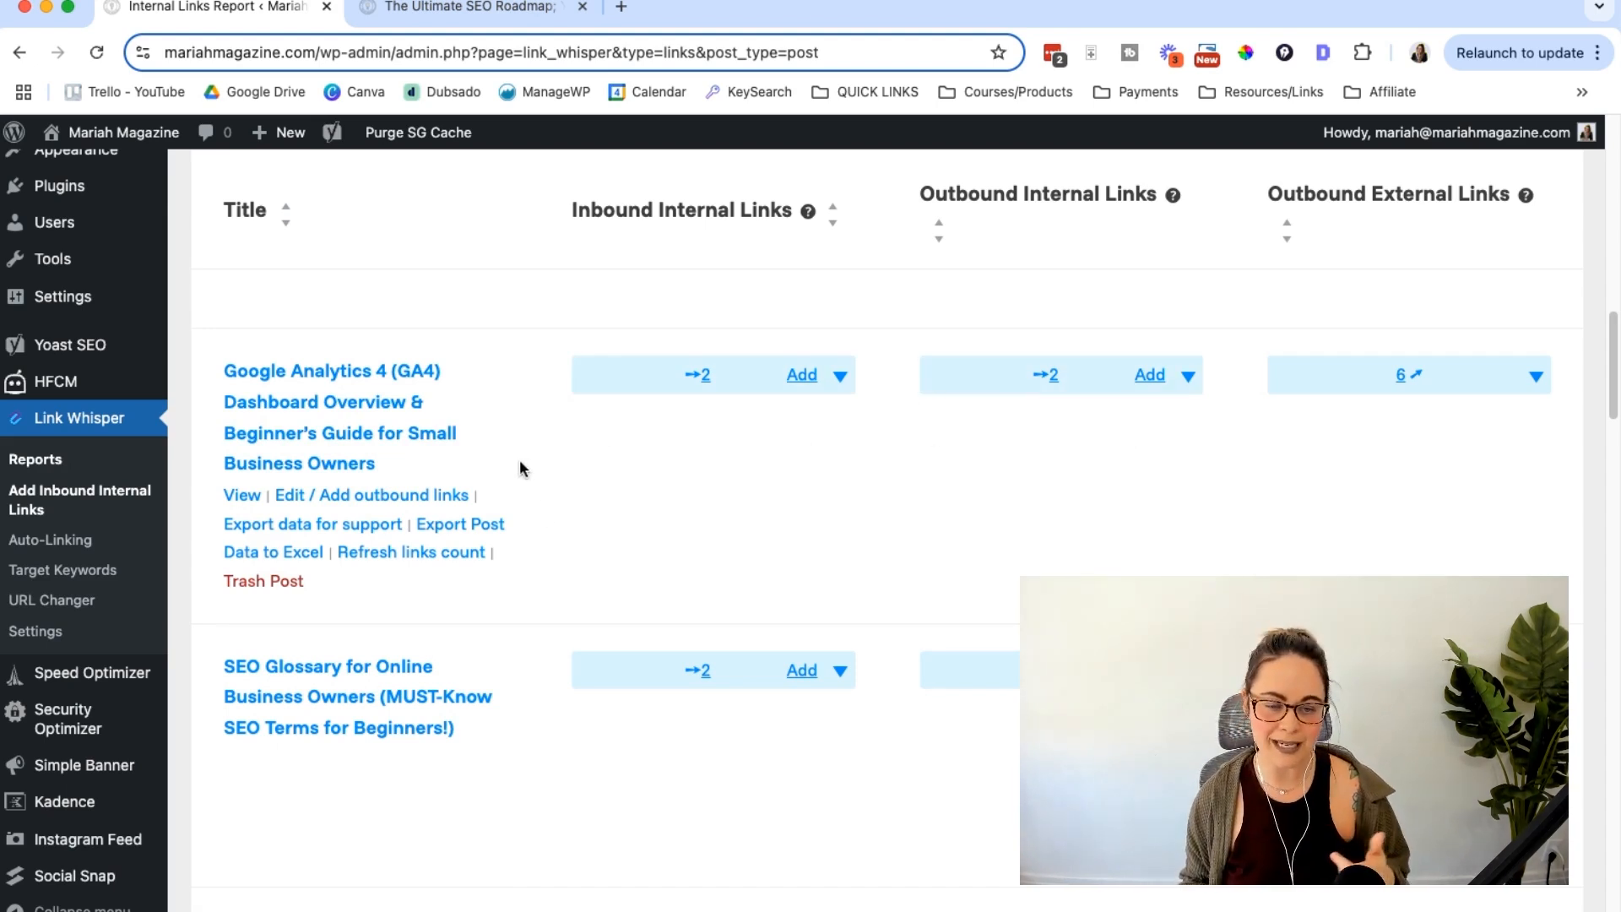
mouse_move(560, 482)
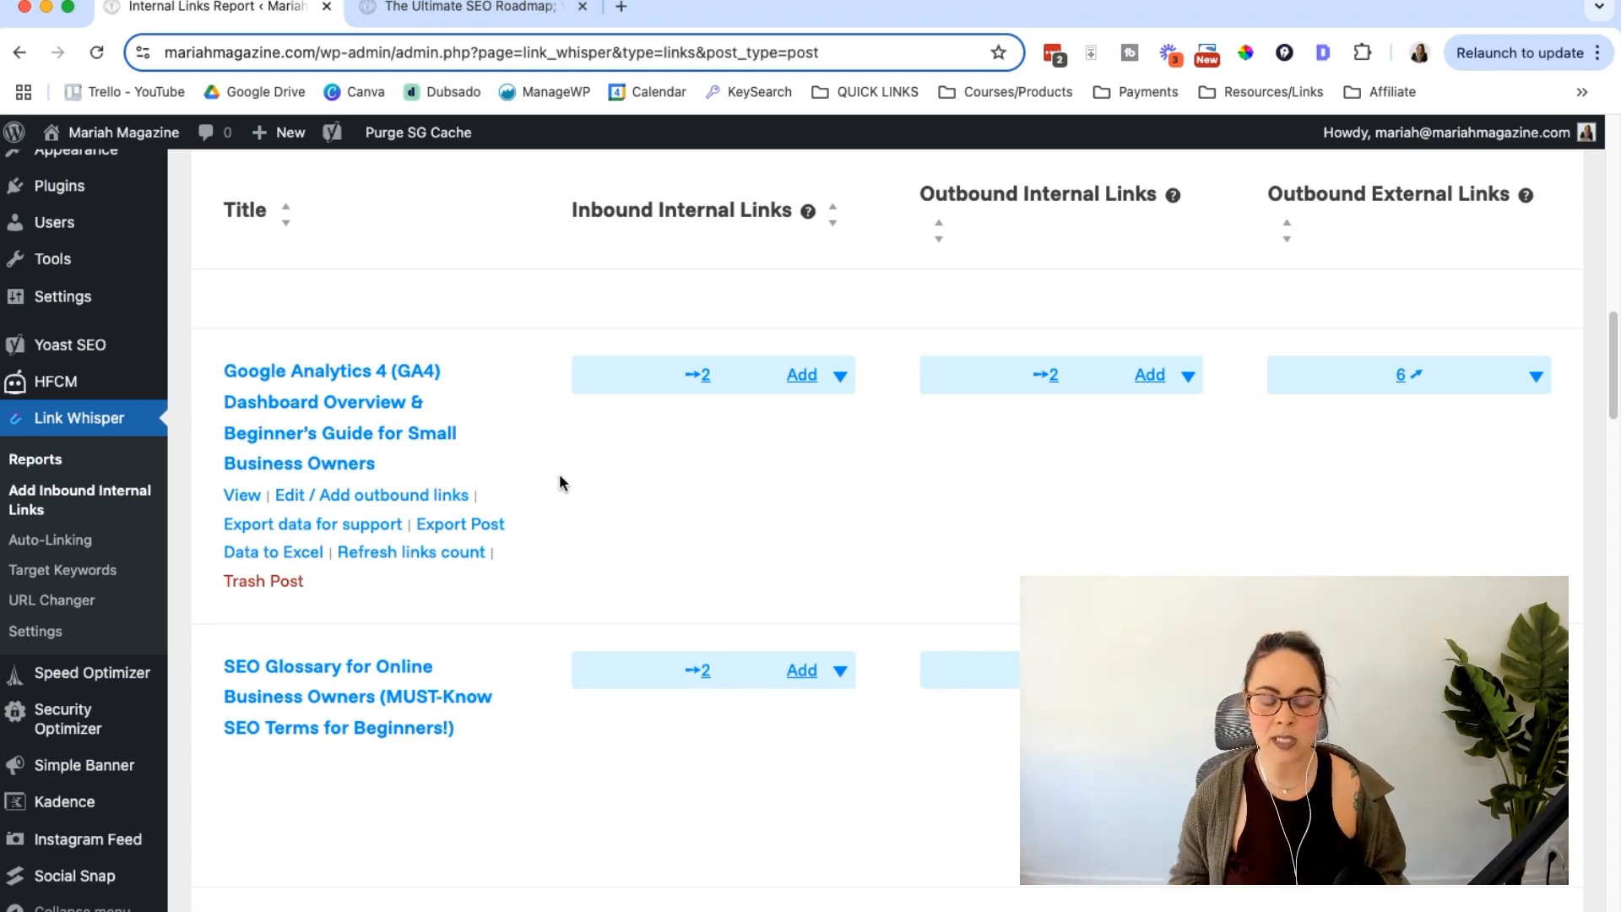
scroll(down, 3)
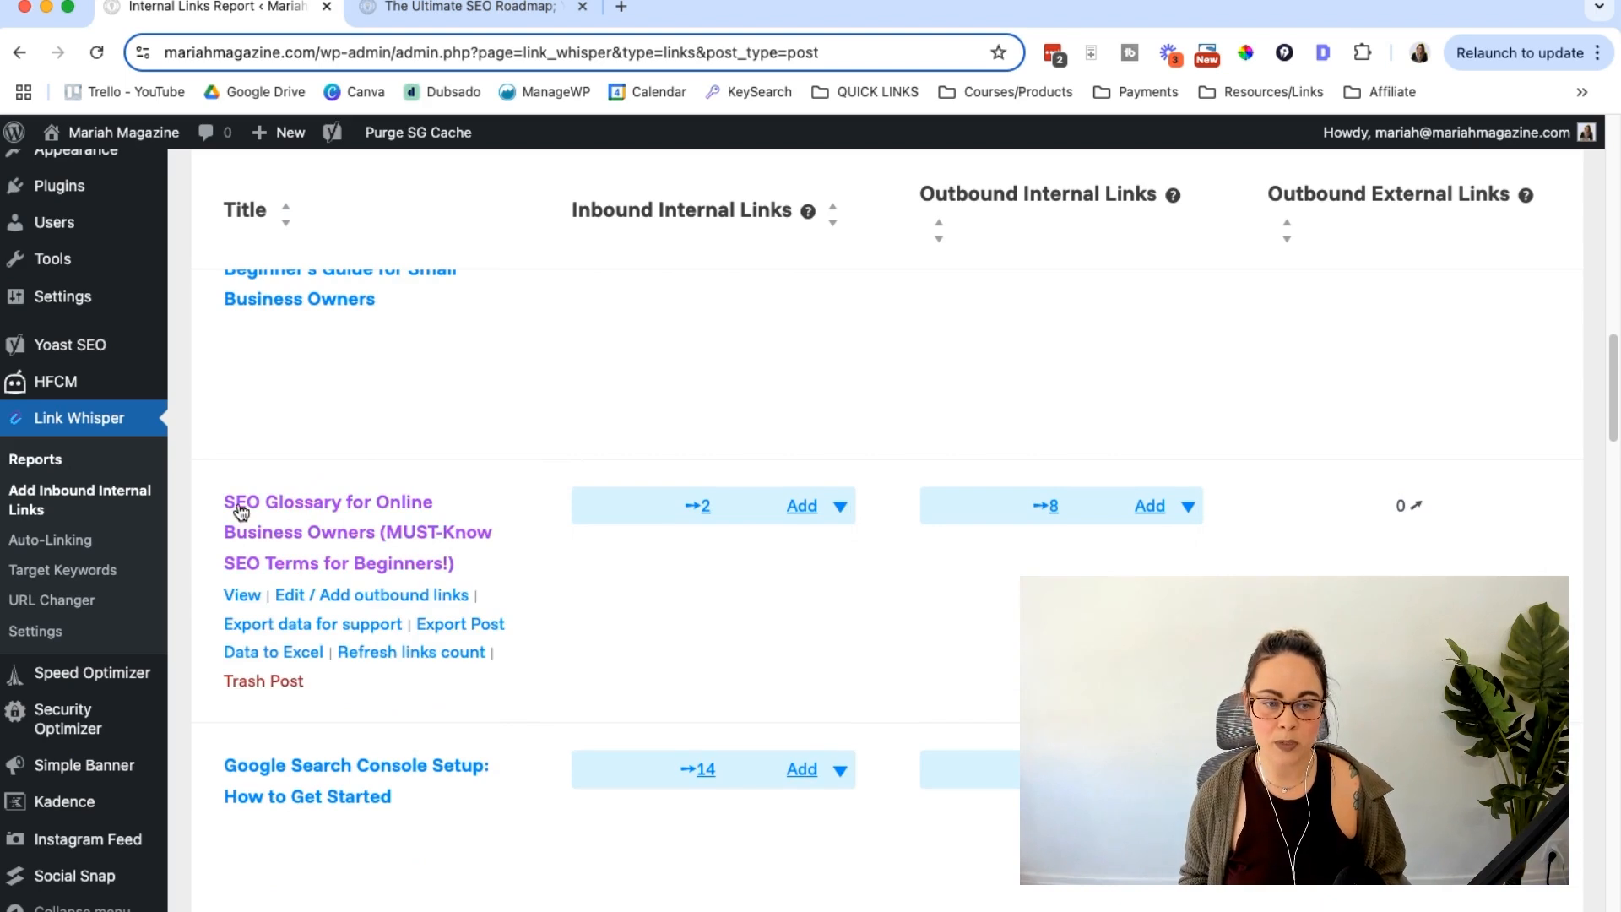
mouse_move(268, 548)
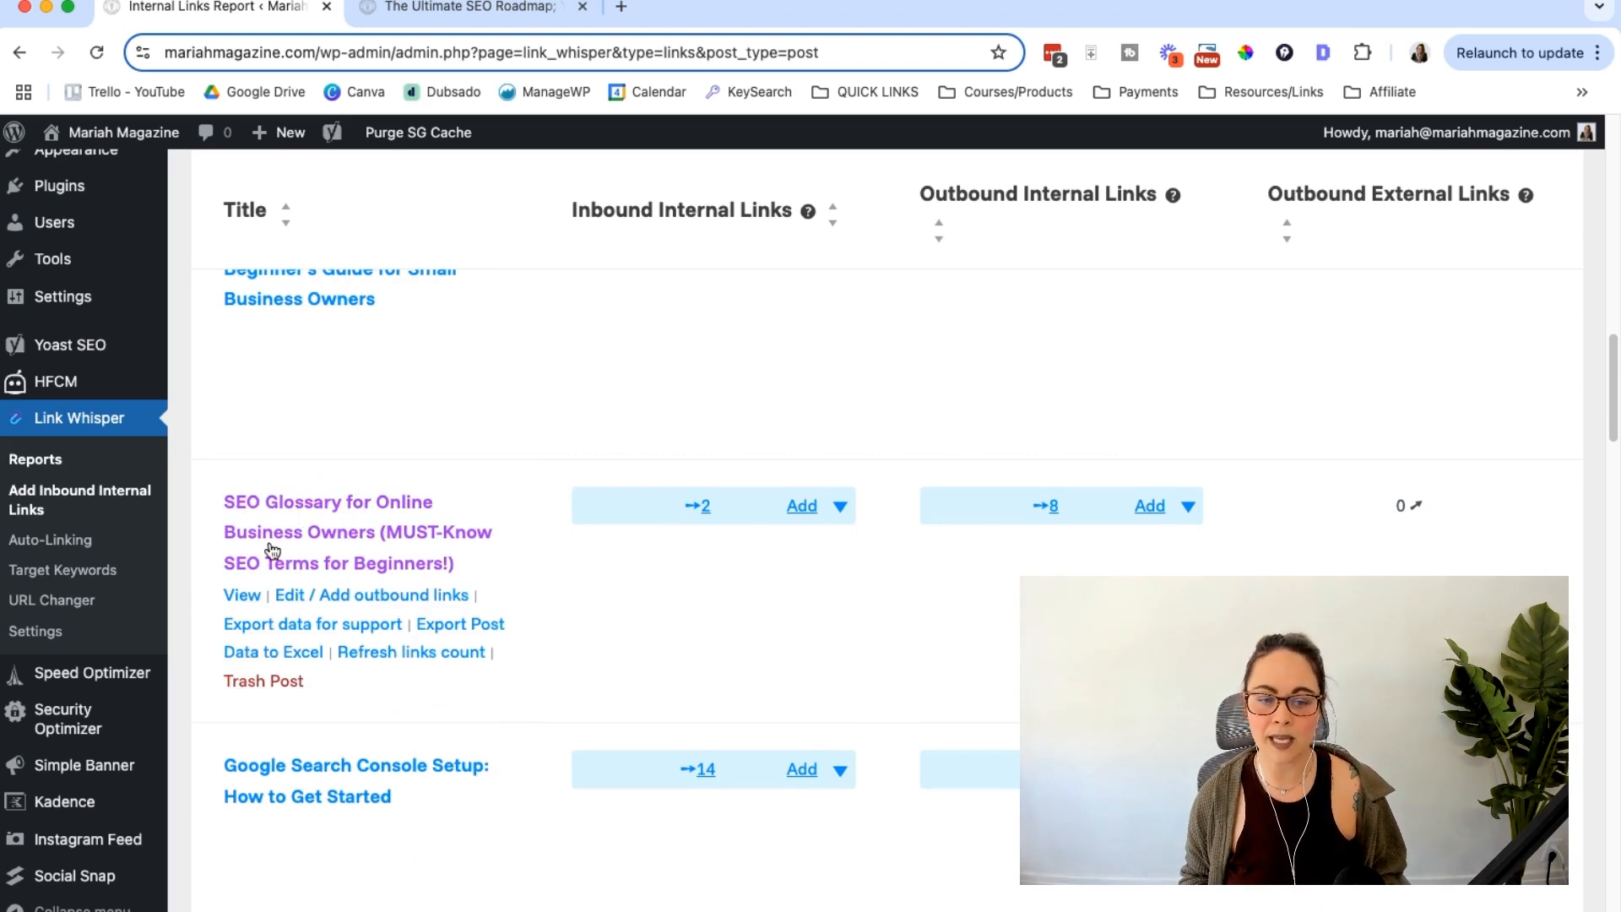
mouse_move(1431, 484)
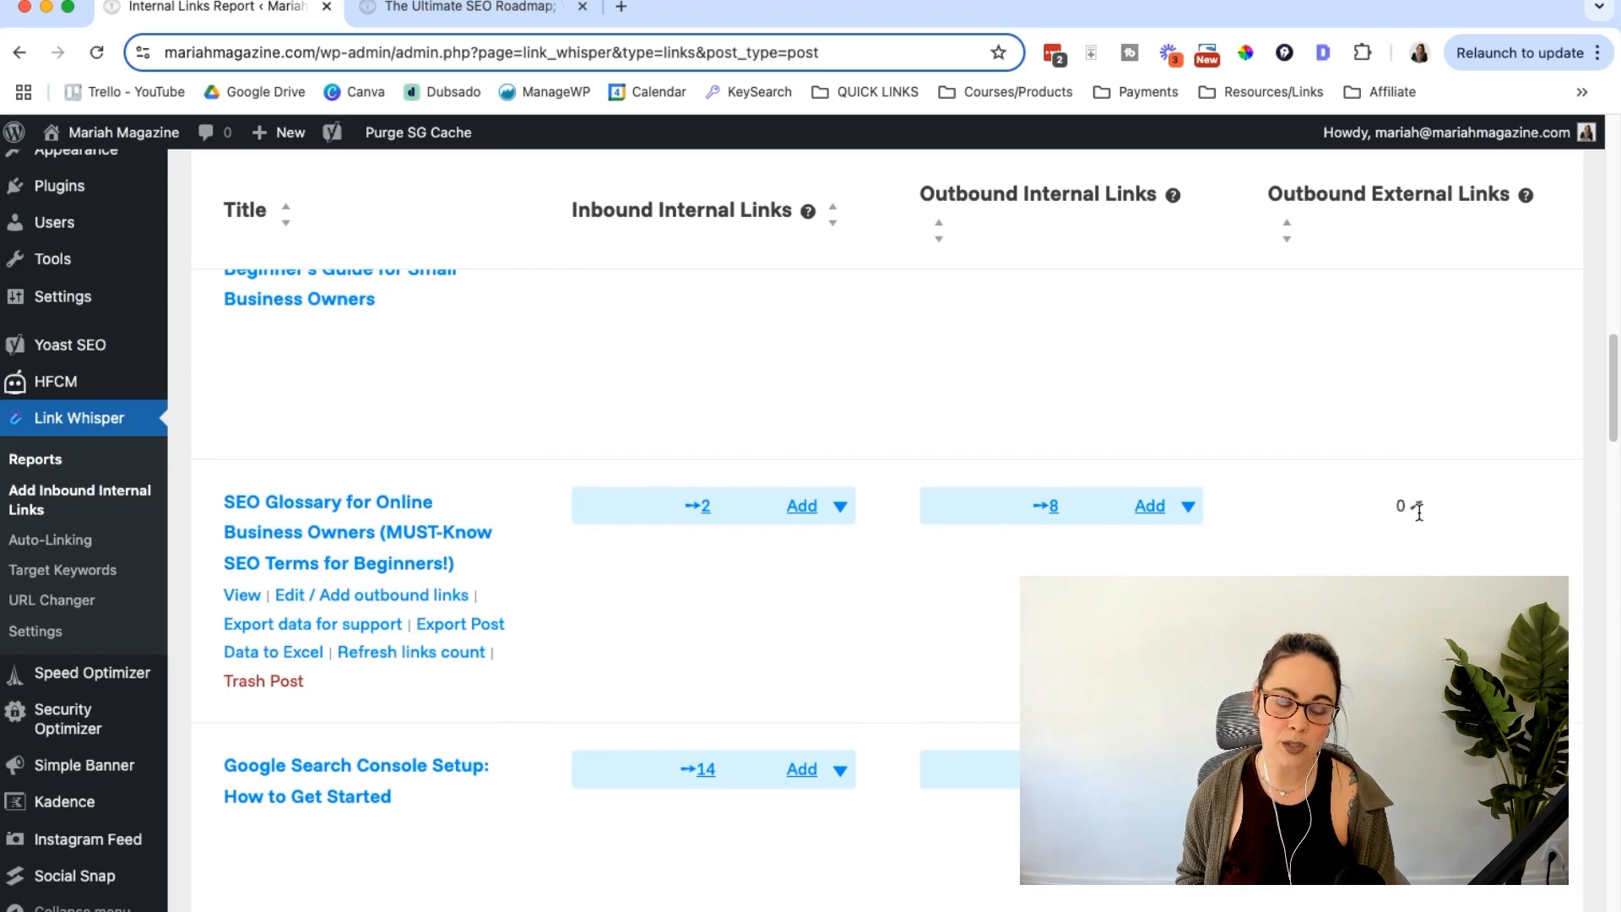
mouse_move(1416, 506)
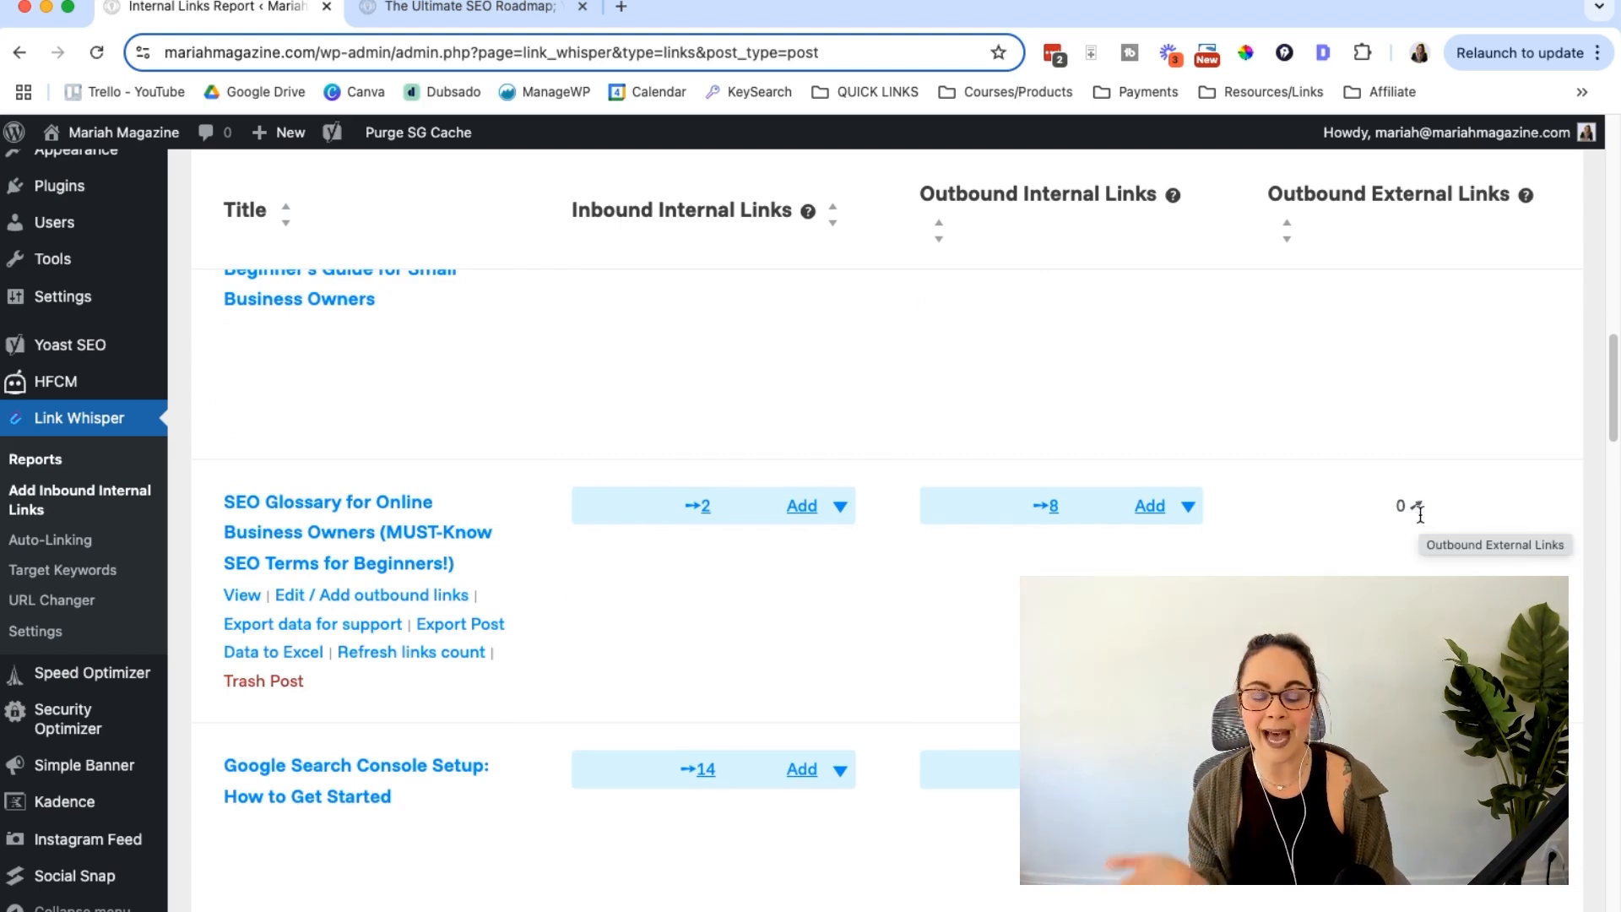
scroll(down, 3)
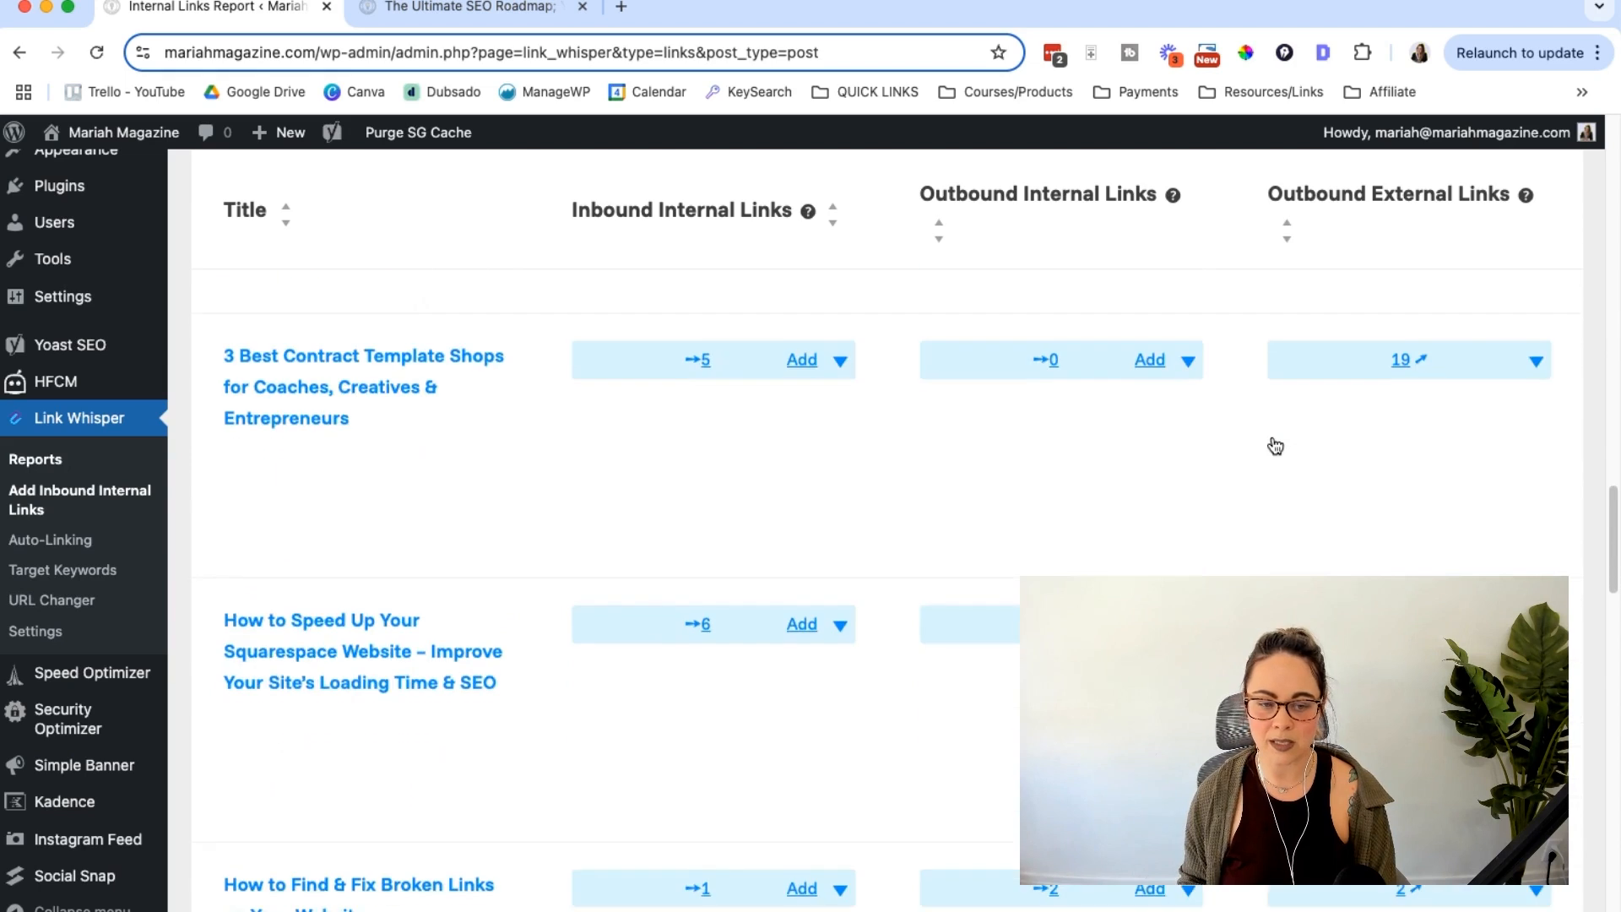
scroll(down, 3)
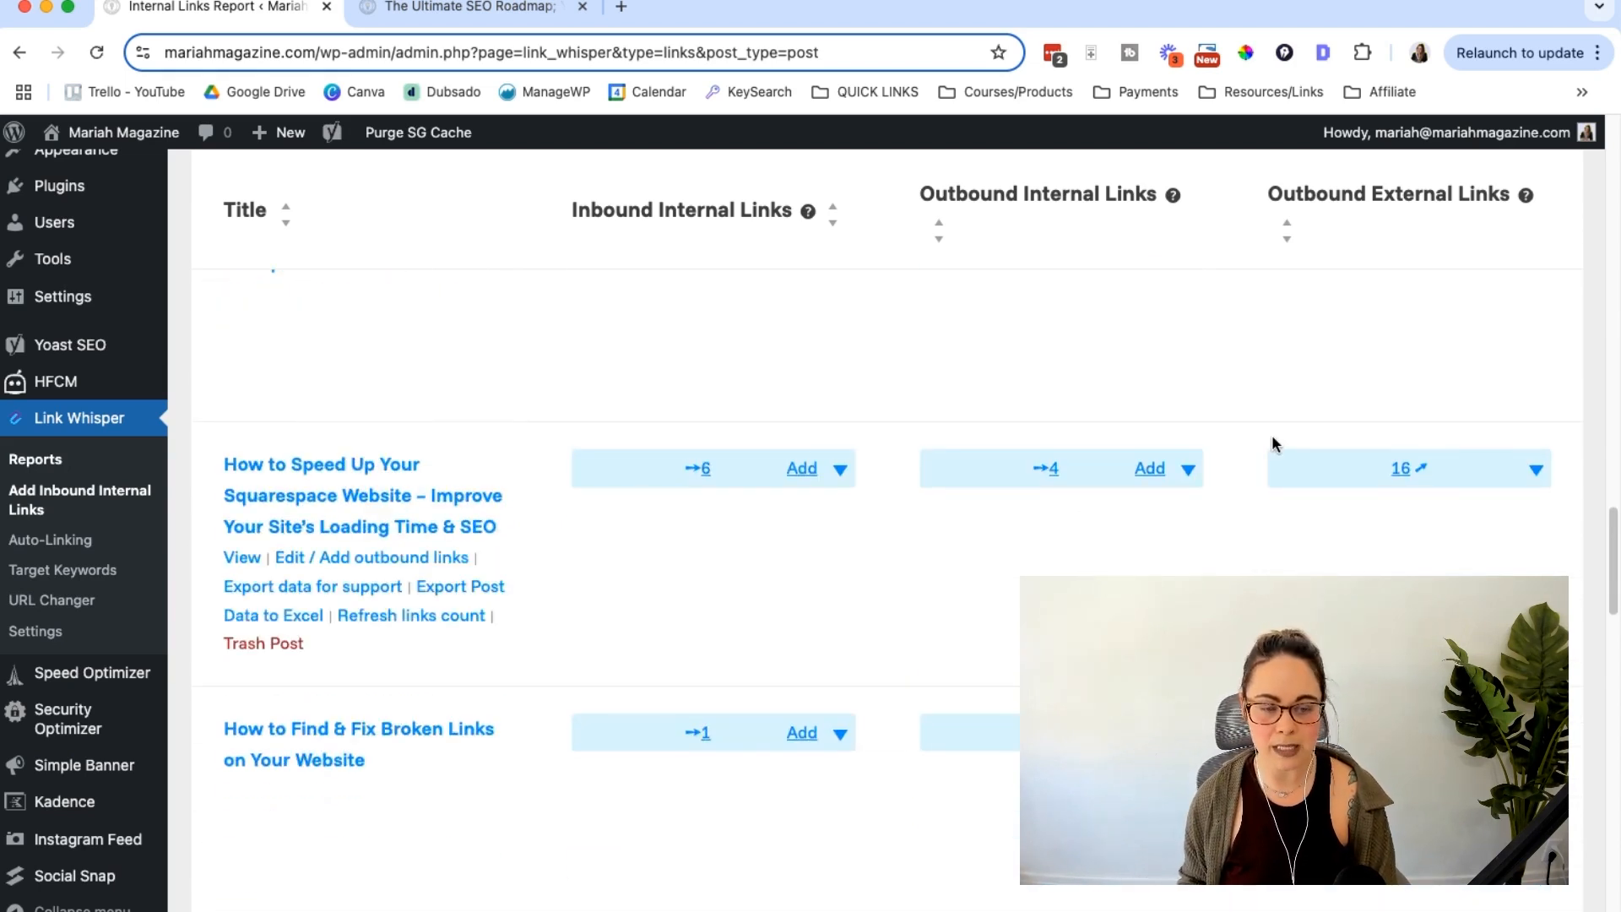
scroll(up, 3)
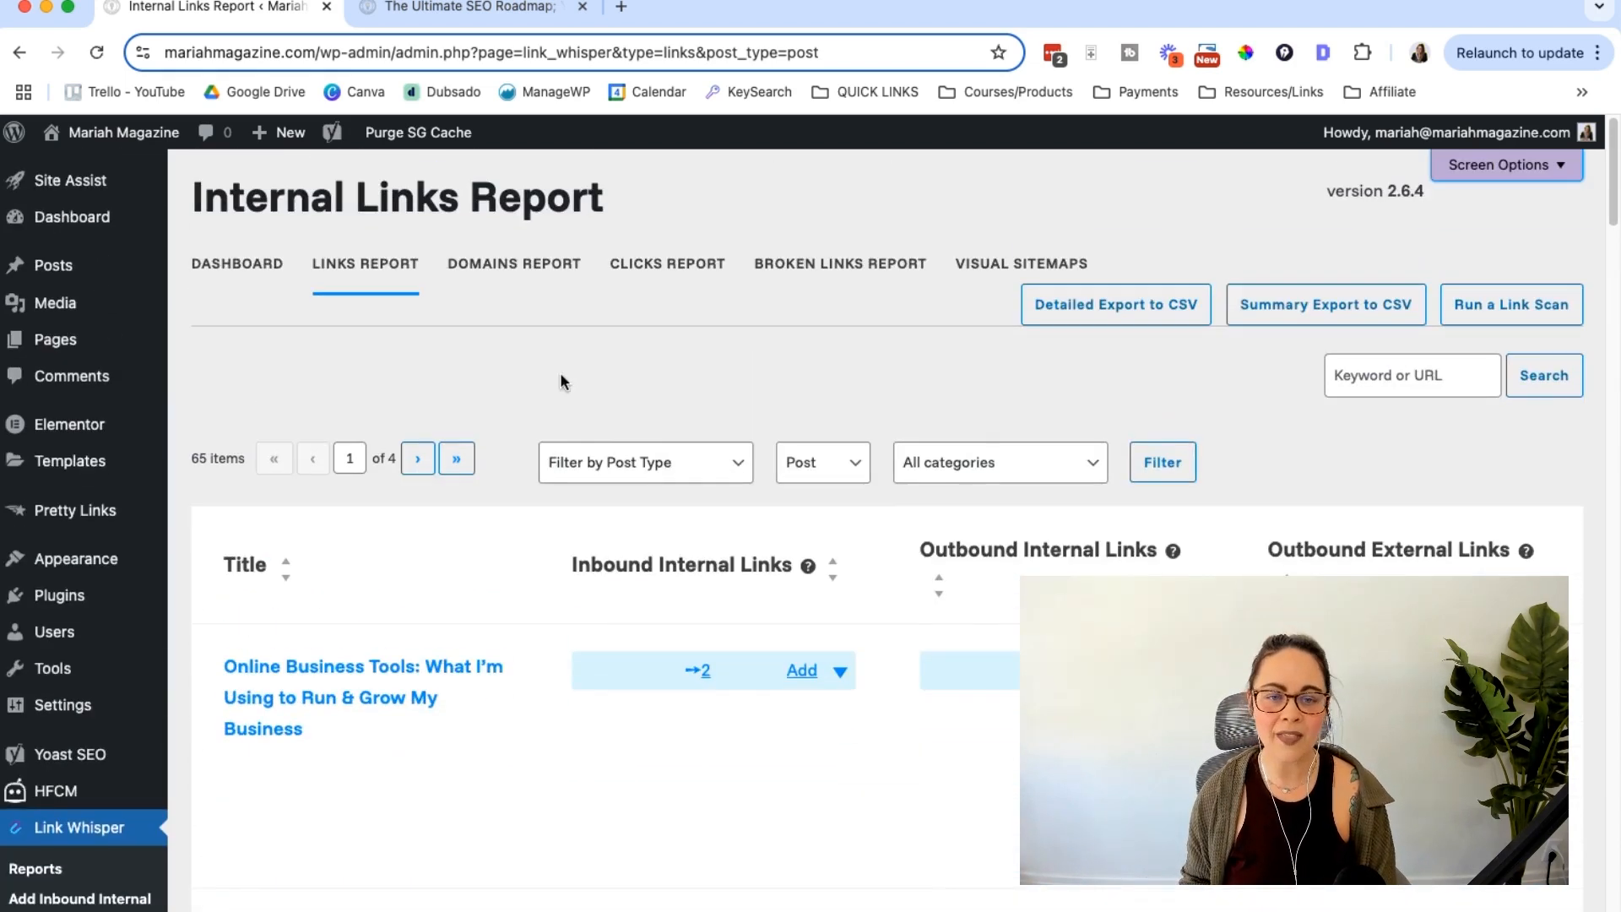
Step: In the Domains Report, set instagram.com's attribute to Opens in New Tab and confirm the update
click(513, 262)
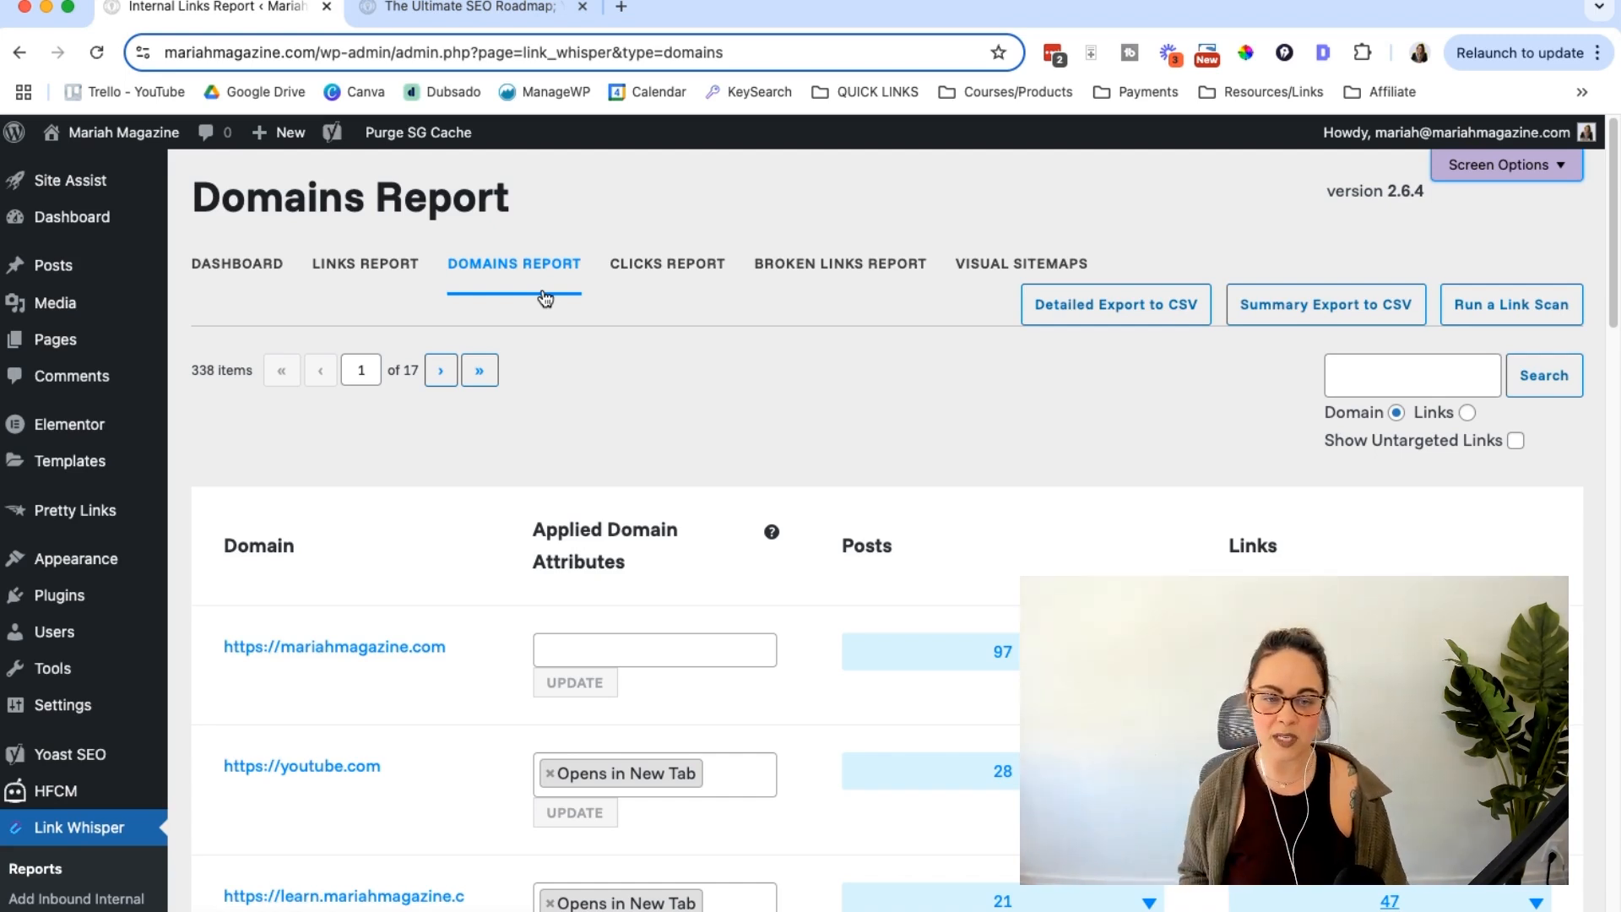
scroll(down, 3)
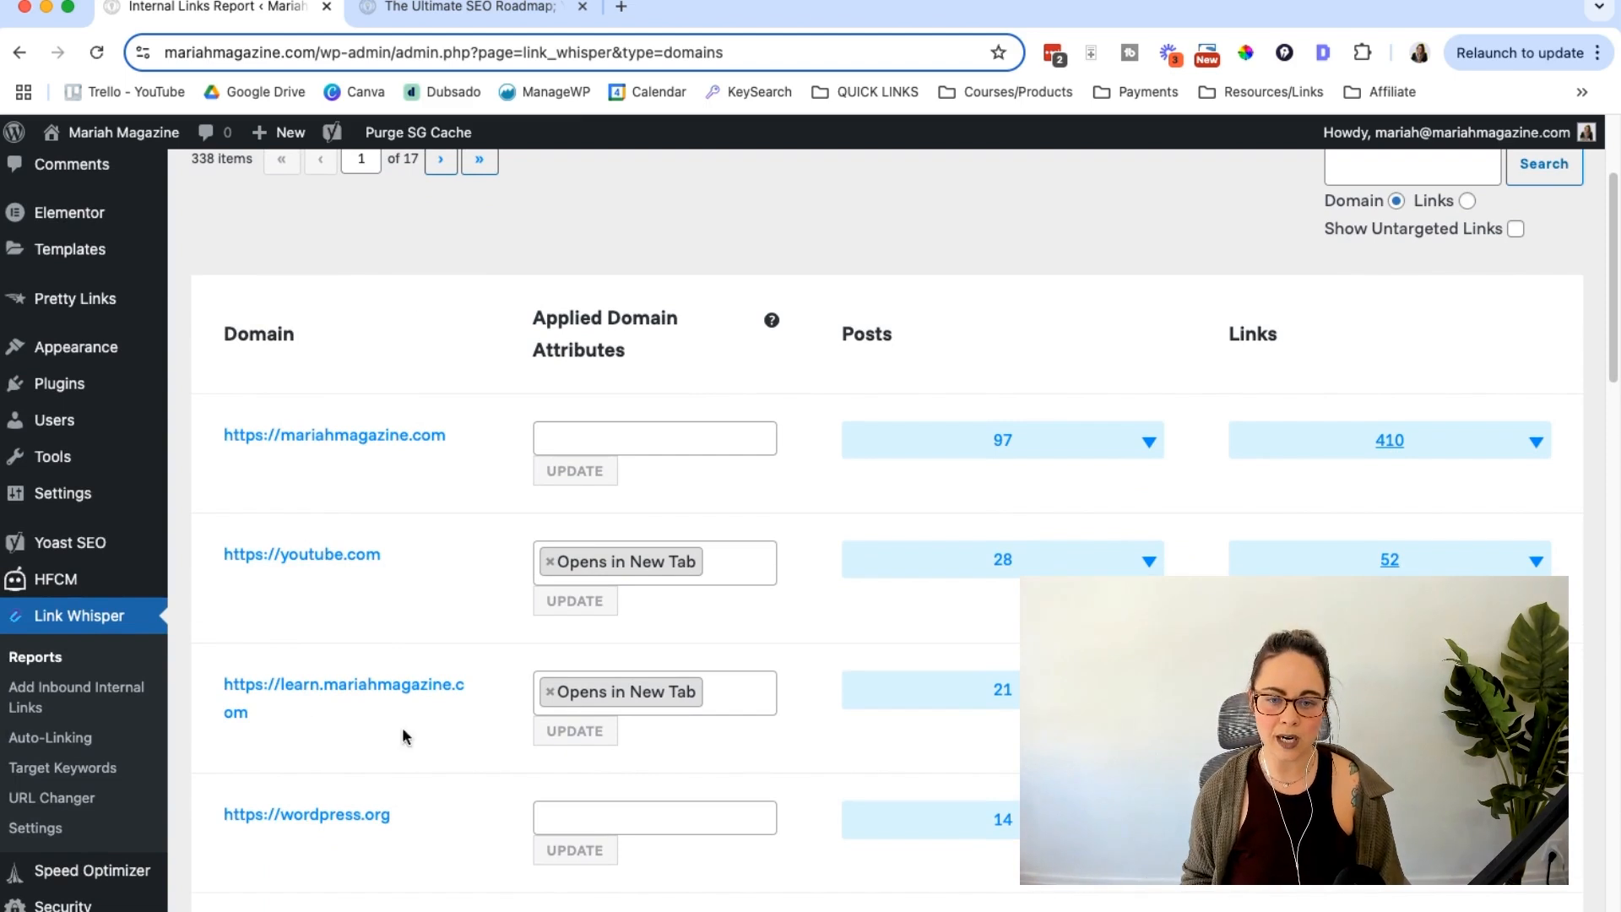
mouse_move(825, 478)
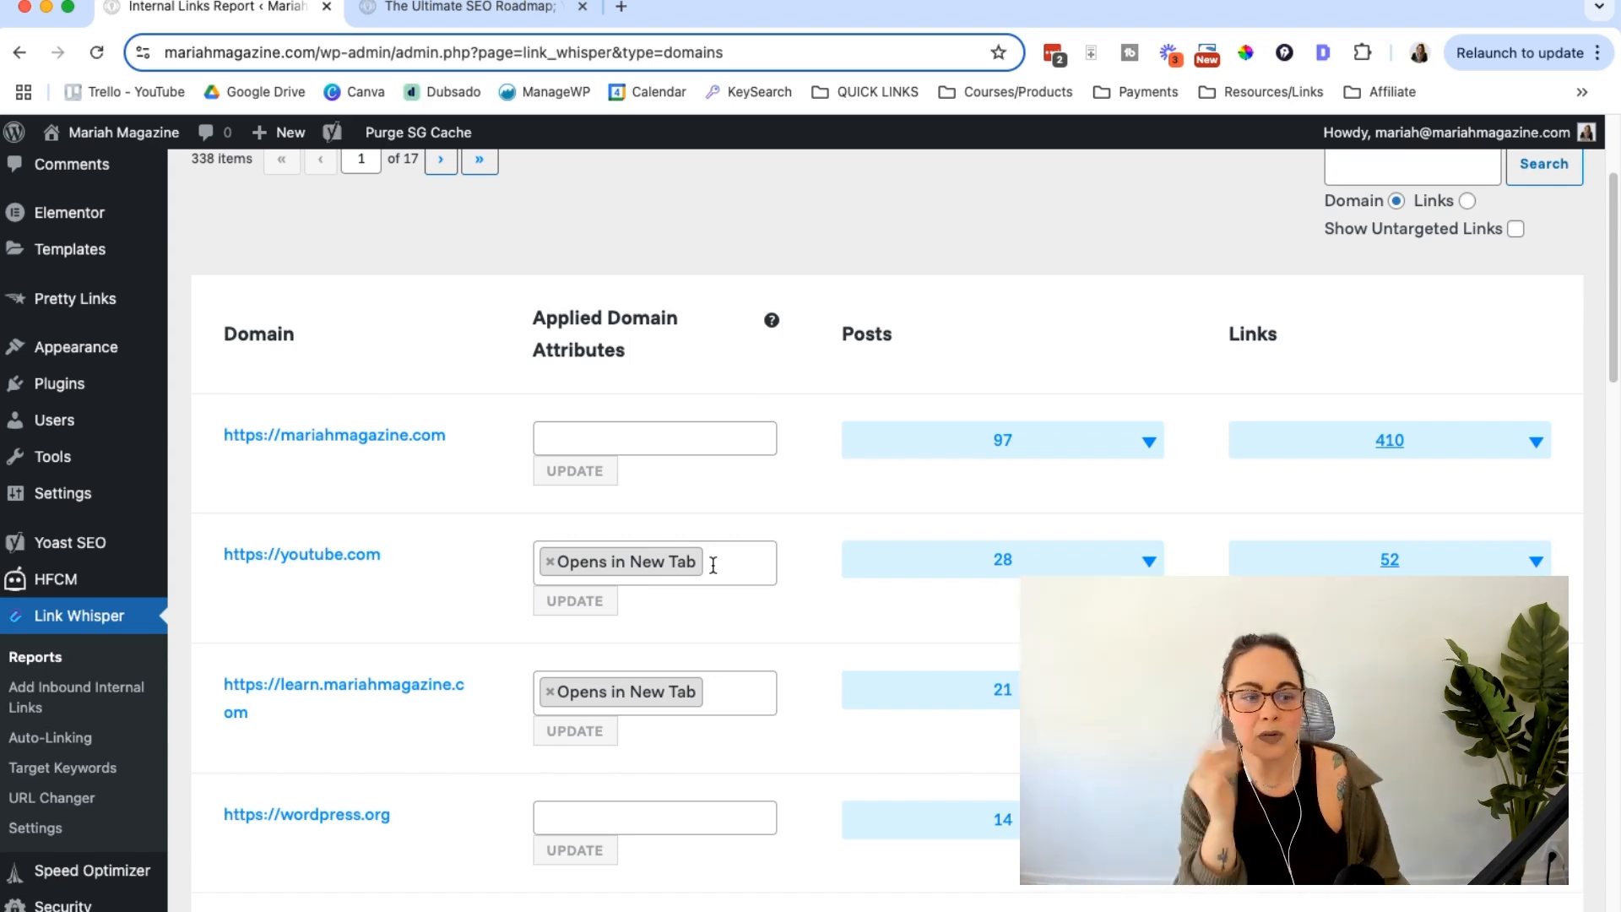
mouse_move(834, 600)
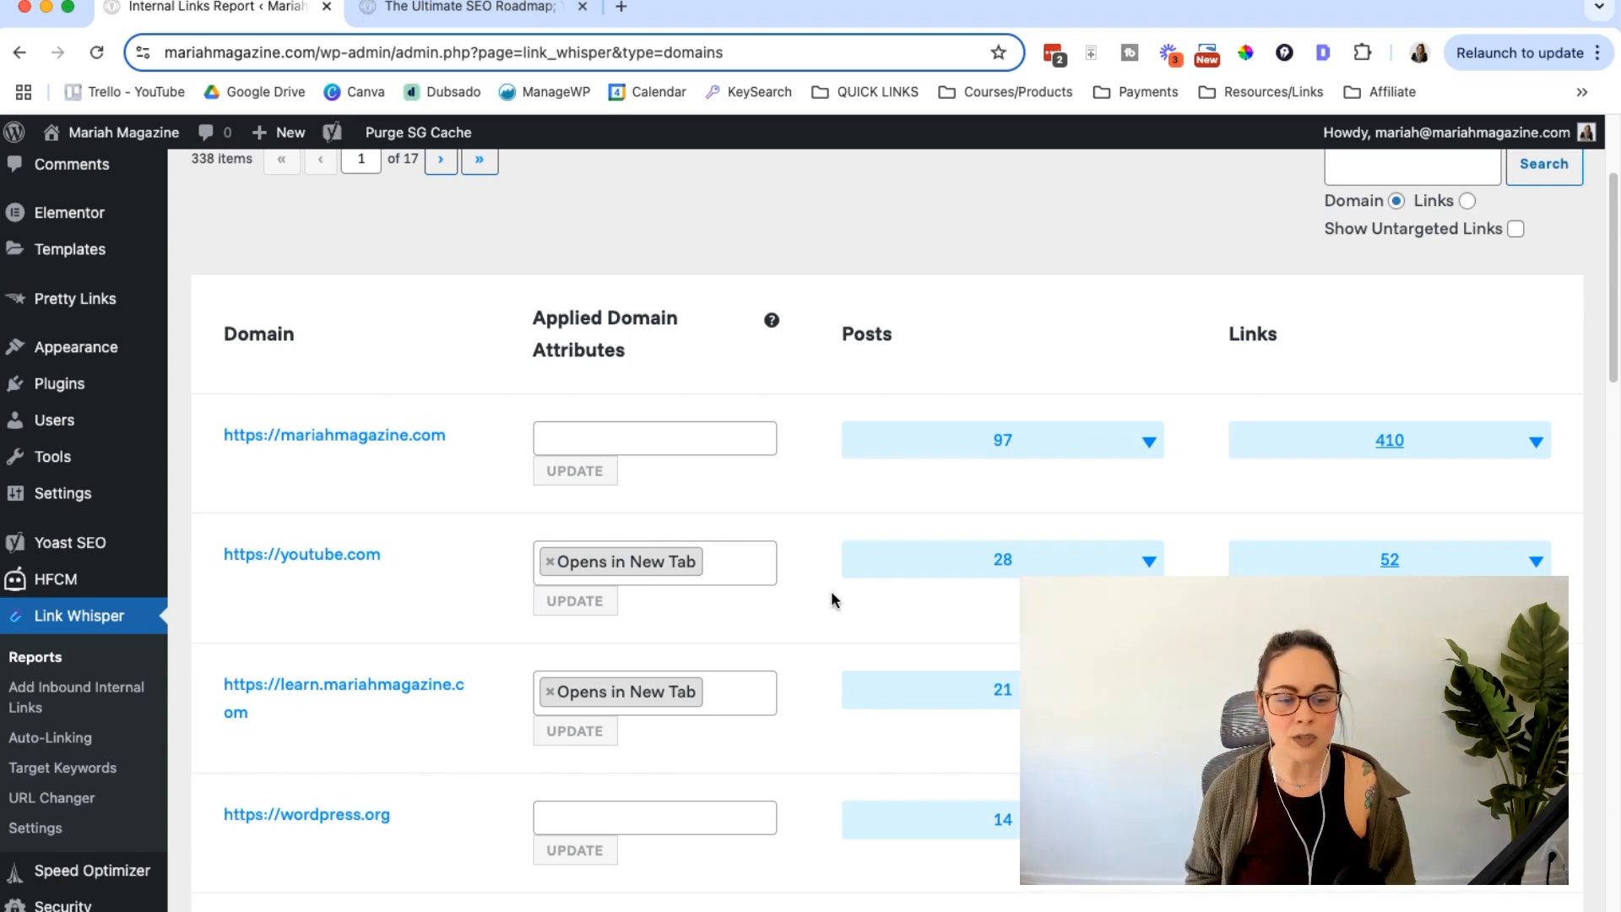
scroll(down, 3)
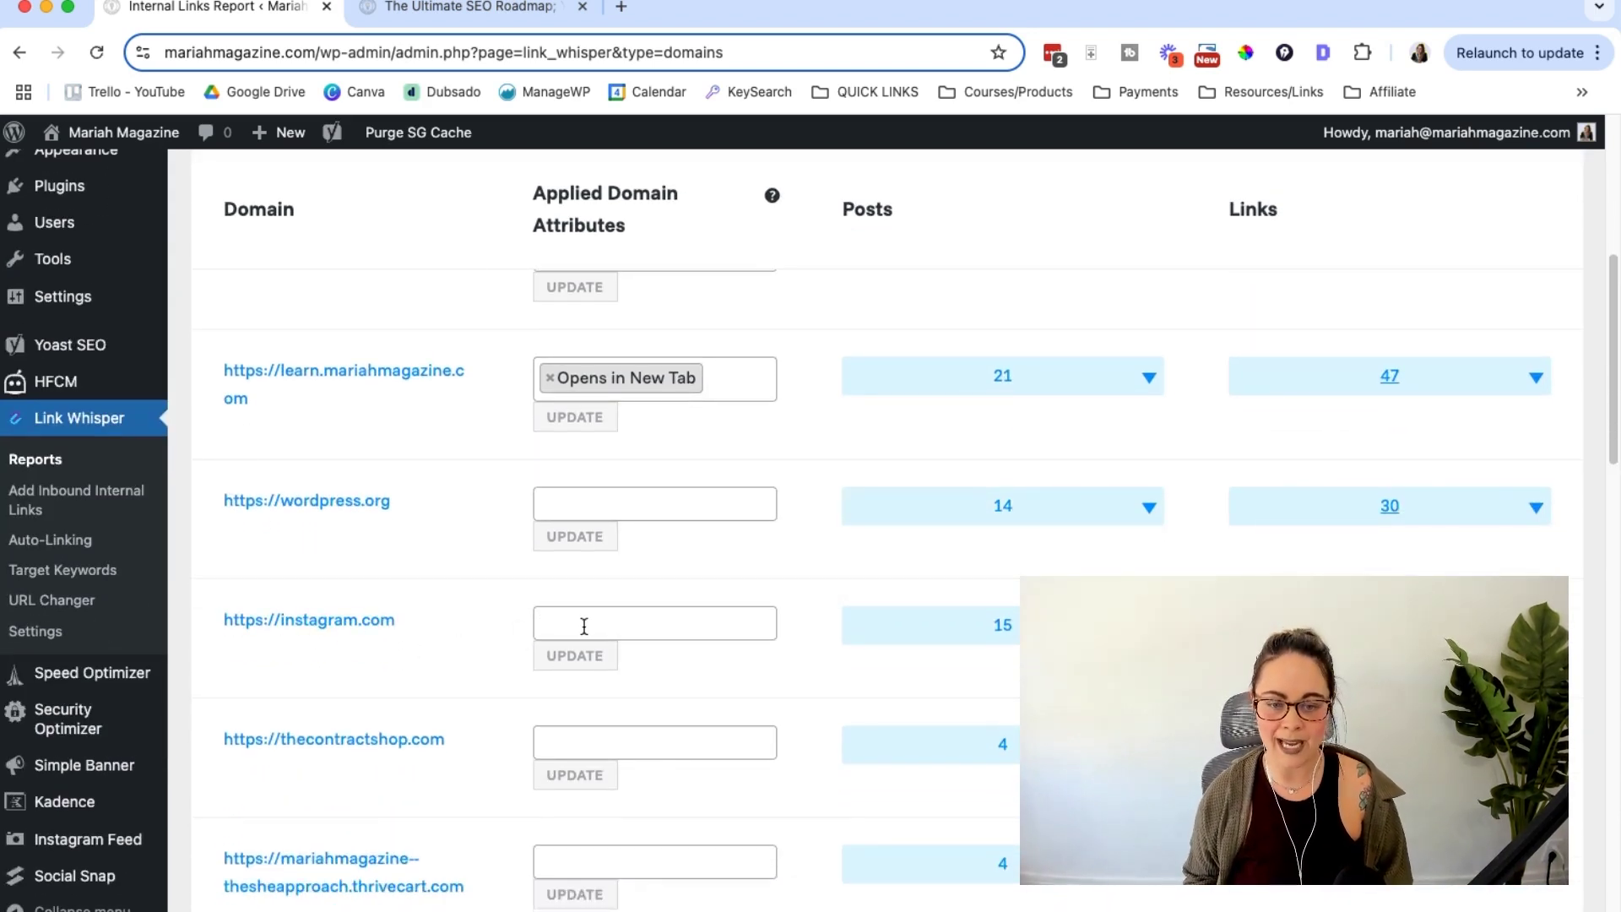
click(653, 622)
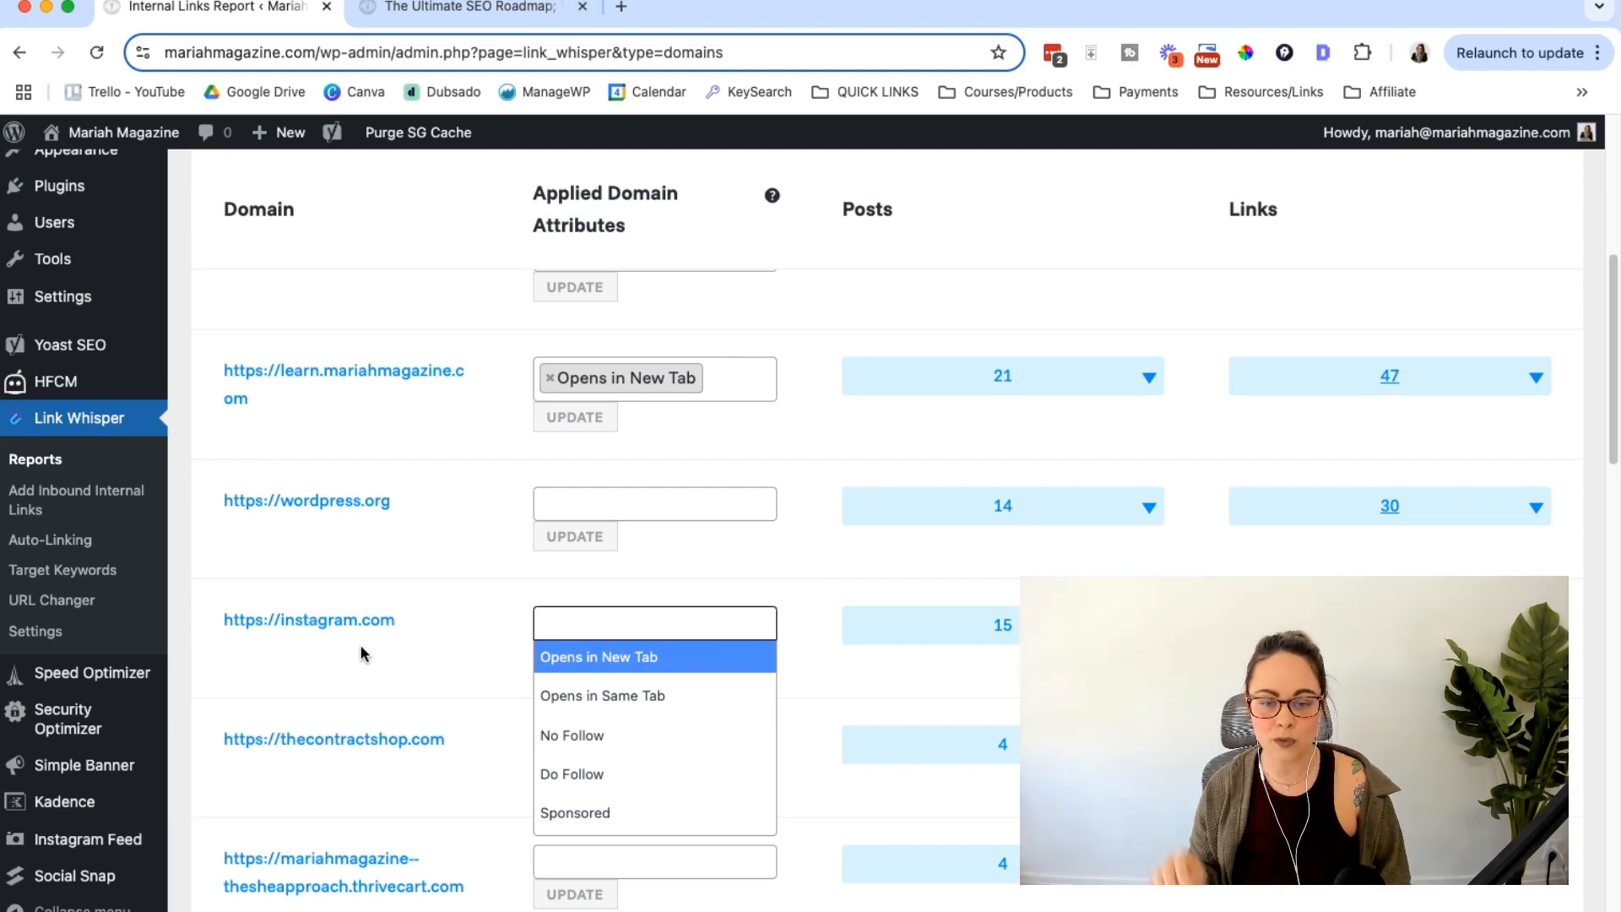
mouse_move(618, 663)
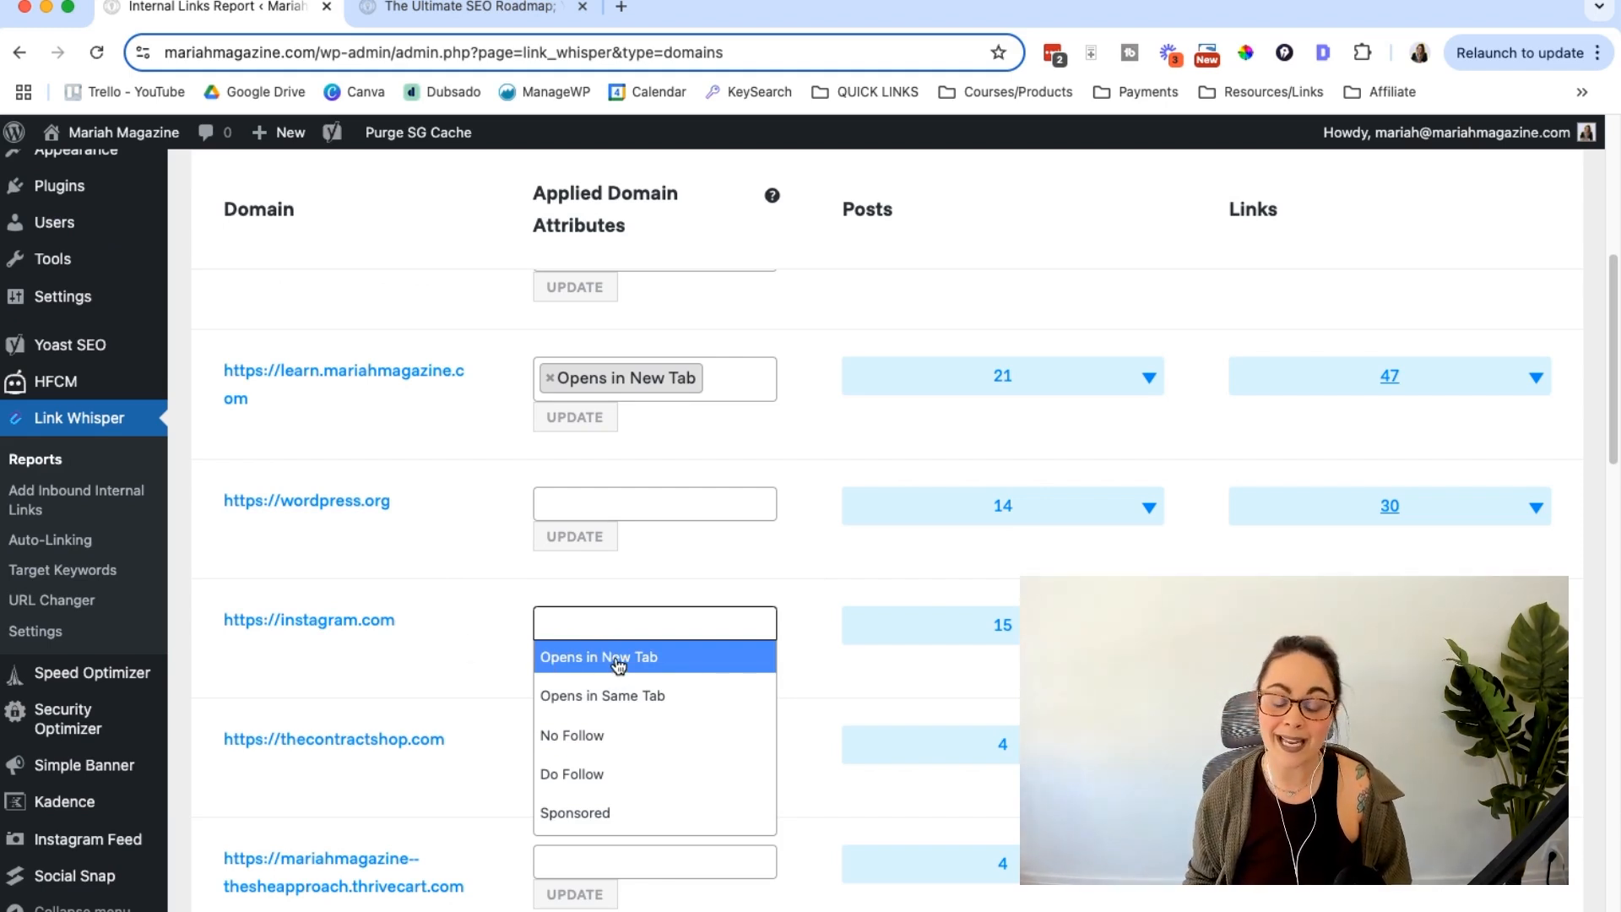
click(599, 657)
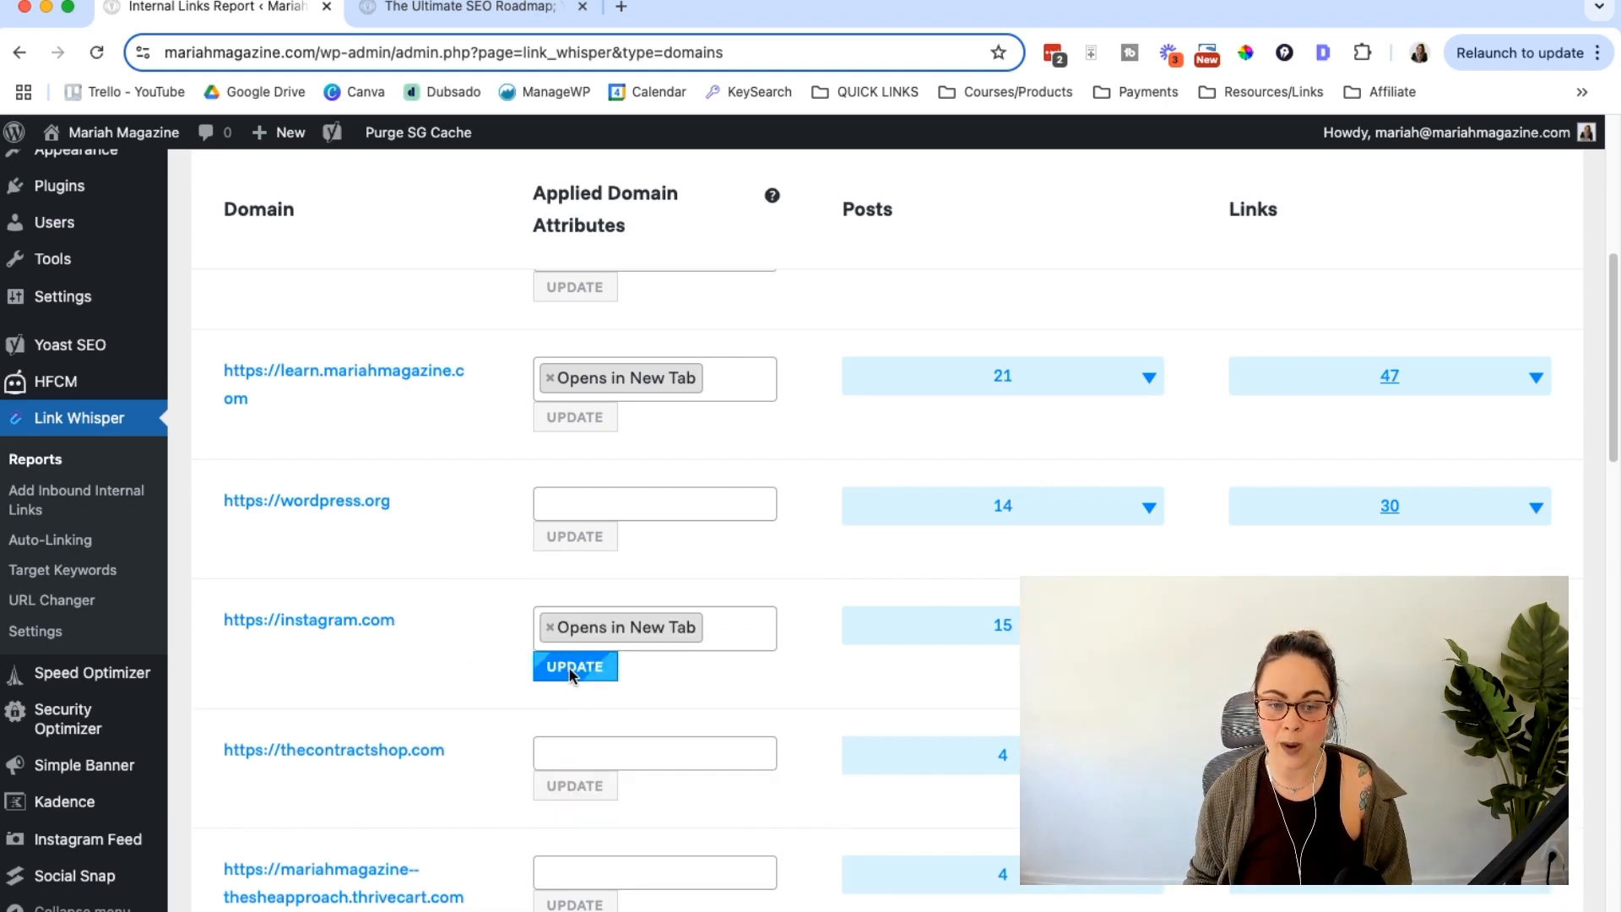
click(575, 666)
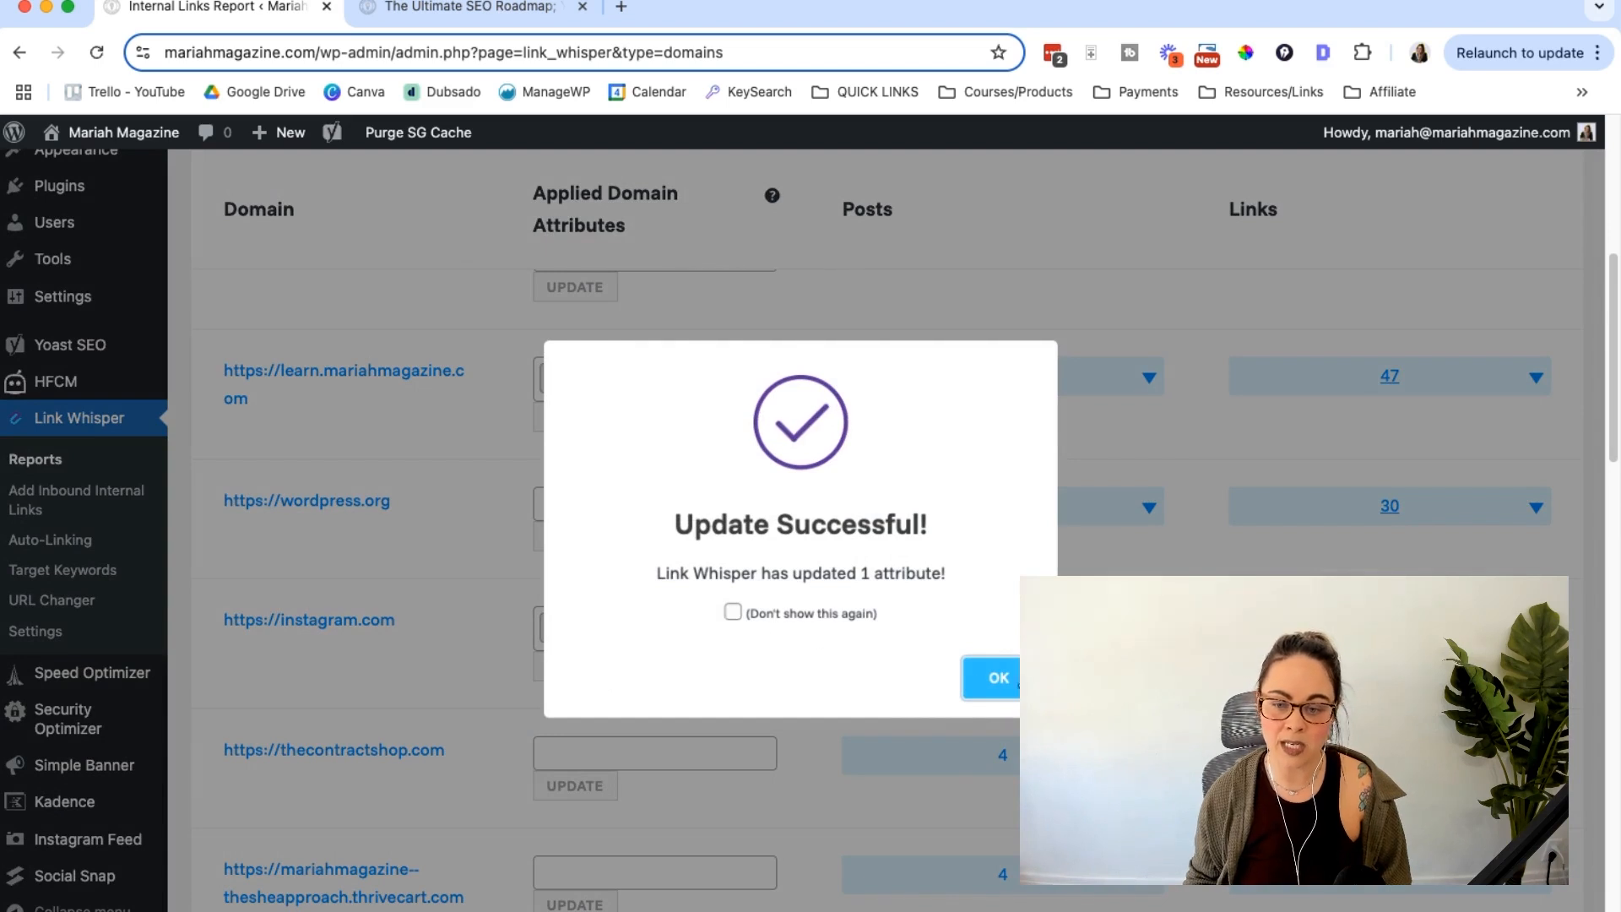
click(995, 677)
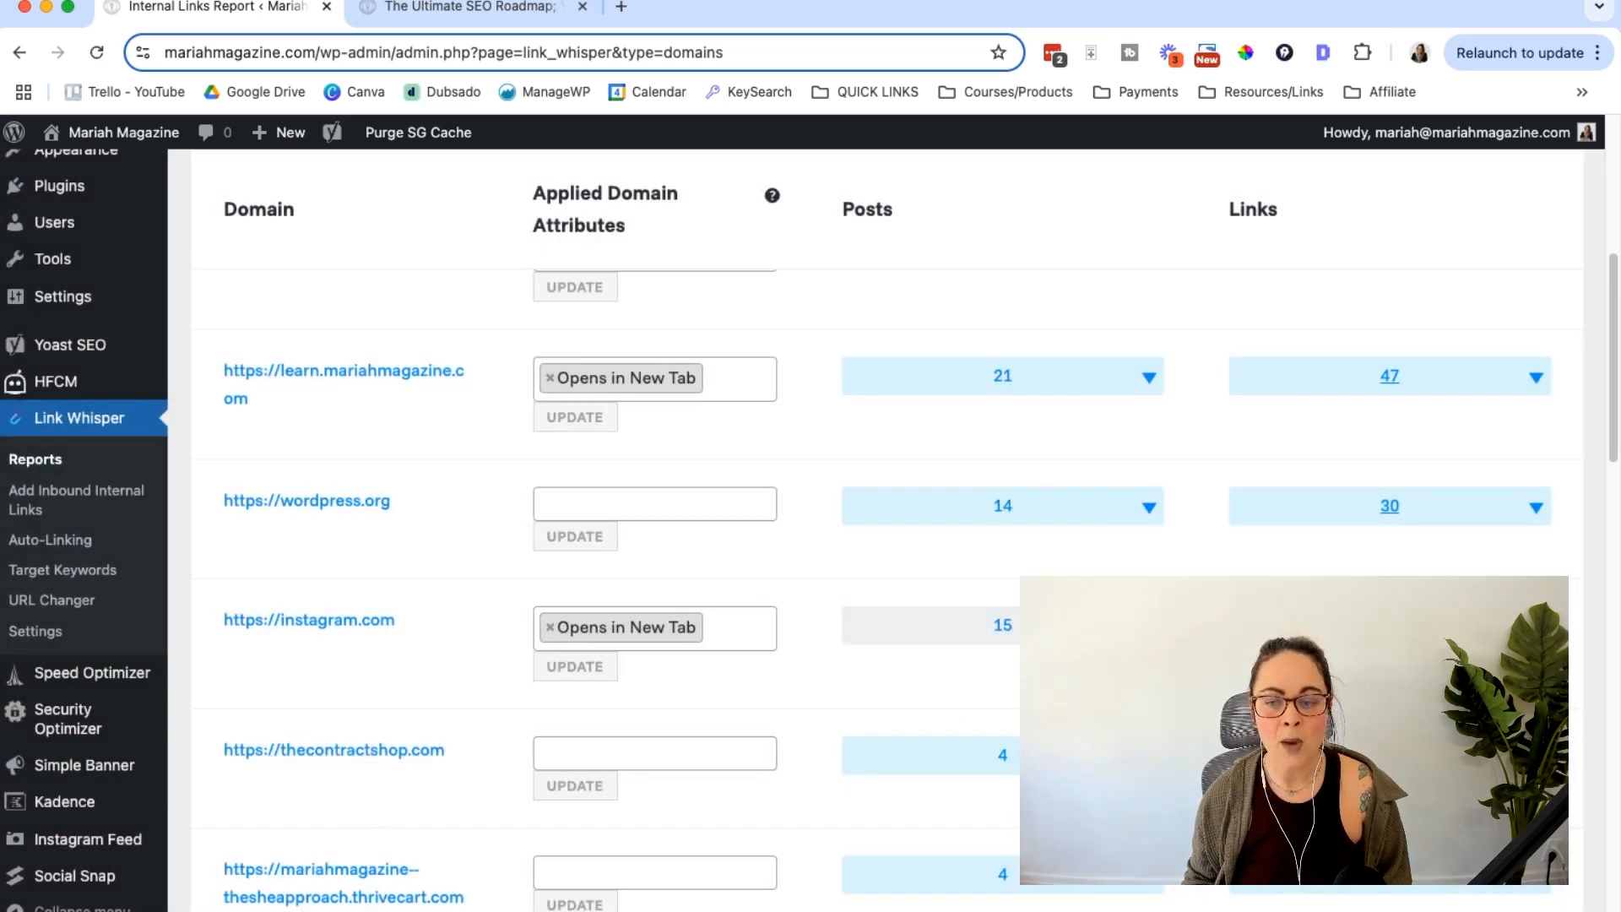
Step: Expand and collapse instagram.com's link list, then open thecontractshop.com's attribute choices
click(1147, 624)
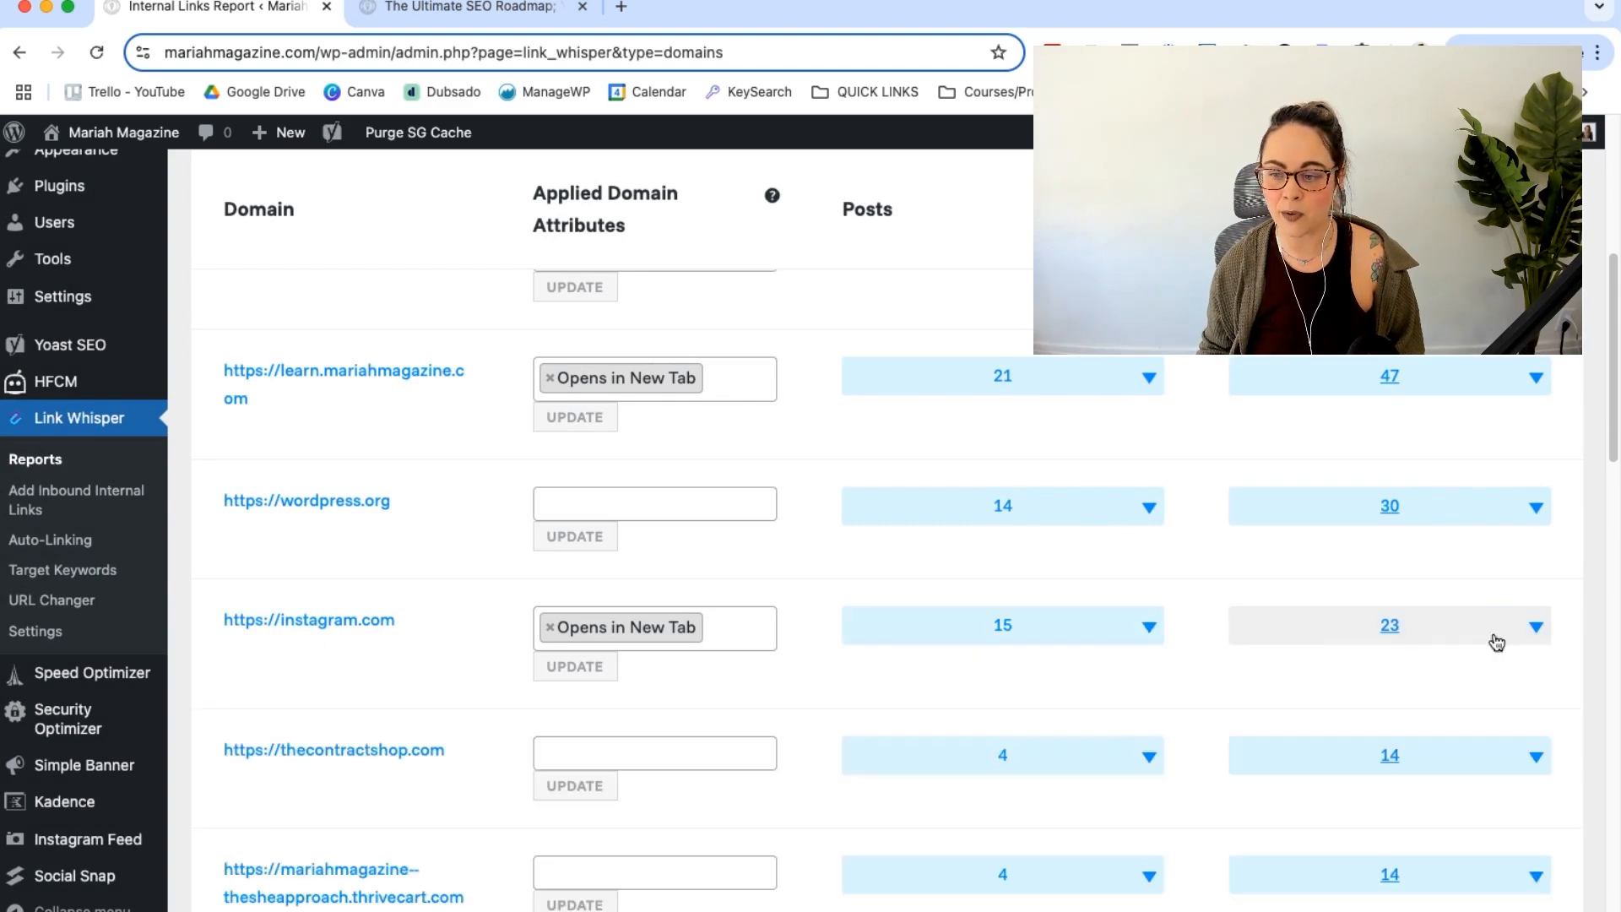
click(1534, 624)
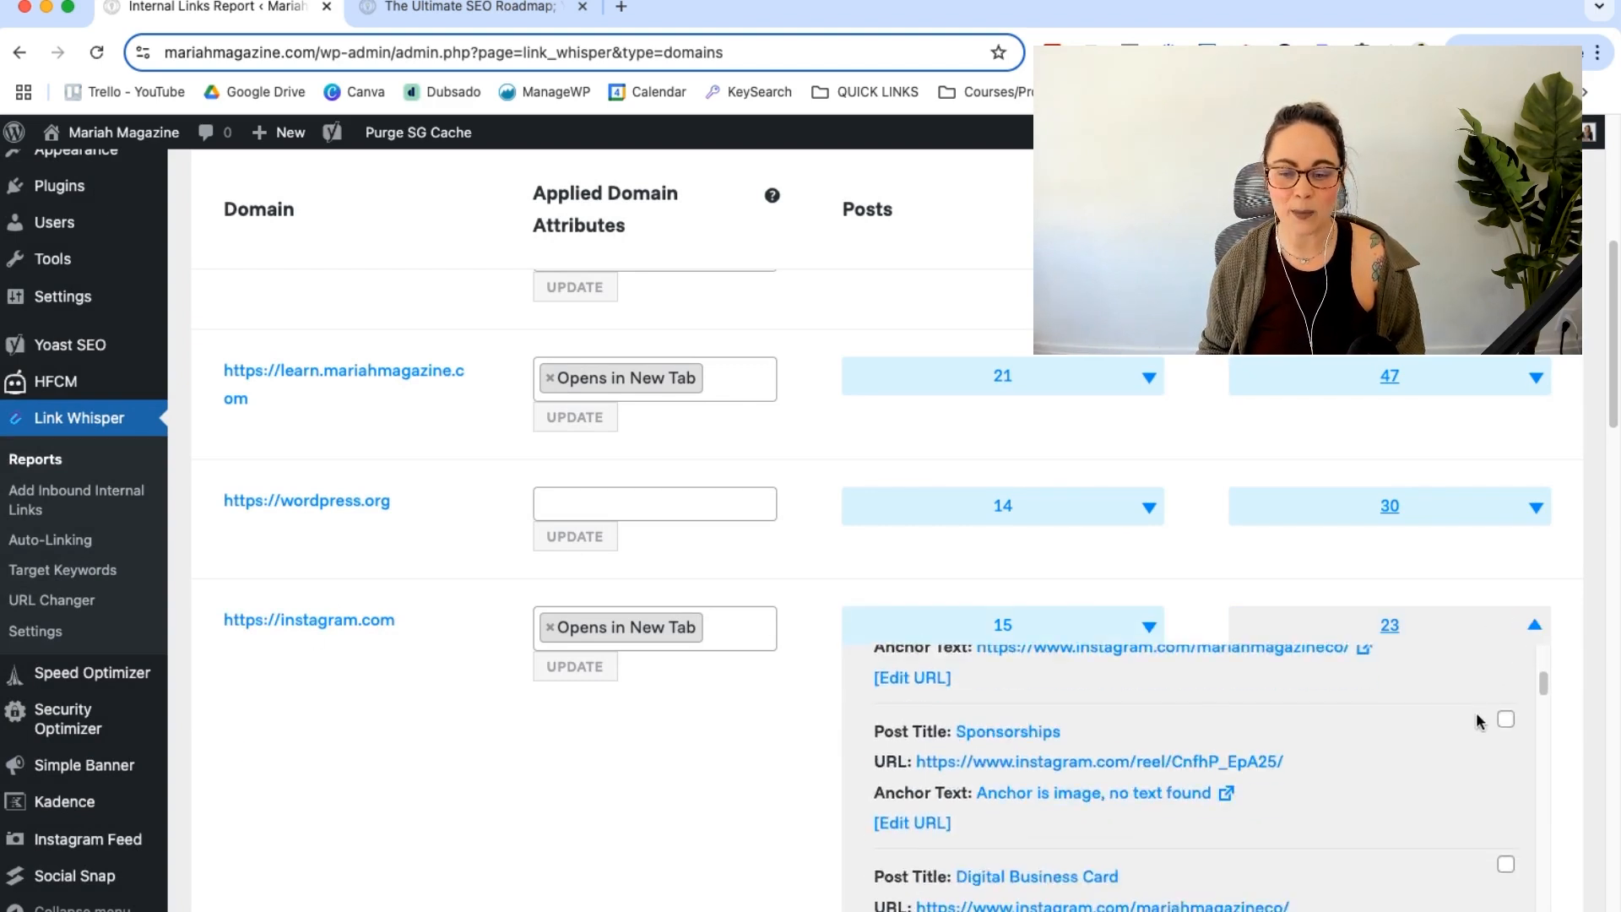
click(1534, 624)
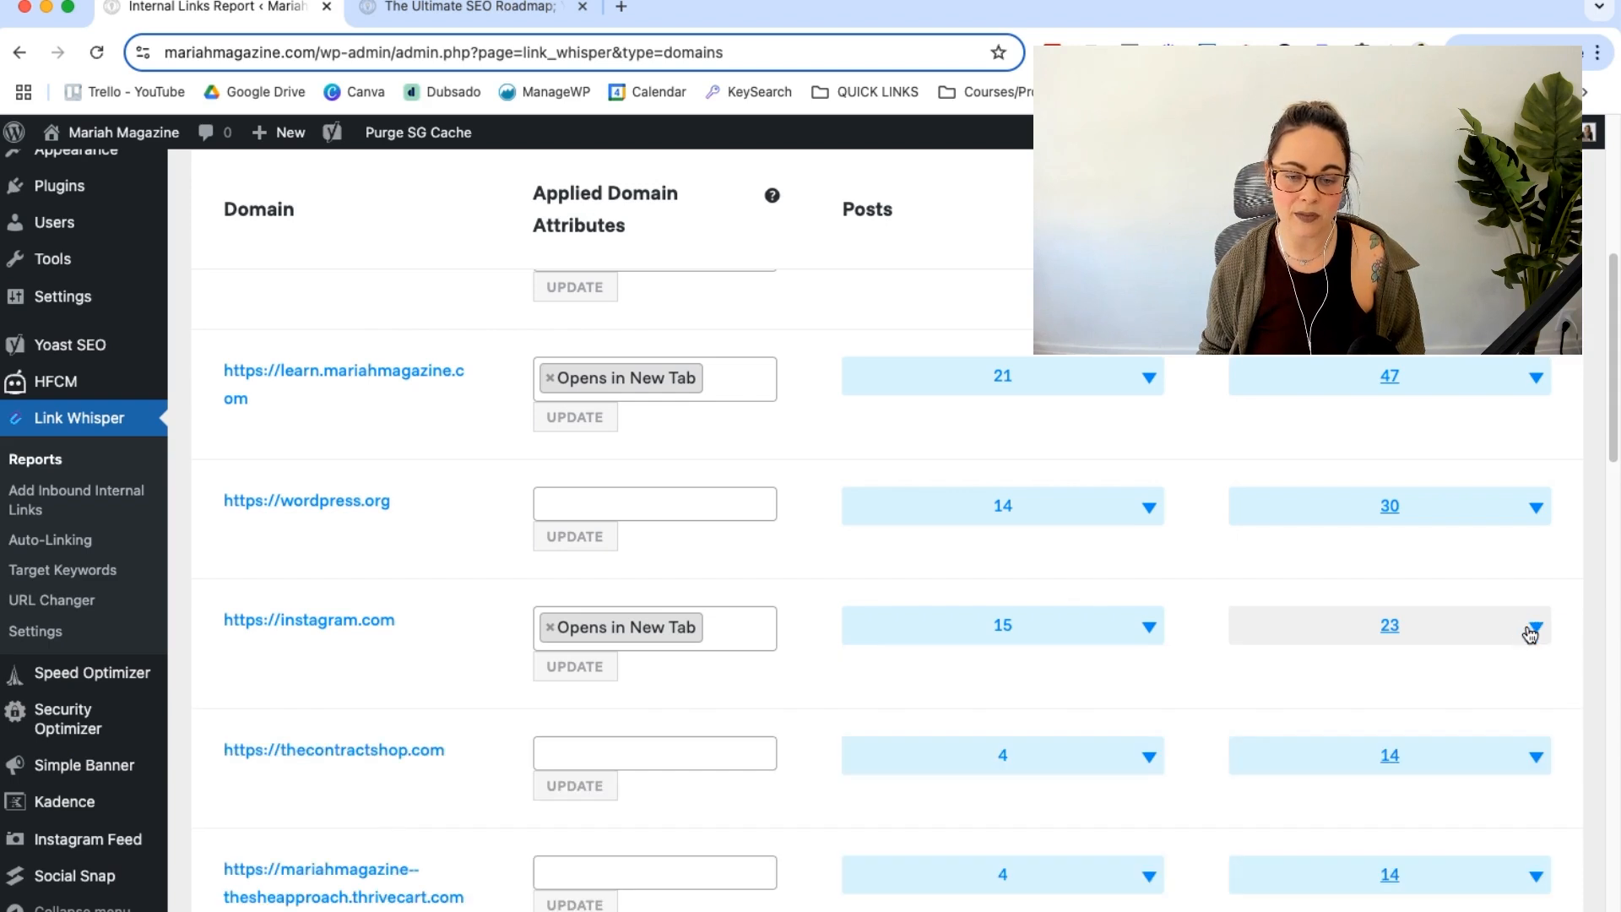
click(654, 503)
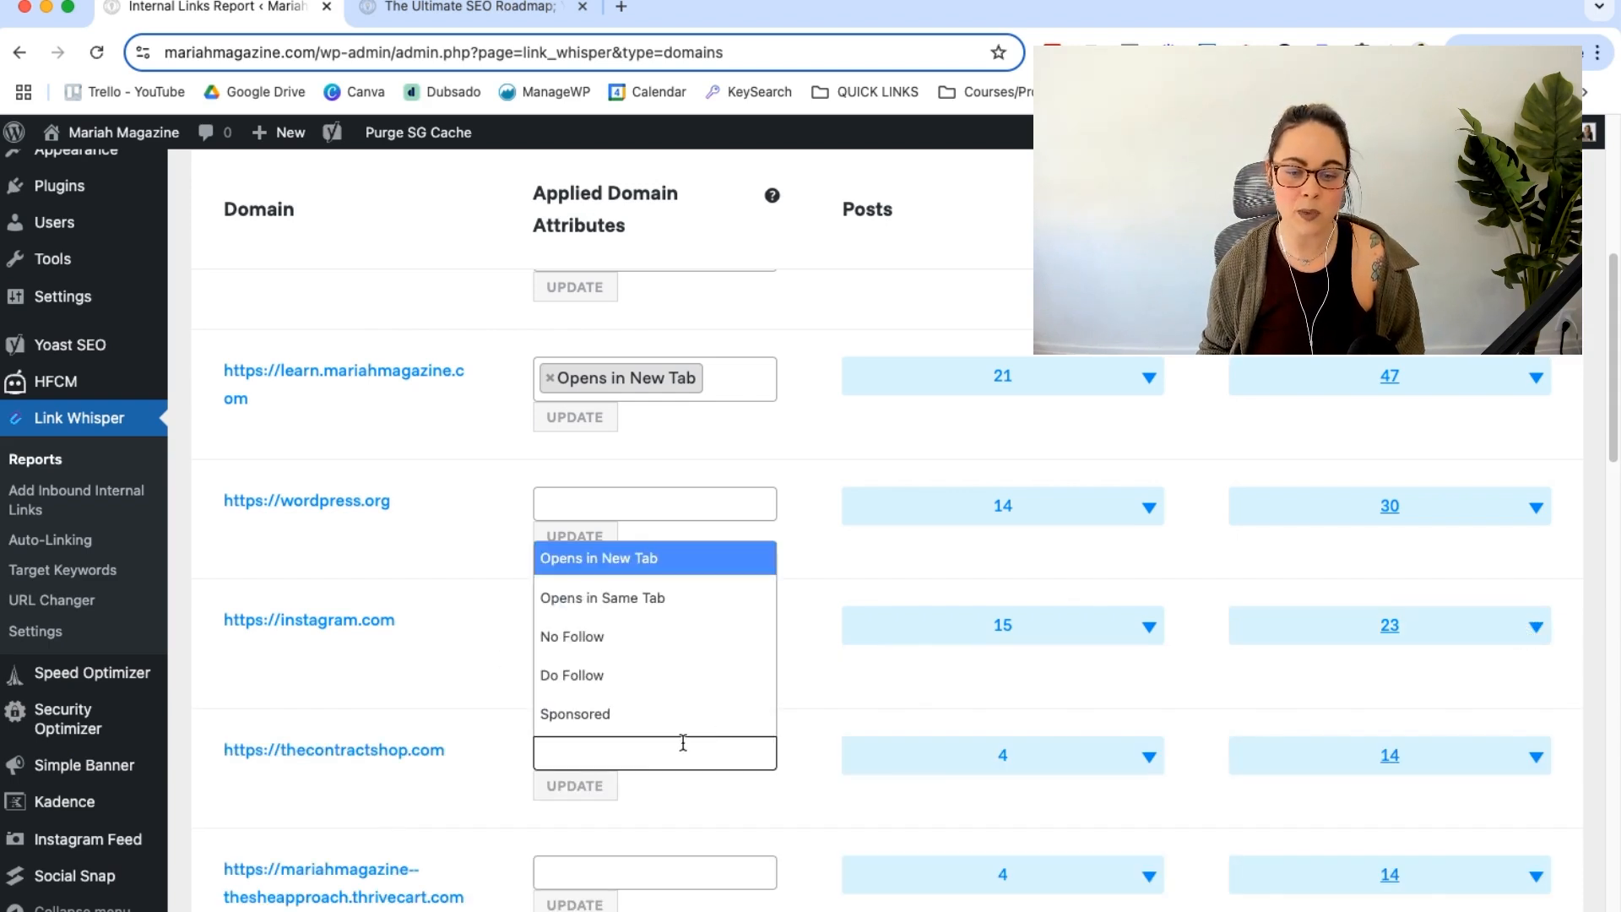
mouse_move(607, 558)
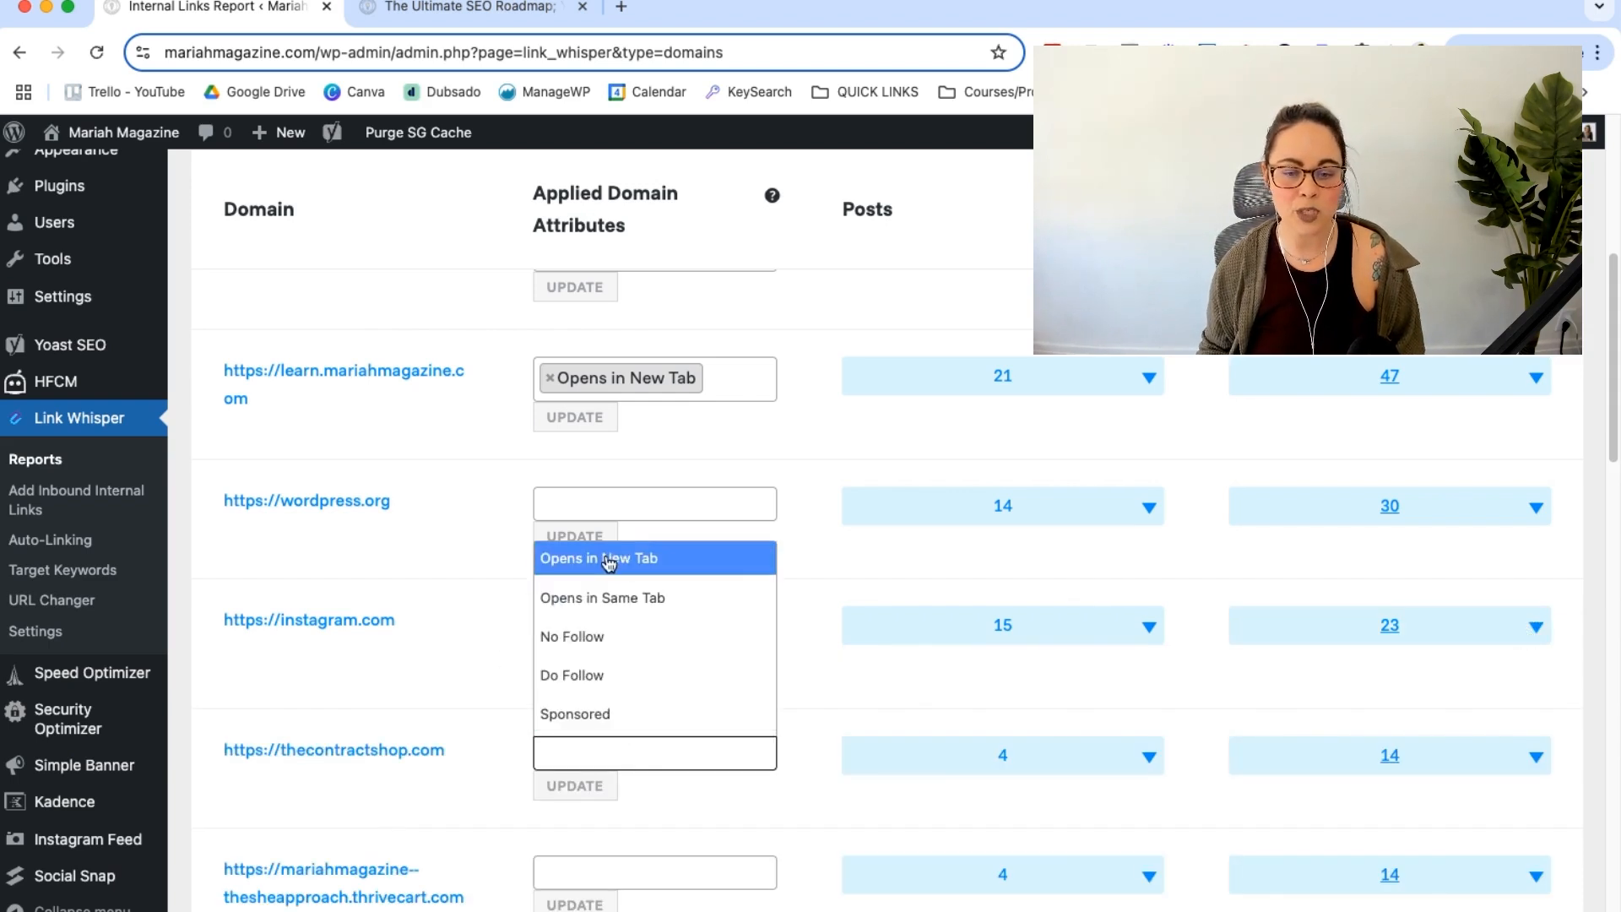
mouse_move(602, 598)
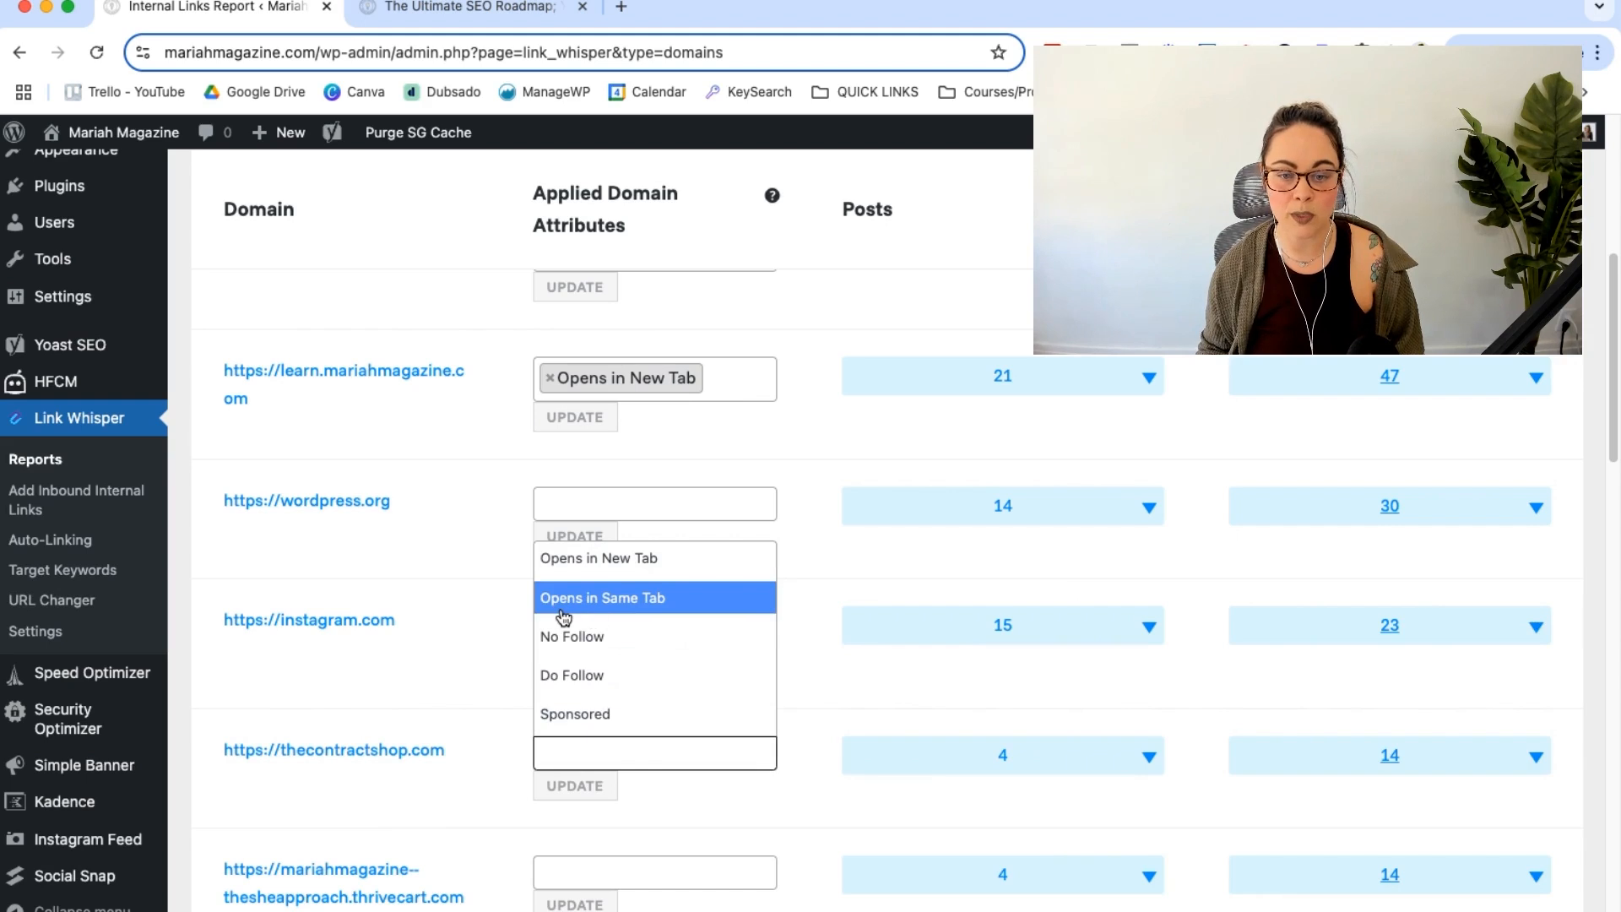
mouse_move(571, 635)
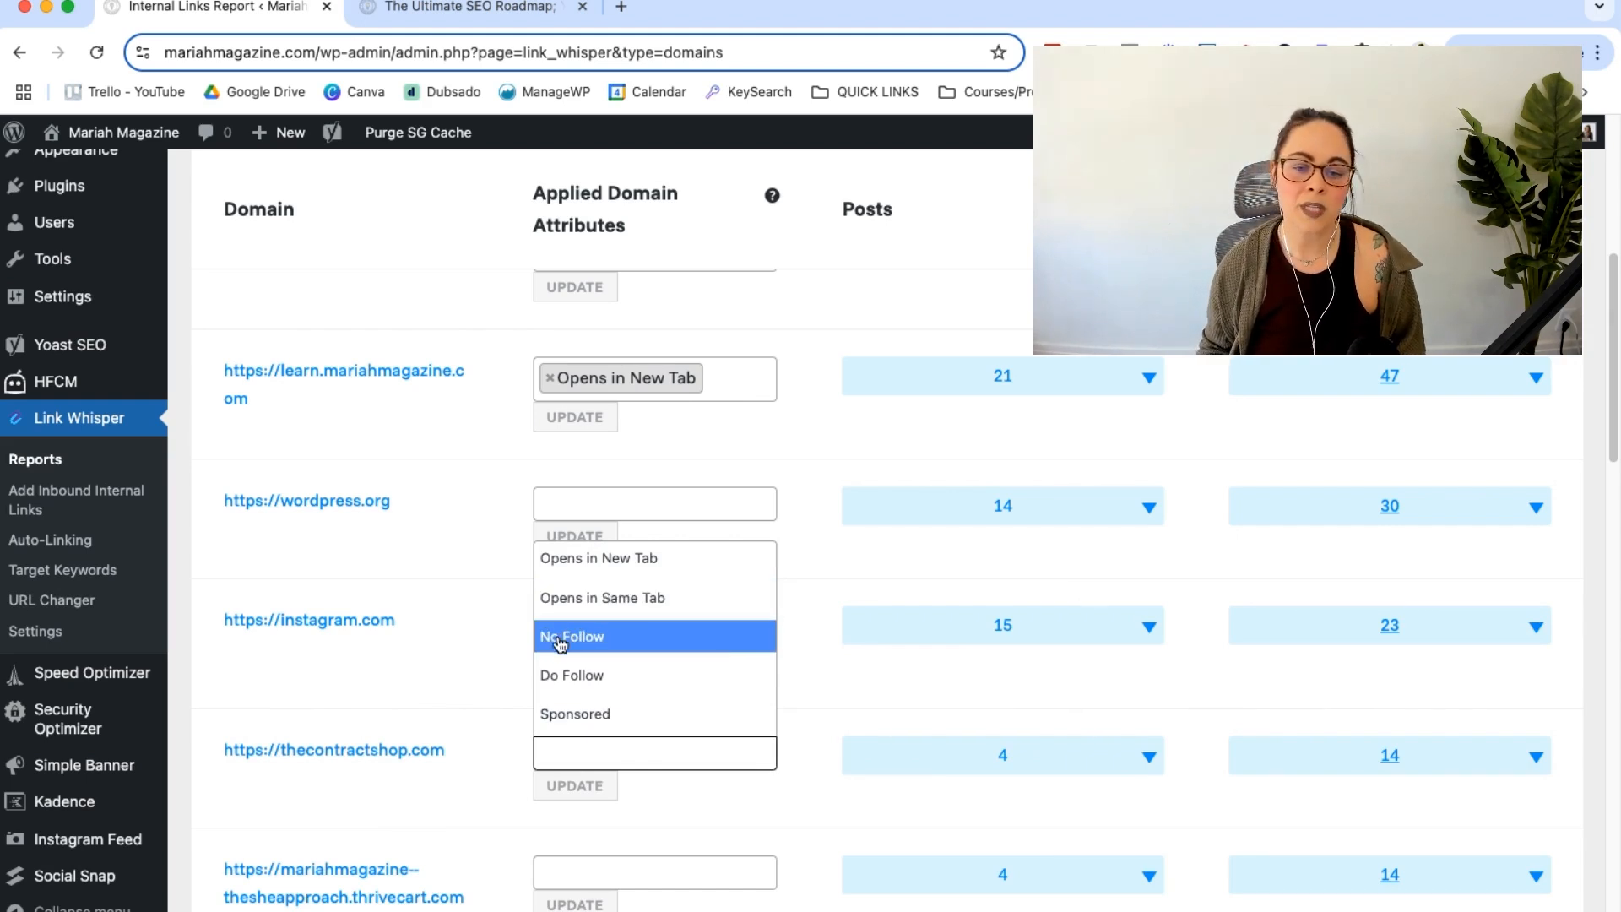
mouse_move(608, 713)
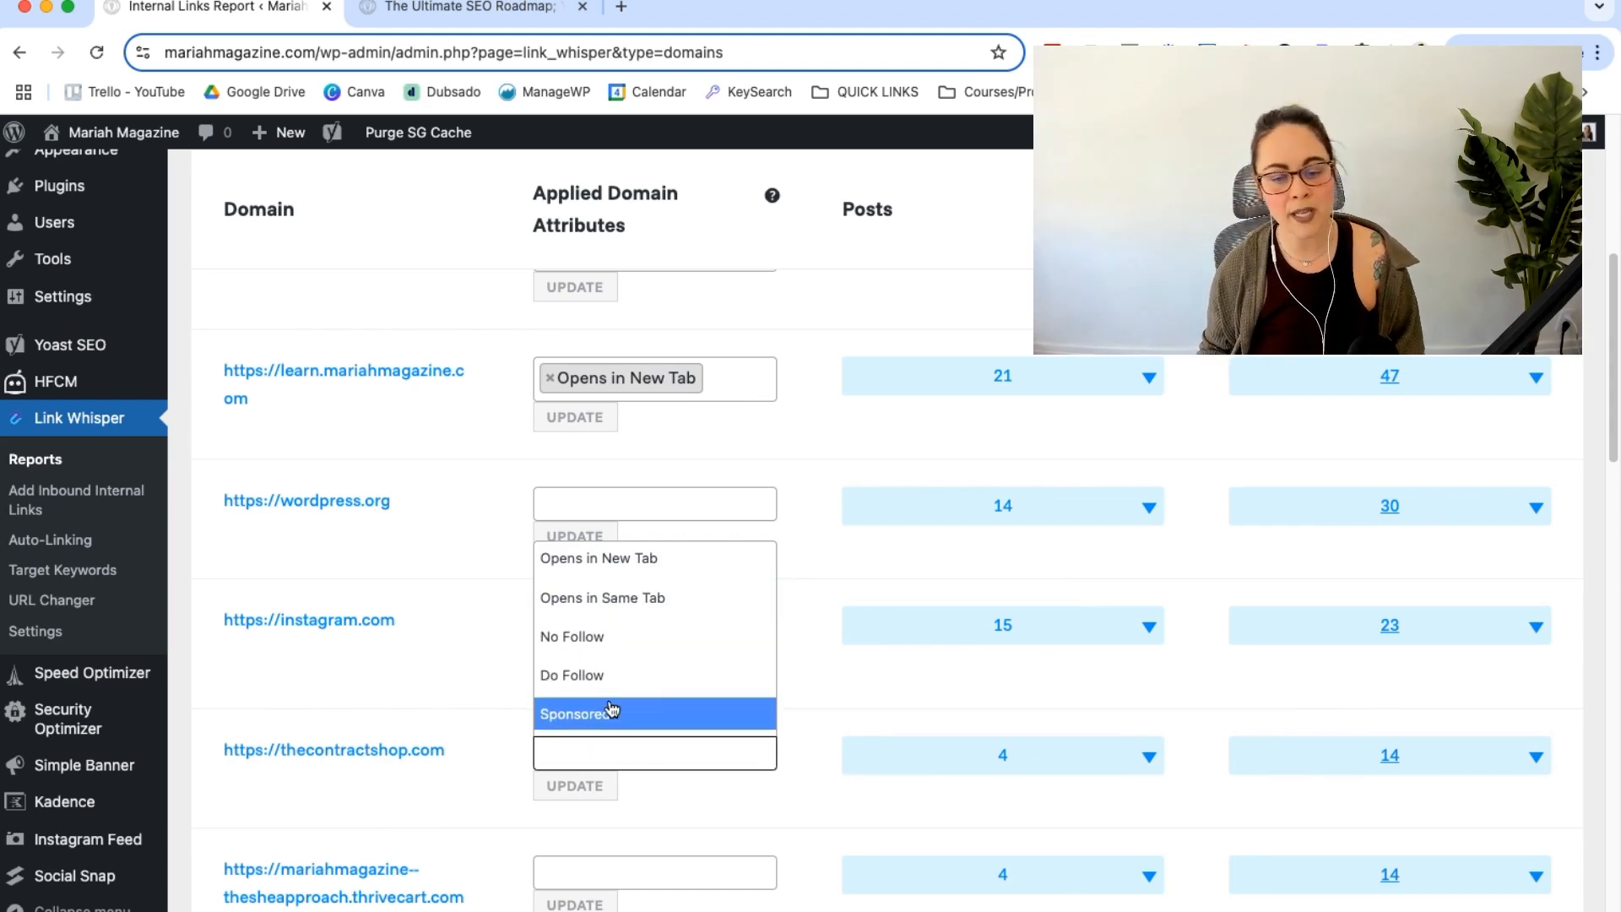
scroll(up, 3)
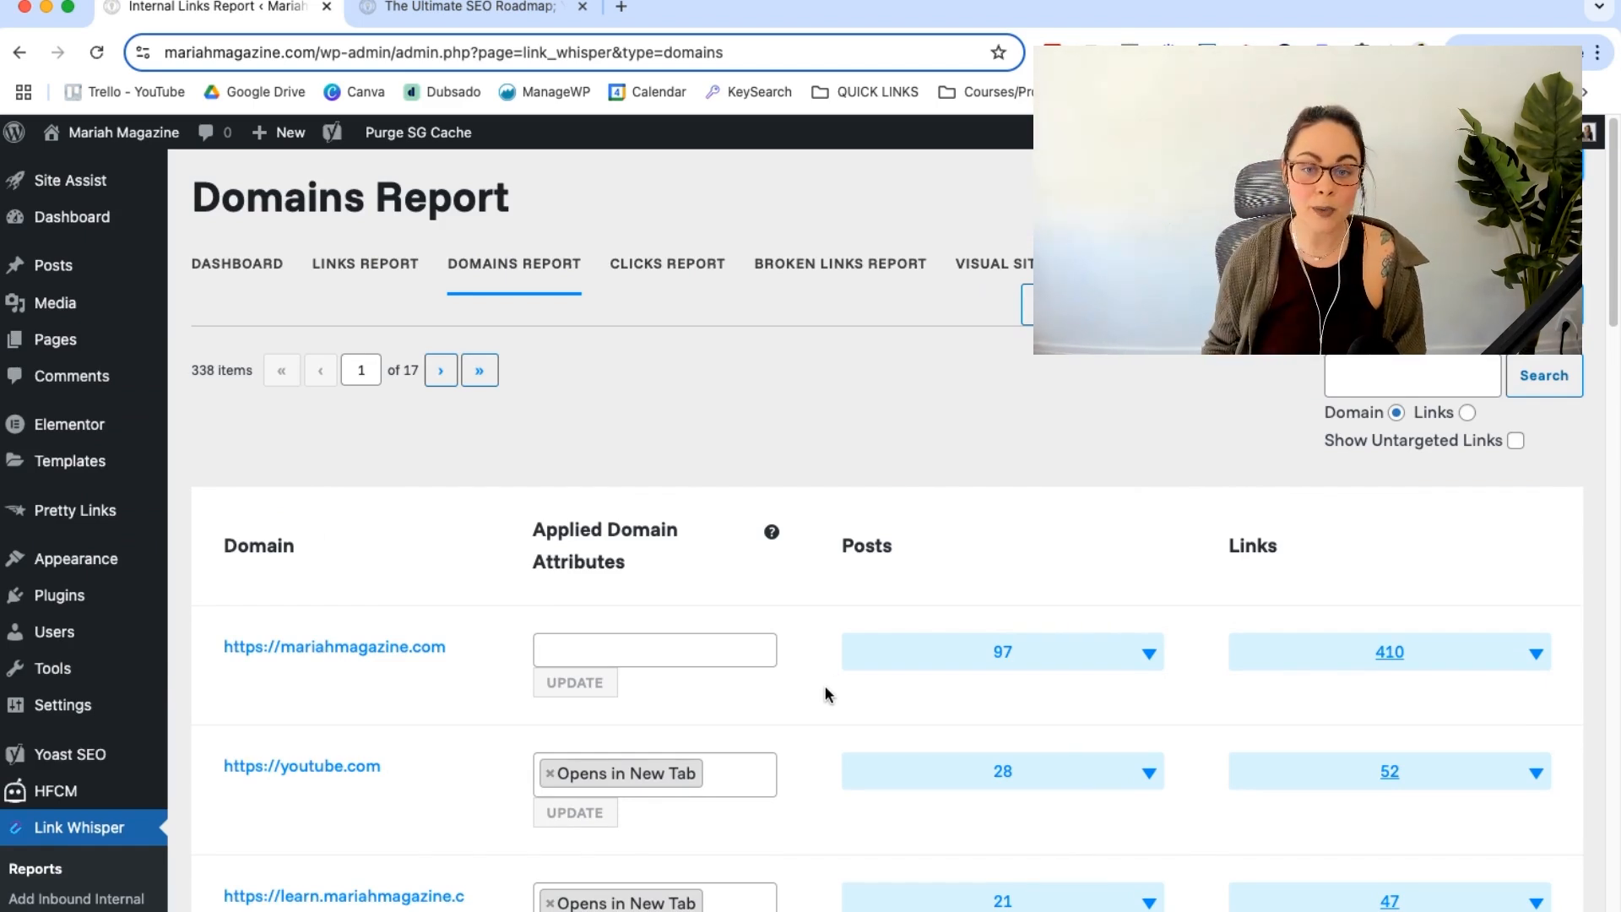
mouse_move(692, 293)
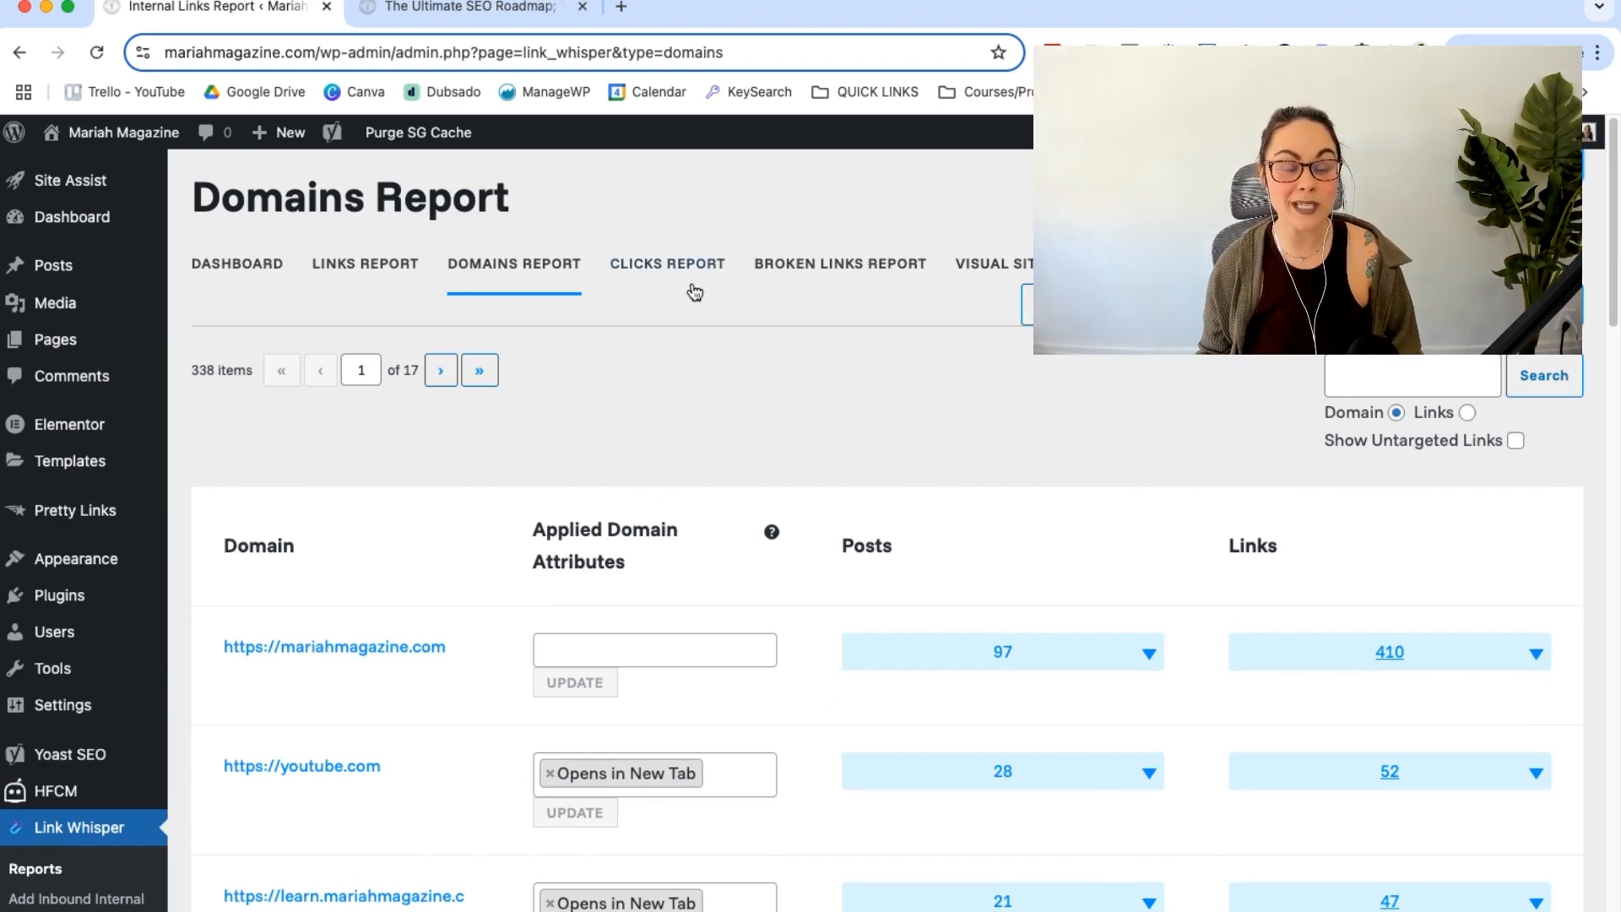
Step: Sort the Clicks Report by most link clicks and expand the ebook templates post's 30 clicks
click(667, 263)
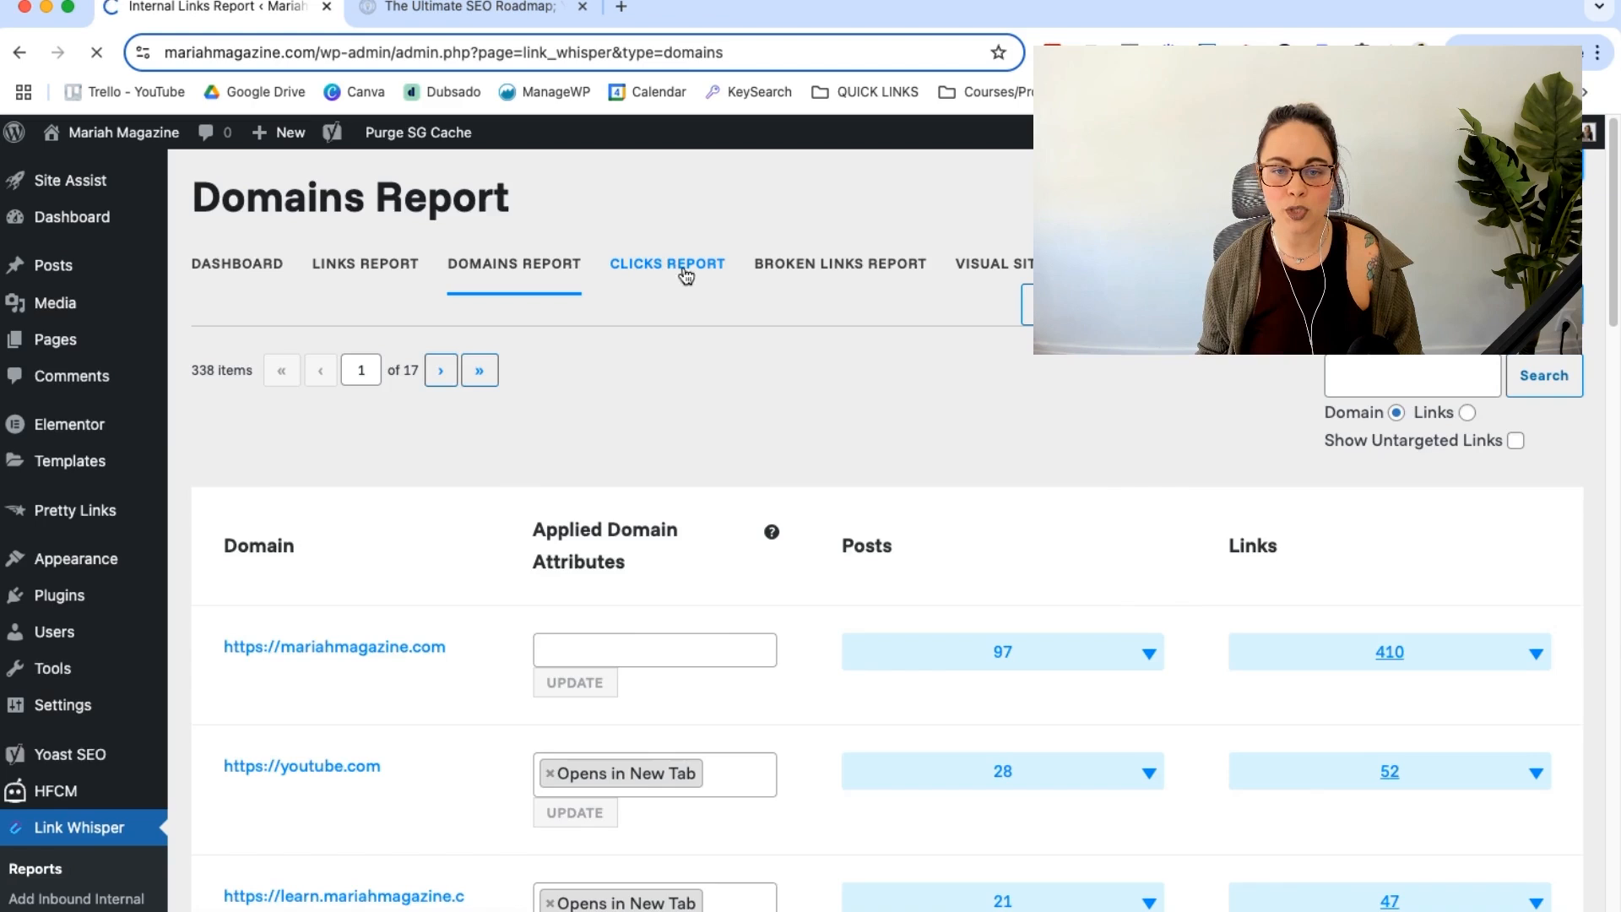
click(667, 263)
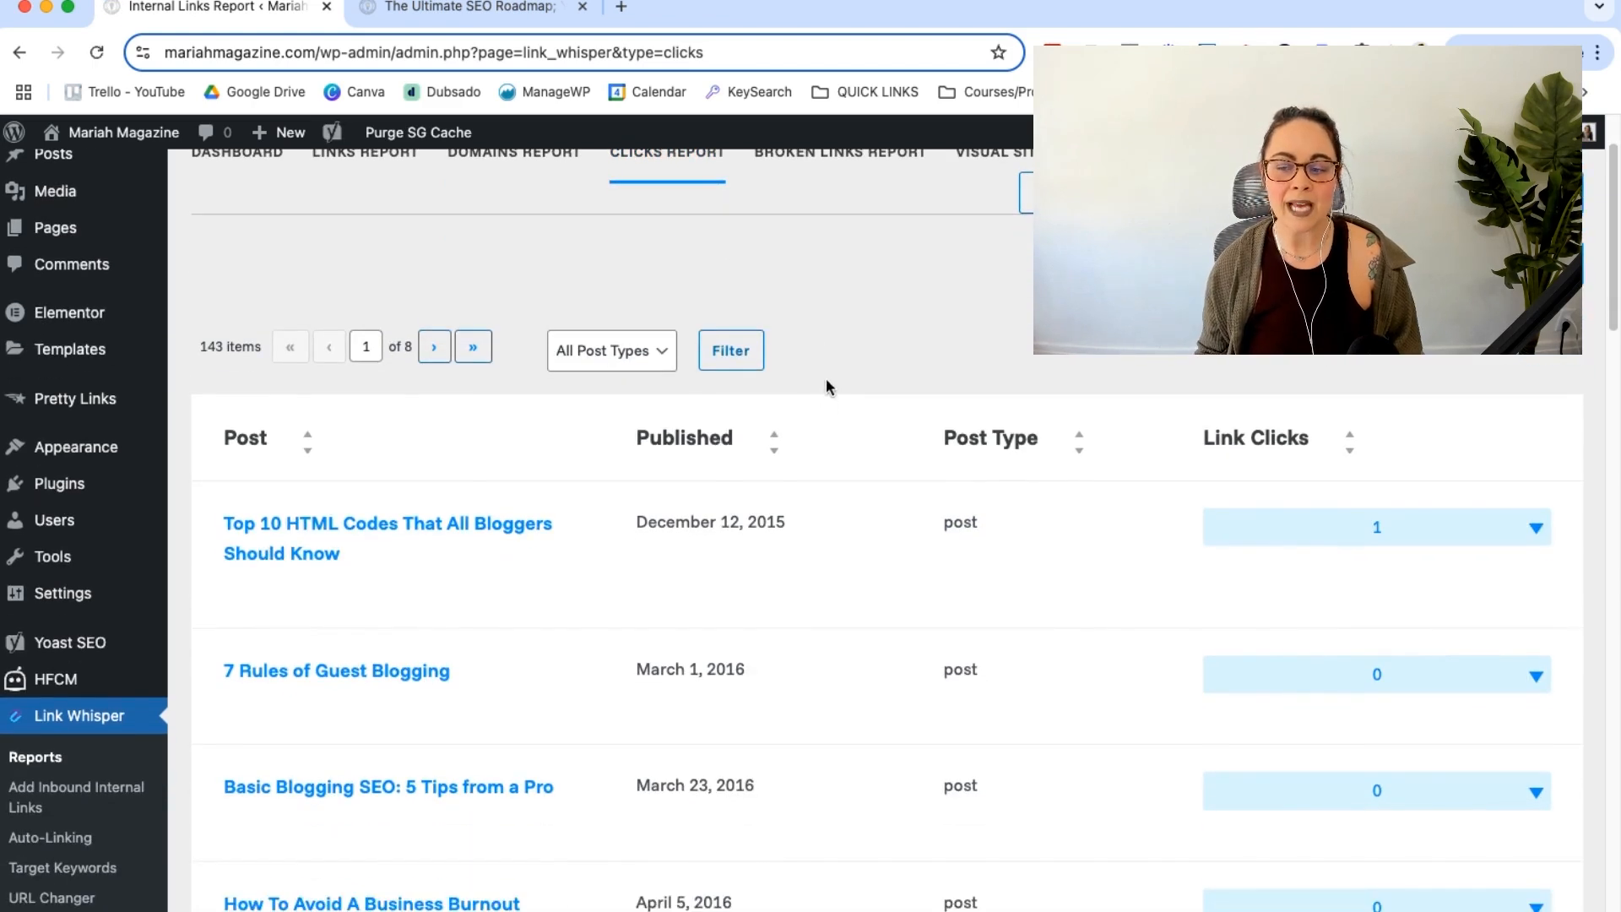
mouse_move(1267, 447)
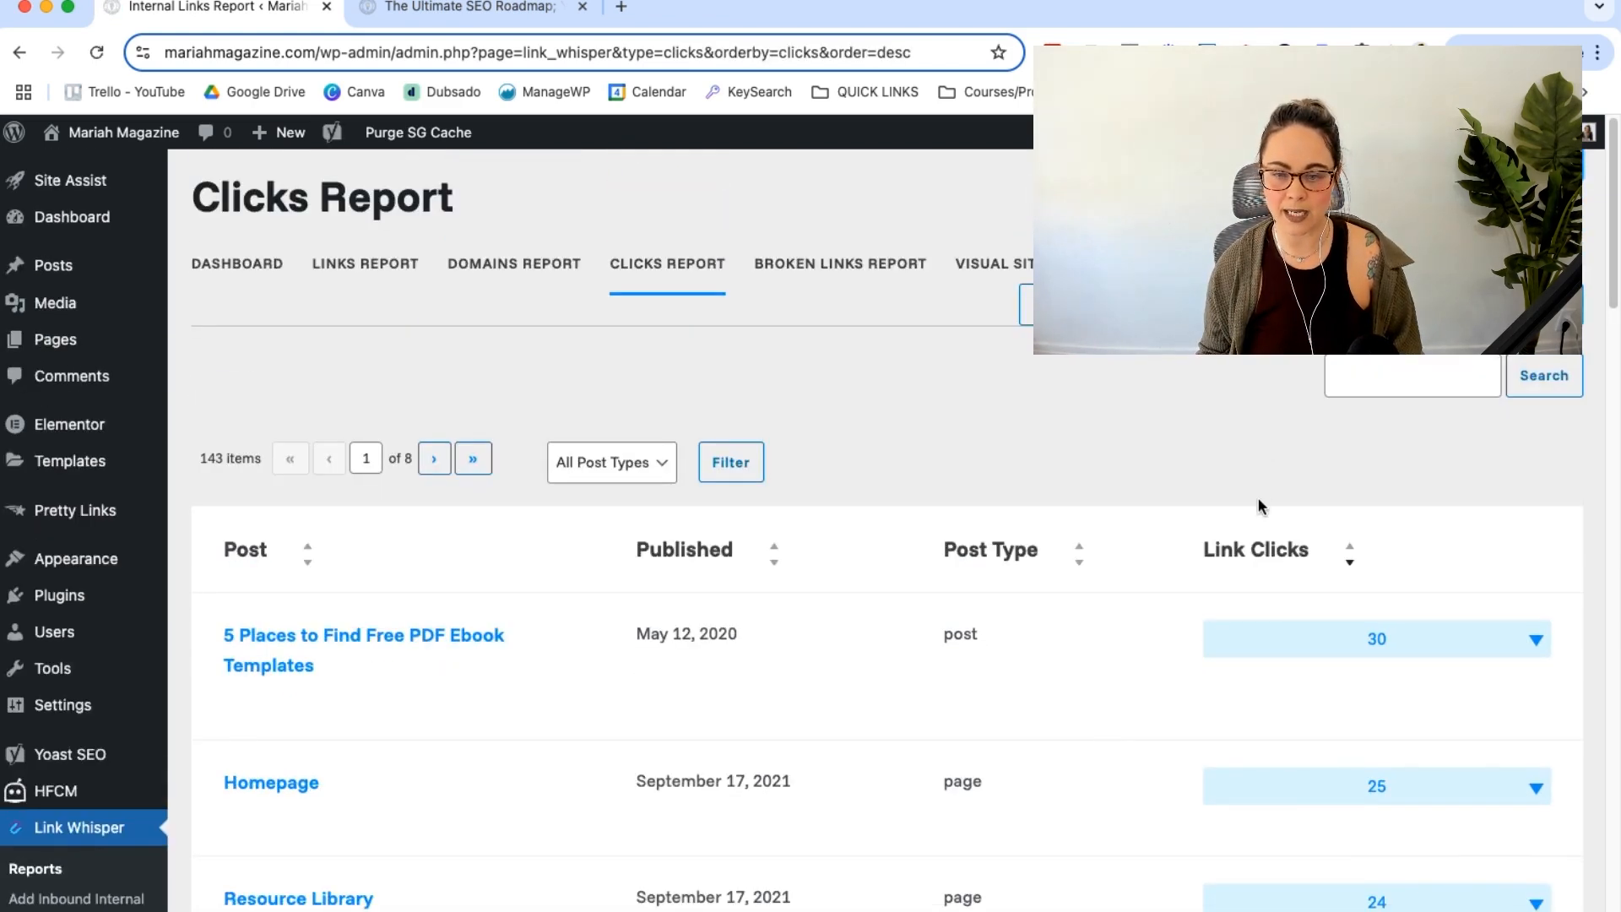
mouse_move(1313, 493)
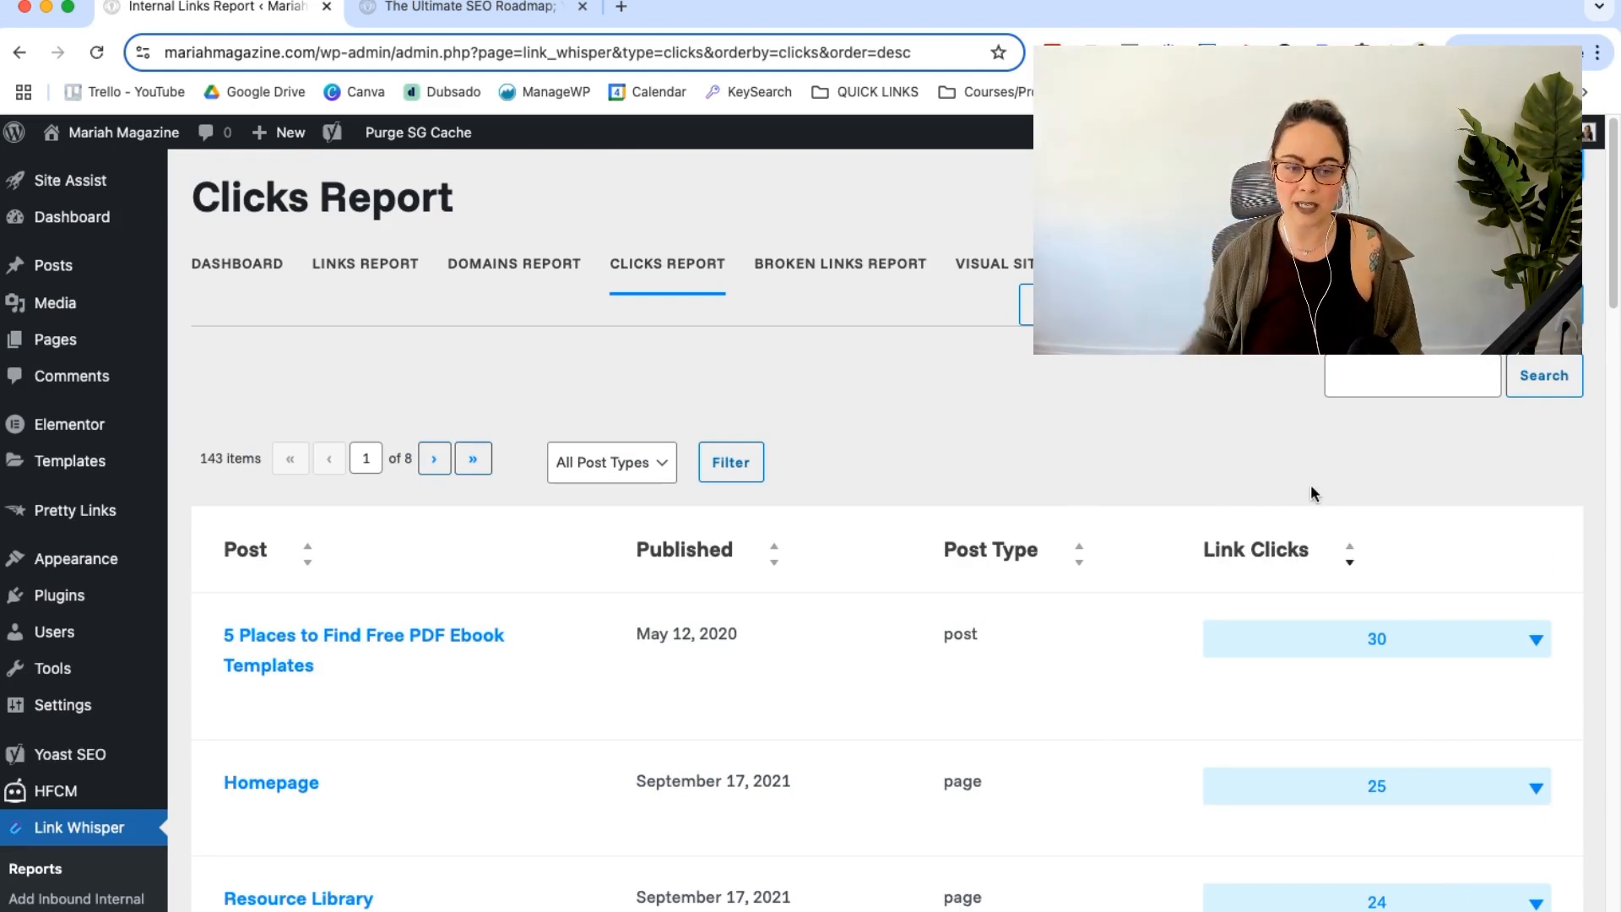
mouse_move(362, 635)
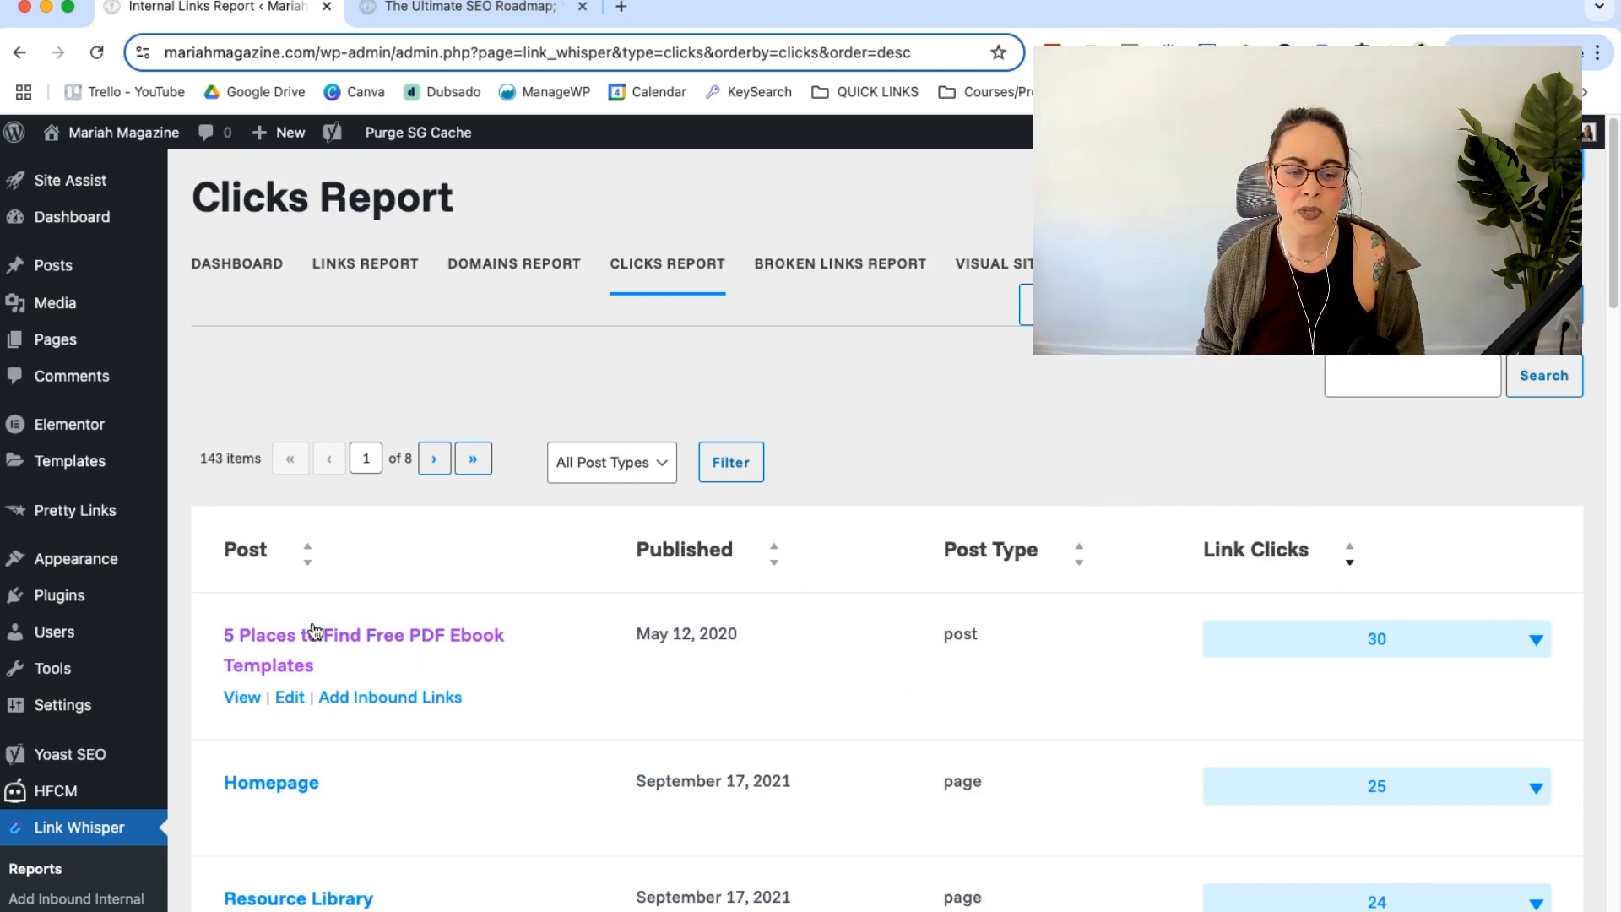
mouse_move(1233, 701)
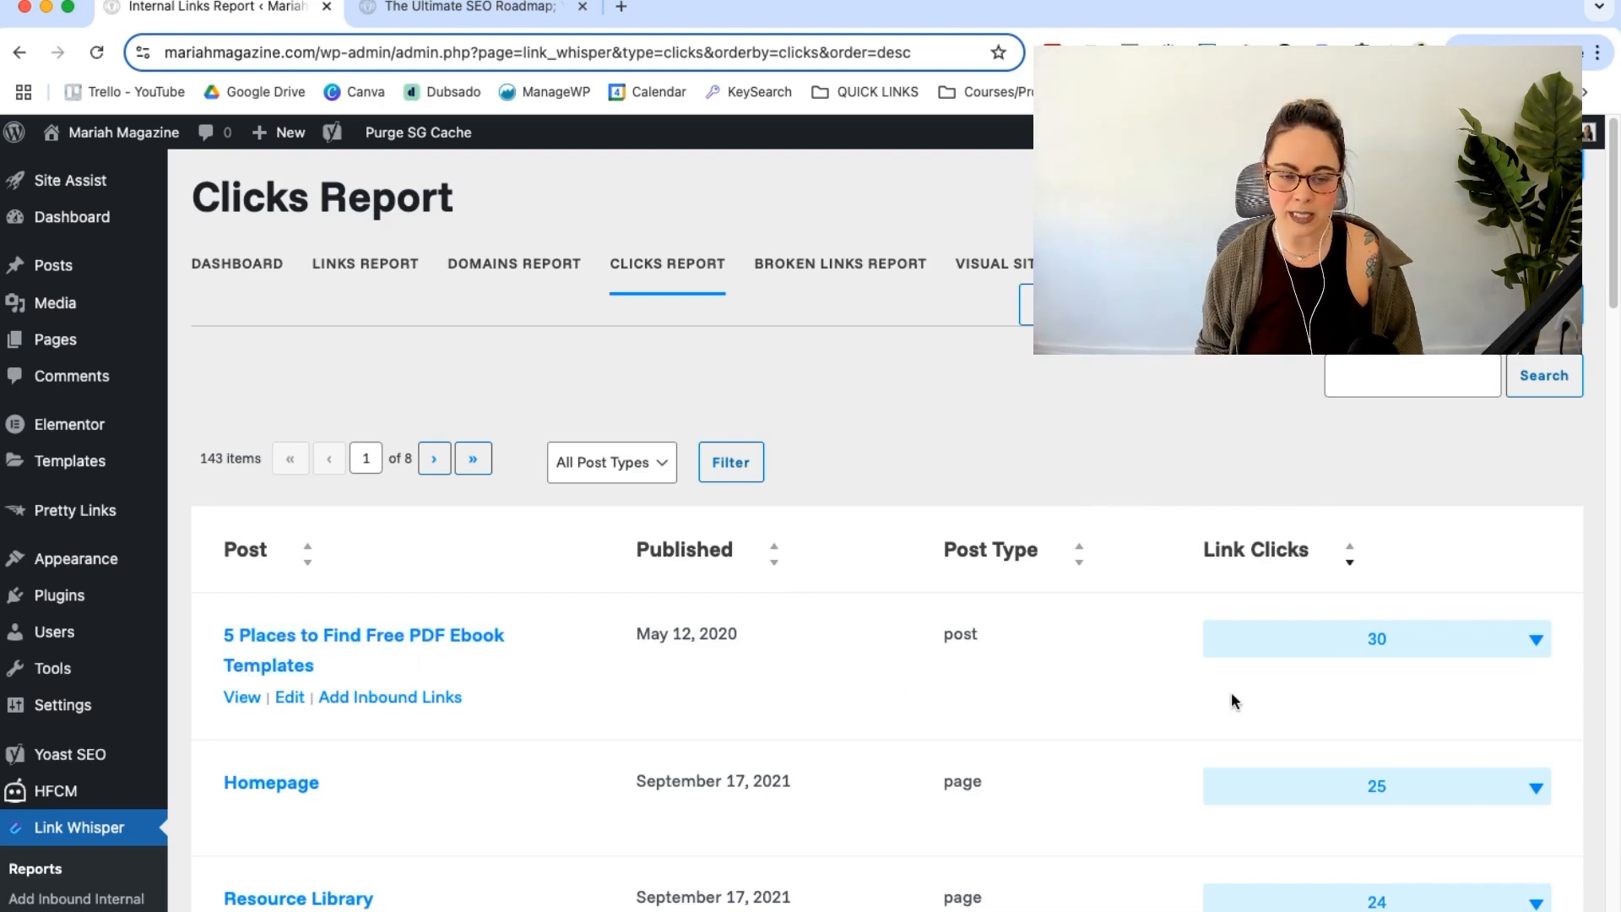
mouse_move(1375, 669)
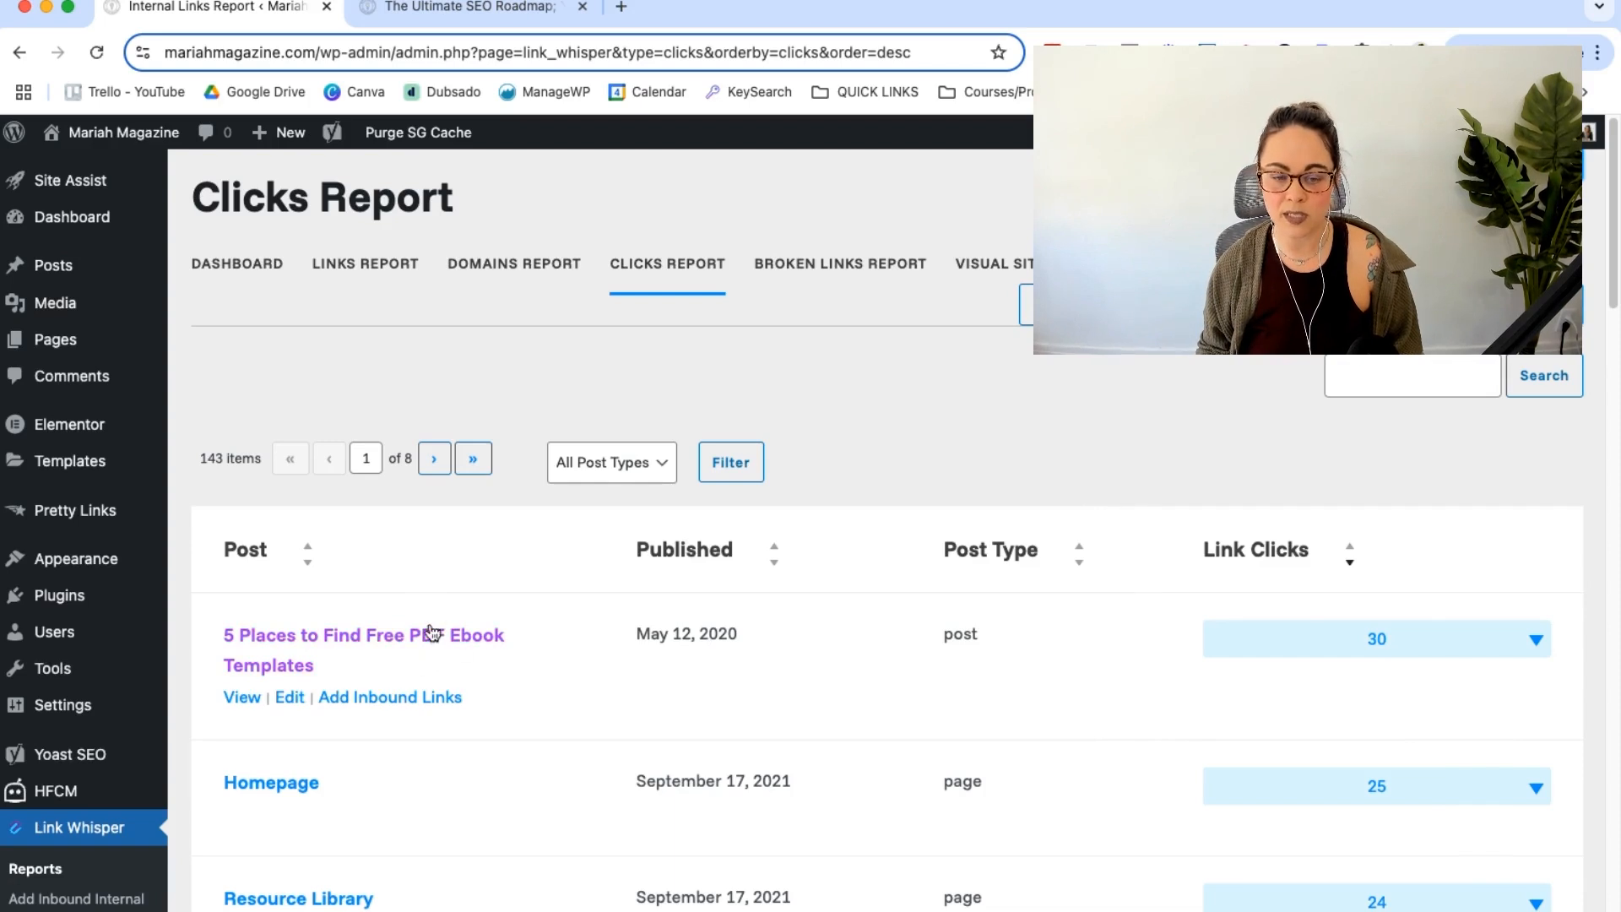
mouse_move(1533, 650)
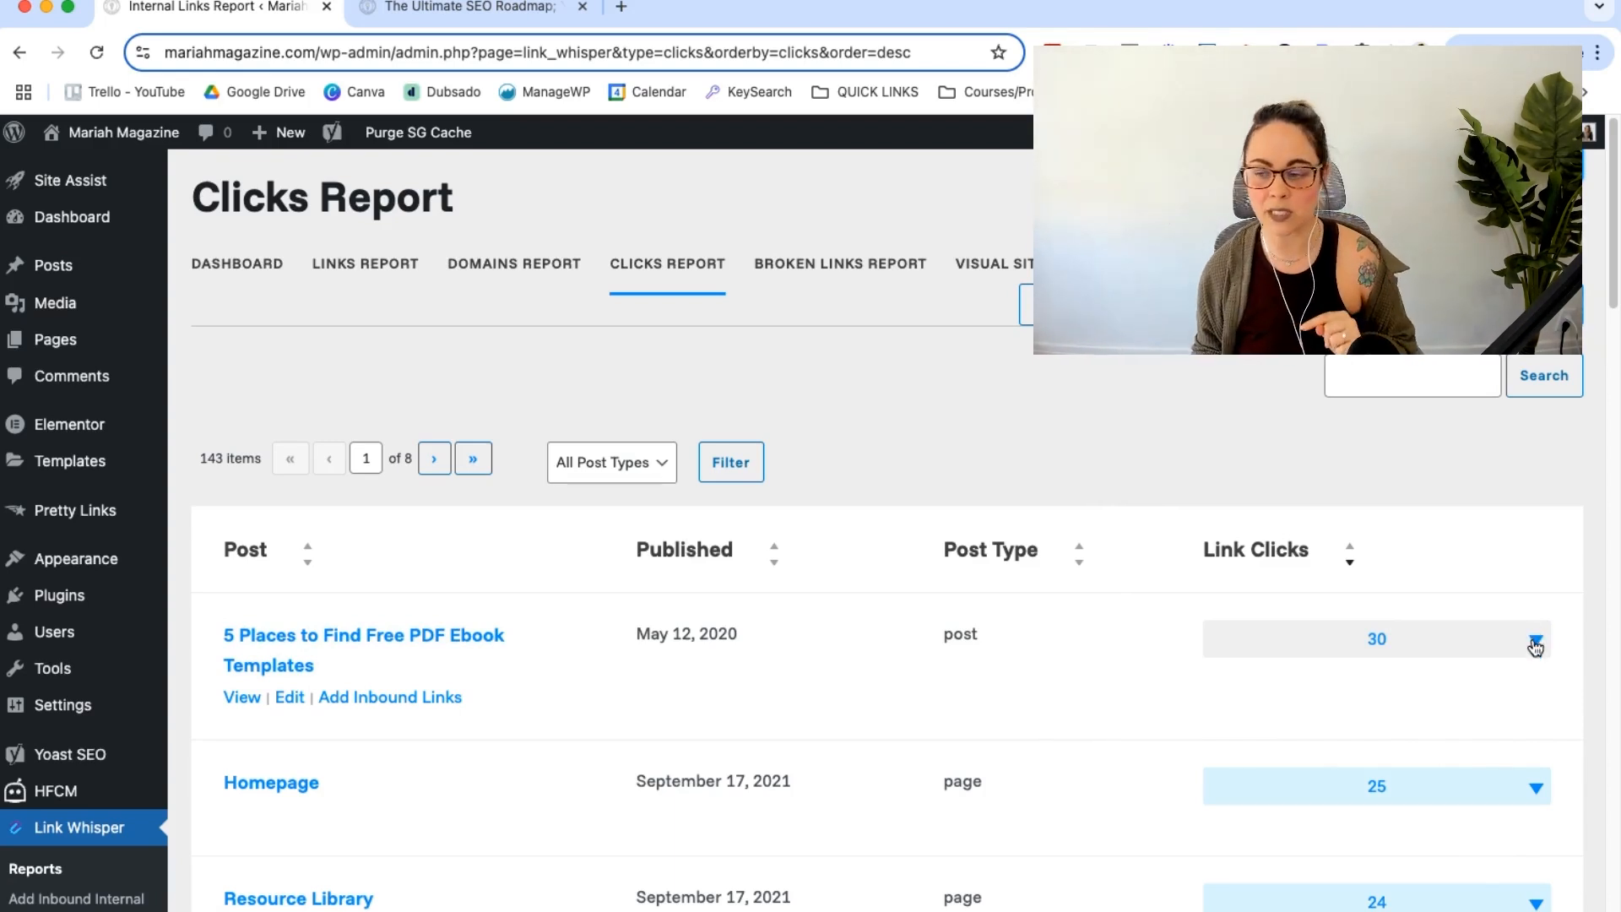
click(1535, 644)
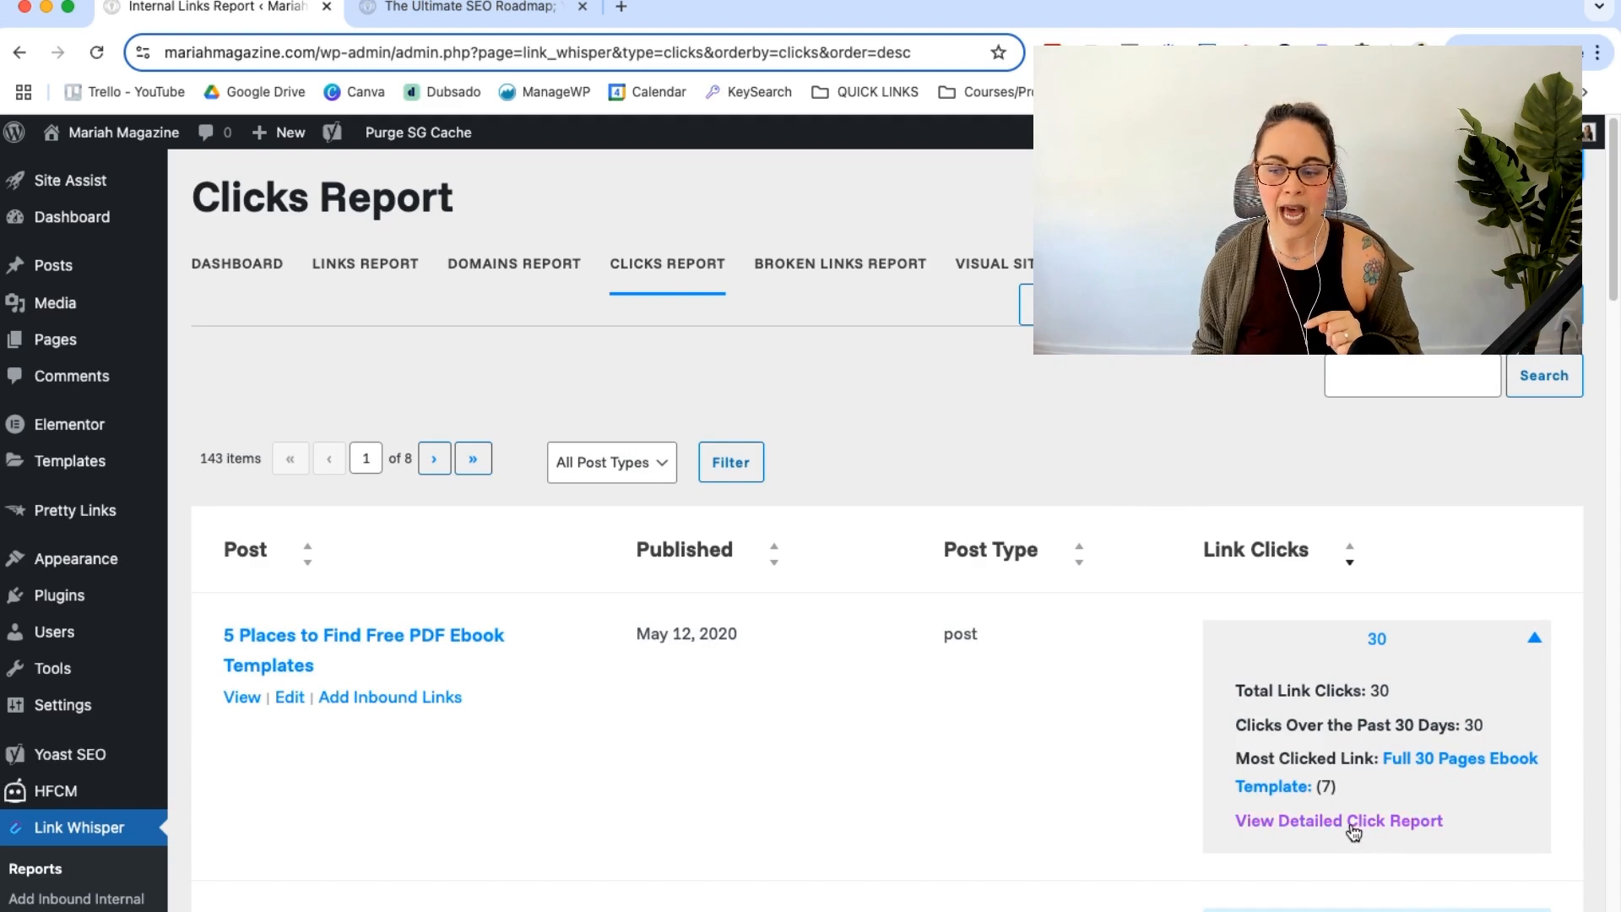
Step: Review the ebook templates post's daily click chart and its table of 8 clicked links
click(1337, 819)
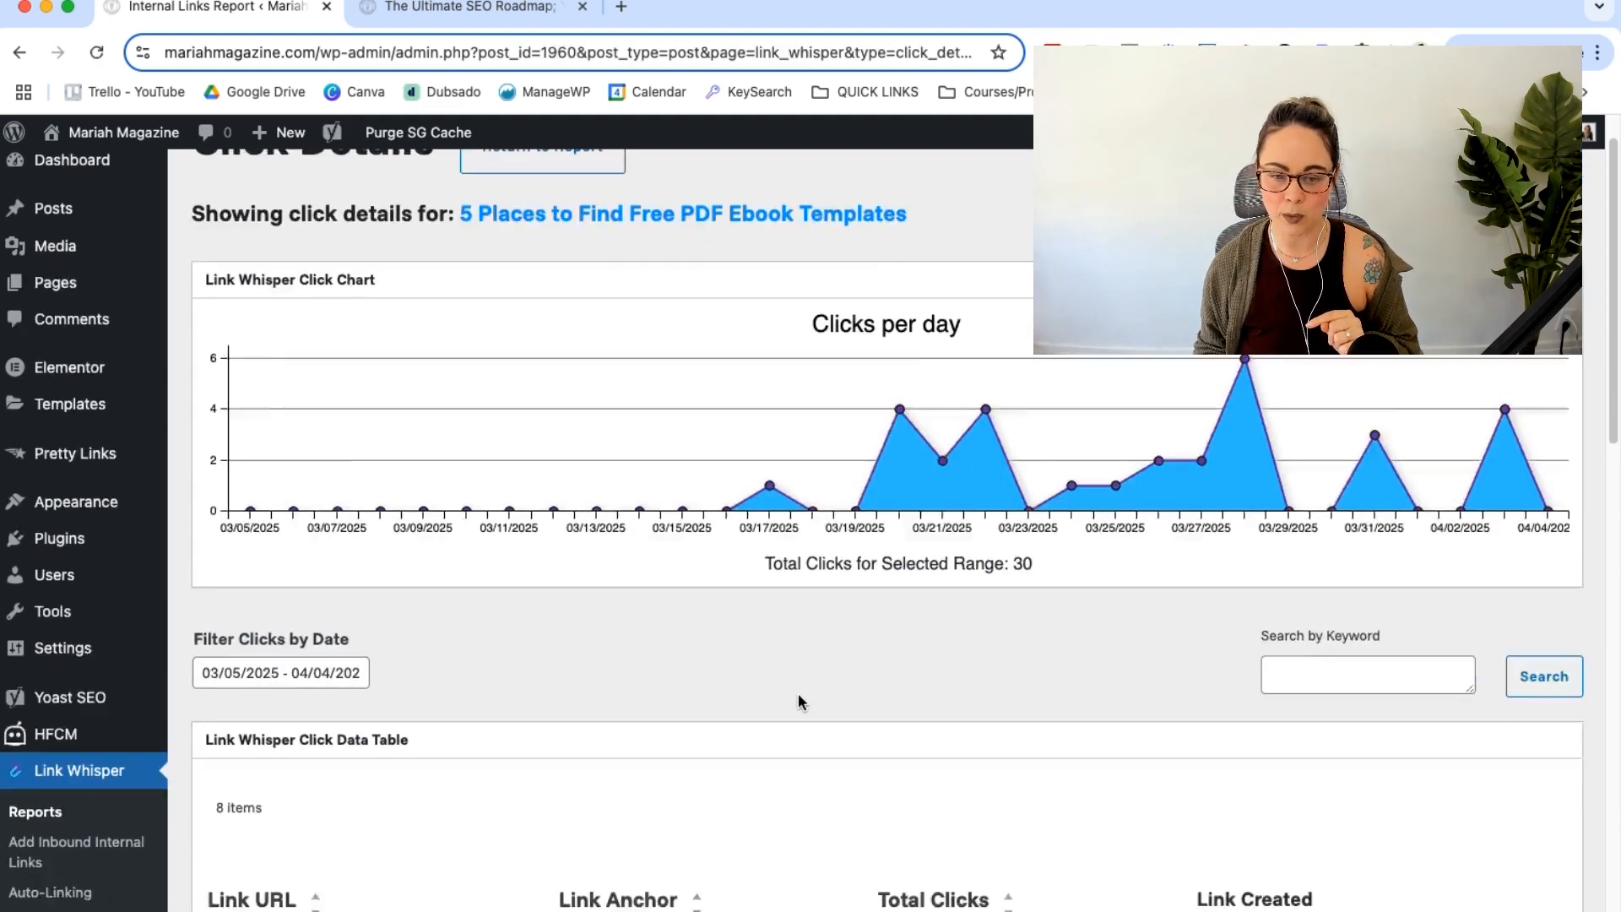
scroll(down, 3)
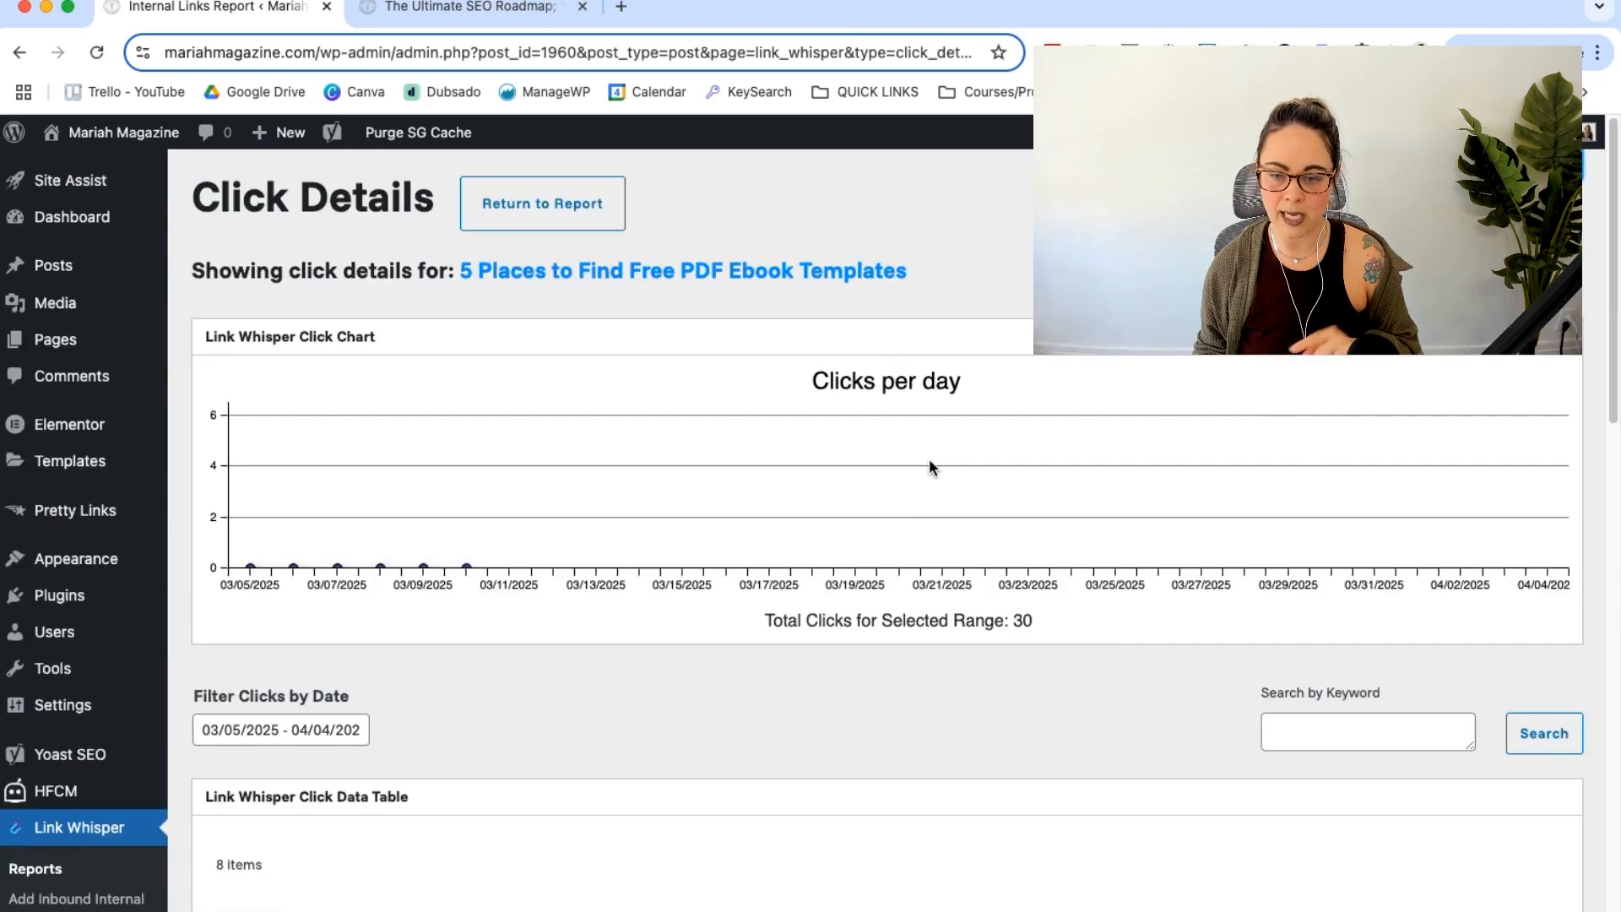
scroll(down, 3)
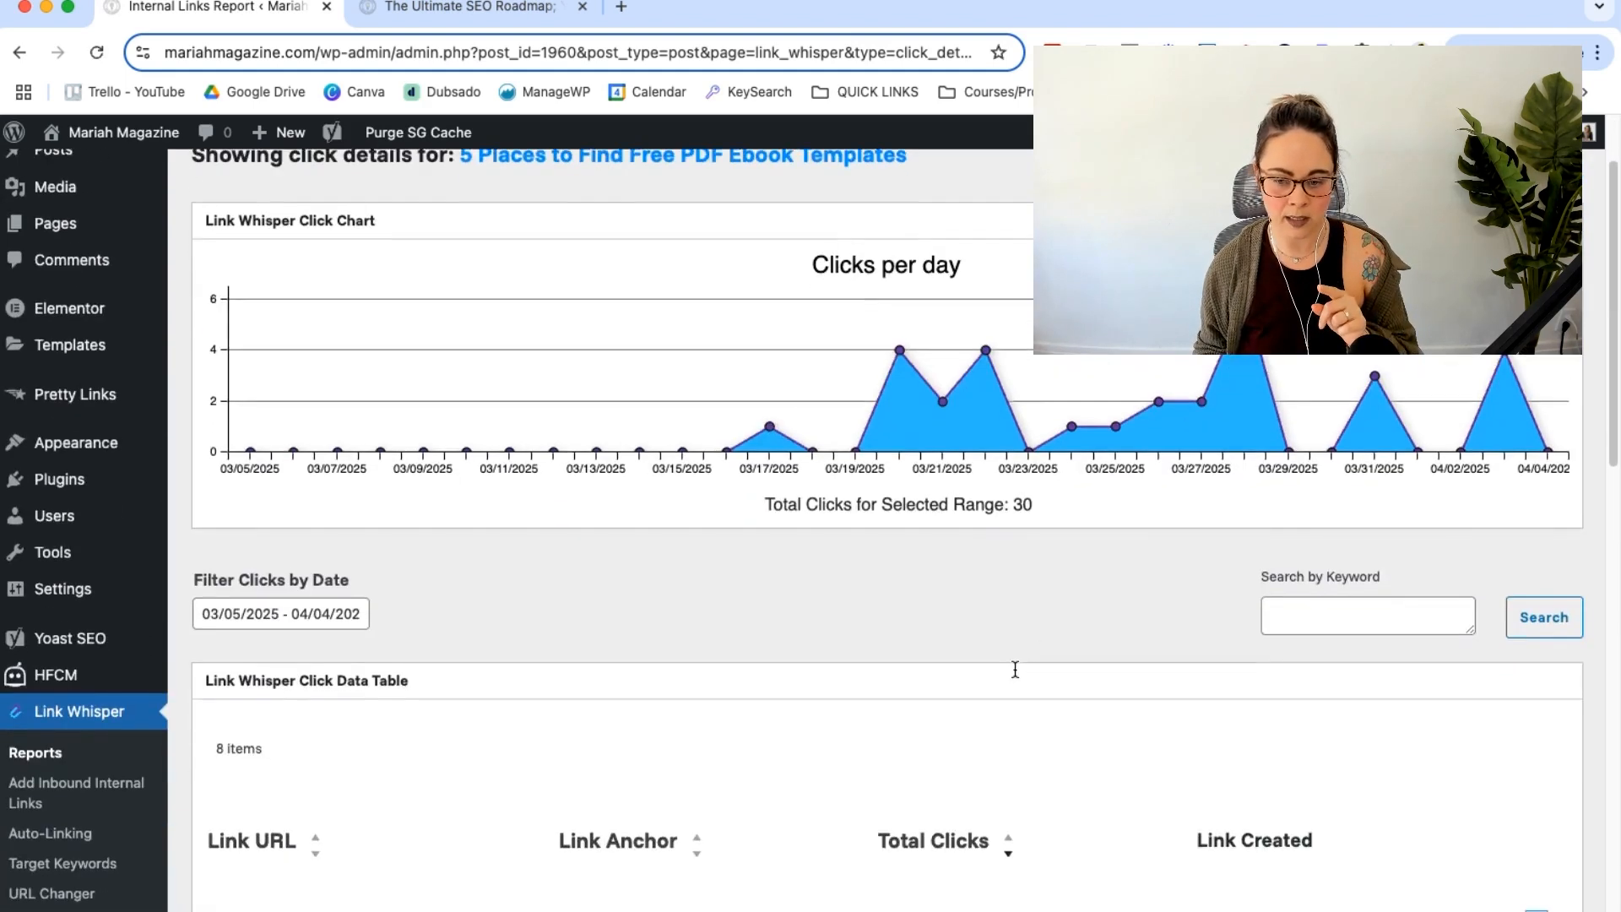
scroll(down, 3)
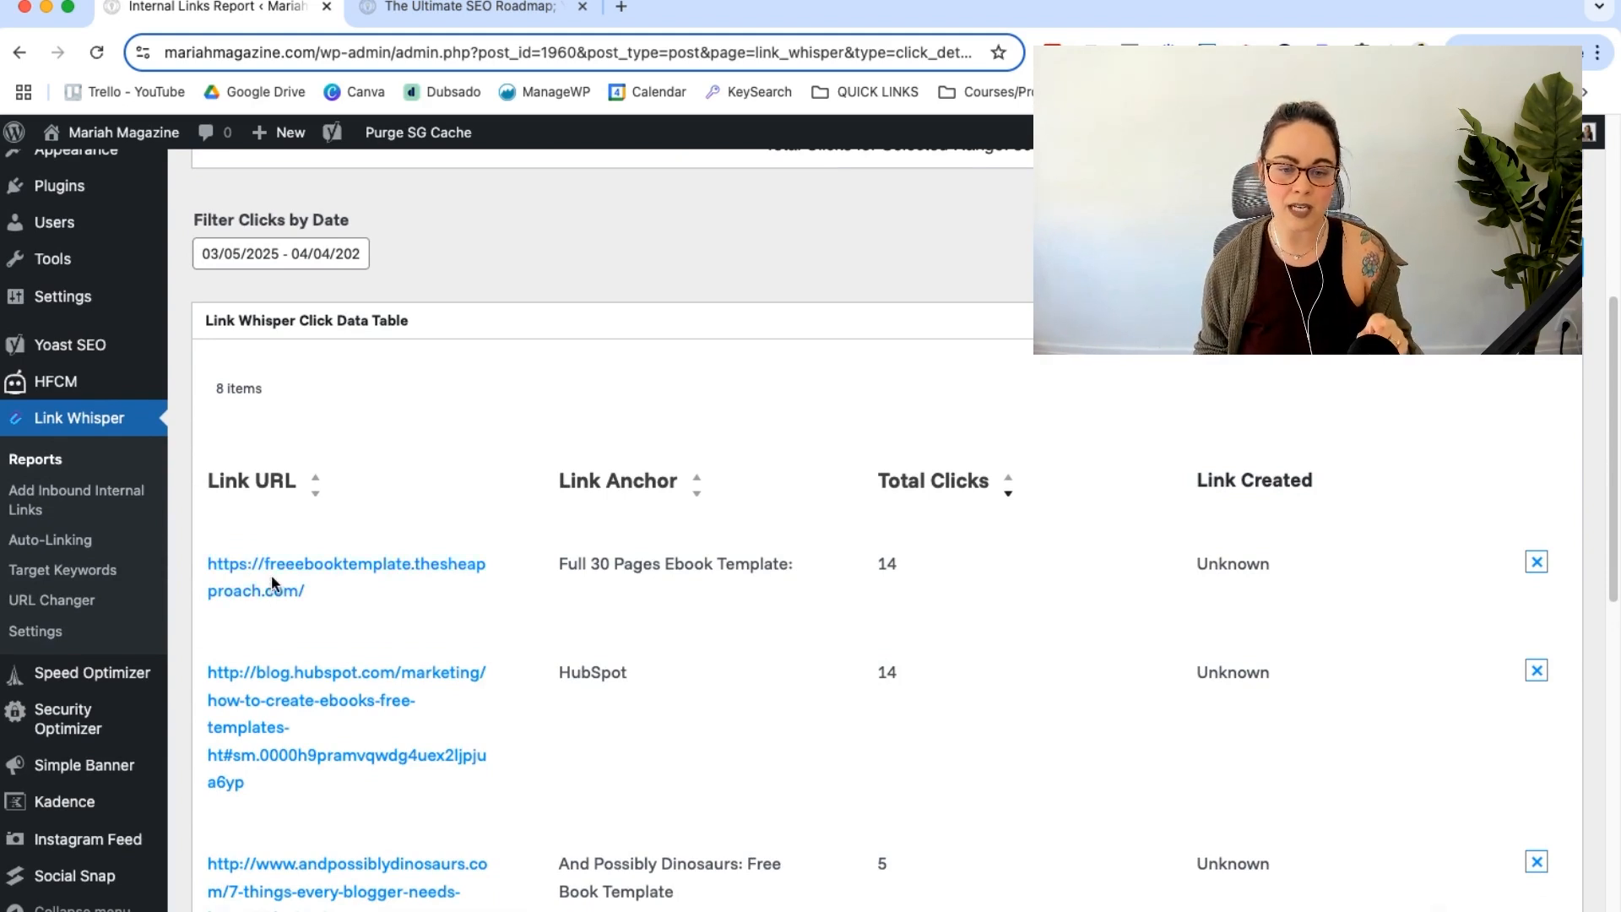
double_click(673, 563)
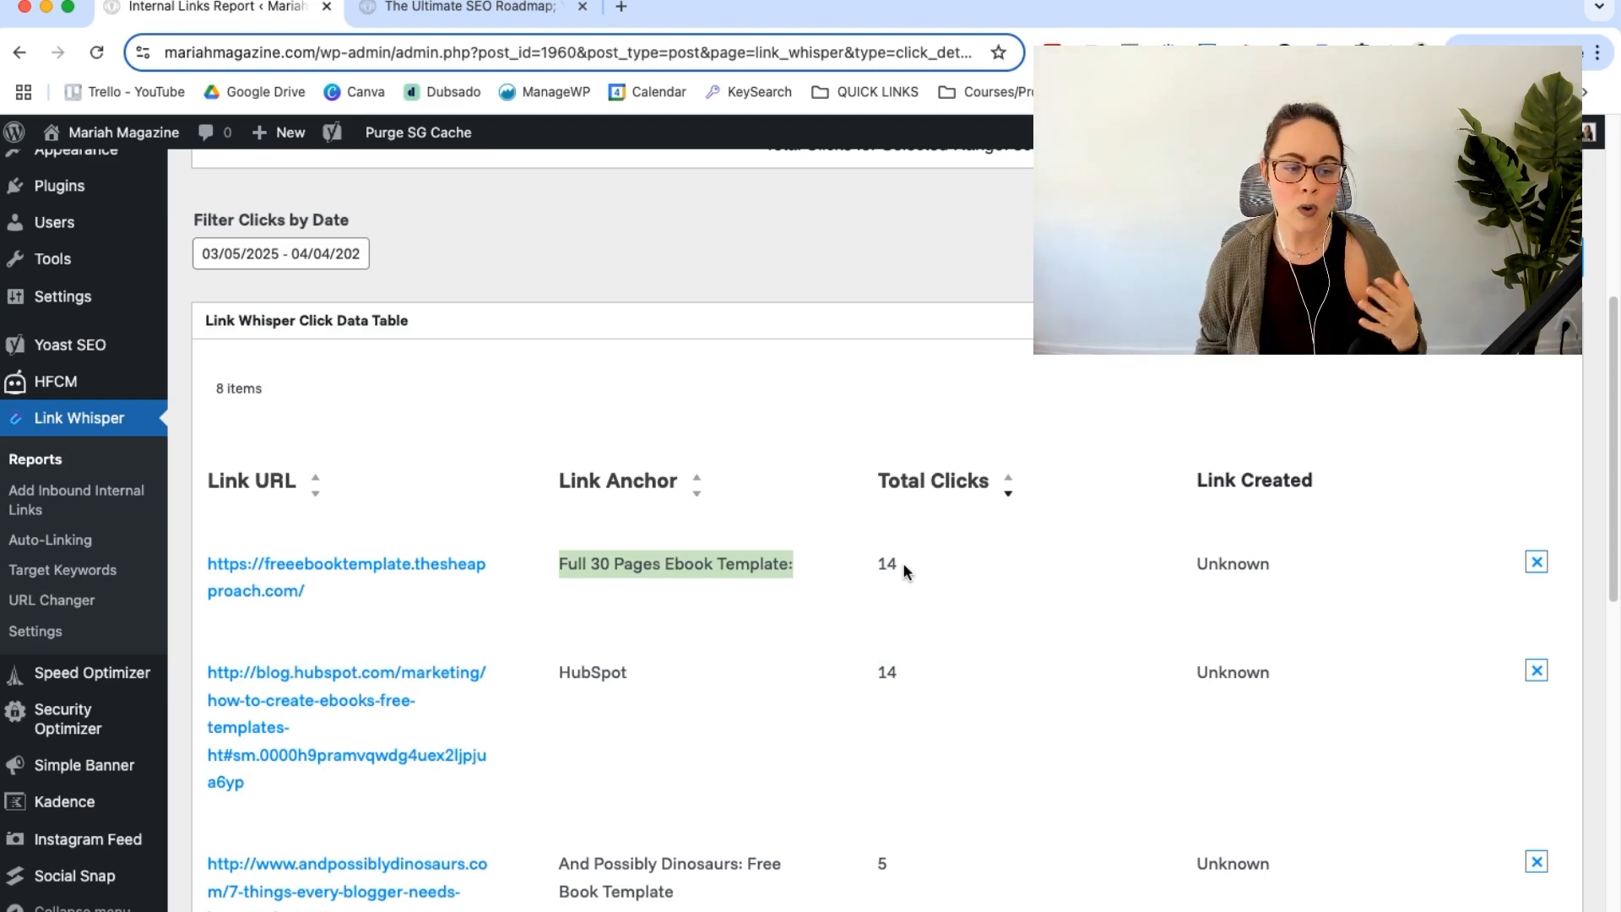
mouse_move(914, 602)
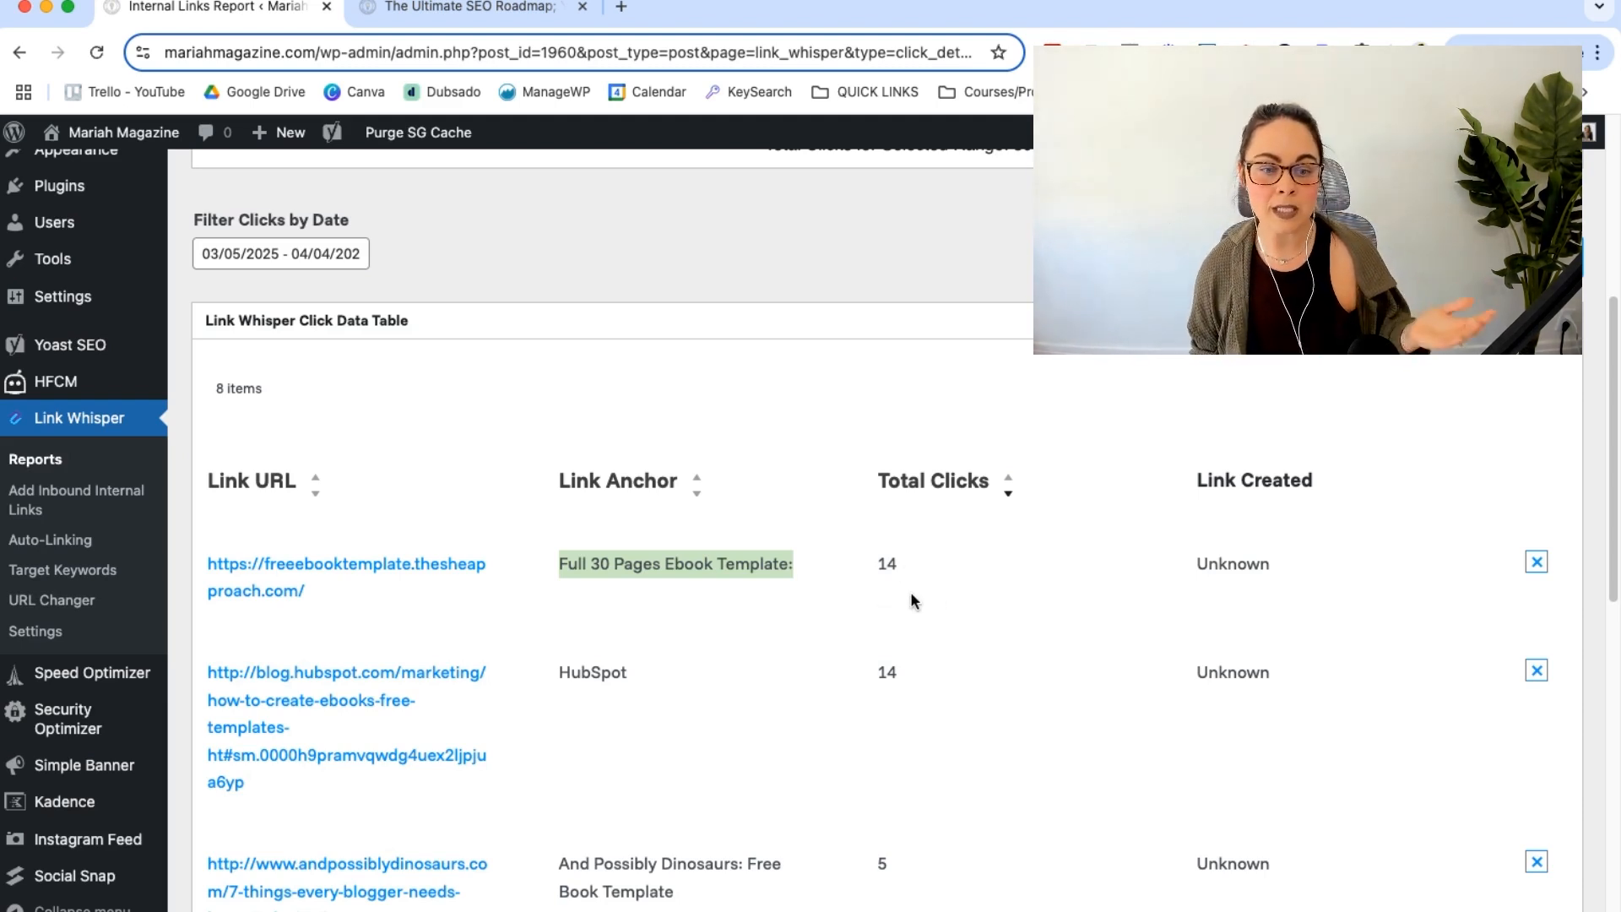
mouse_move(929, 625)
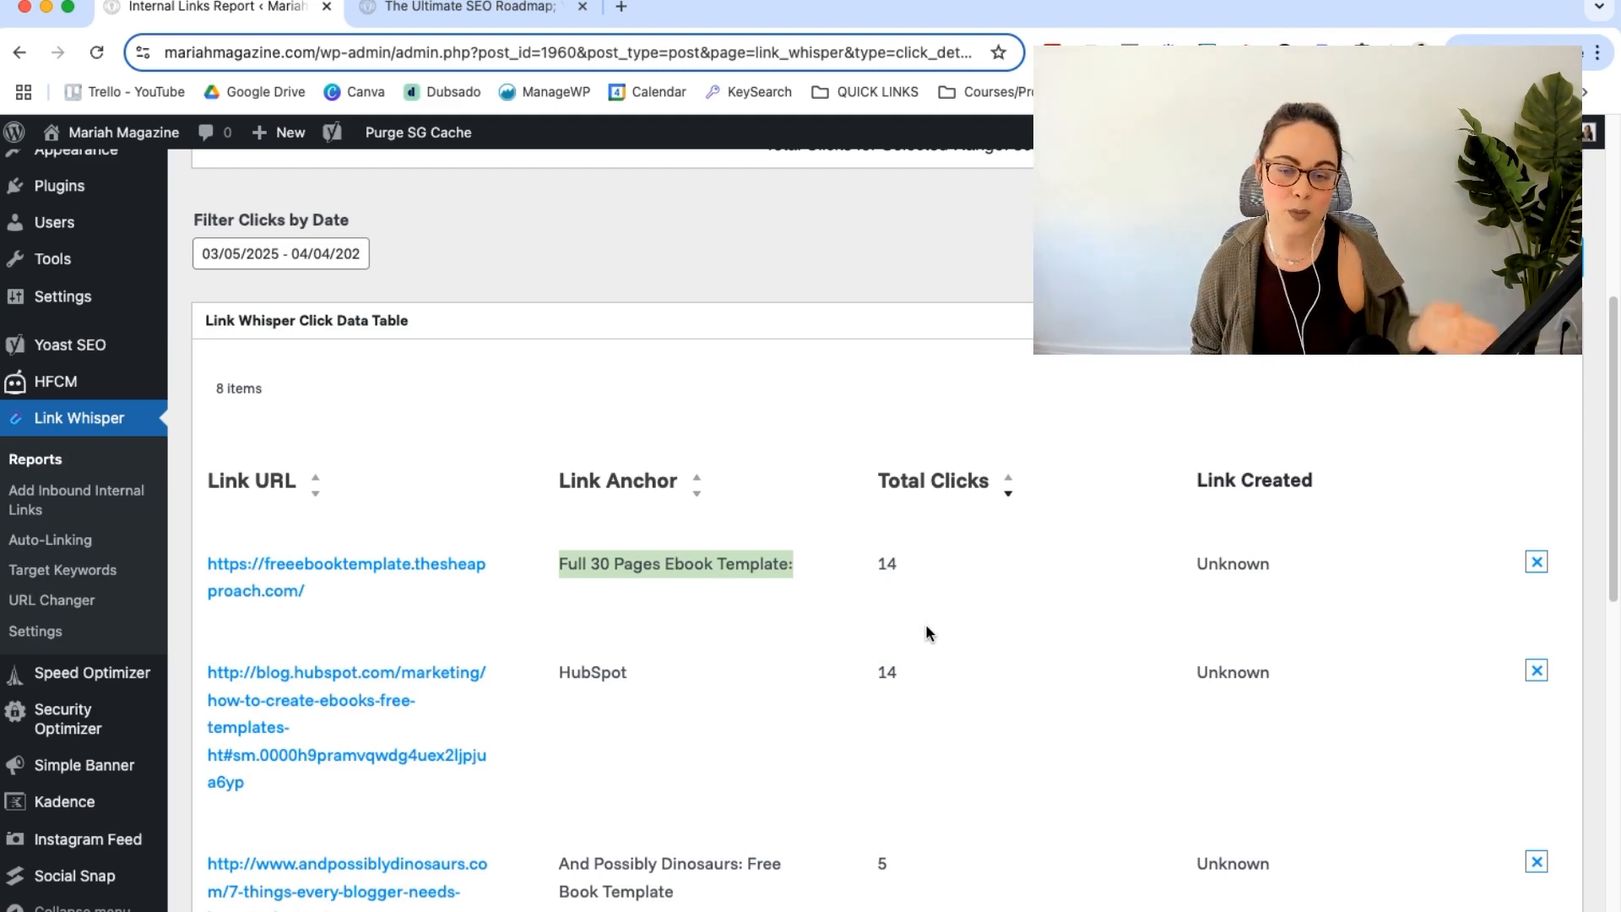
scroll(up, 3)
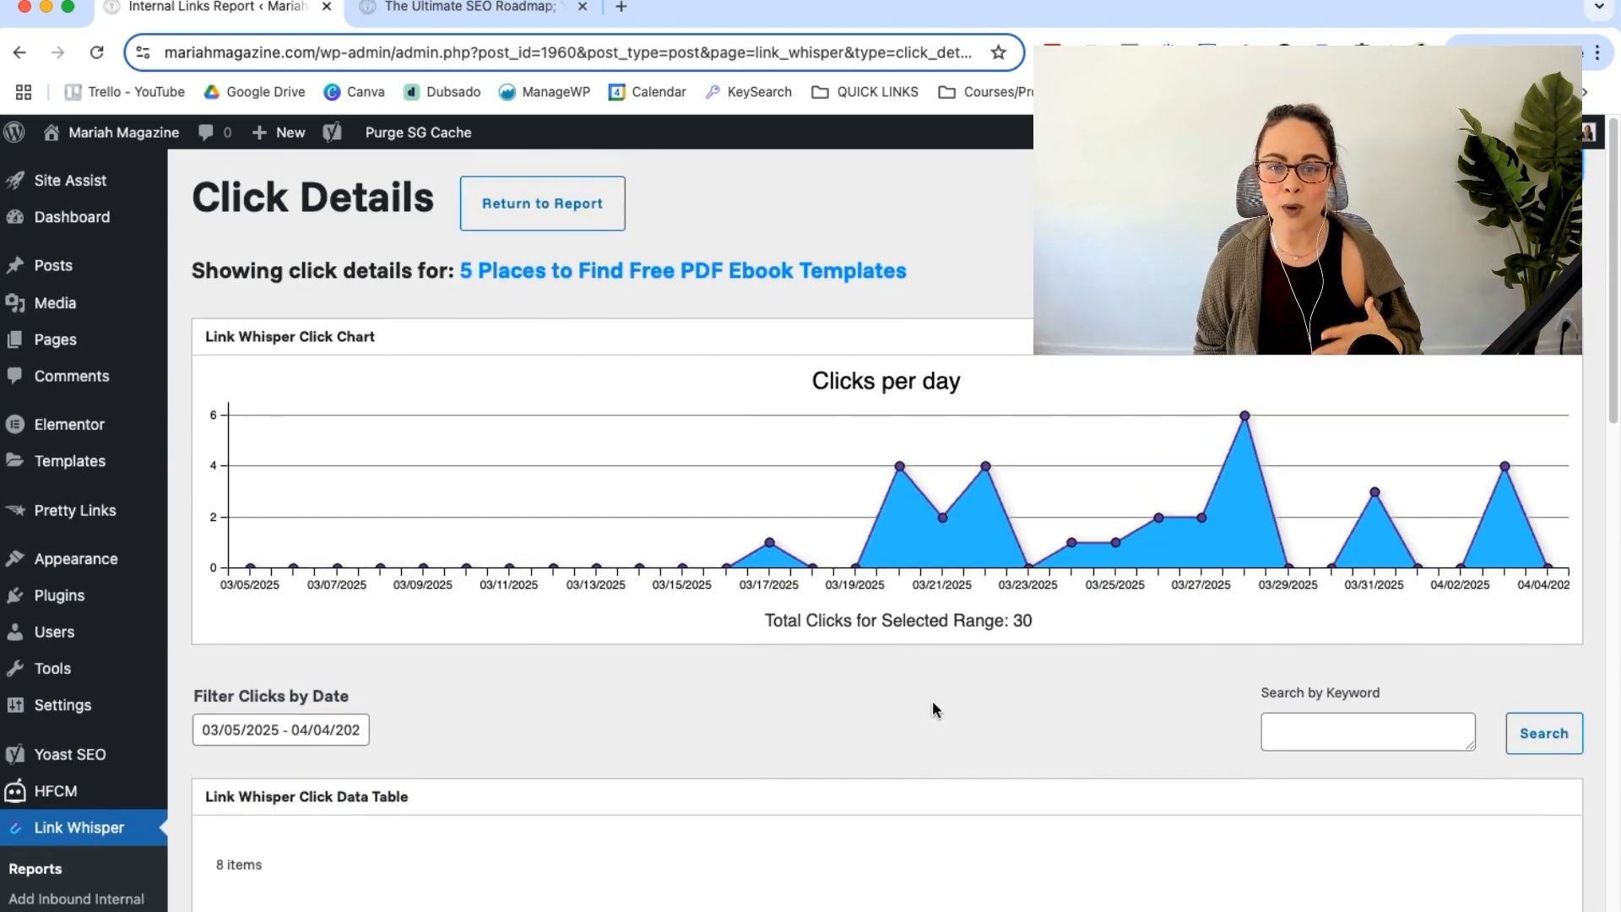
click(542, 202)
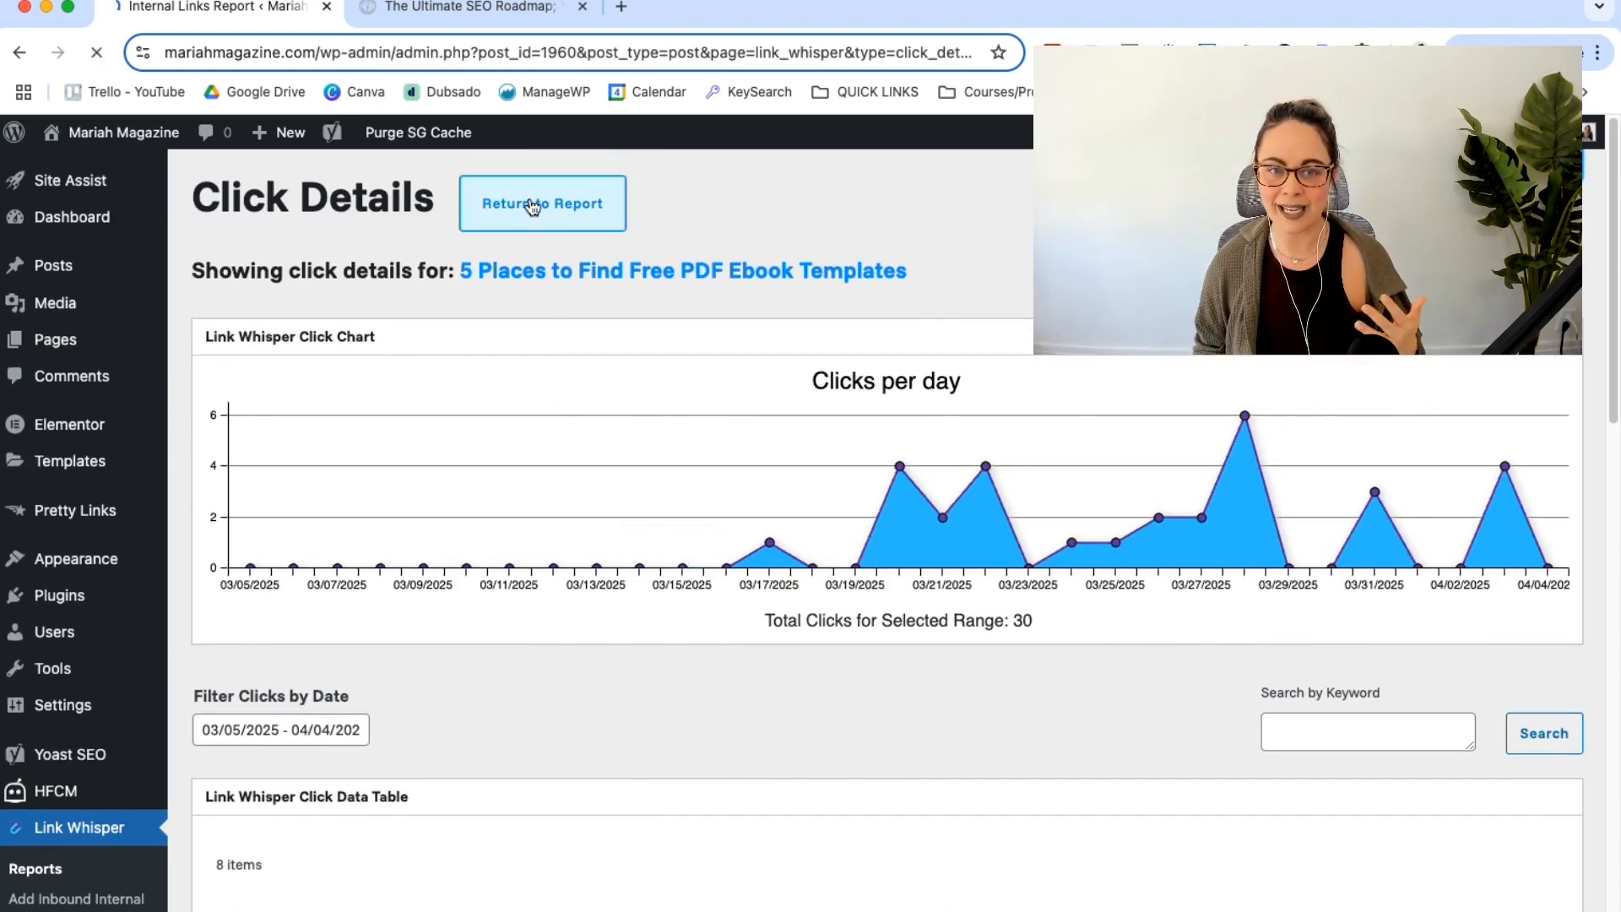
Step: Return to and scroll the Clicks Report, then go to the empty Auto-Linking page
click(542, 202)
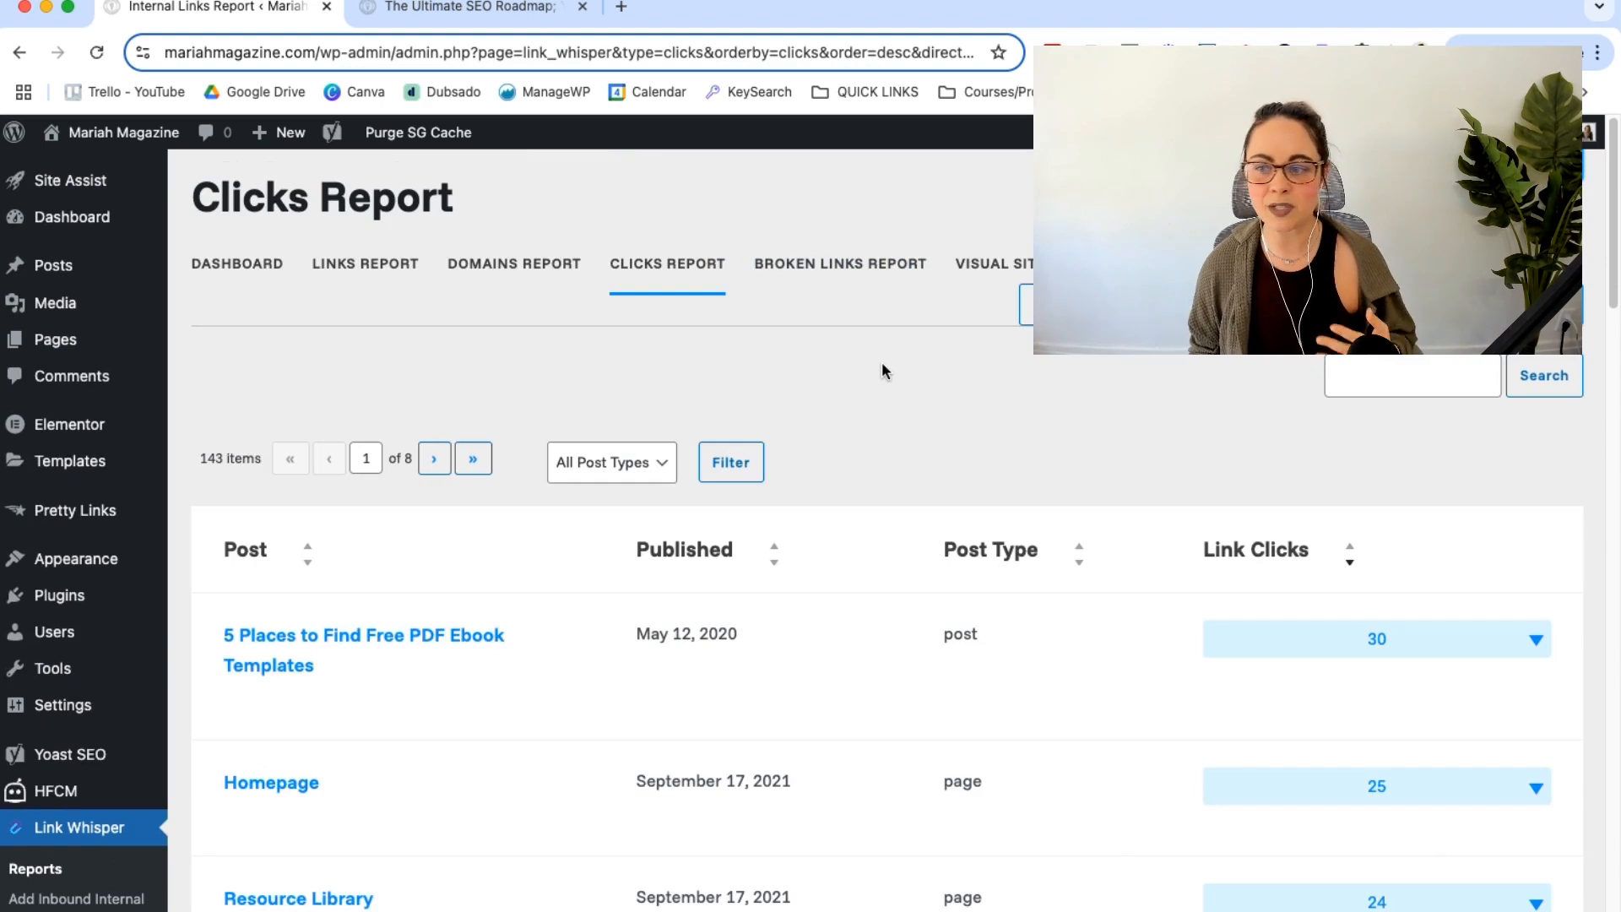
scroll(down, 3)
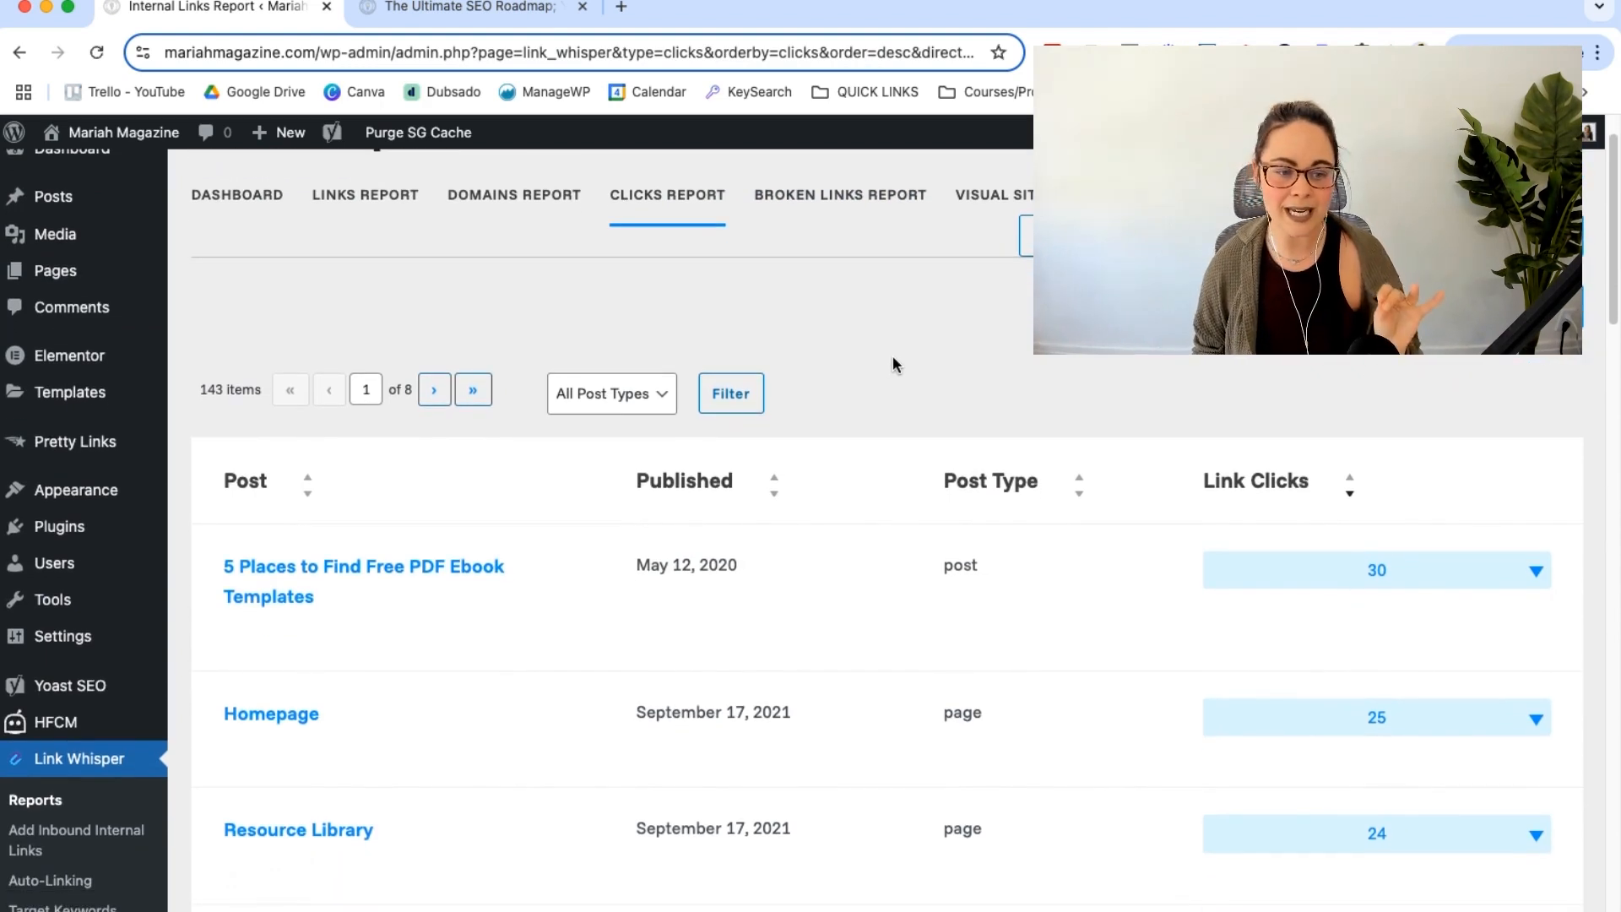
scroll(down, 3)
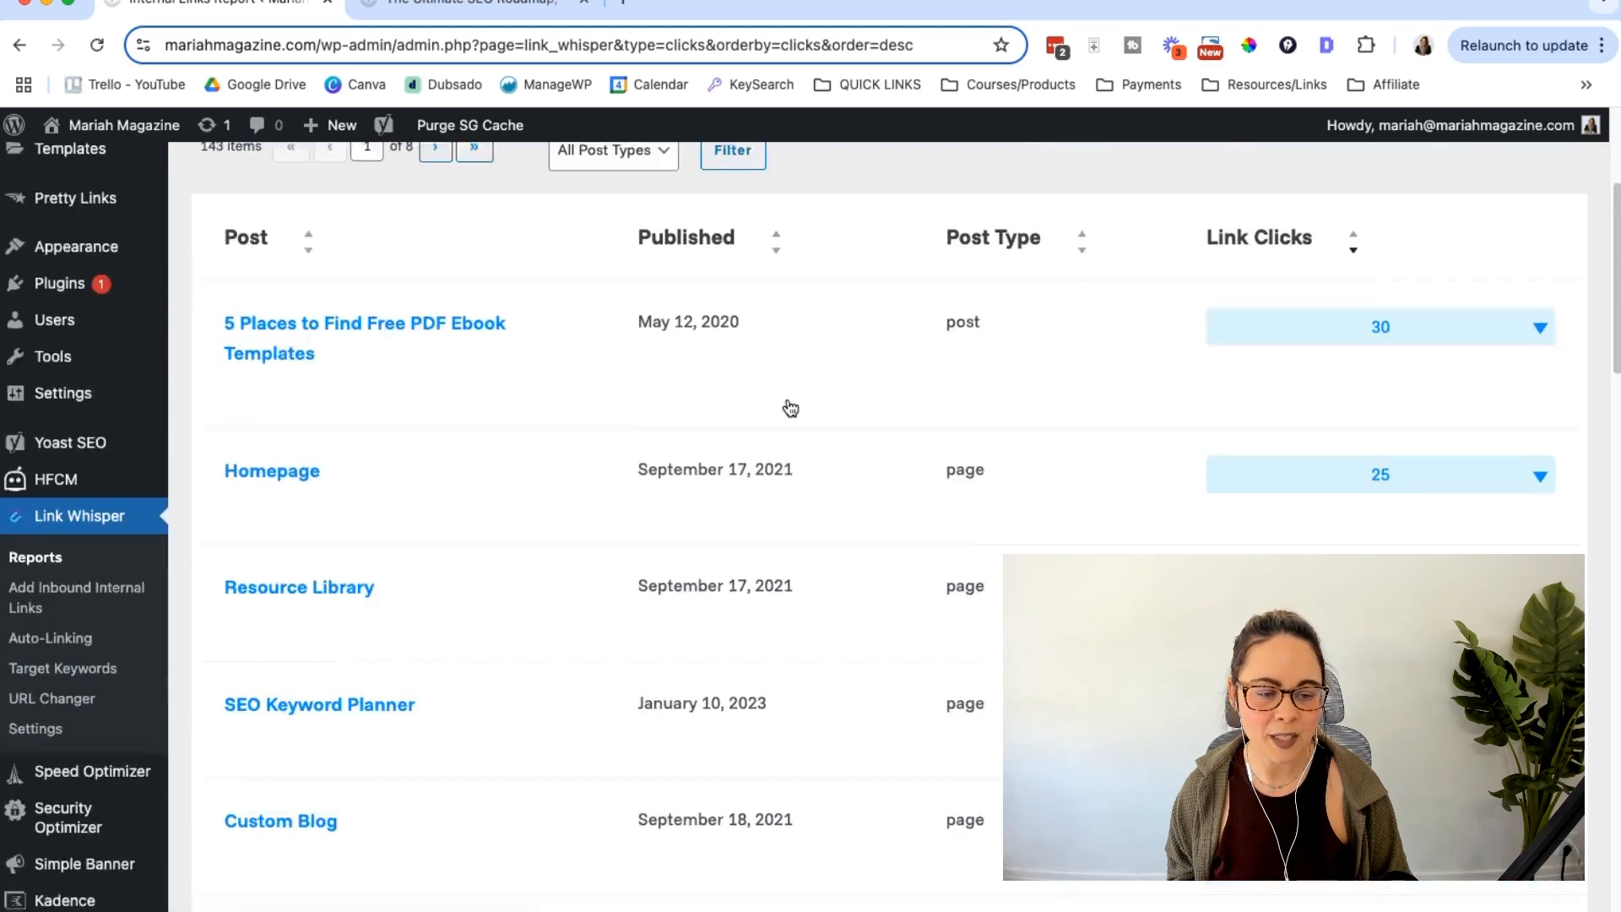
scroll(down, 3)
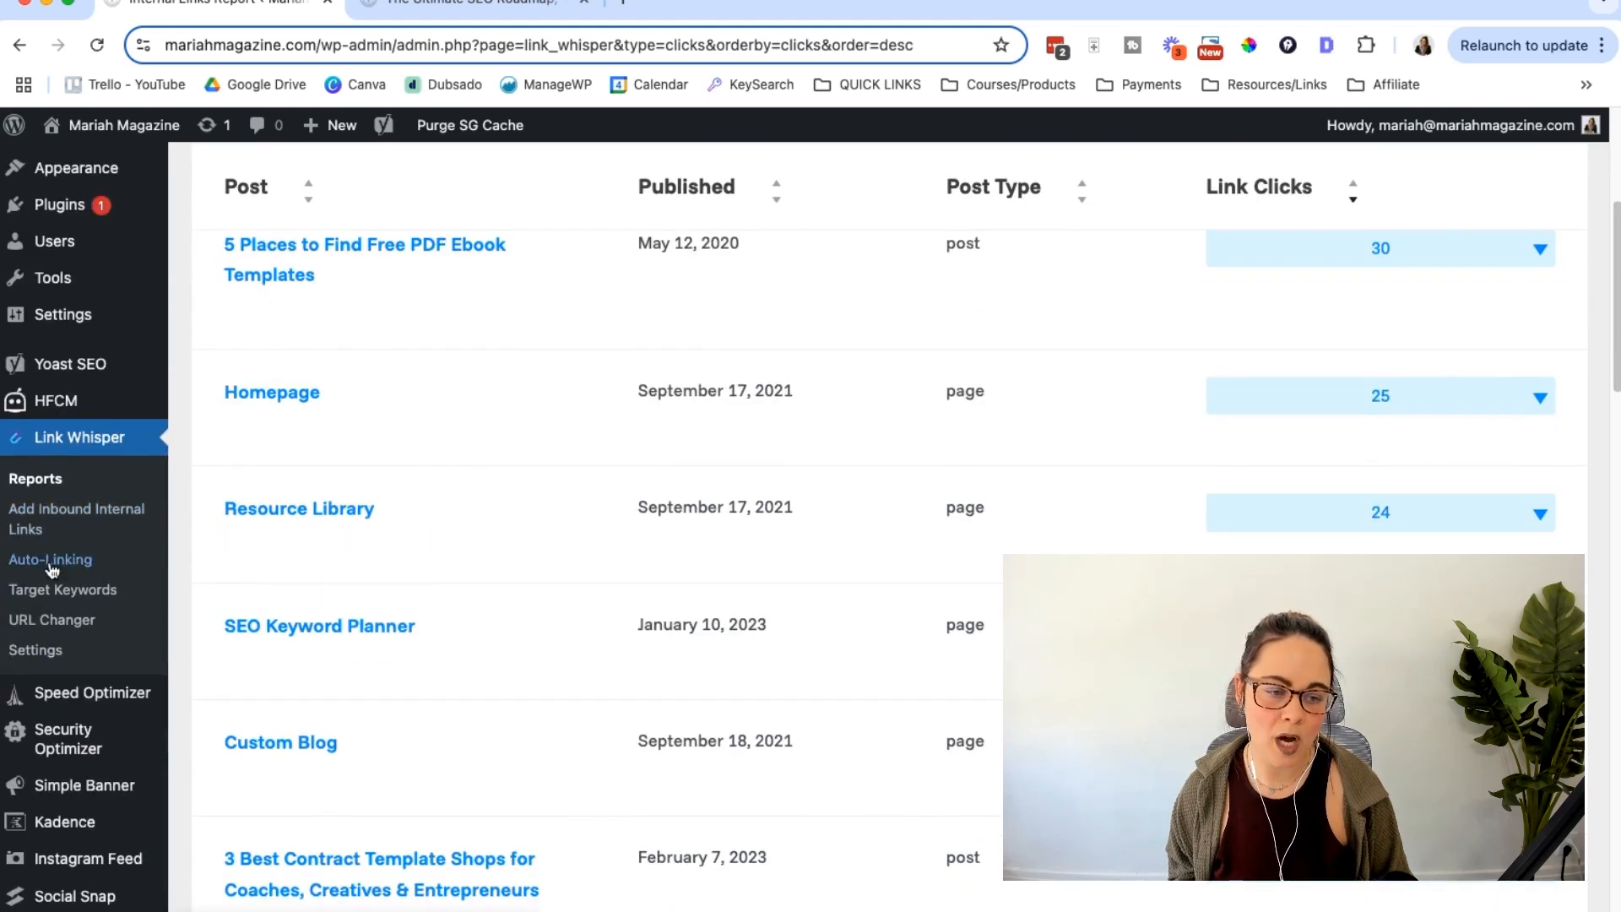
click(50, 558)
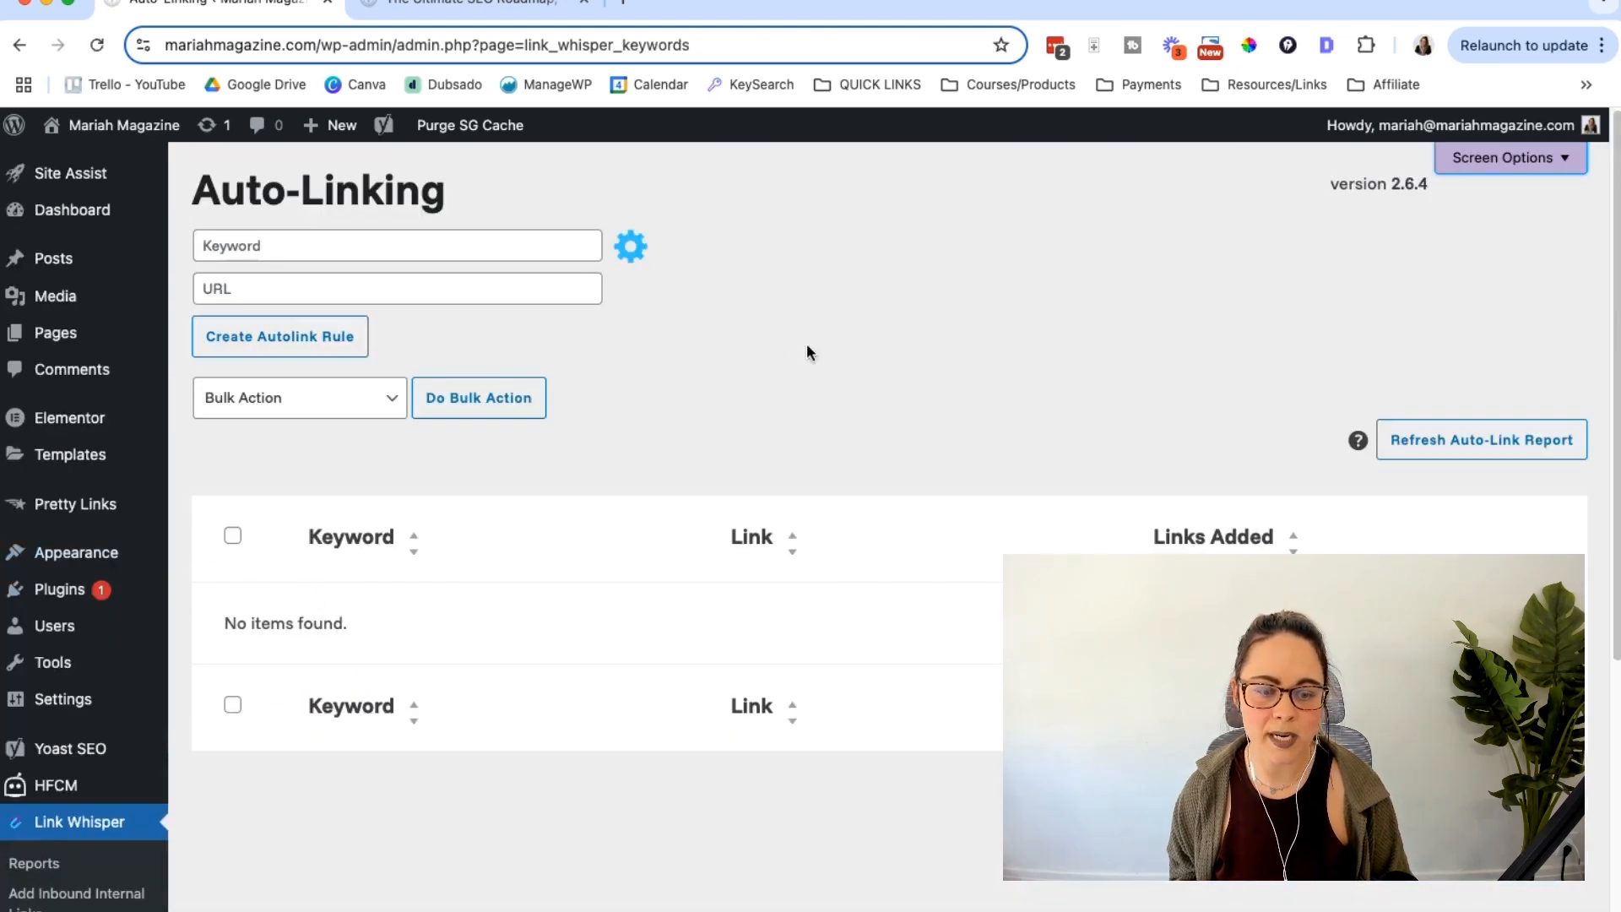
mouse_move(871, 341)
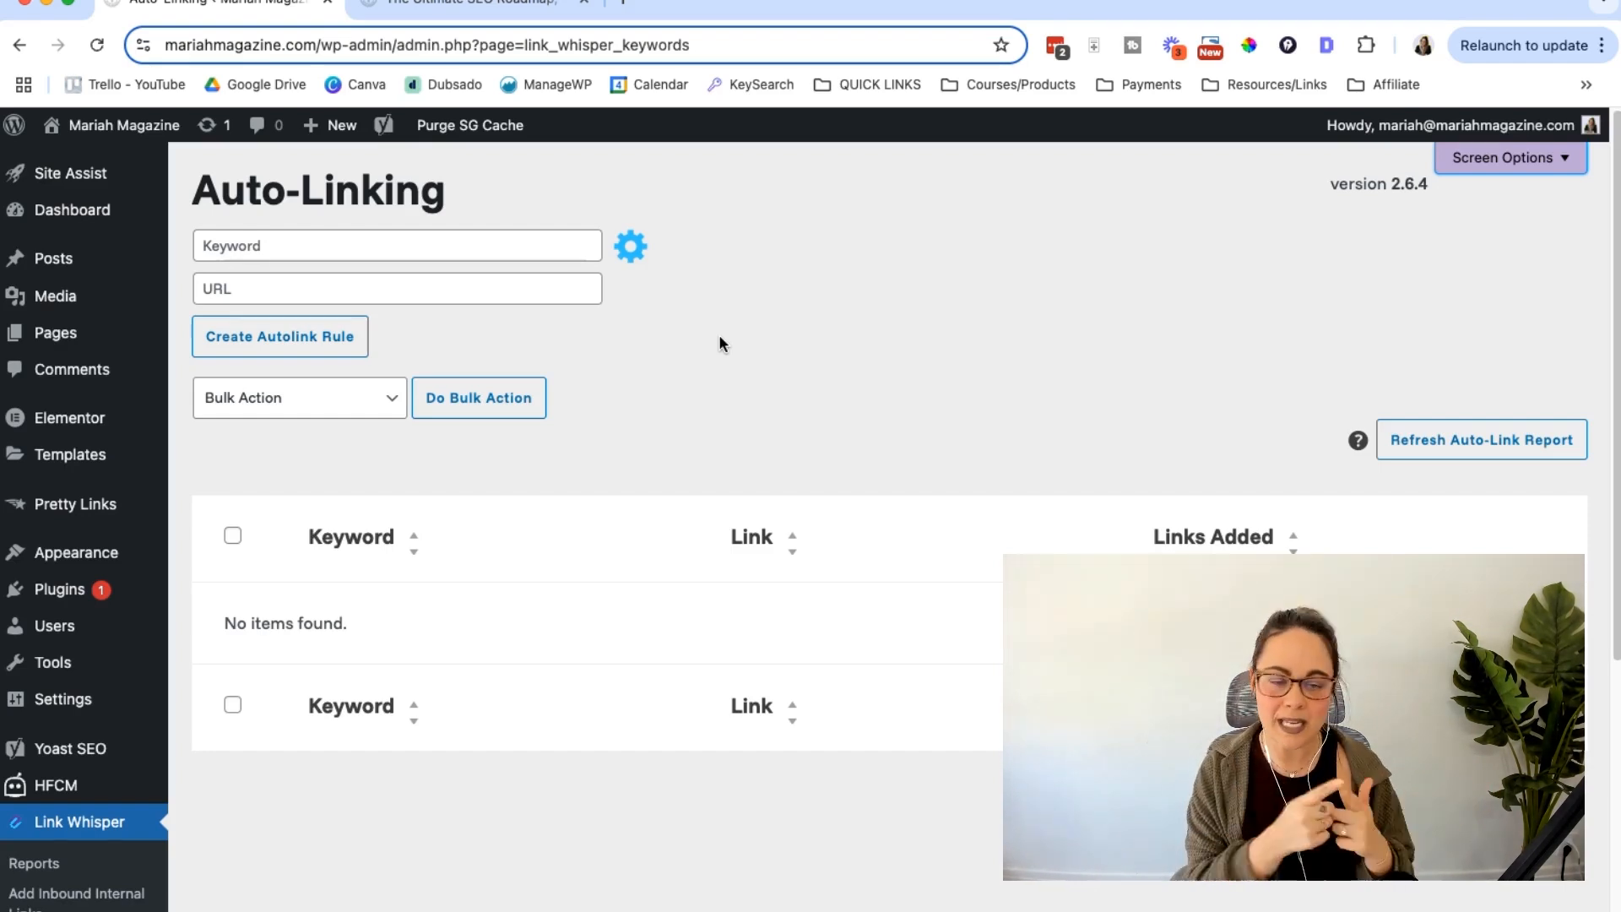
click(396, 244)
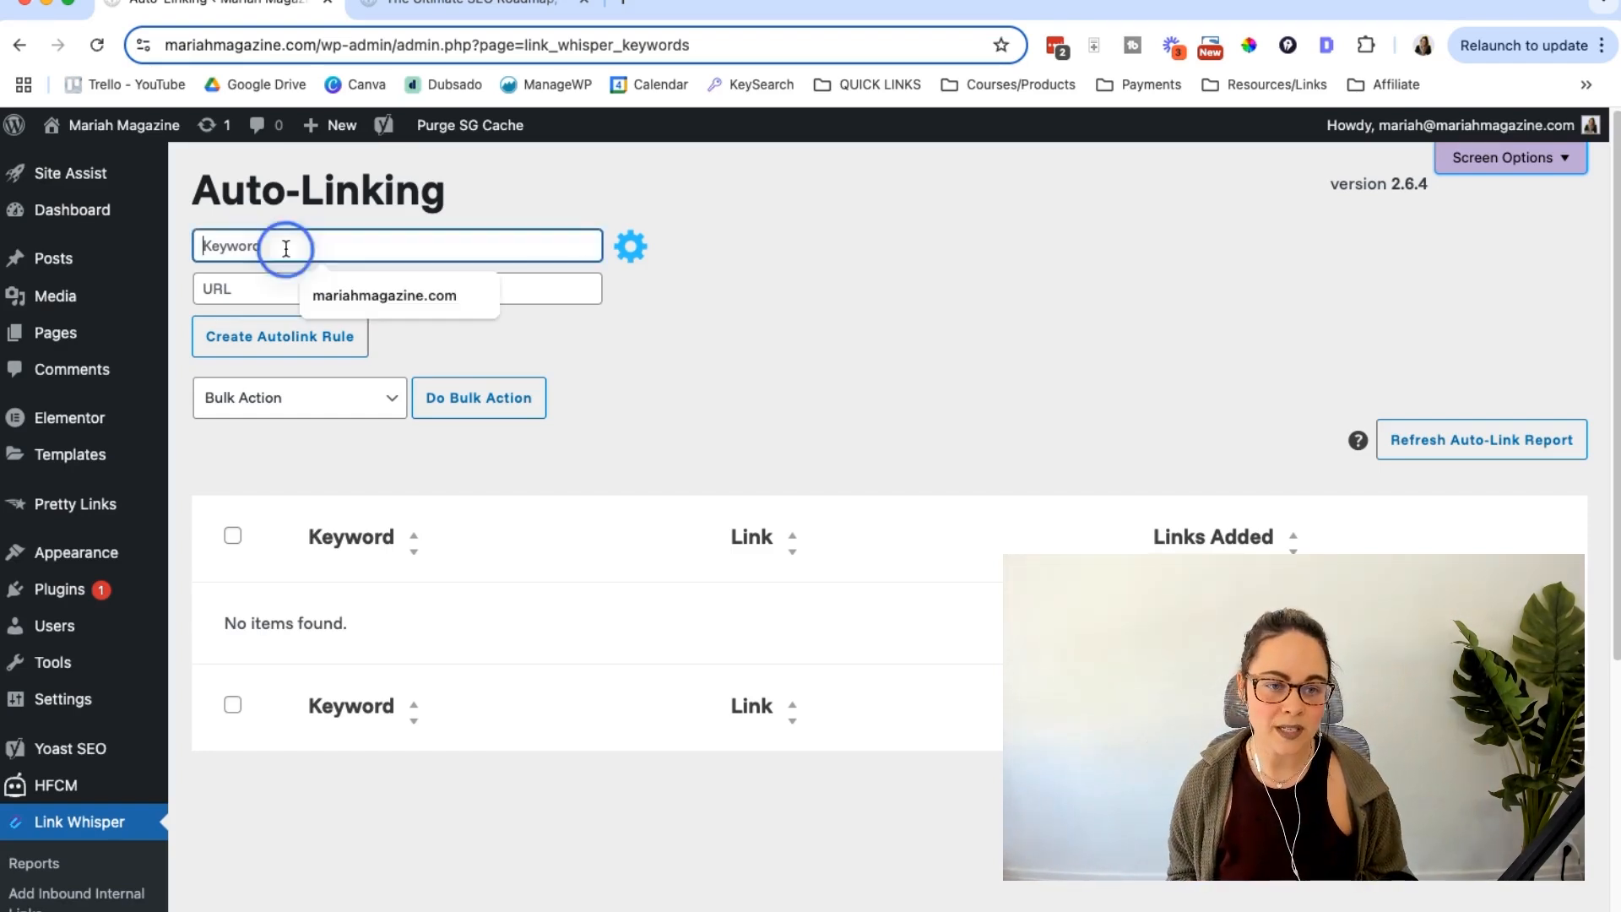
text(SEO ra)
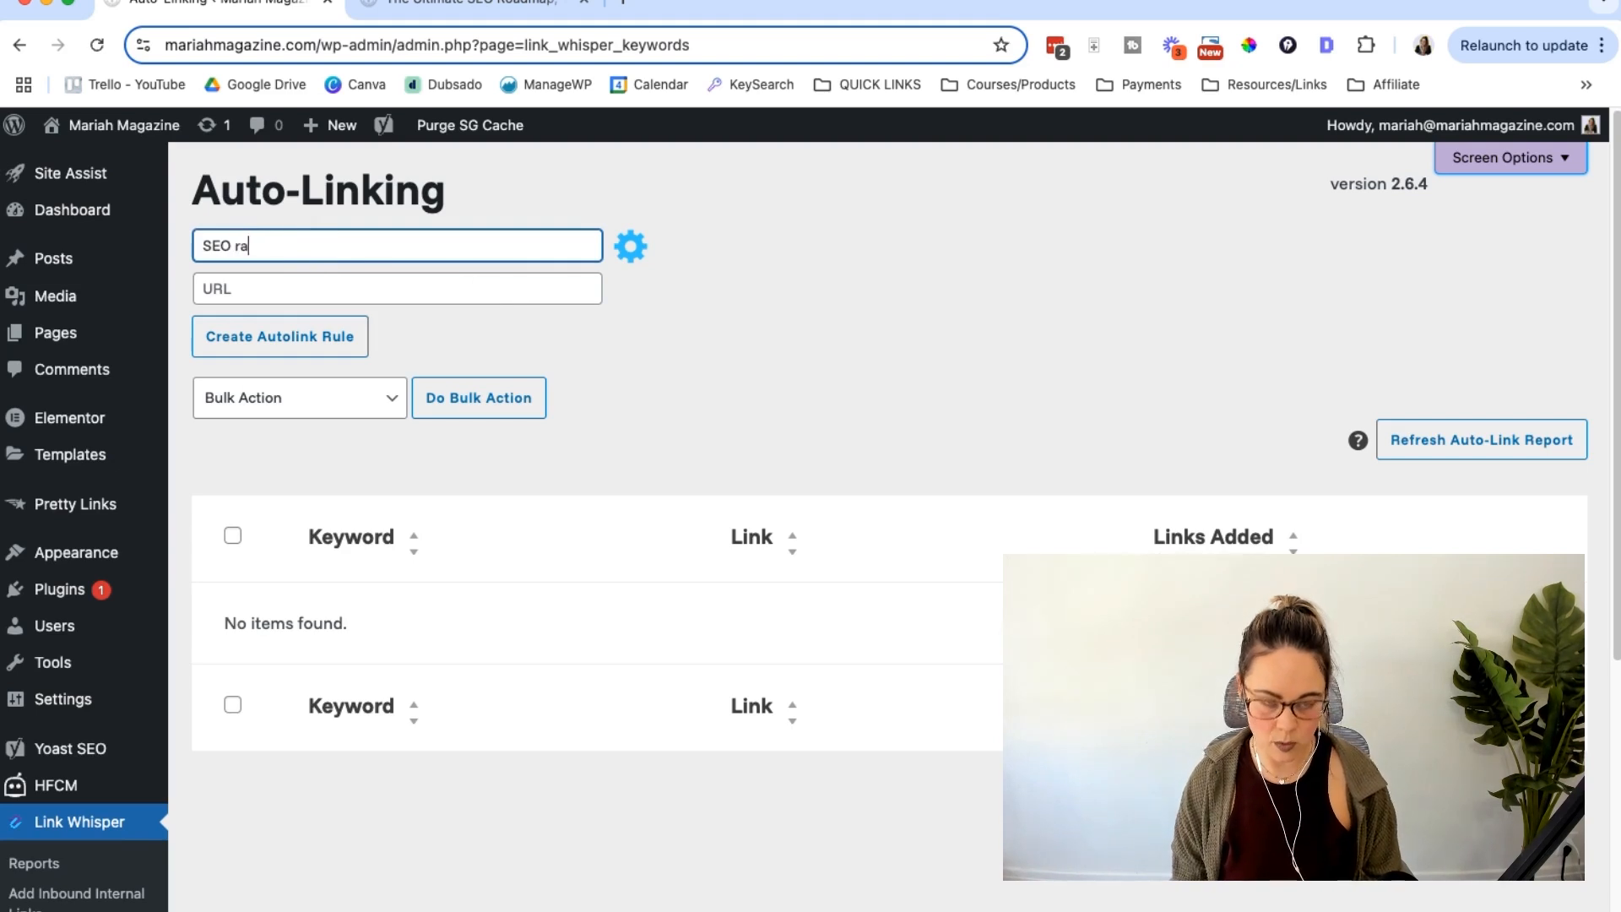
click(466, 3)
text(oadmap)
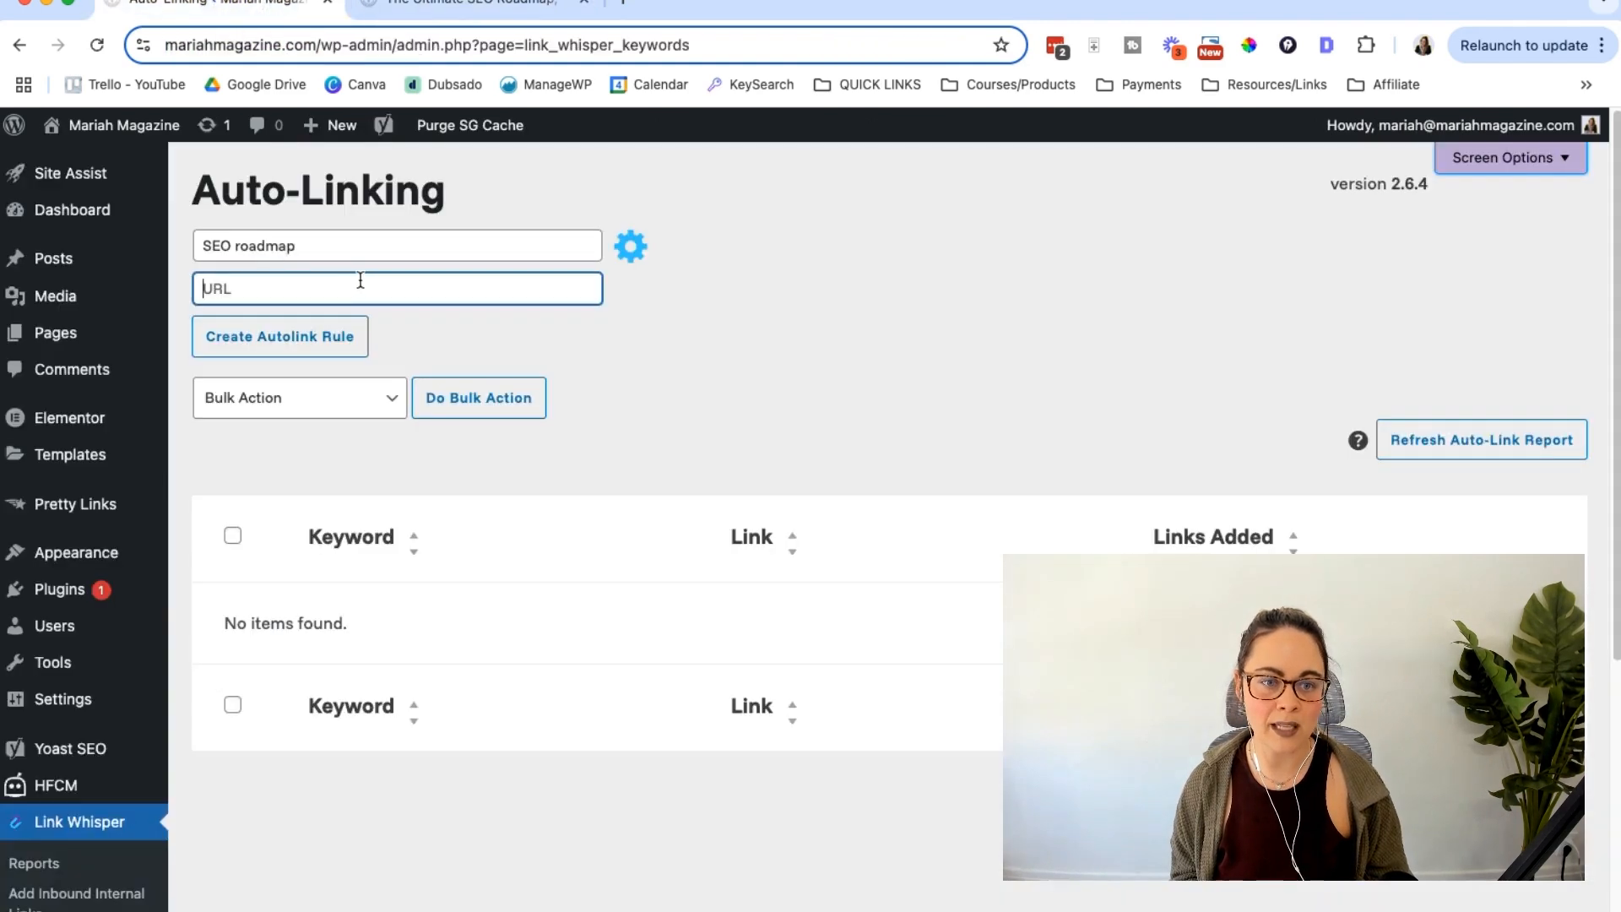
click(630, 247)
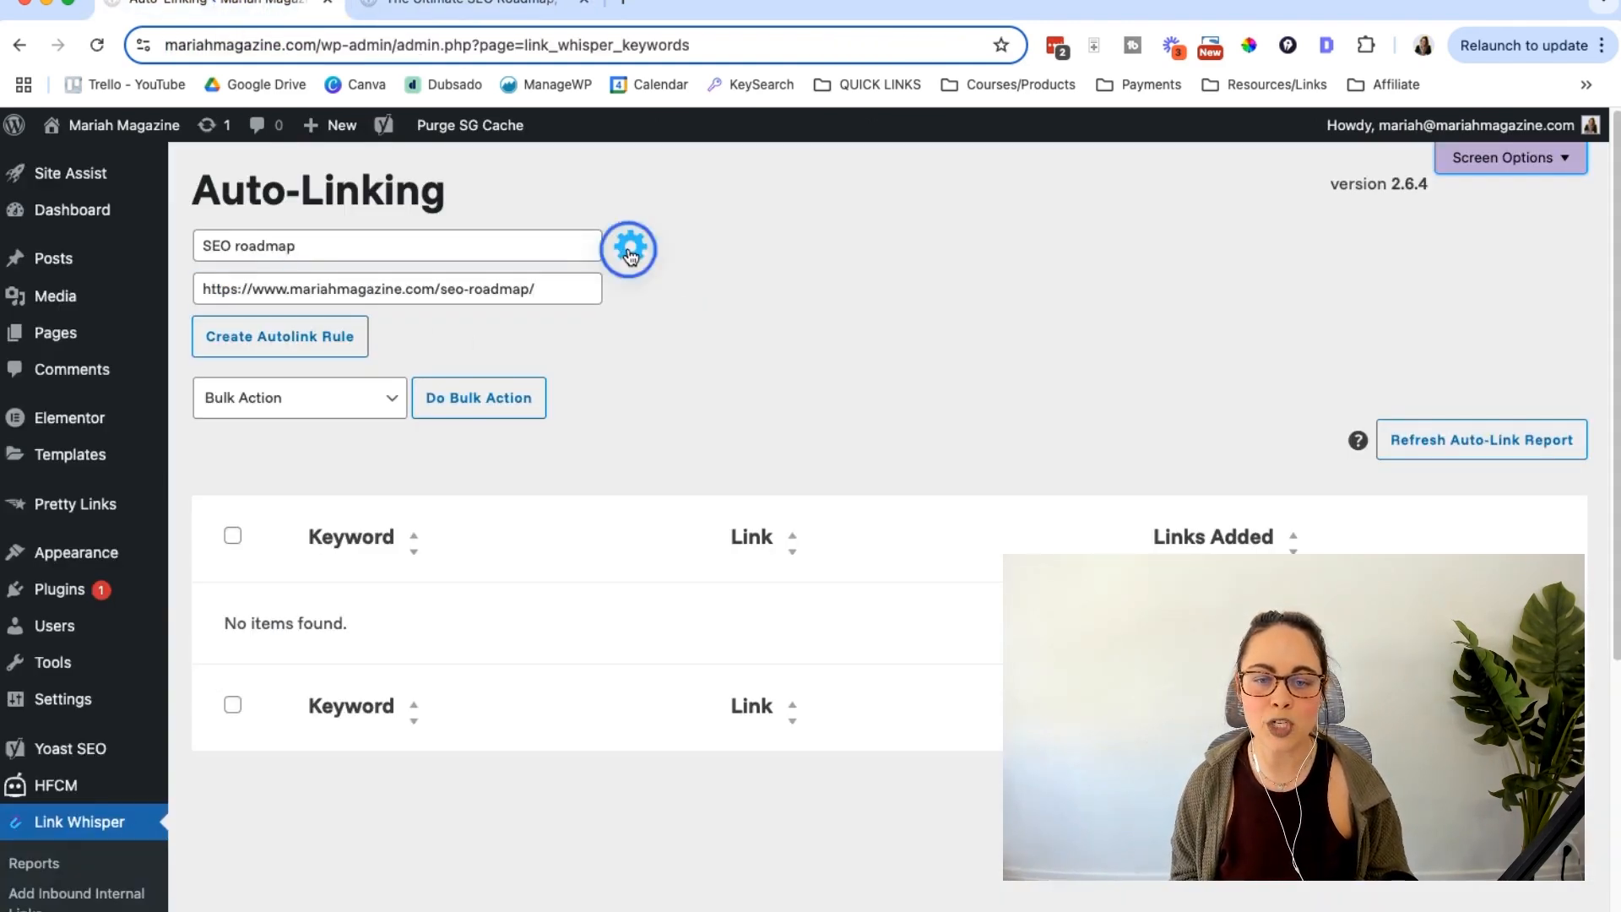
Step: Tick 'Only link once per post' and 'Only when target is published', then create the SEO roadmap rule
click(629, 247)
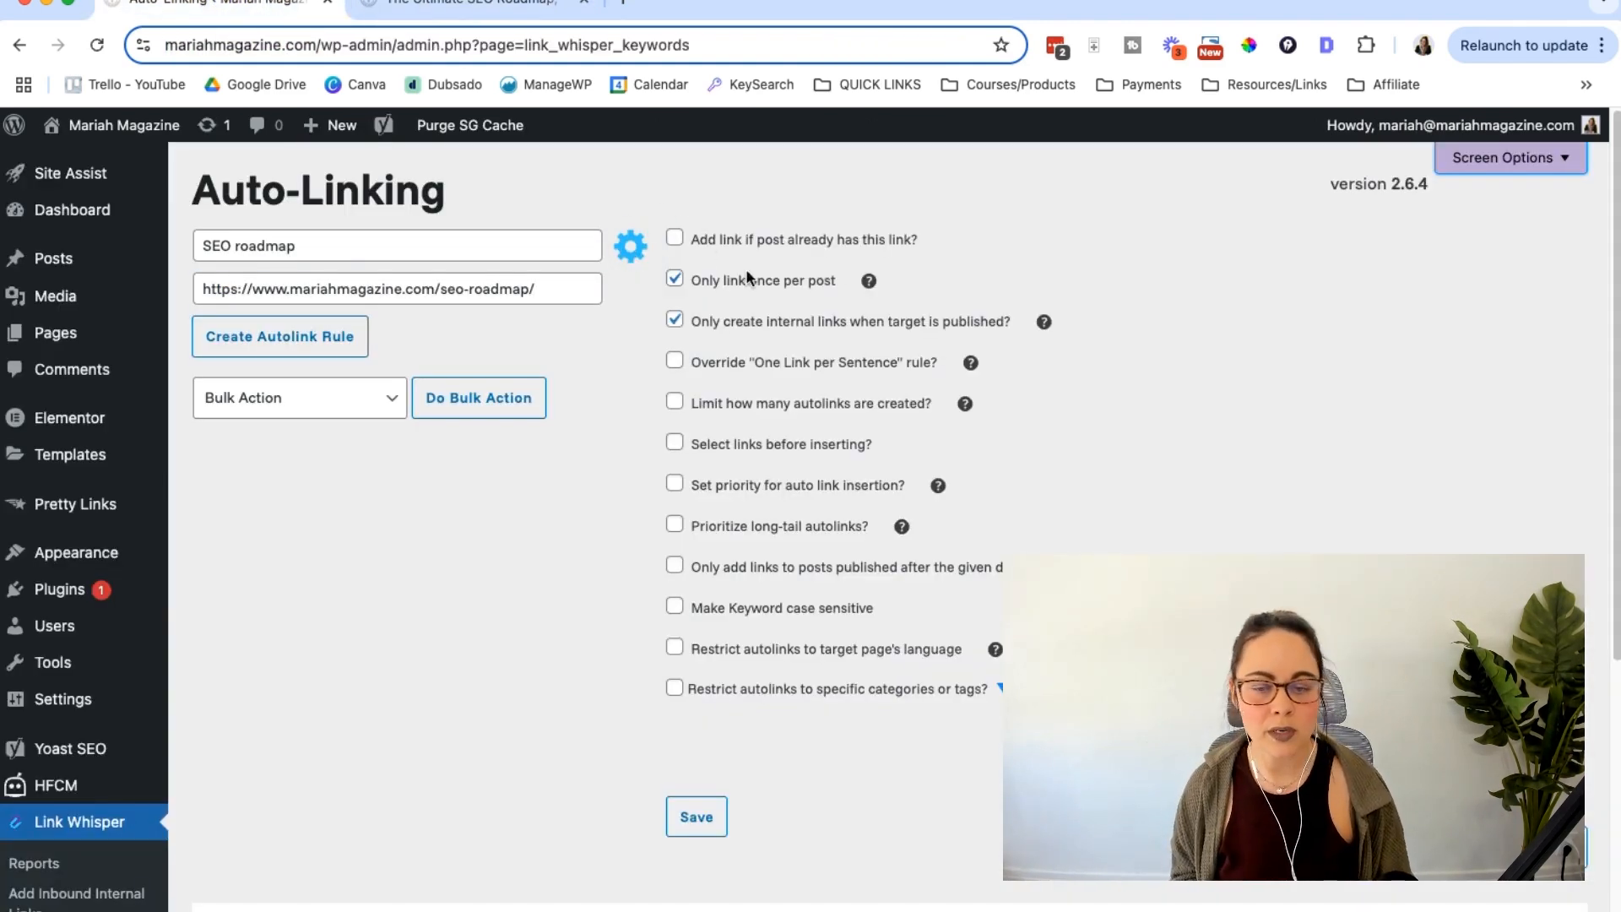
mouse_move(753, 231)
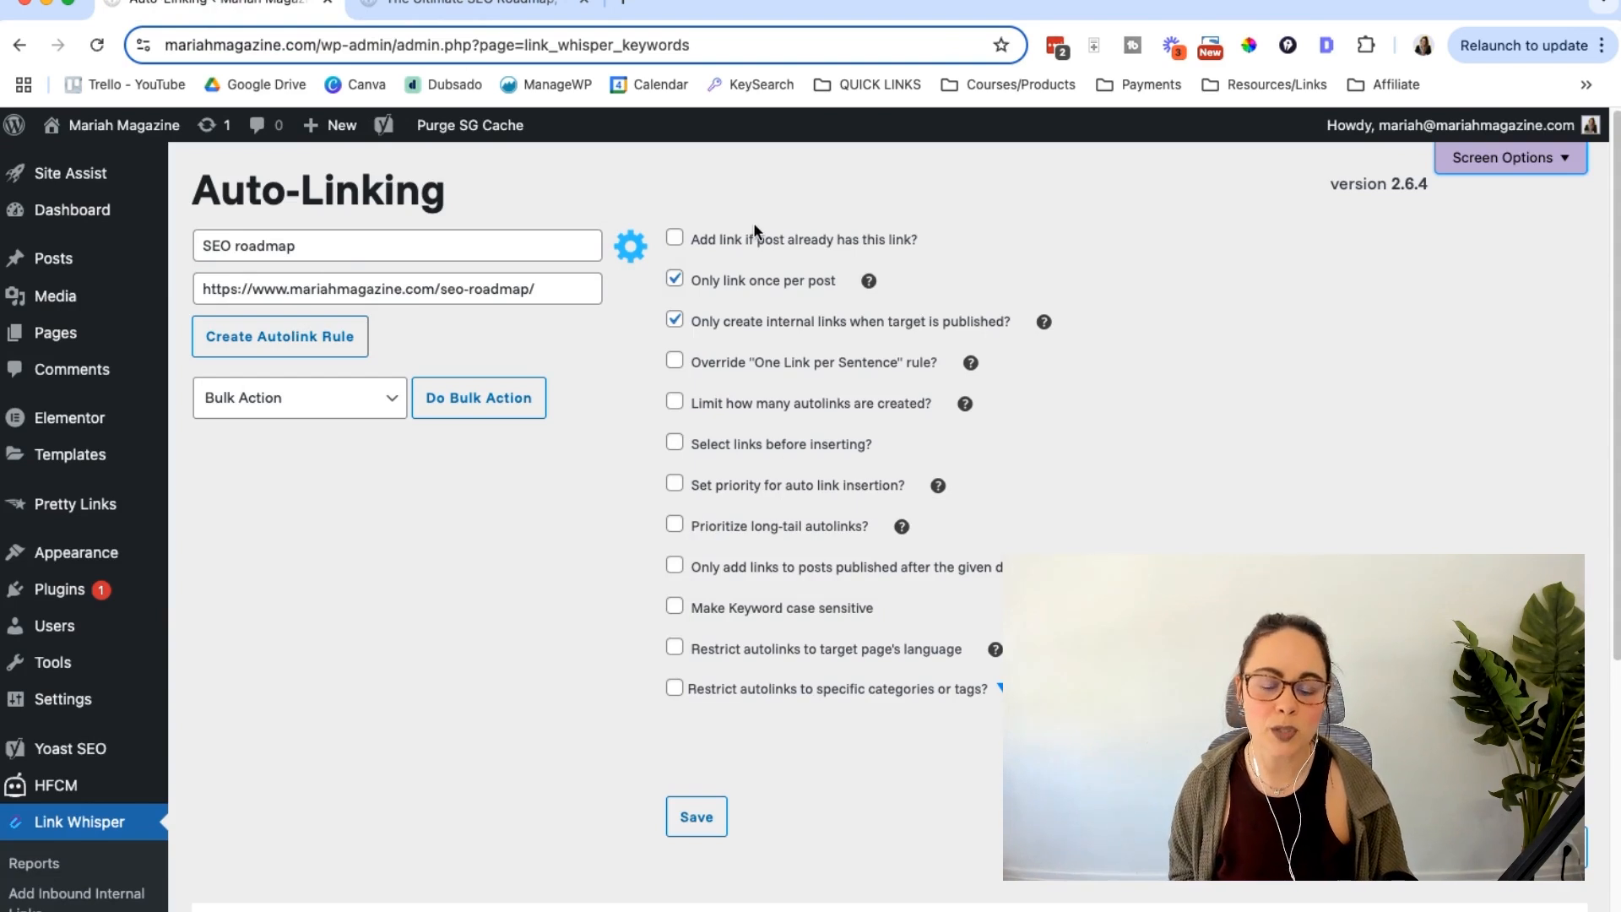
mouse_move(760, 673)
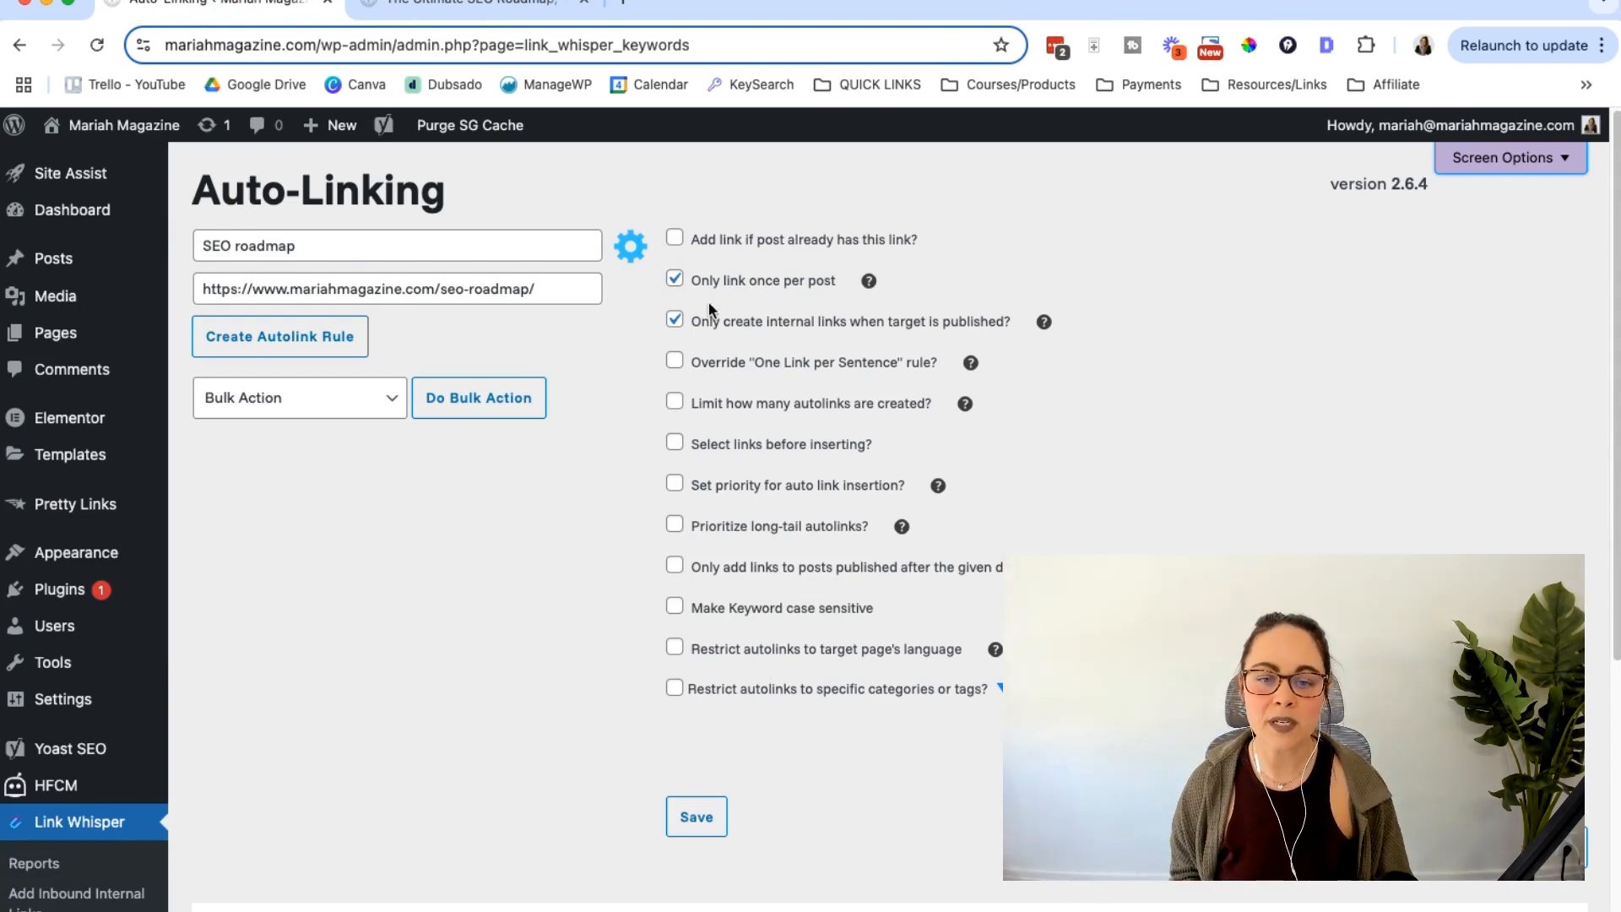
mouse_move(1114, 280)
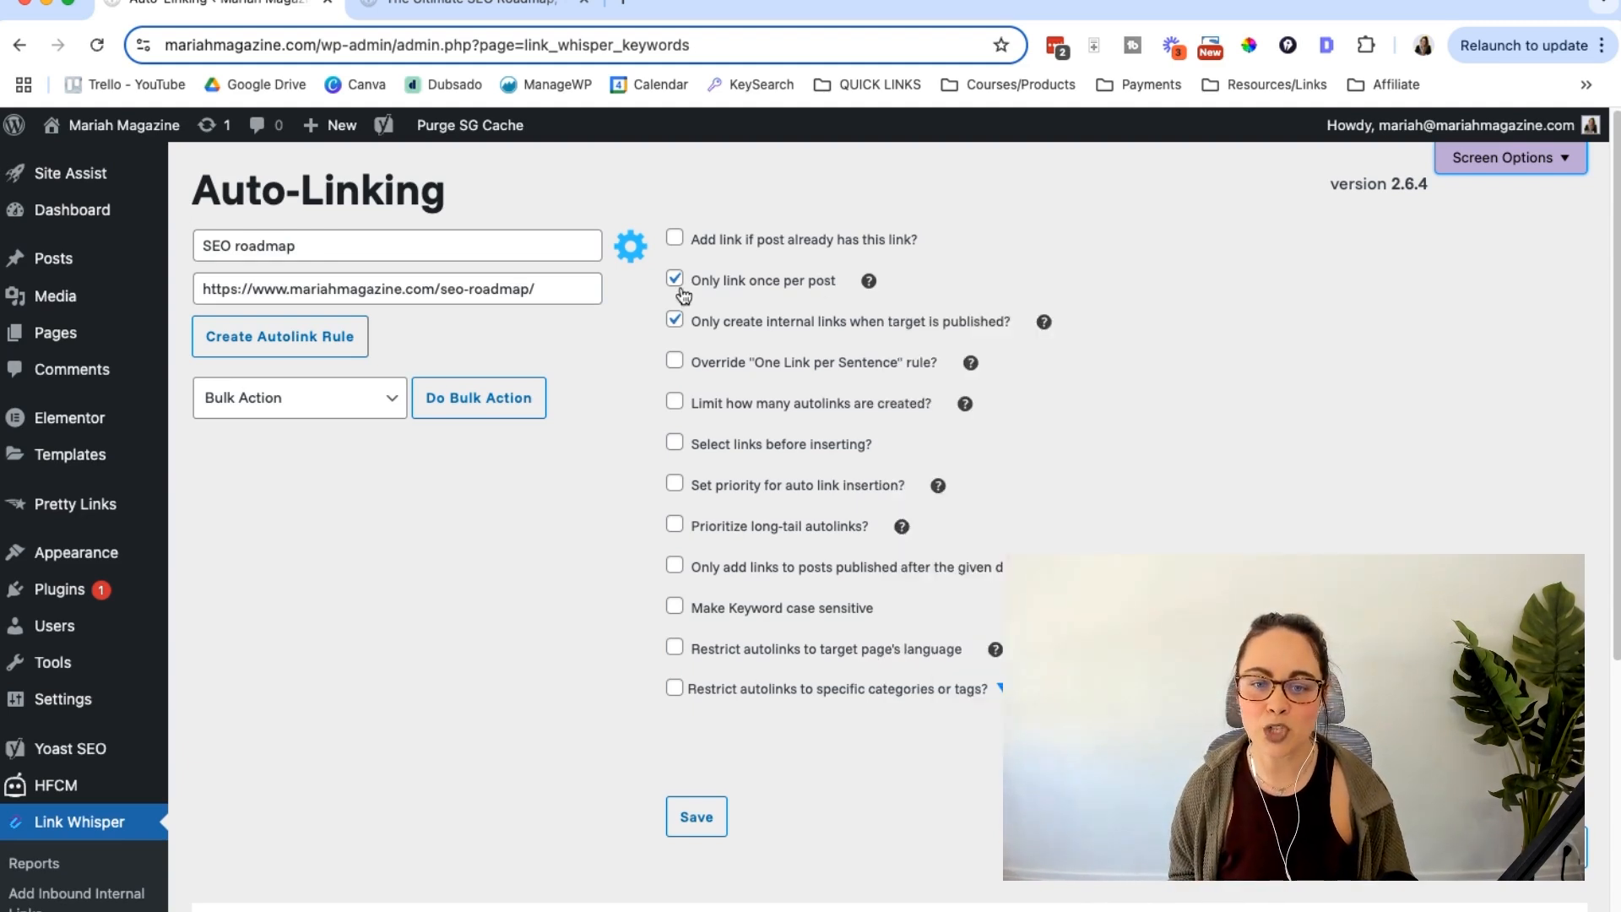
mouse_move(792, 290)
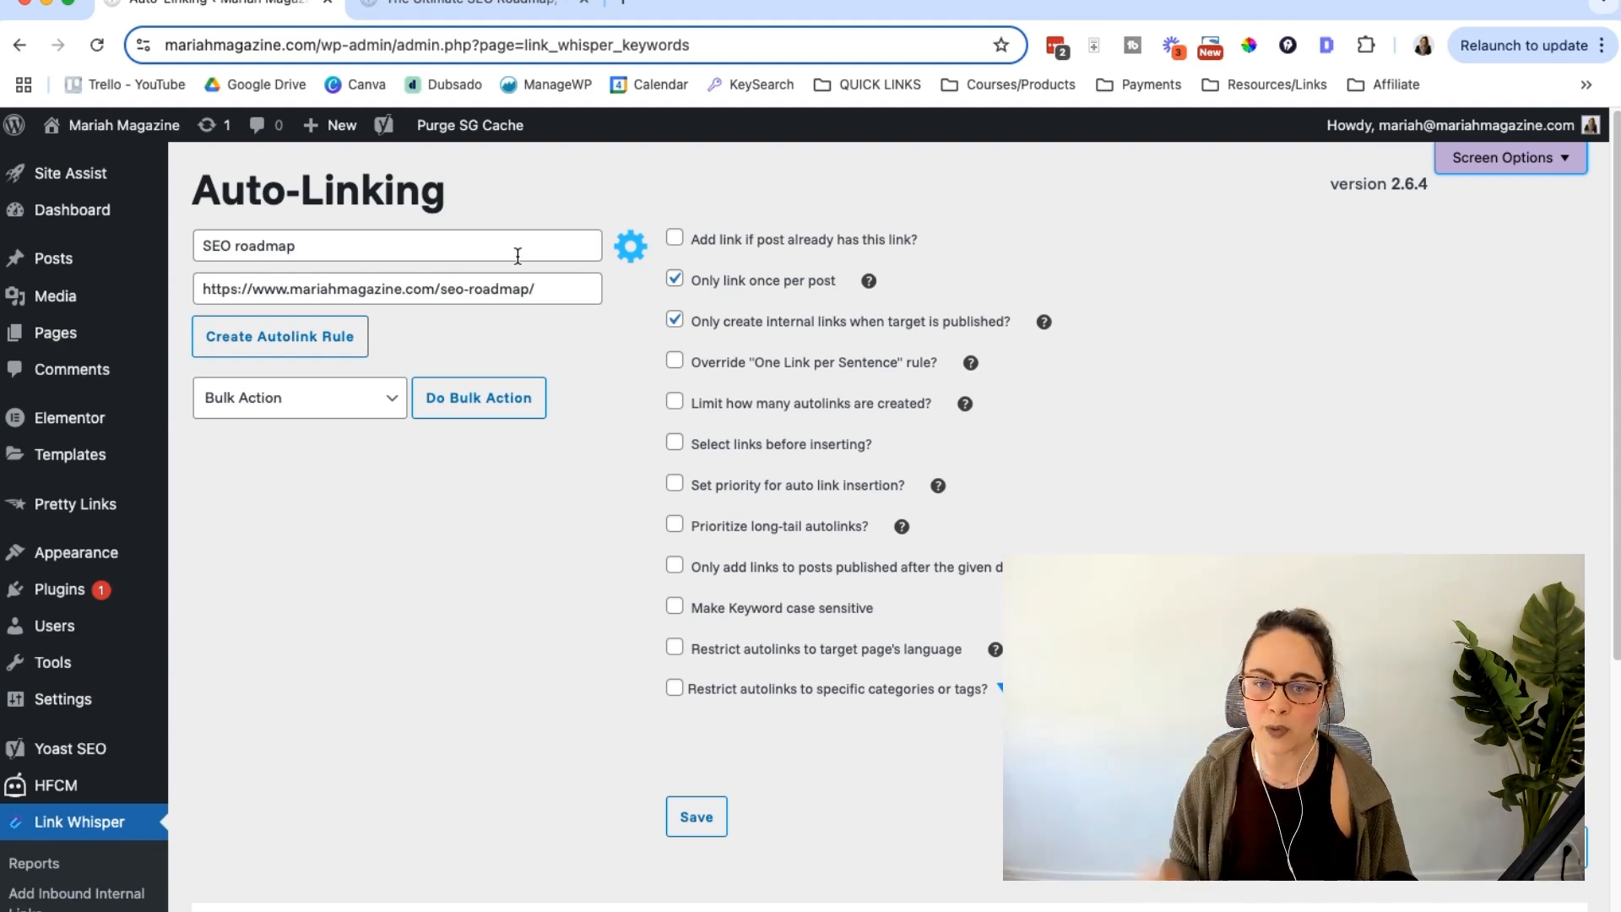
mouse_move(710, 332)
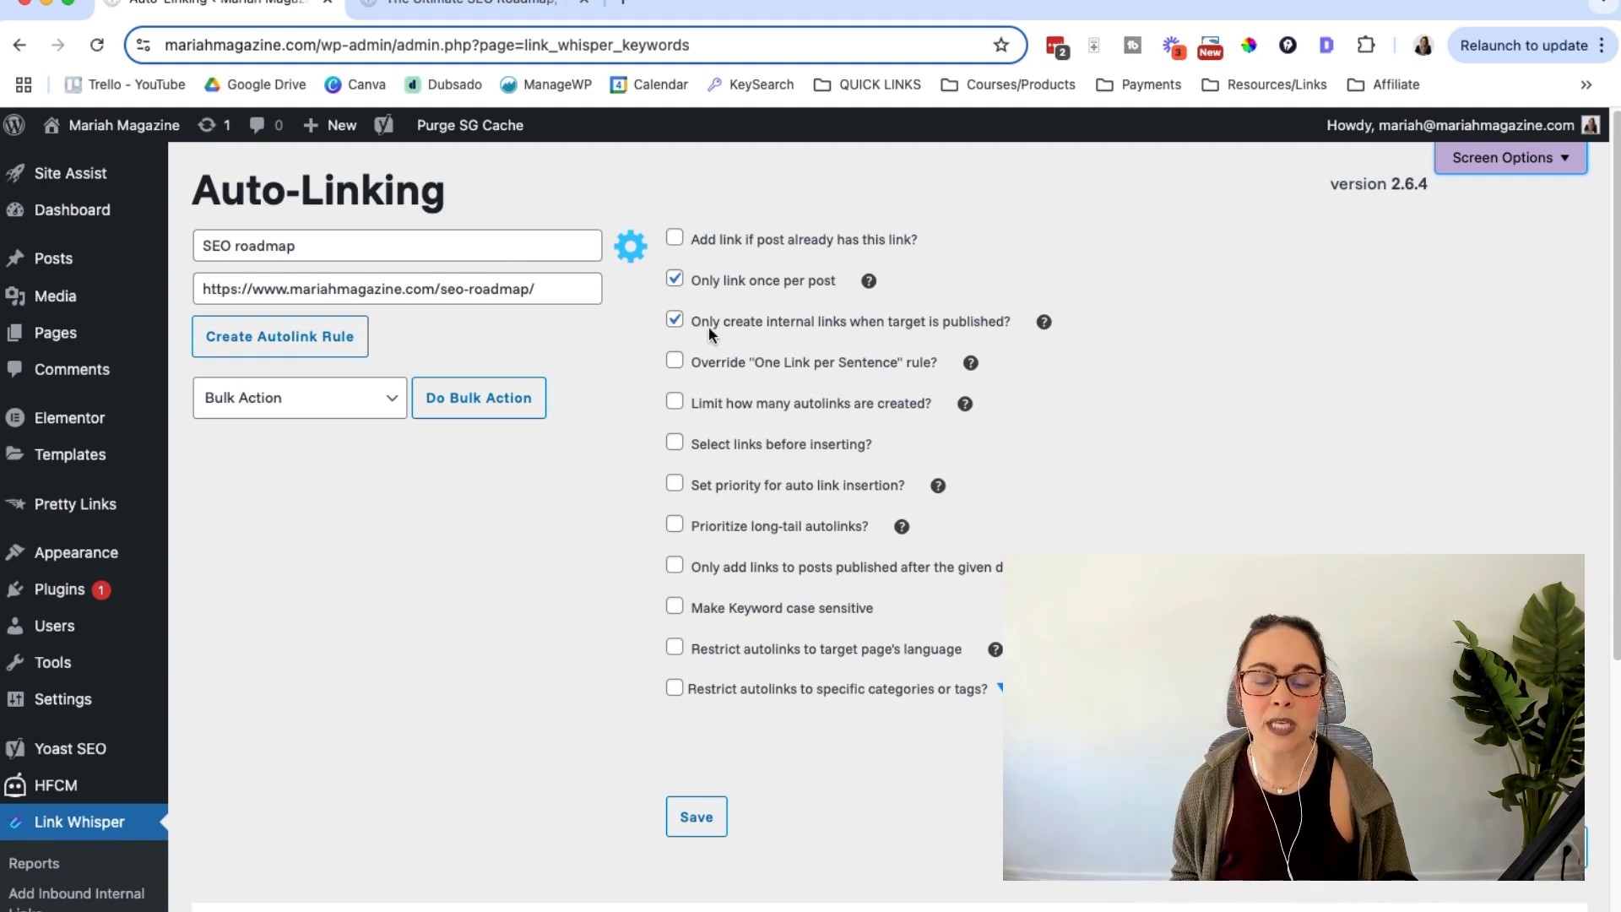
mouse_move(913, 332)
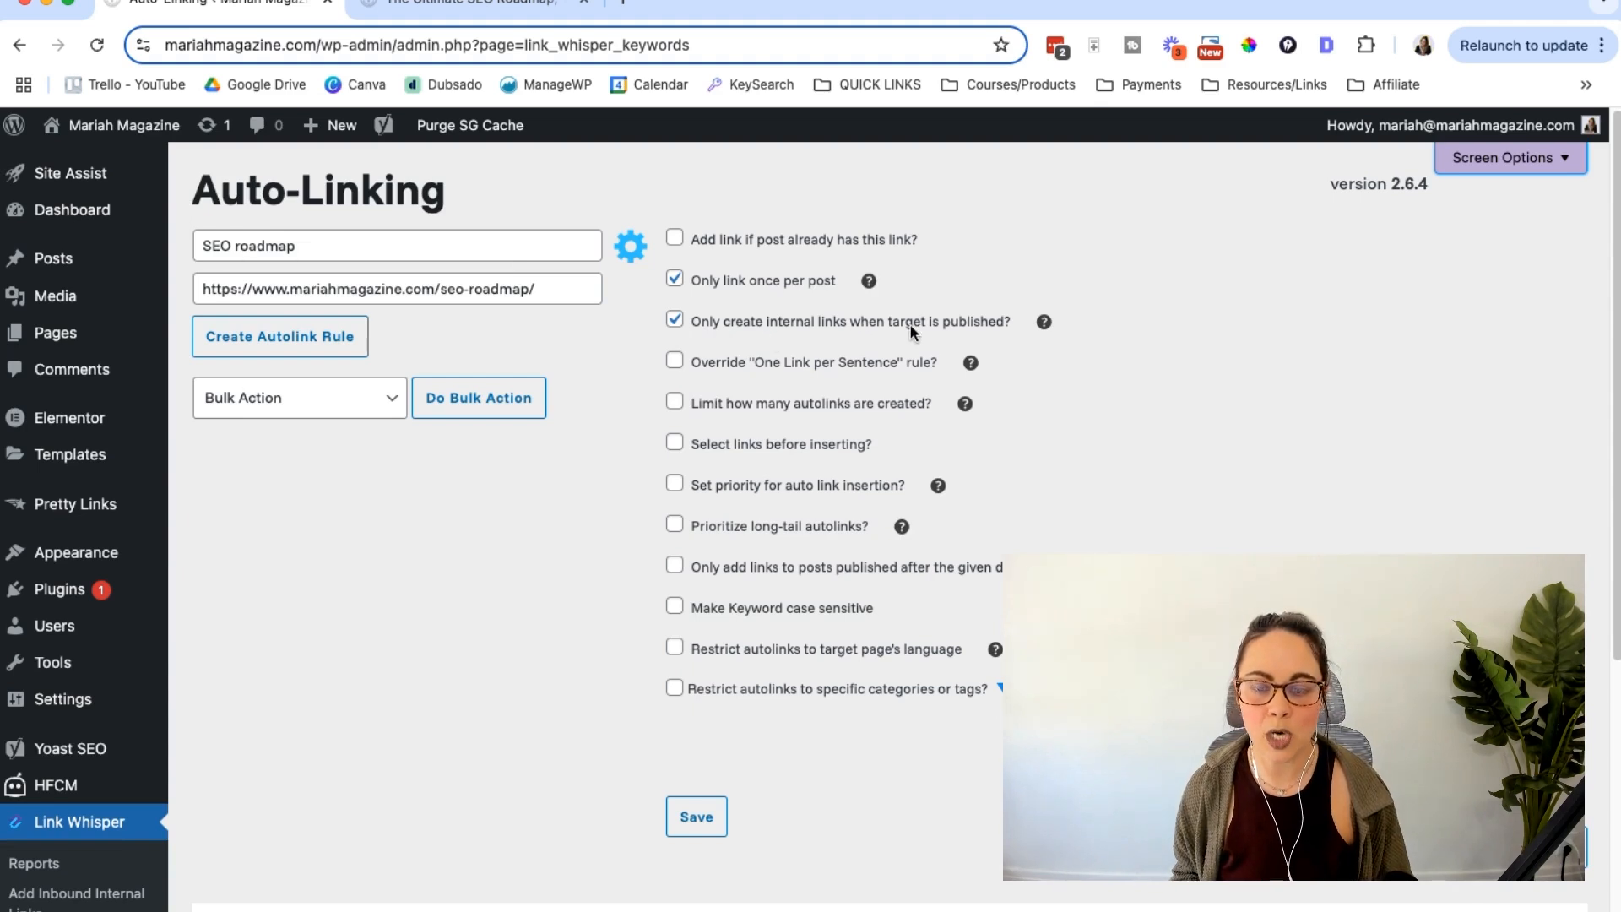
mouse_move(949, 329)
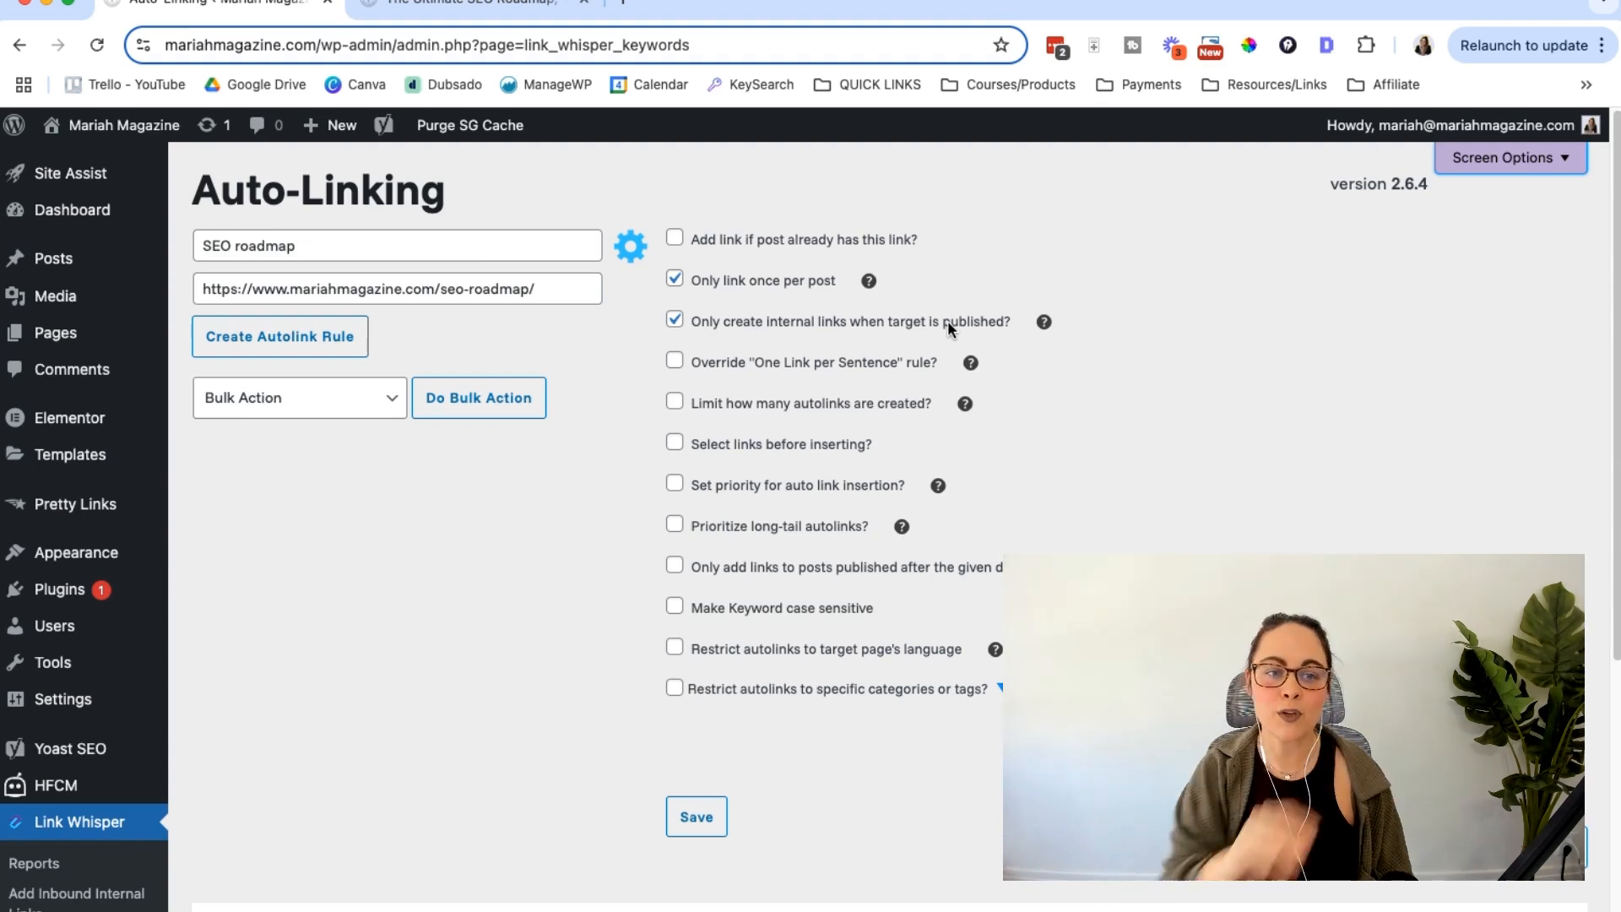
click(396, 245)
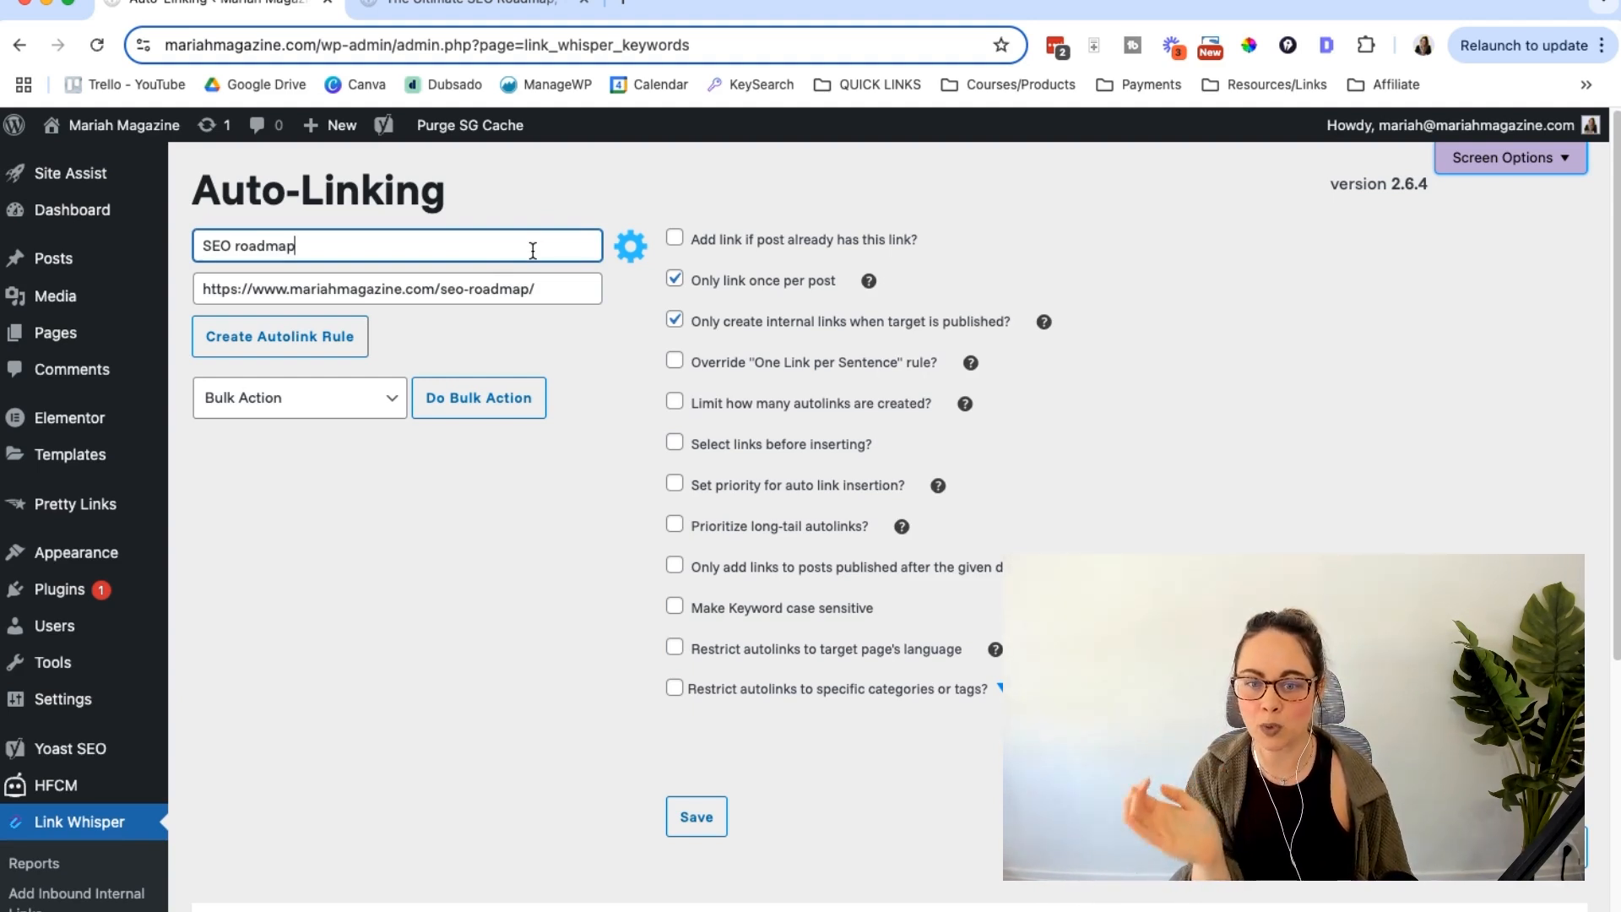
mouse_move(724, 379)
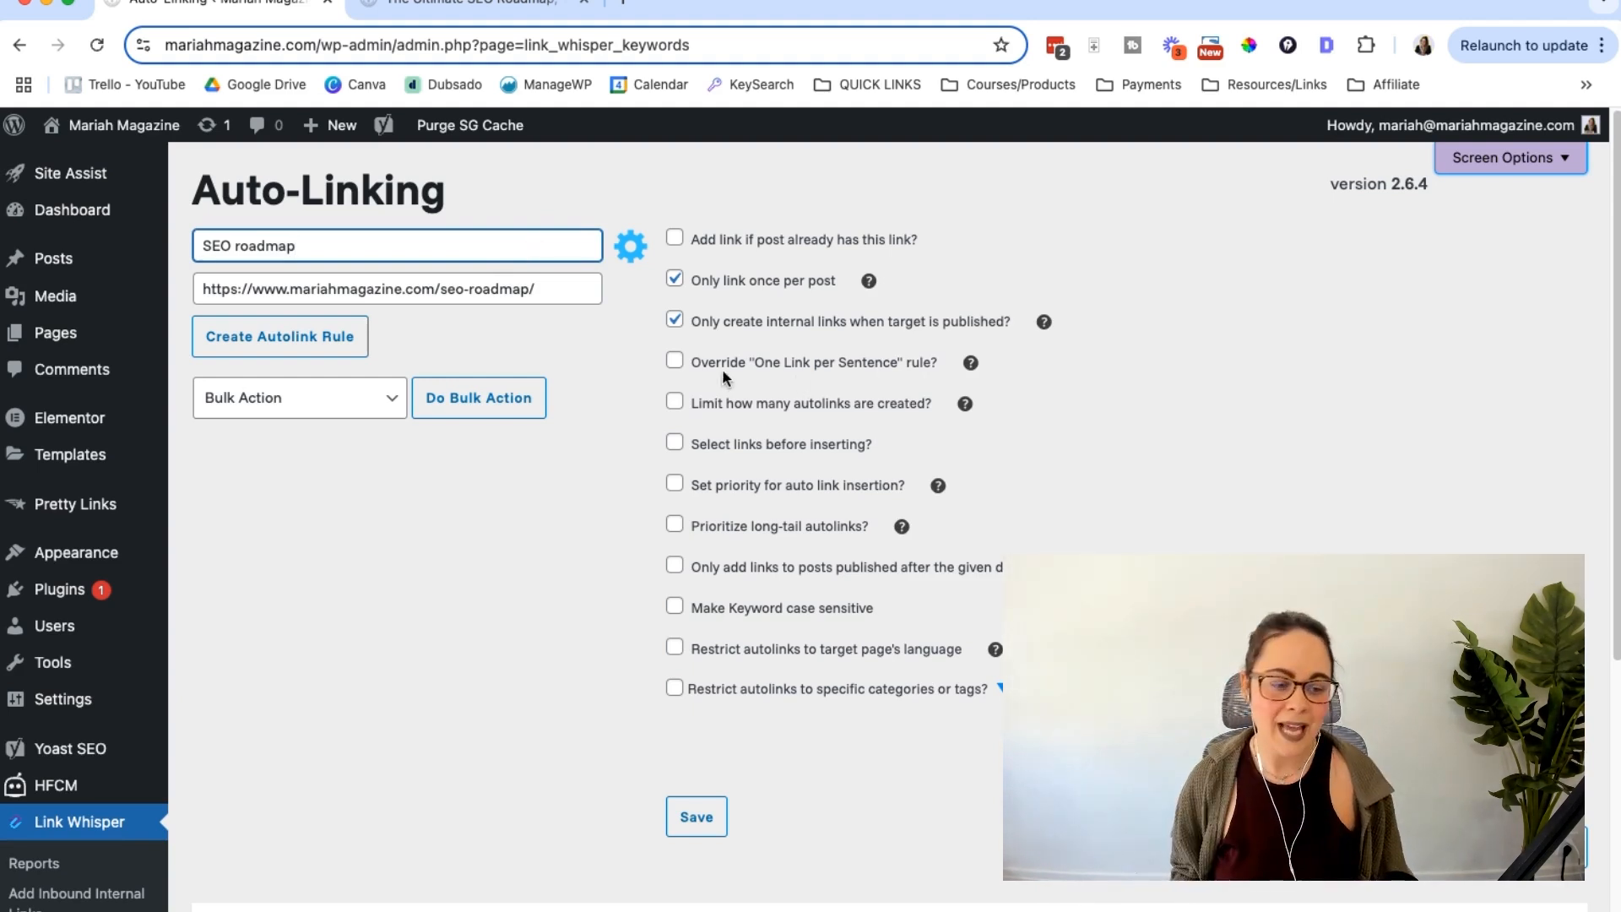
mouse_move(770, 381)
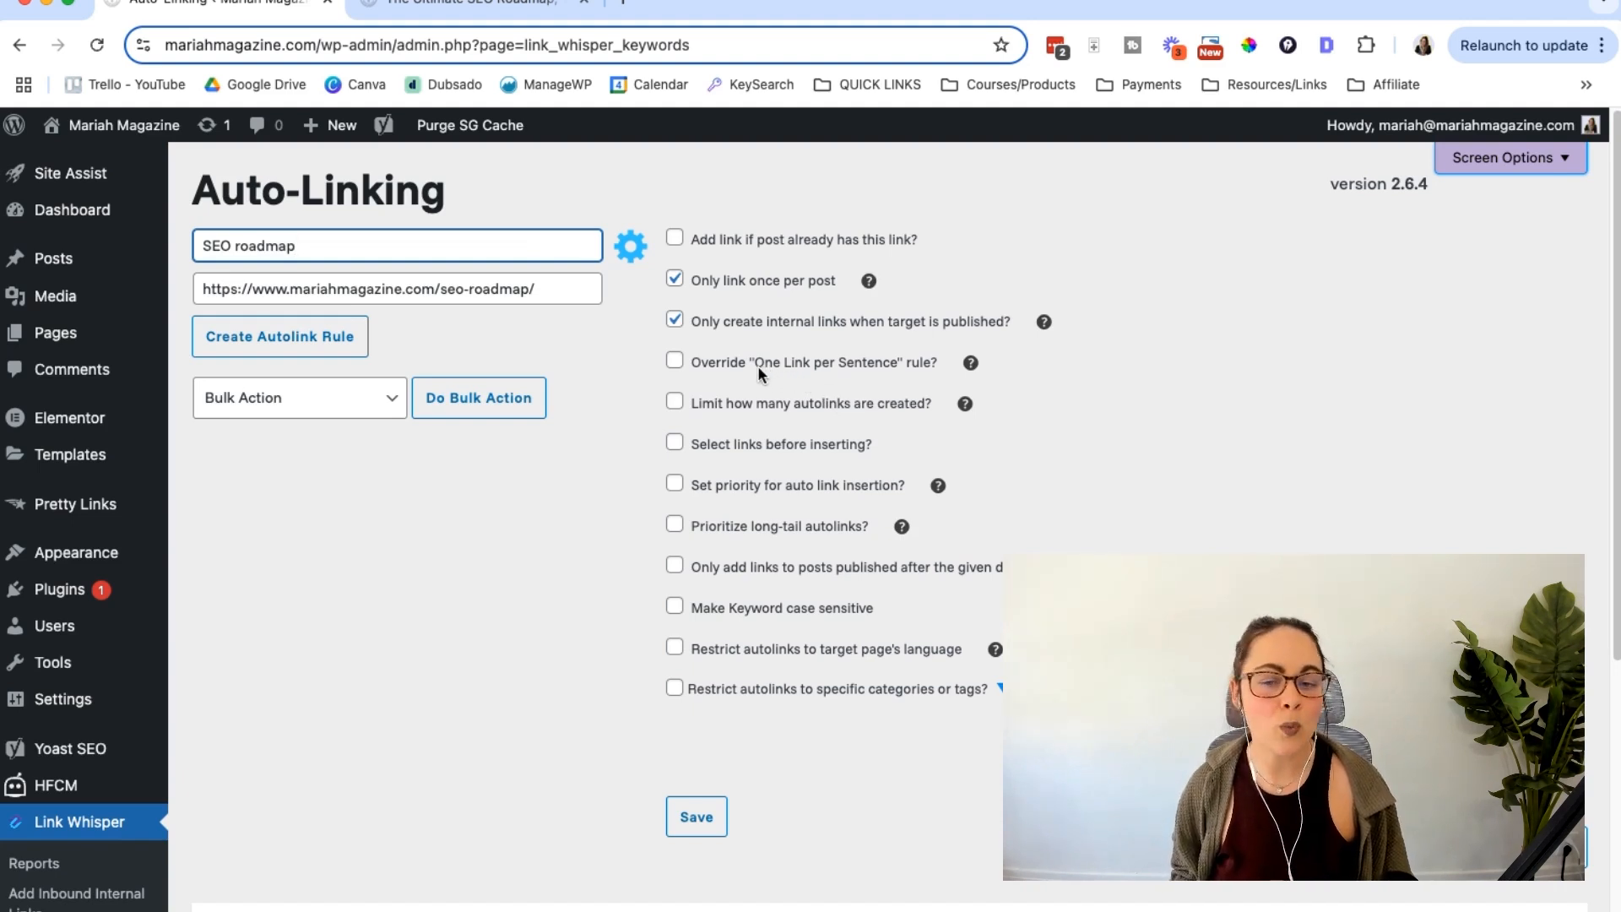
mouse_move(908, 387)
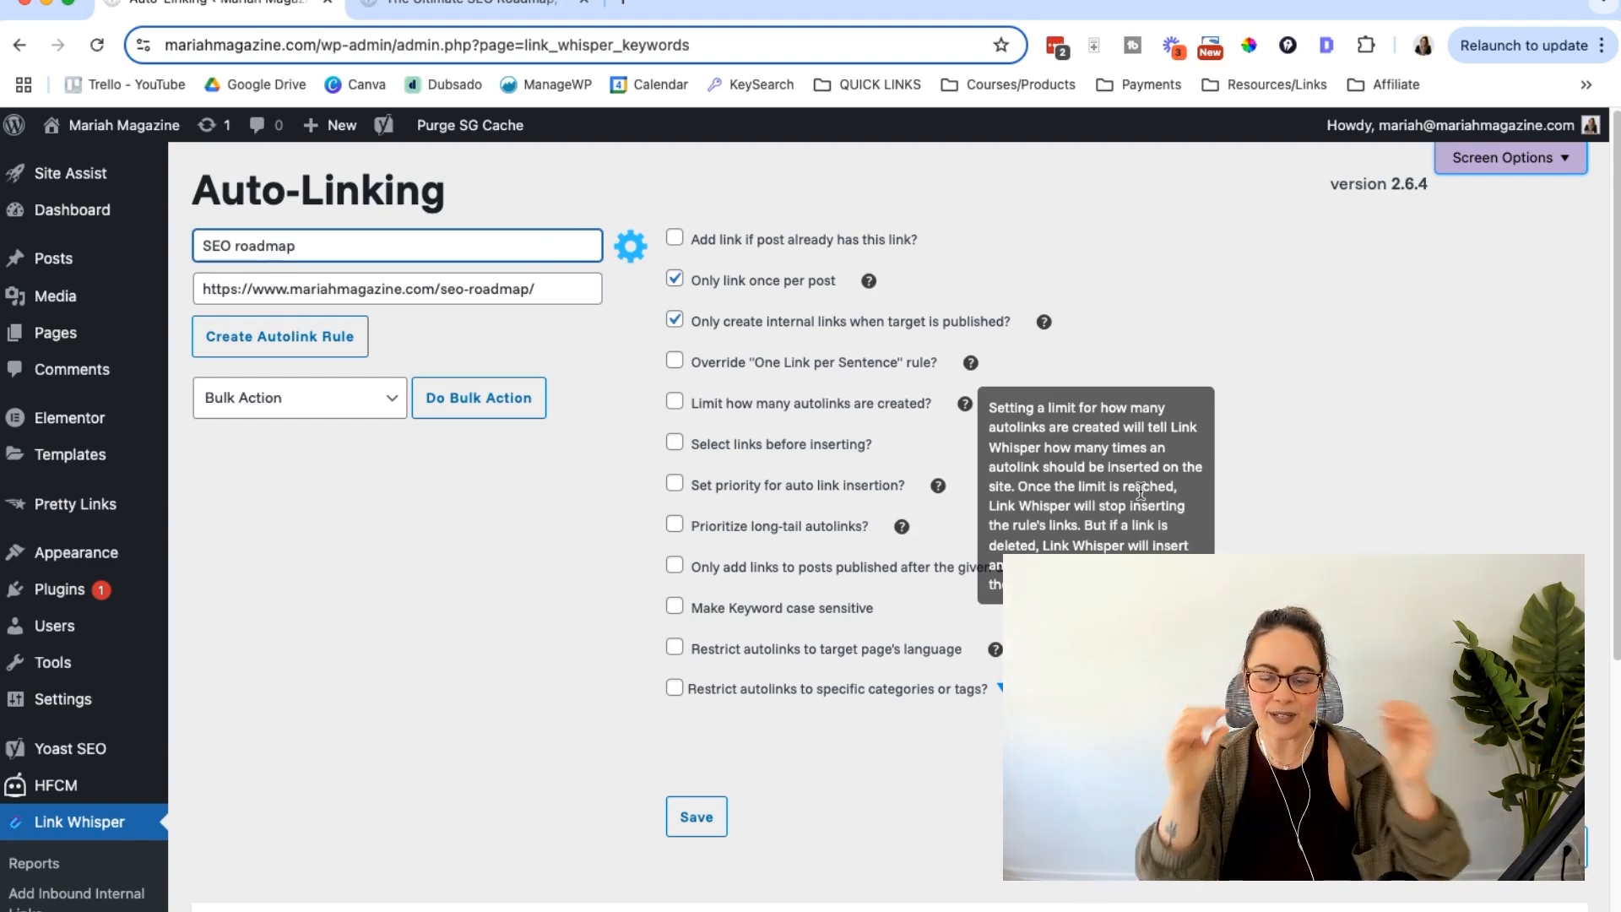
mouse_move(958, 529)
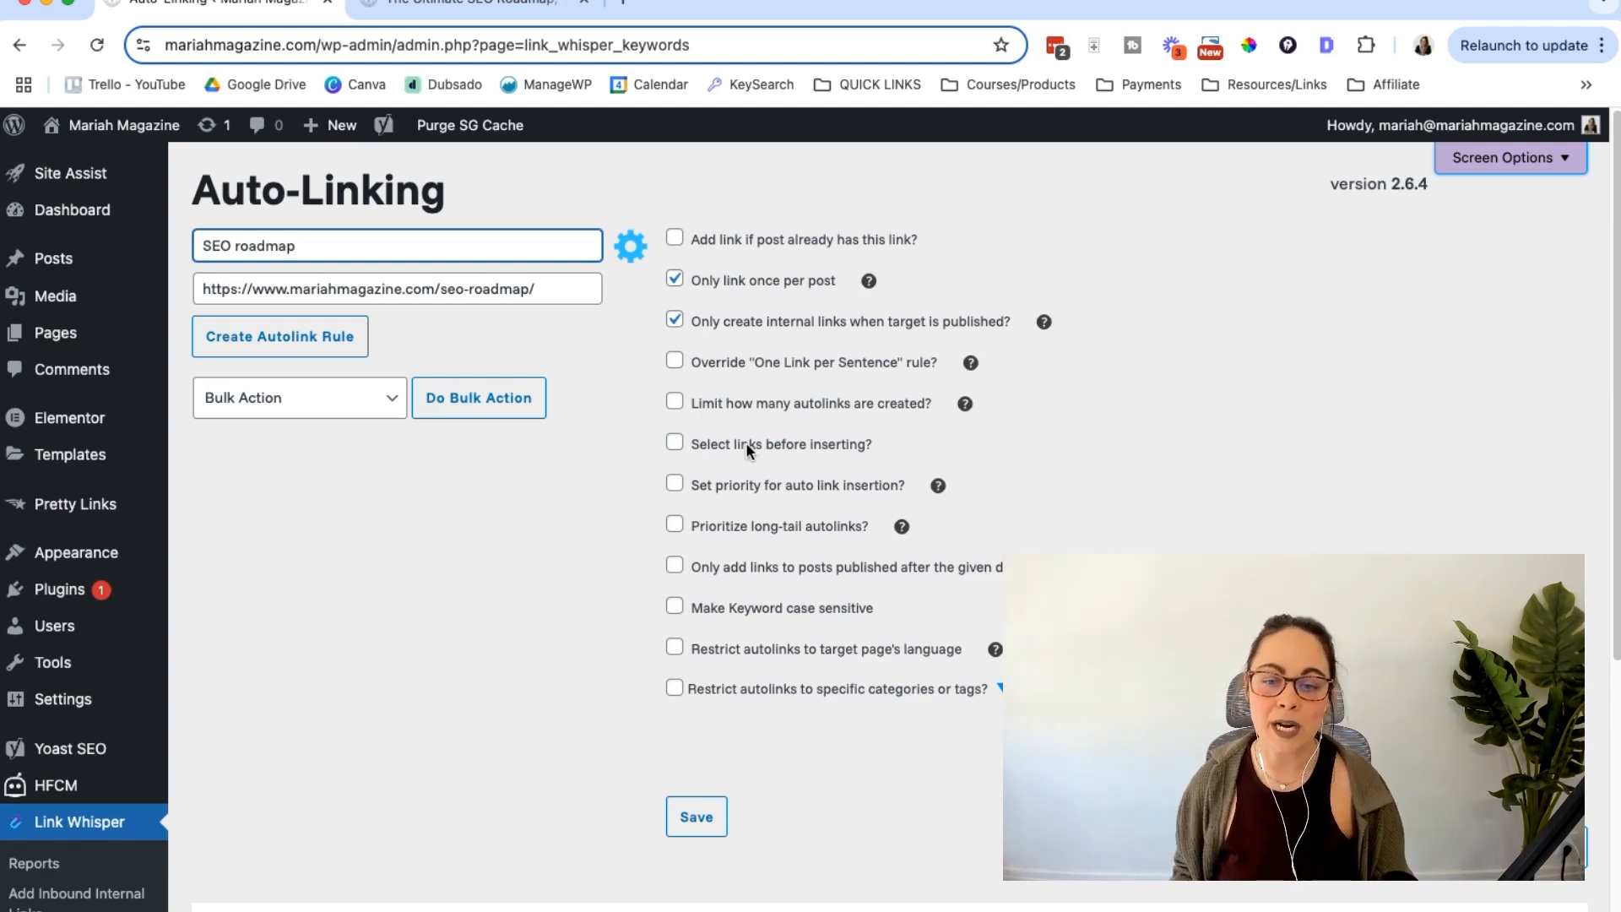
mouse_move(760, 452)
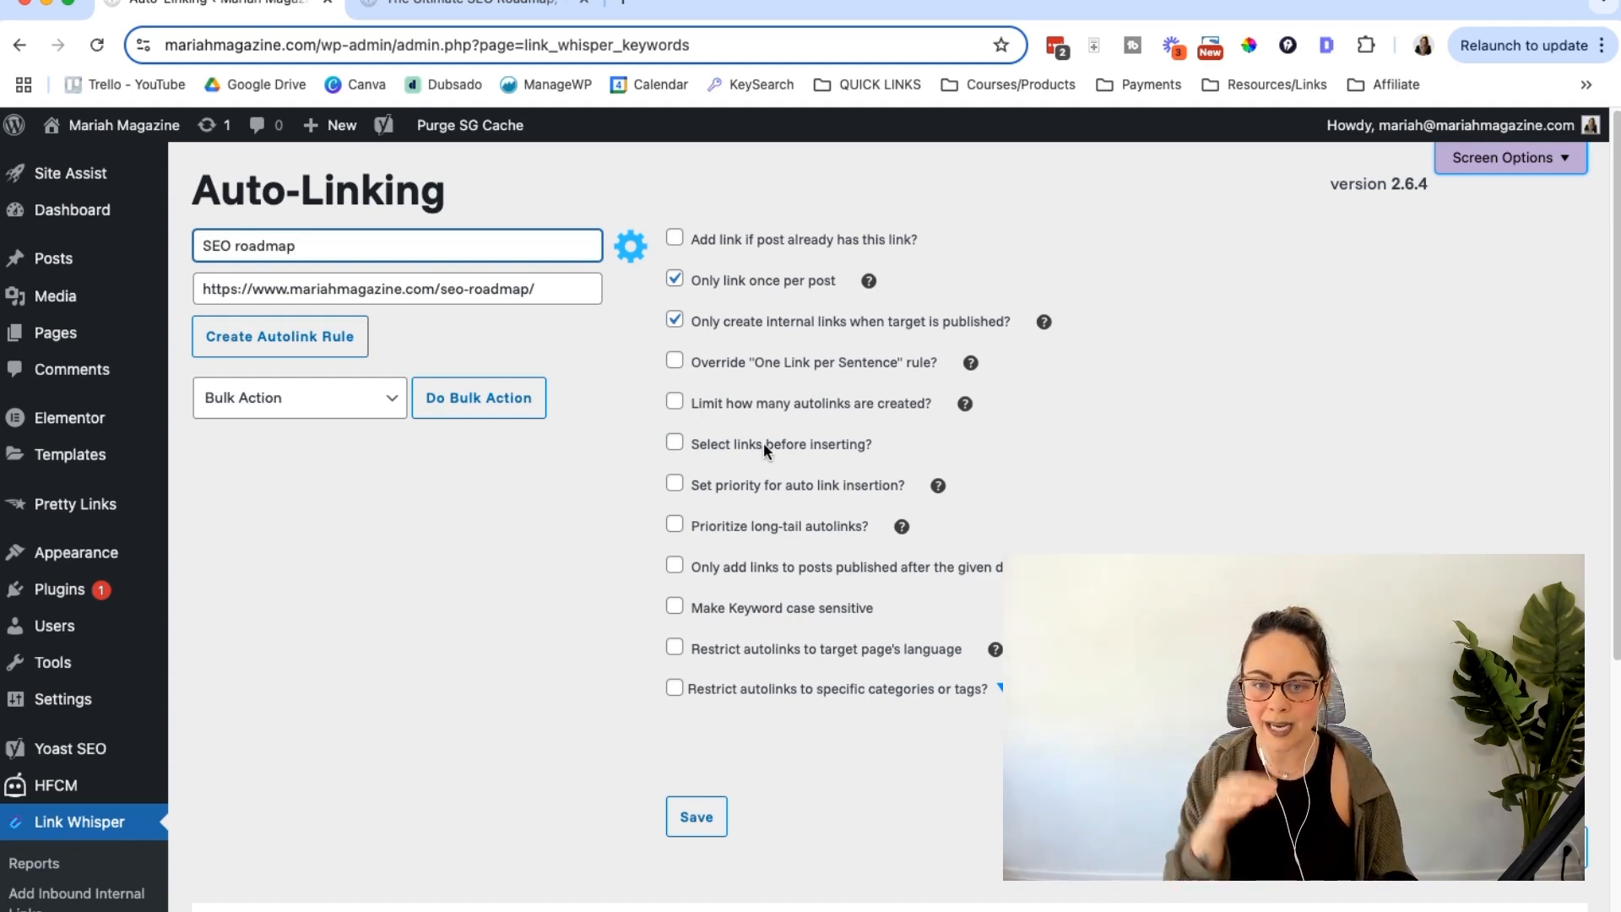
mouse_move(686, 455)
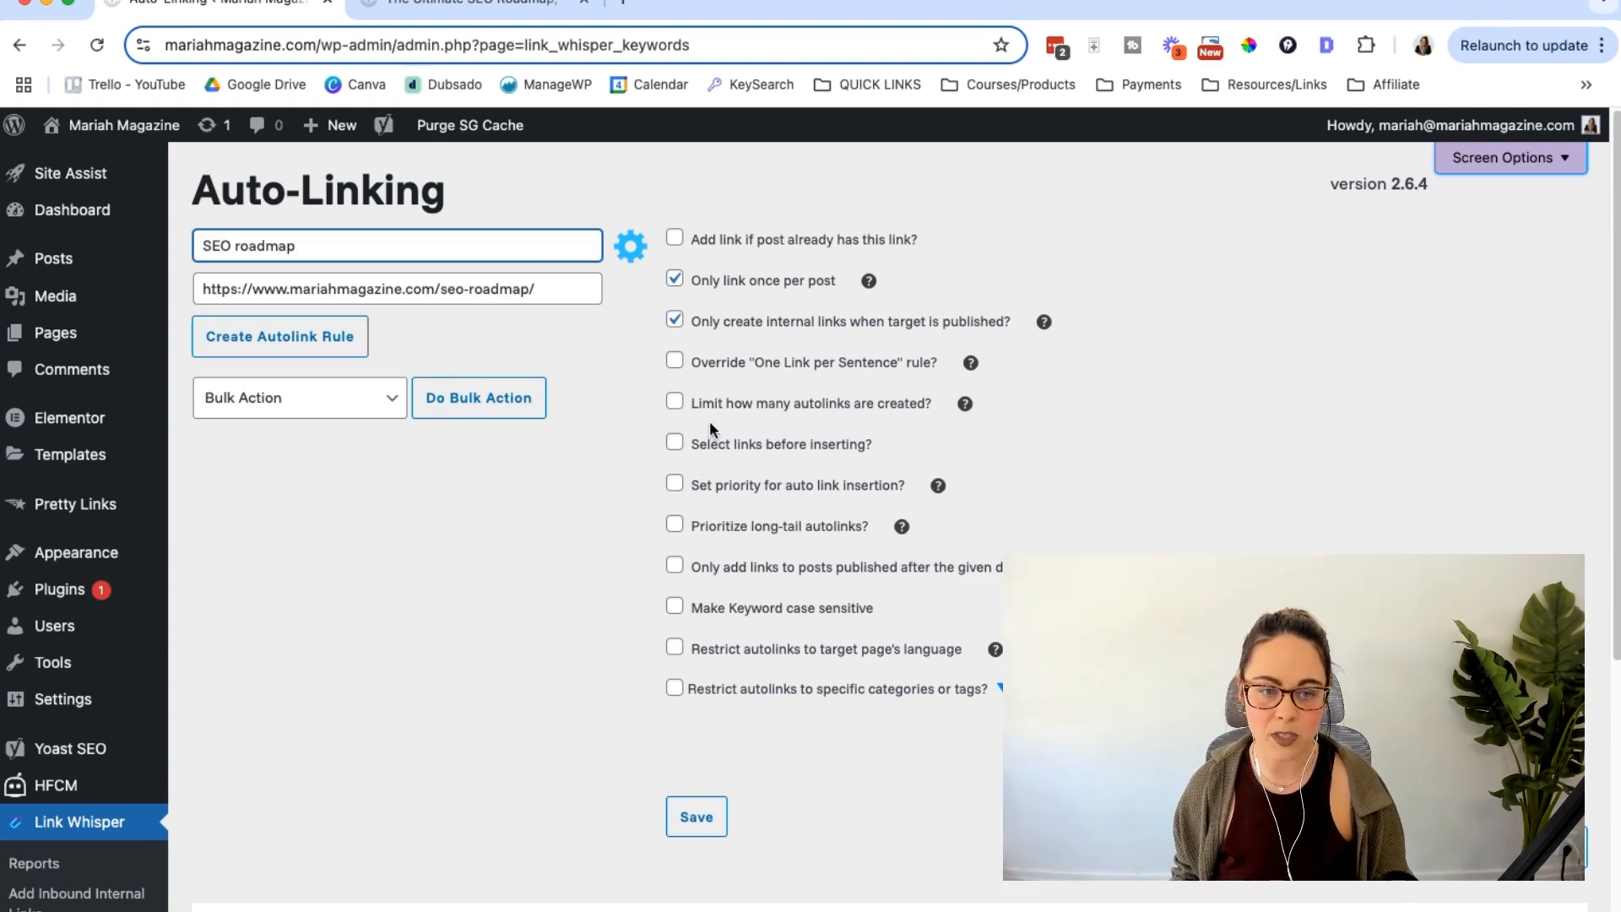
click(279, 336)
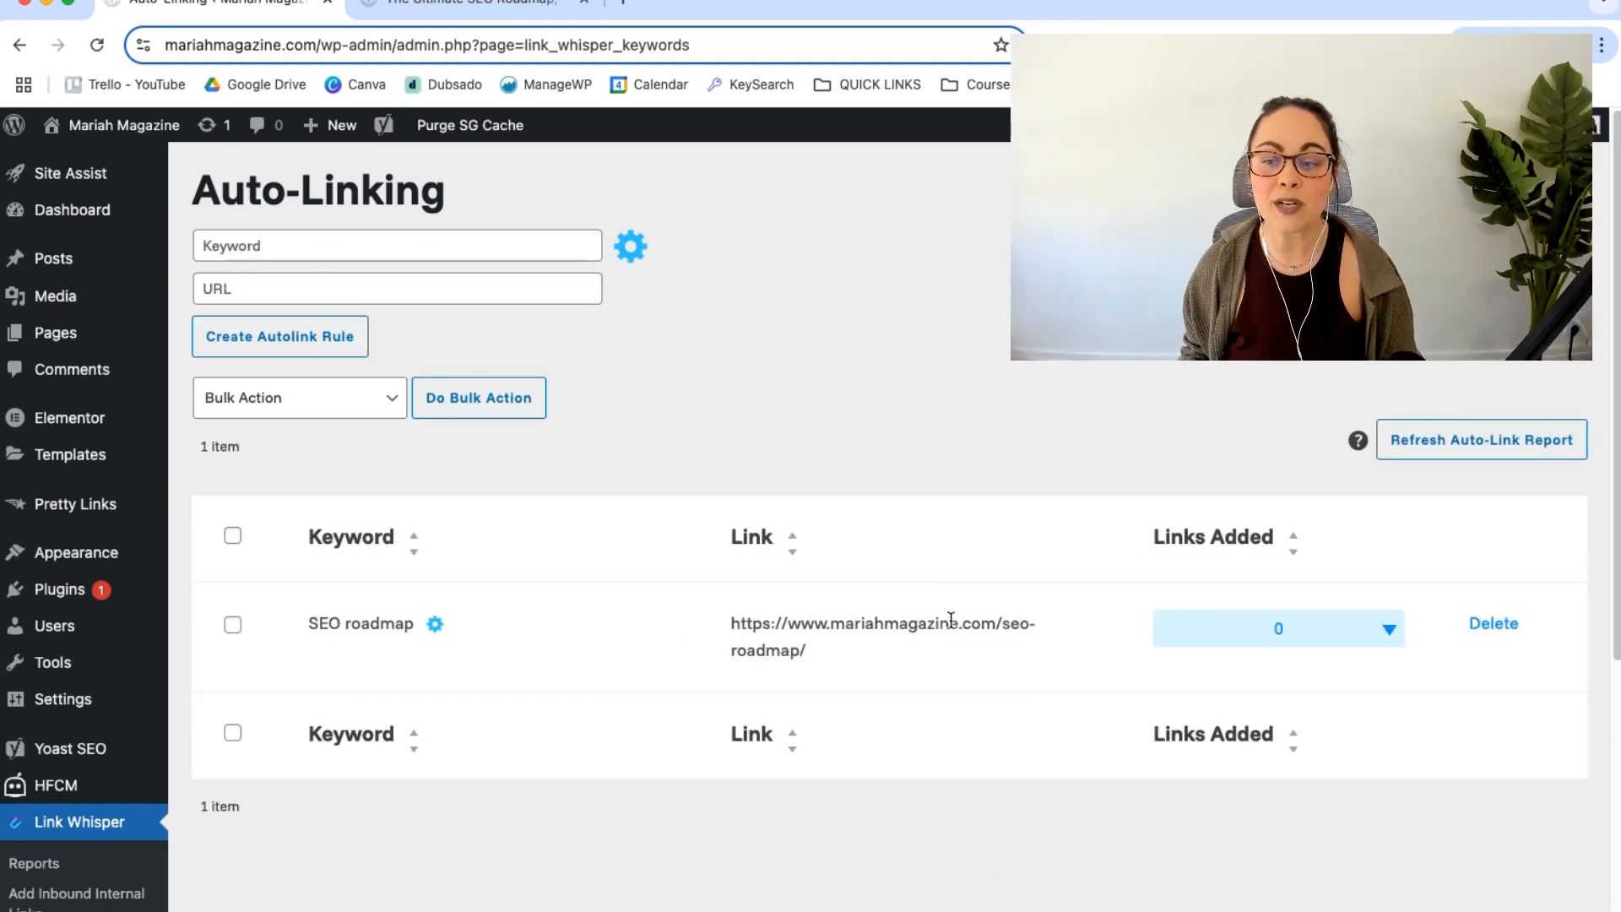
mouse_move(936, 594)
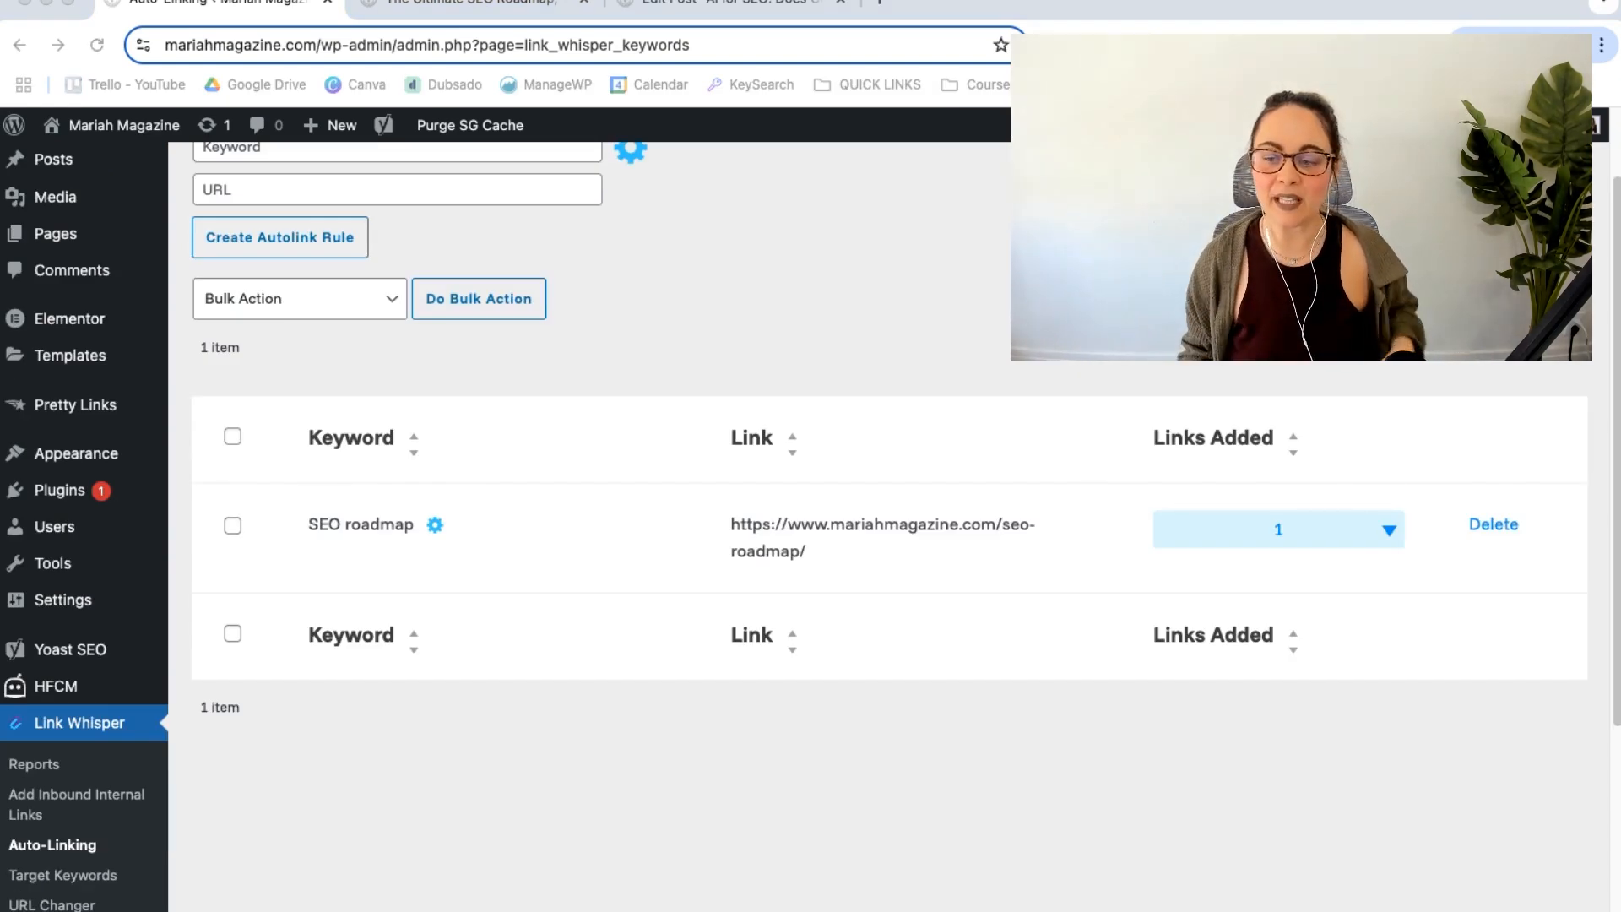
Step: Expand the rule's Links Added count and view the AI for SEO post live
click(724, 2)
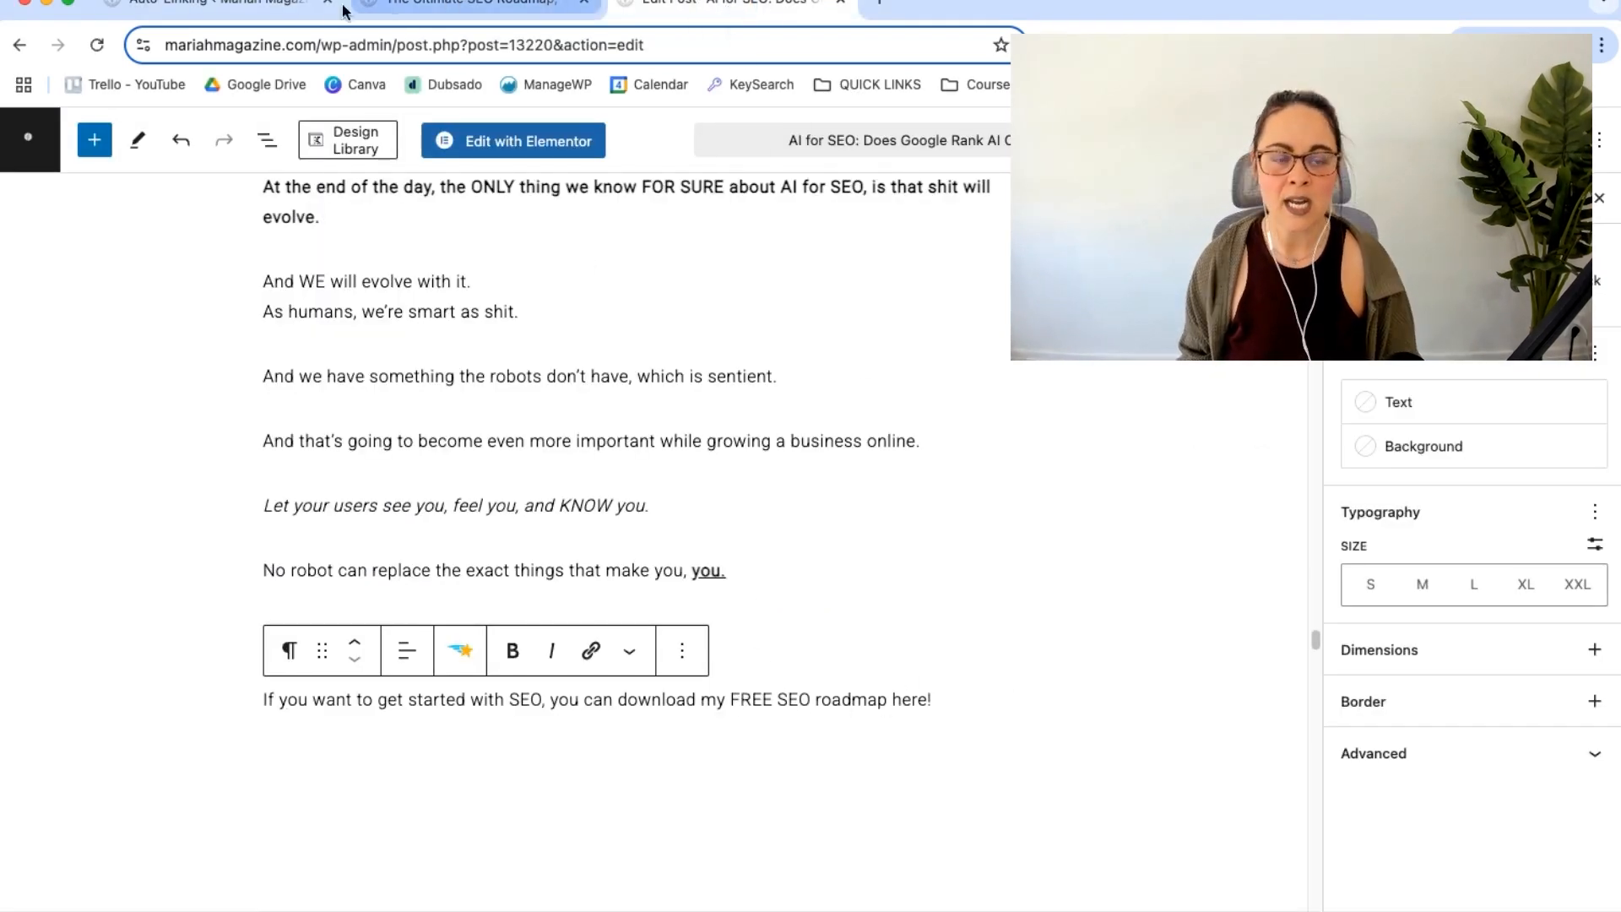
click(207, 5)
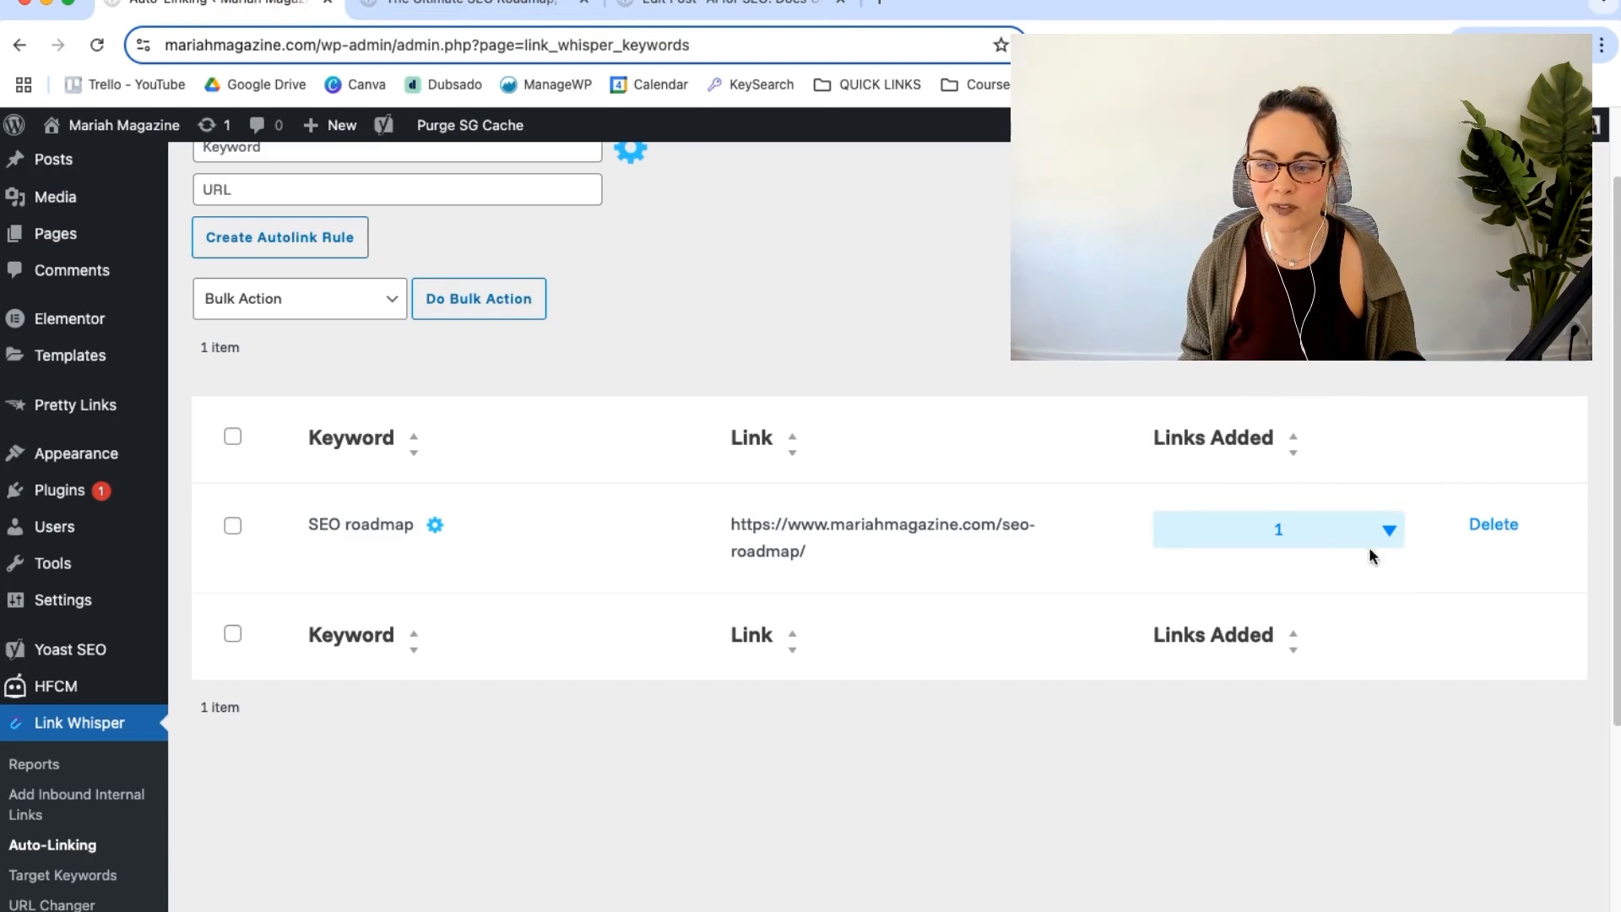
click(1388, 530)
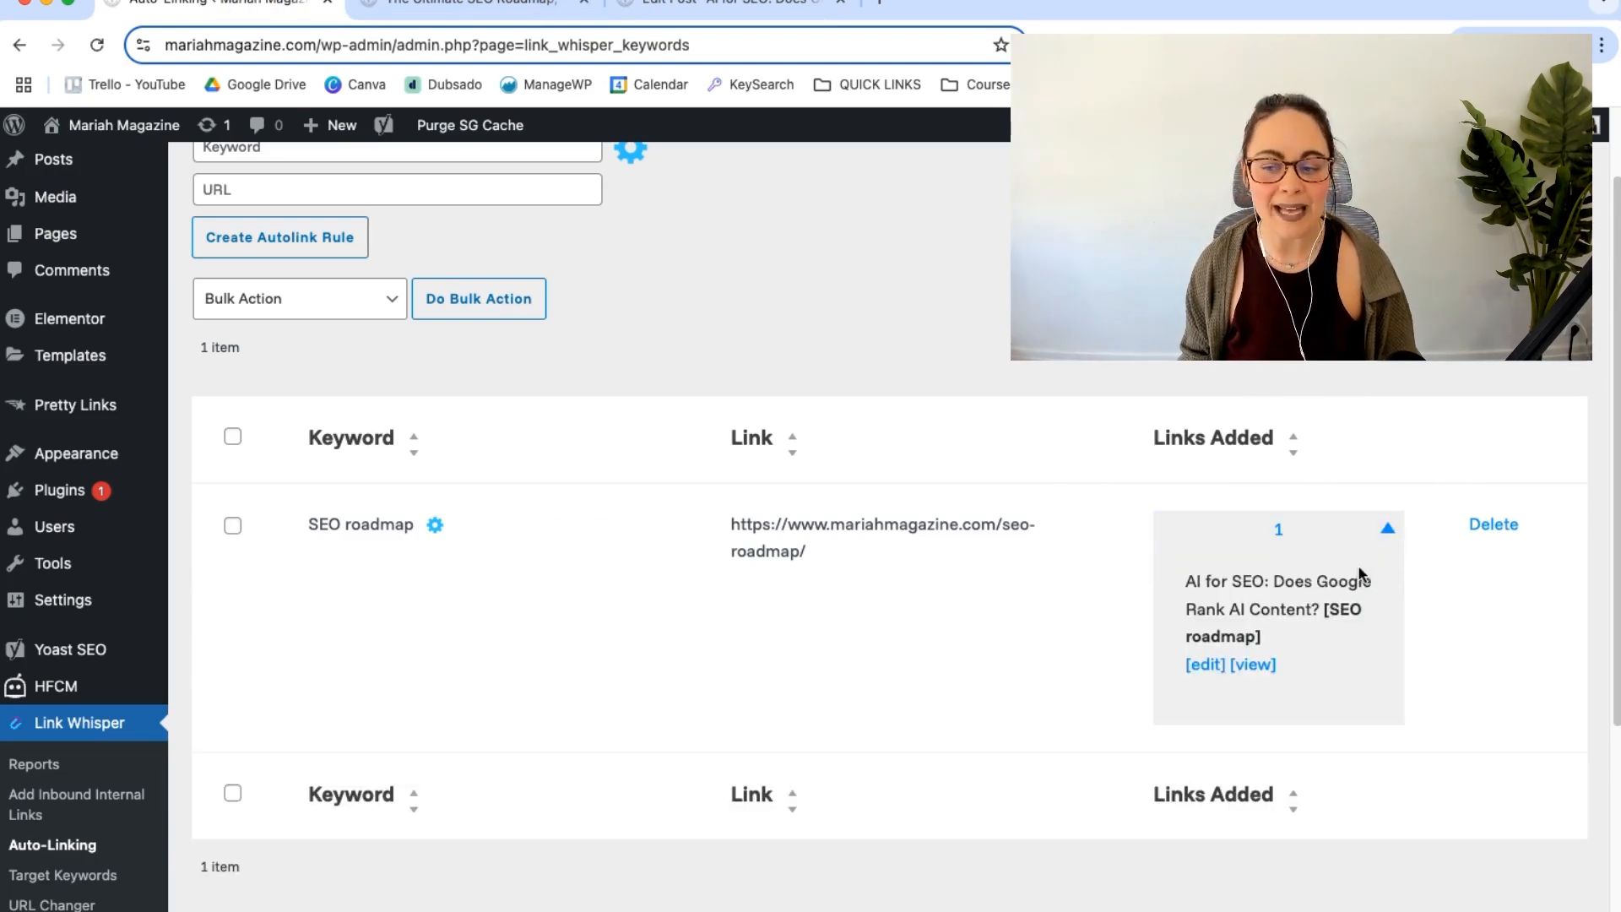
click(1251, 664)
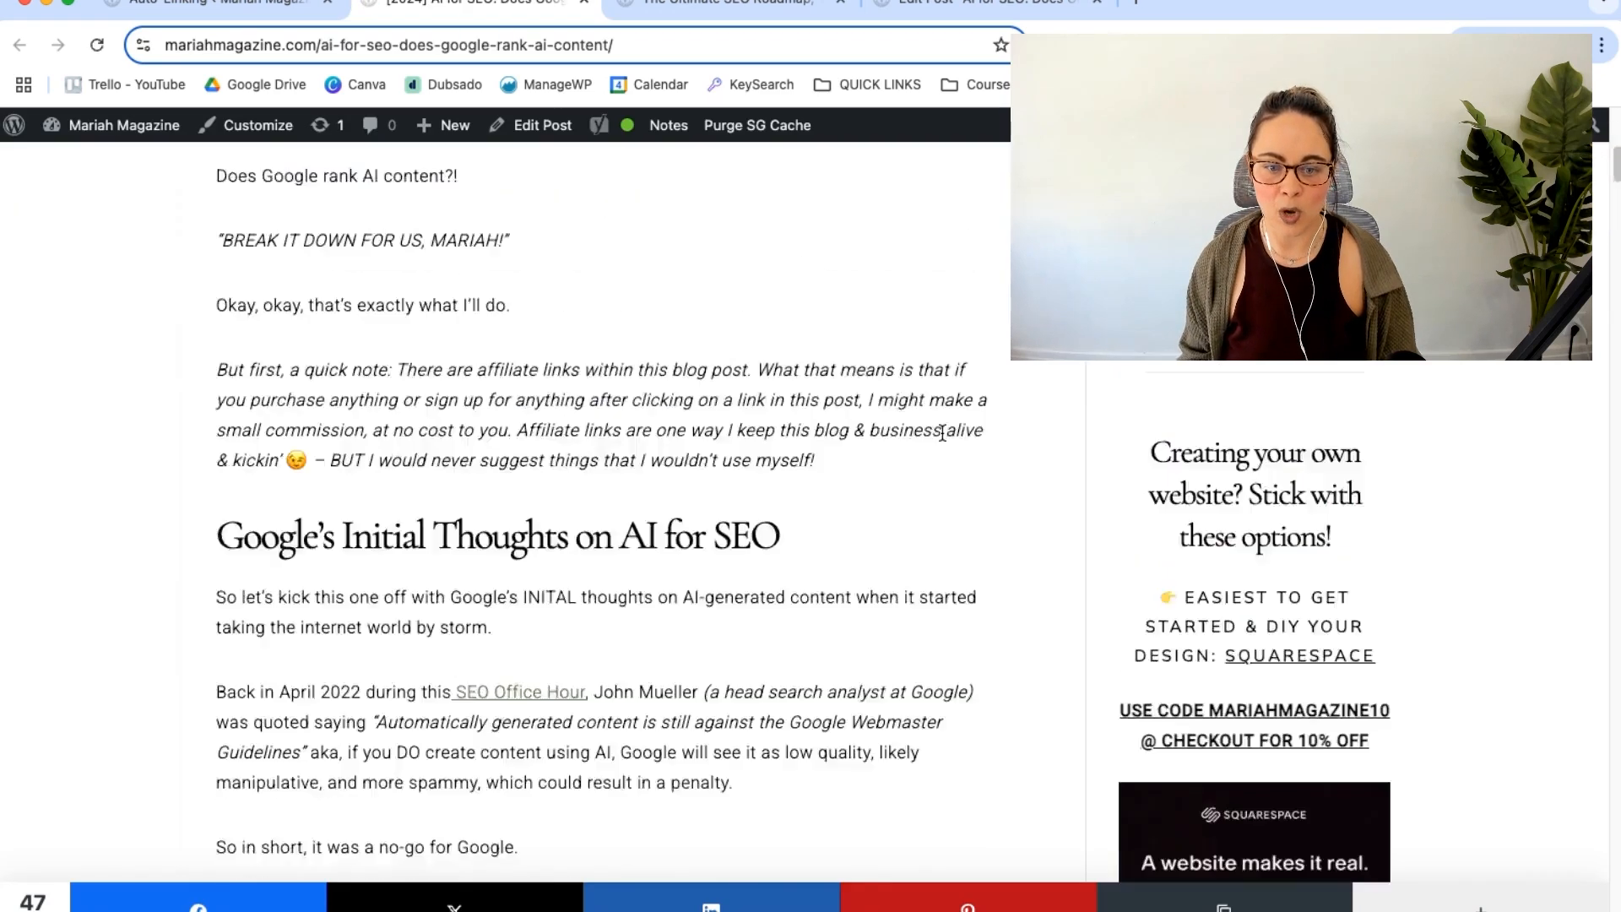
Step: Scroll to the AI for SEO post's closing sentence and follow its SEO roadmap link
scroll(down, 3)
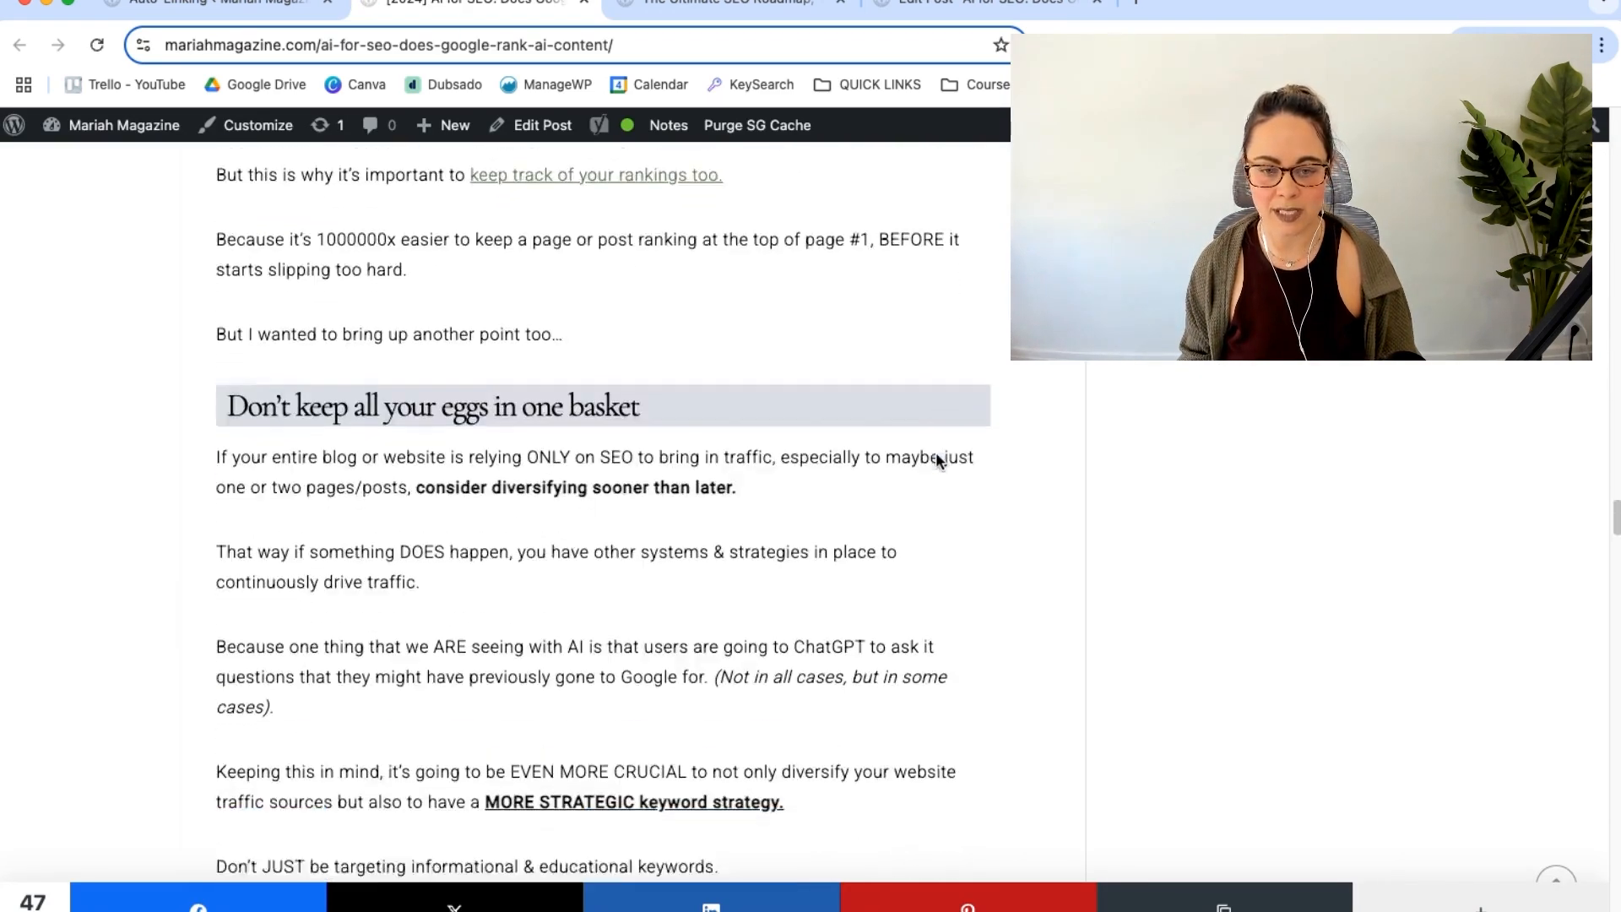
scroll(down, 3)
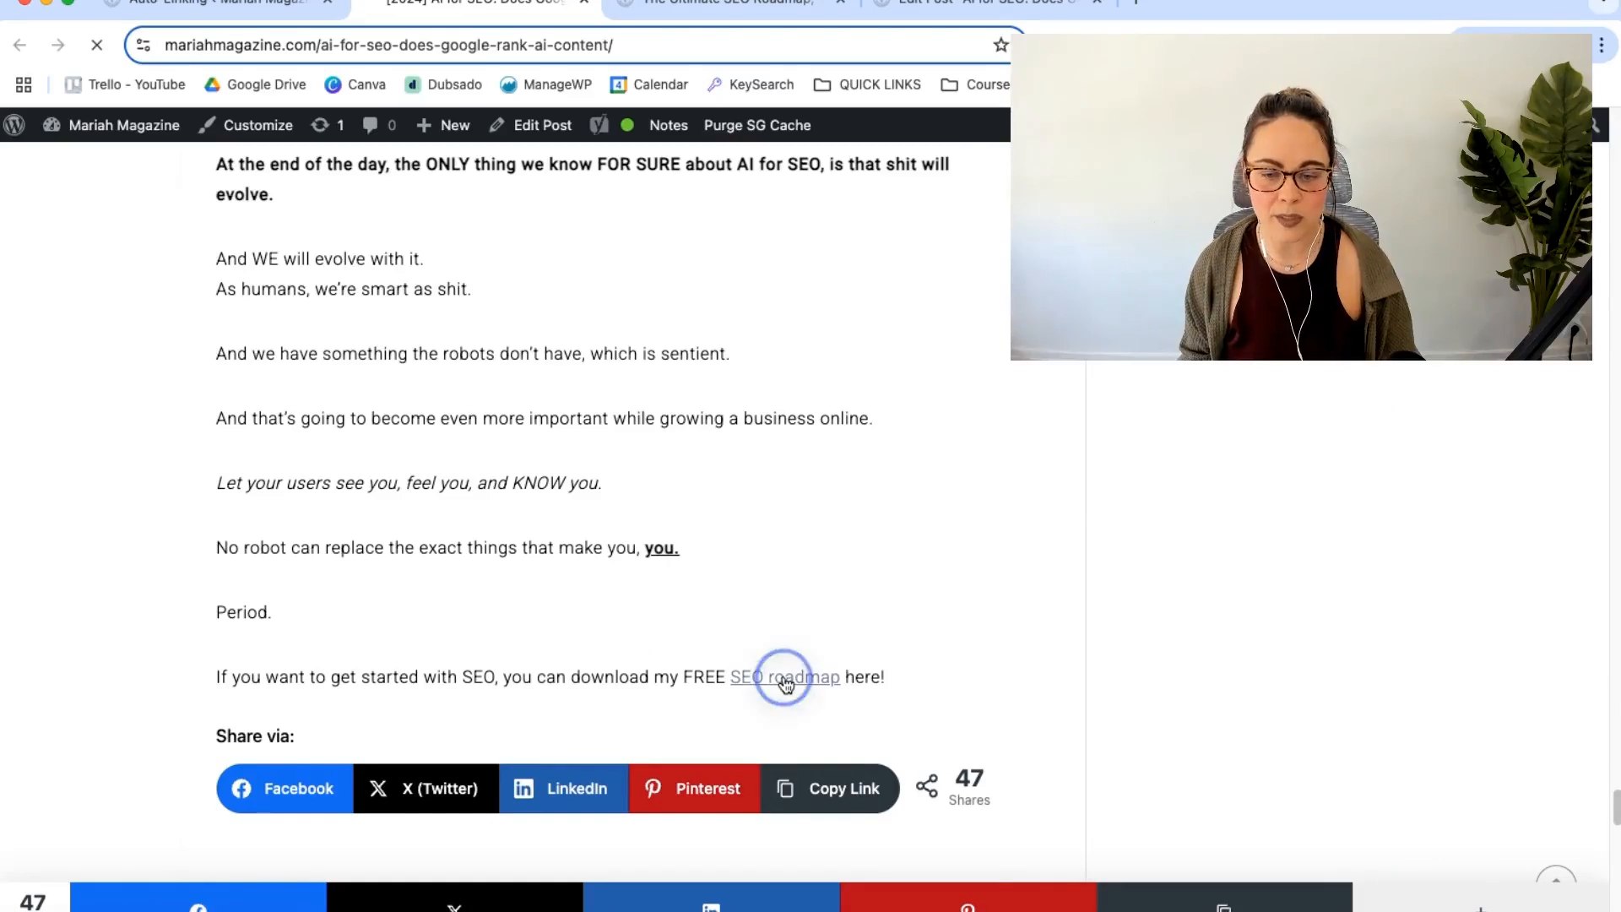
click(782, 676)
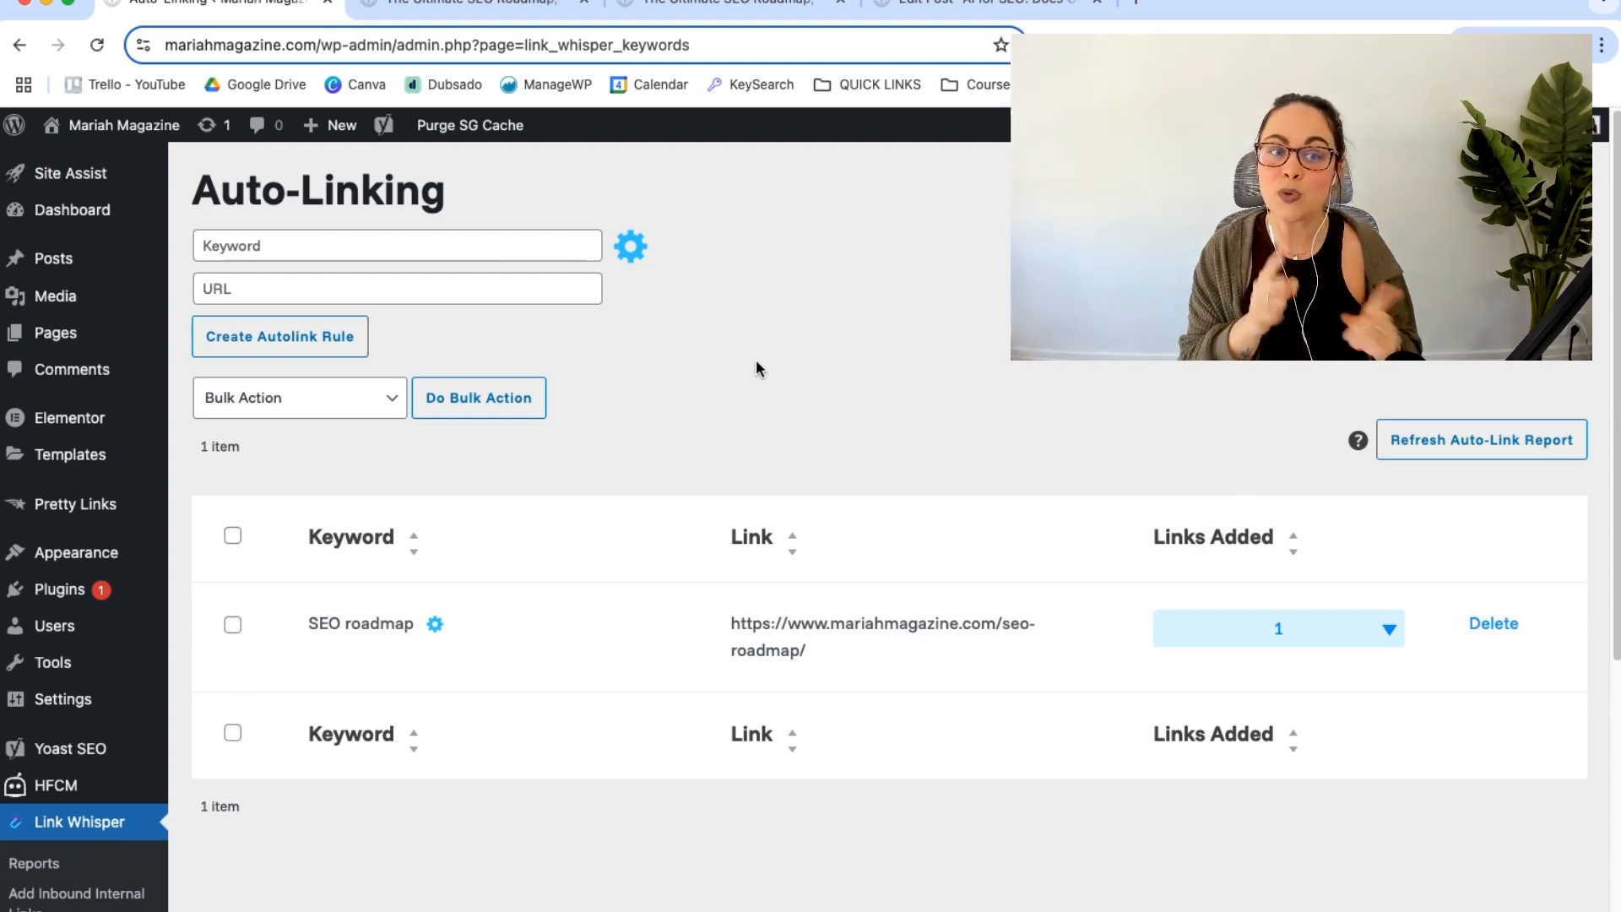
mouse_move(377, 620)
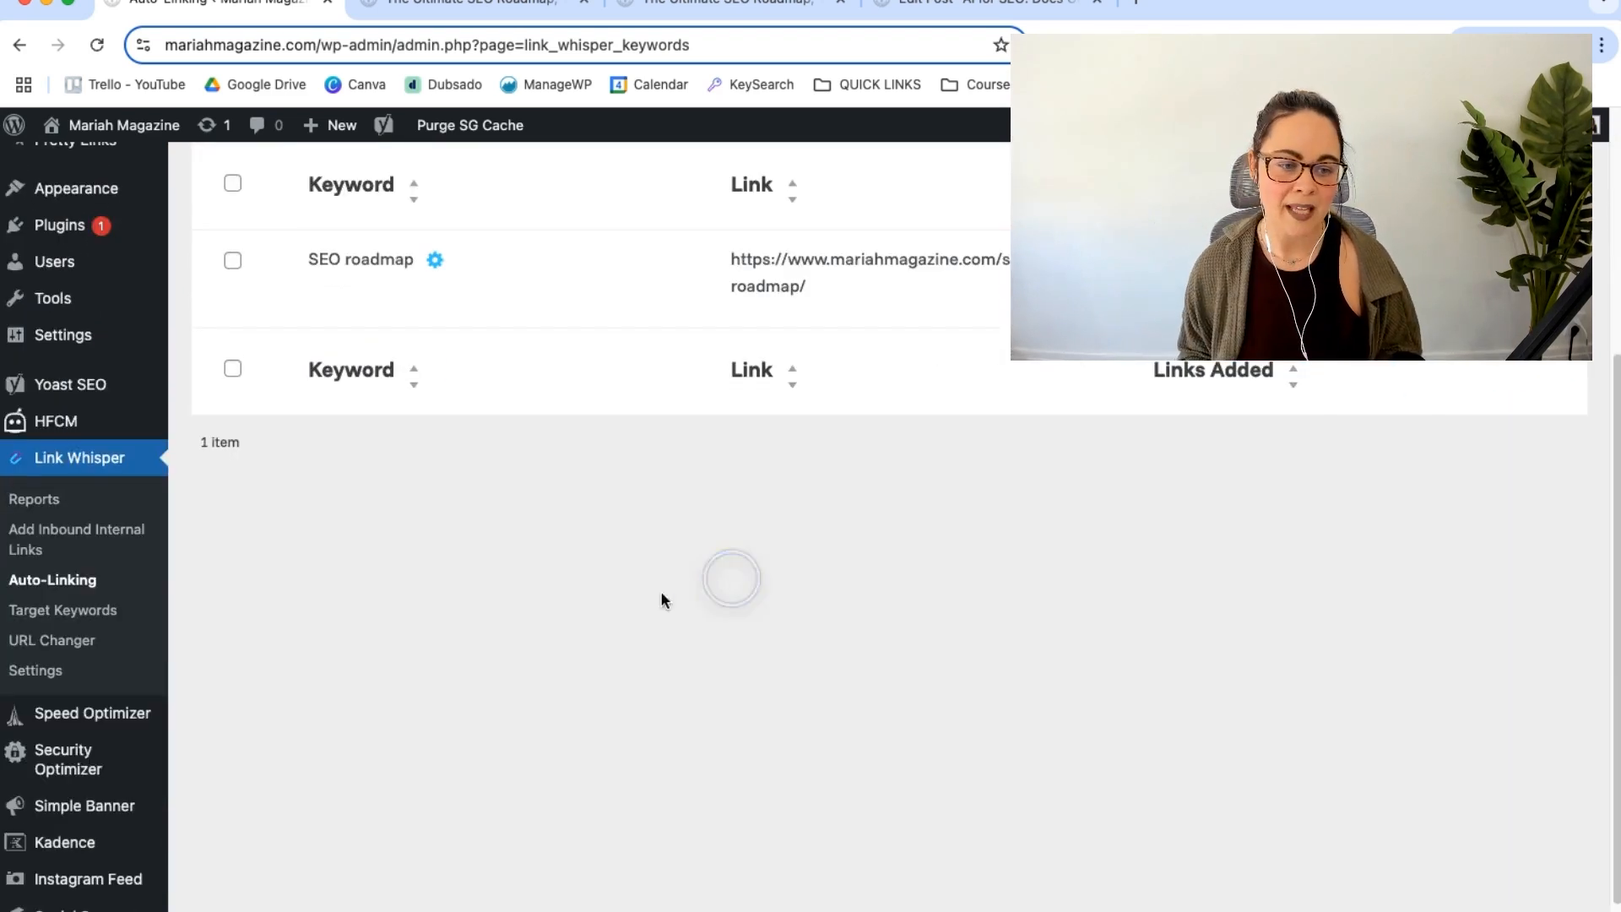
Step: Look over the Target Keywords report, then go to the URL Changer page
scroll(down, 3)
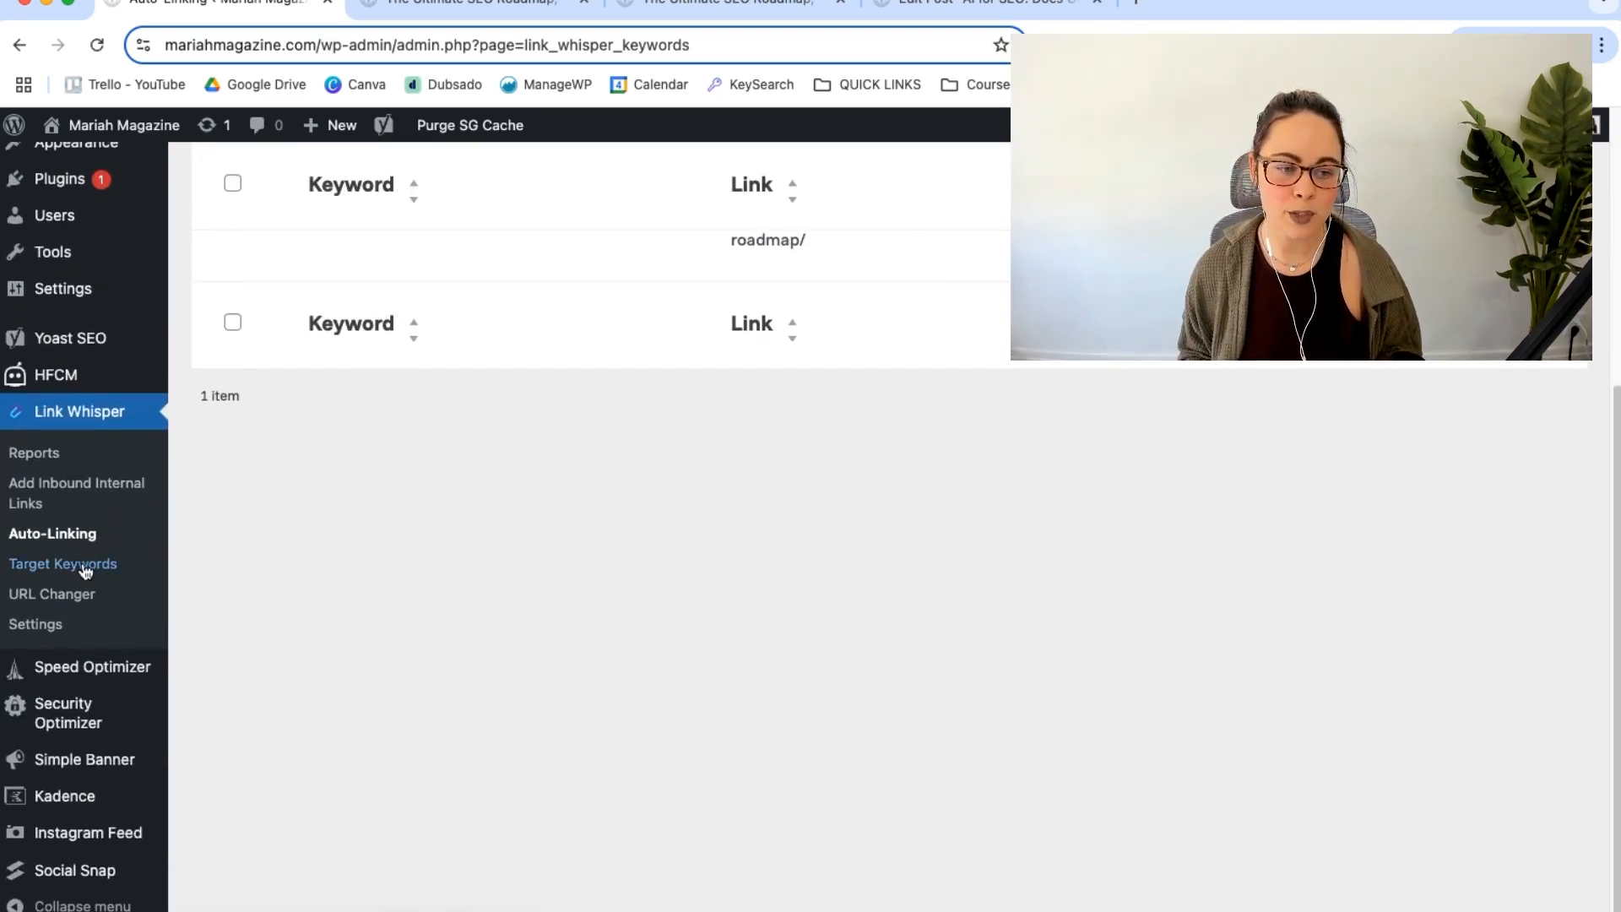
click(61, 563)
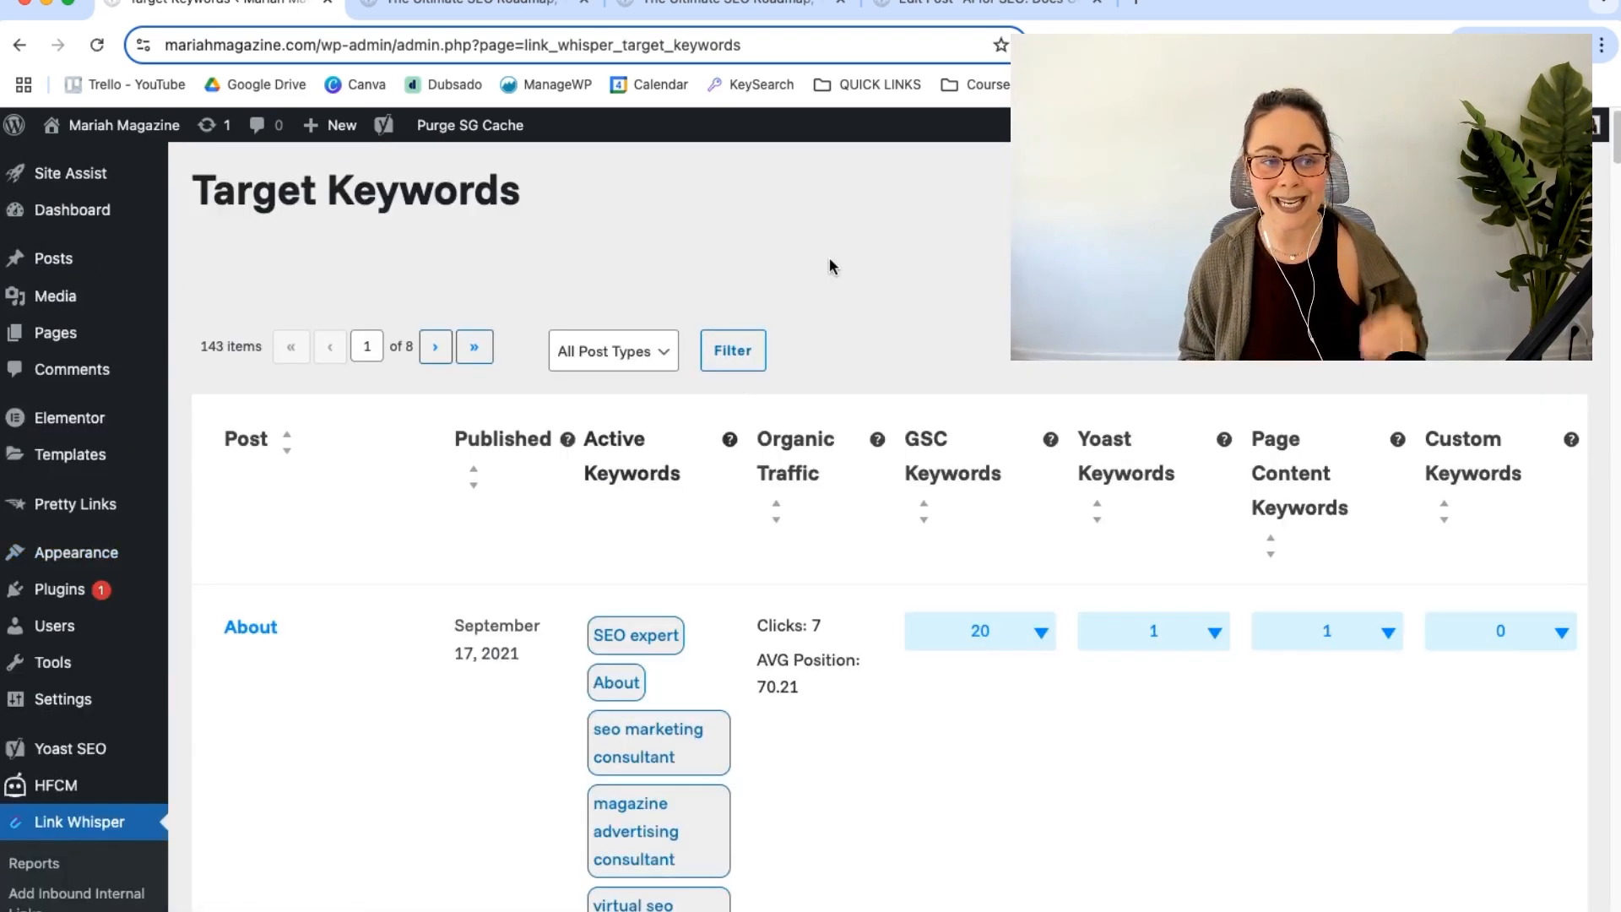
mouse_move(864, 281)
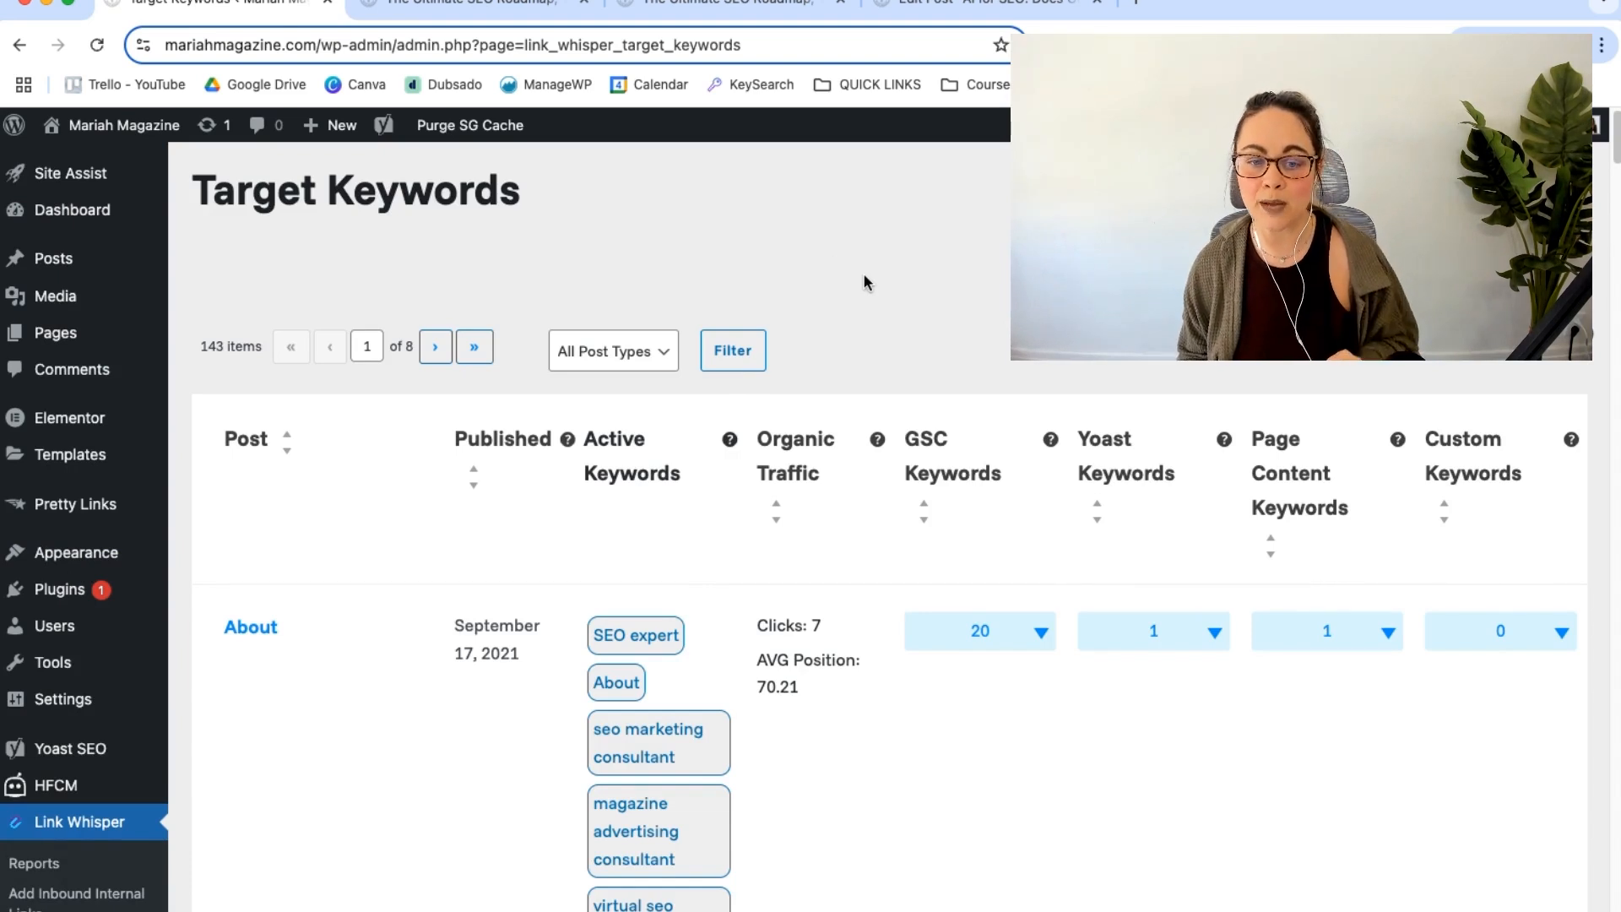
mouse_move(942, 330)
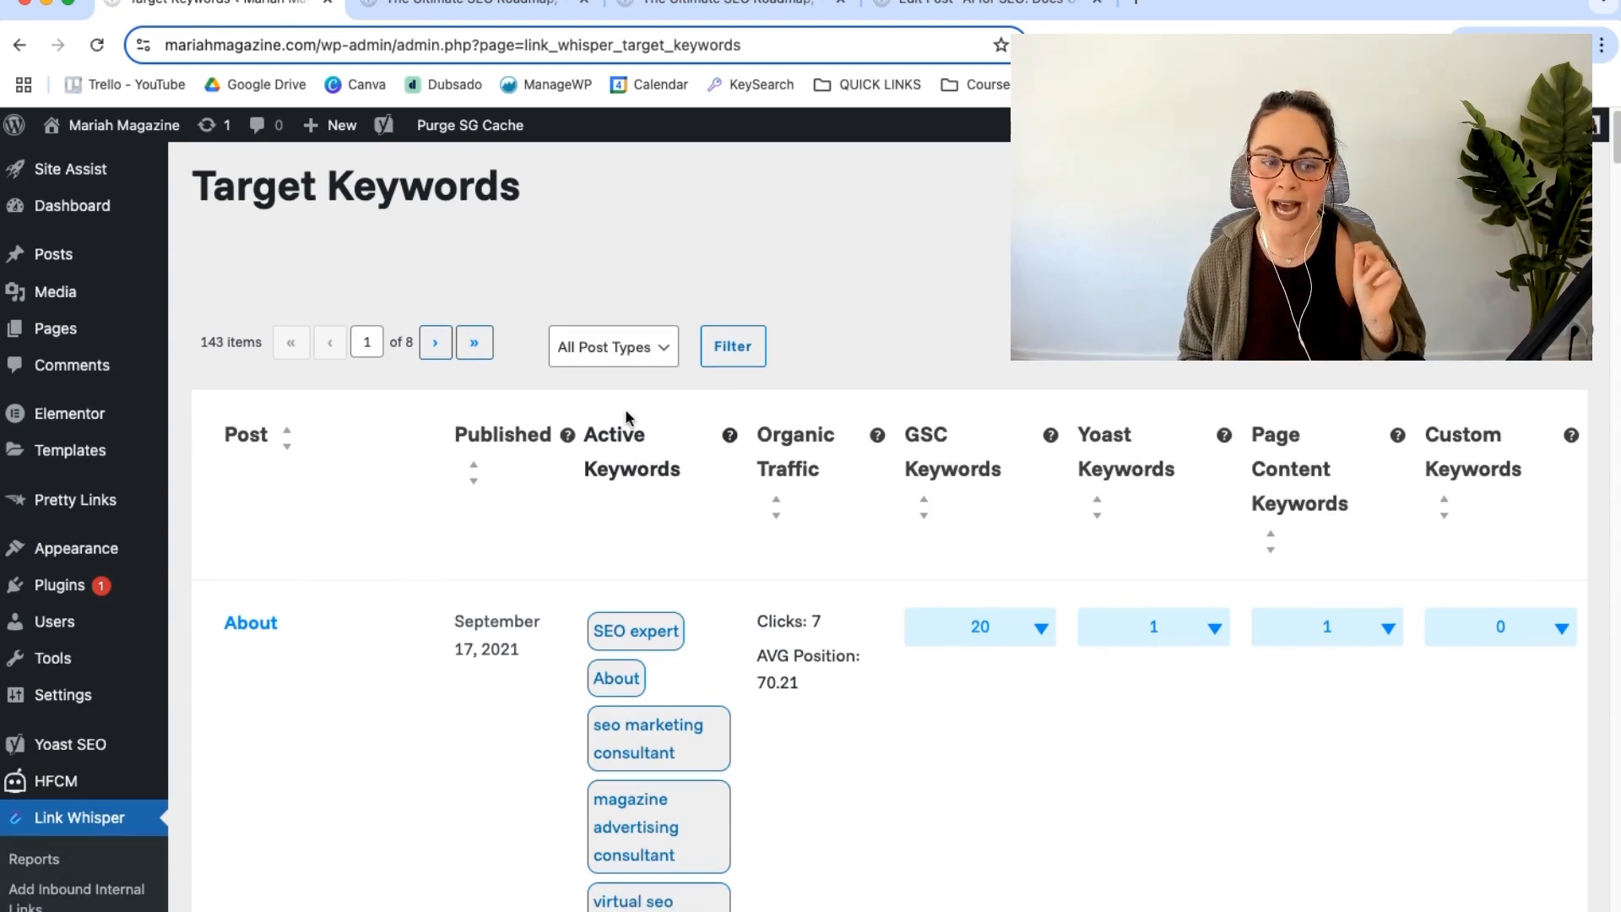
scroll(down, 3)
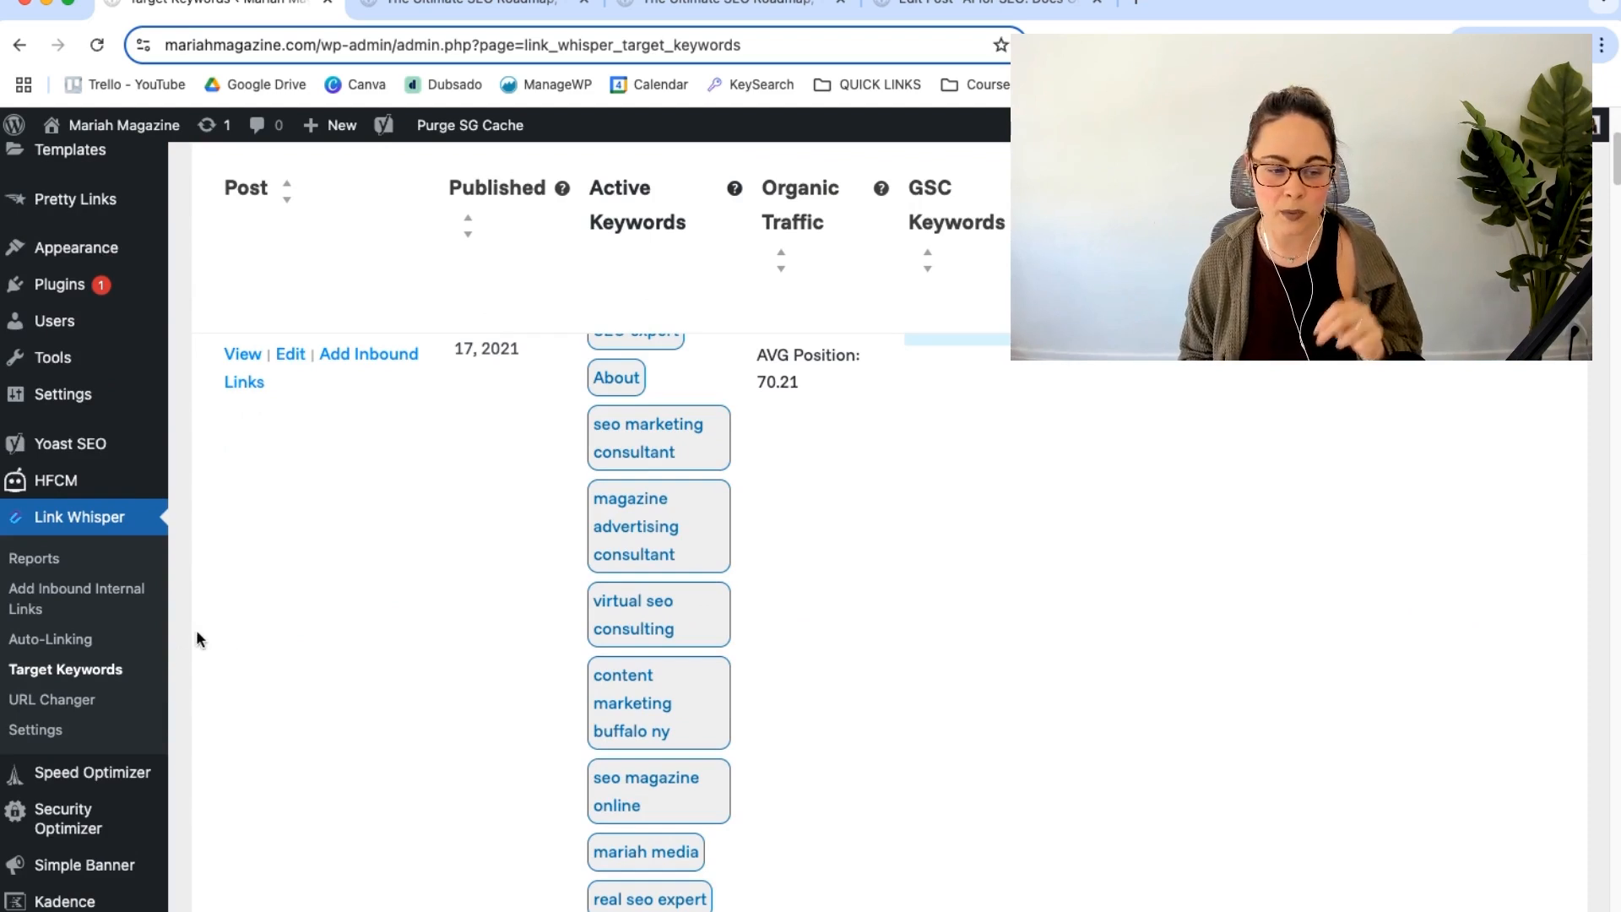
click(51, 699)
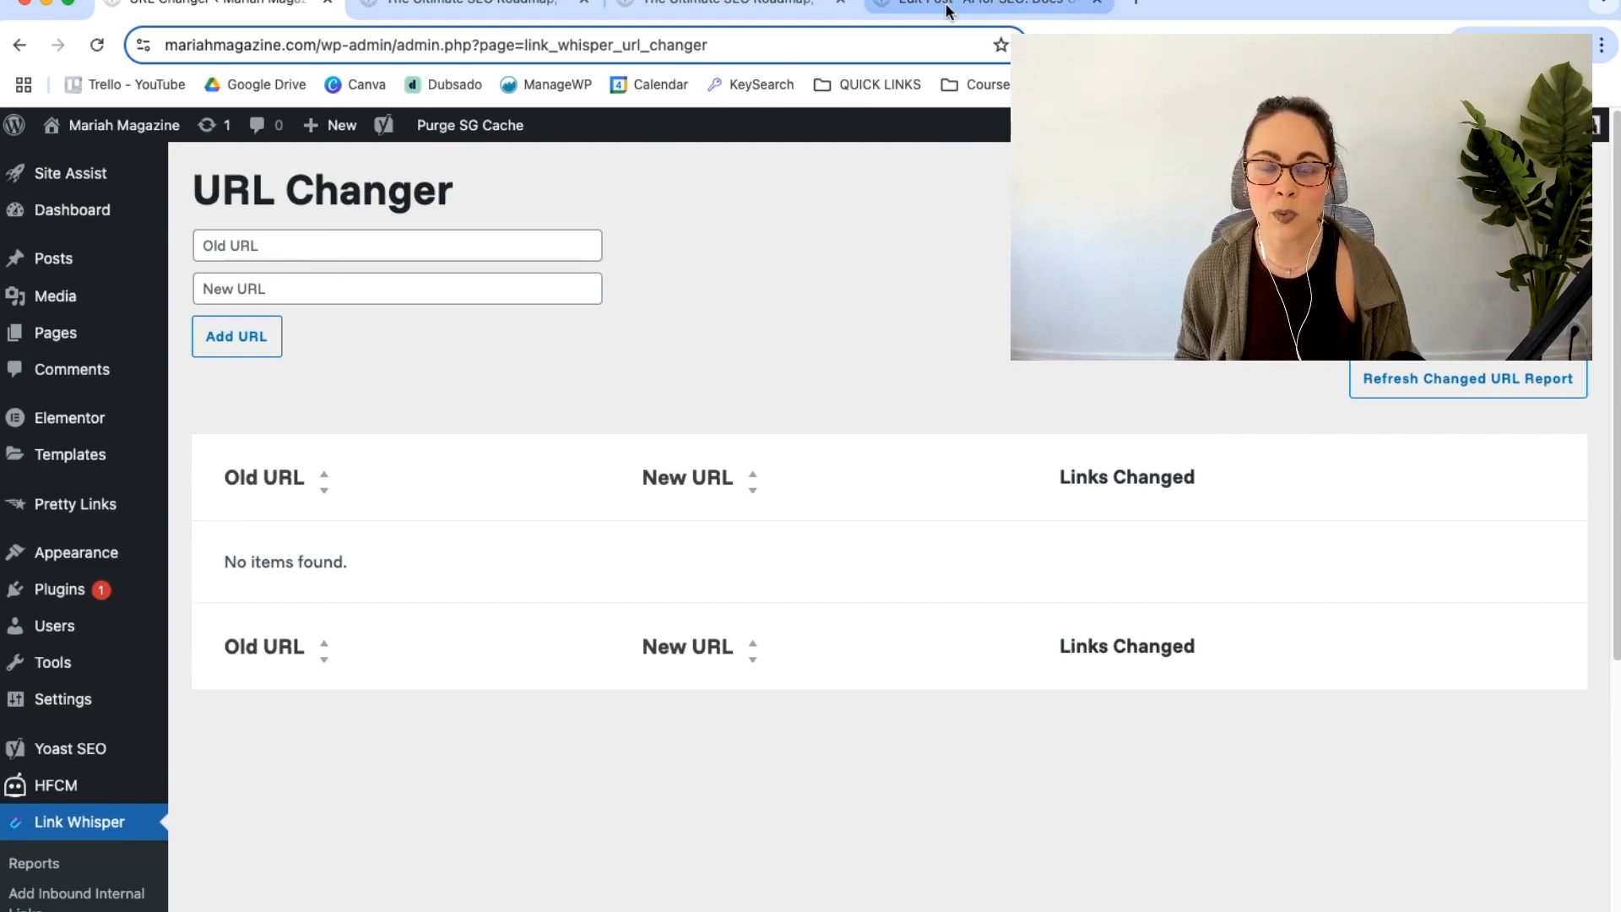
Step: Switch to the AI for SEO post editor and scroll down to Link Whisper's Suggested Links panel
click(982, 3)
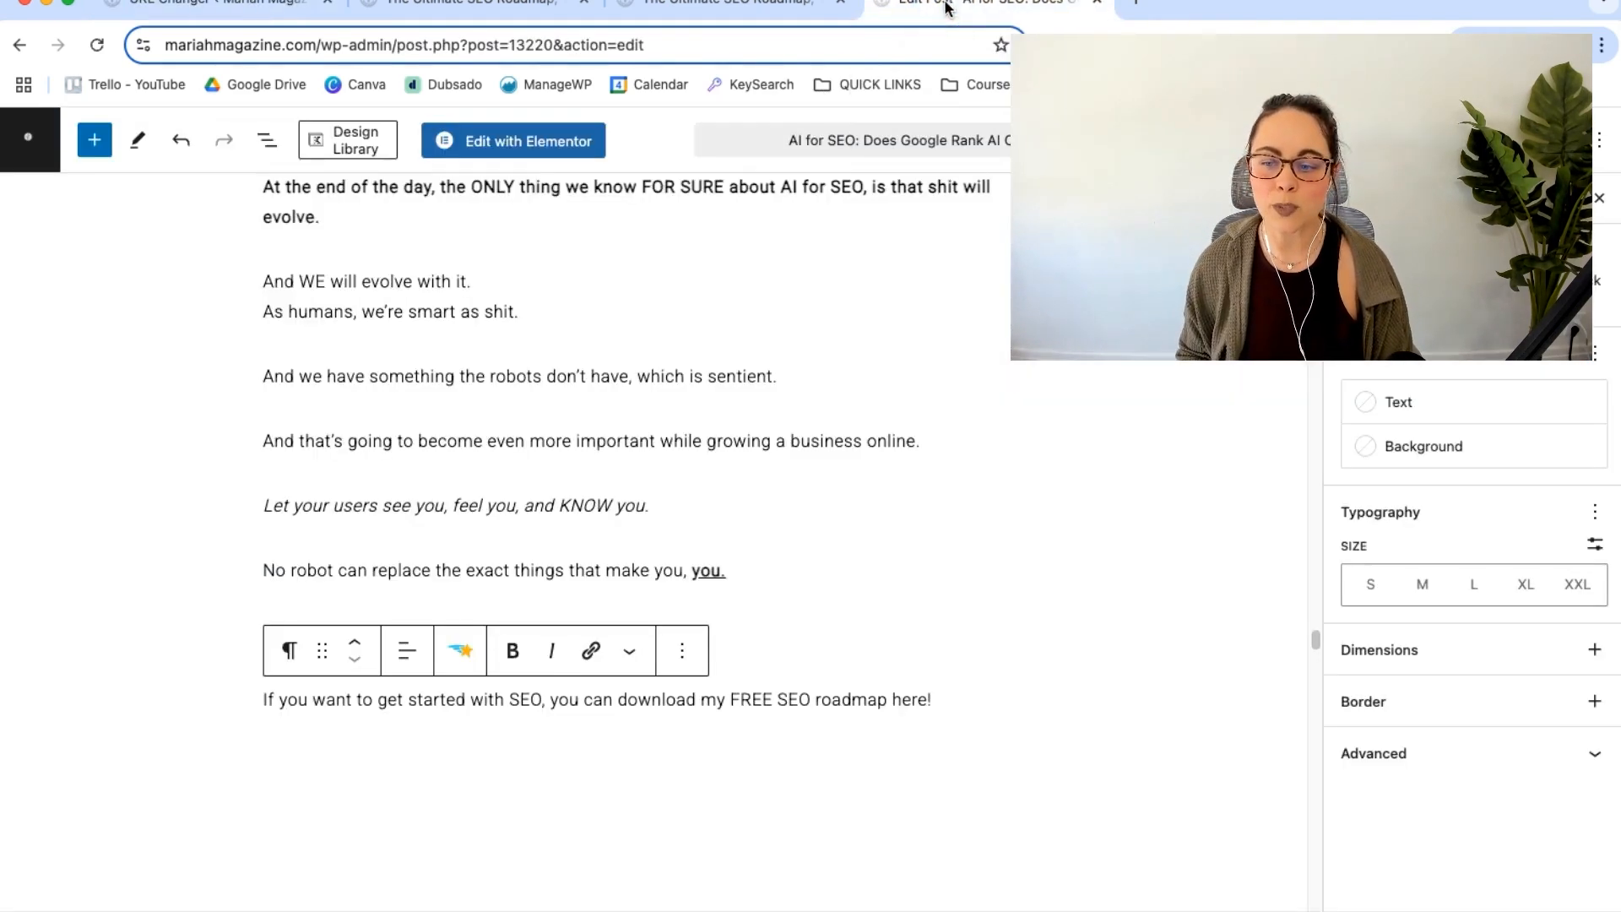
scroll(down, 3)
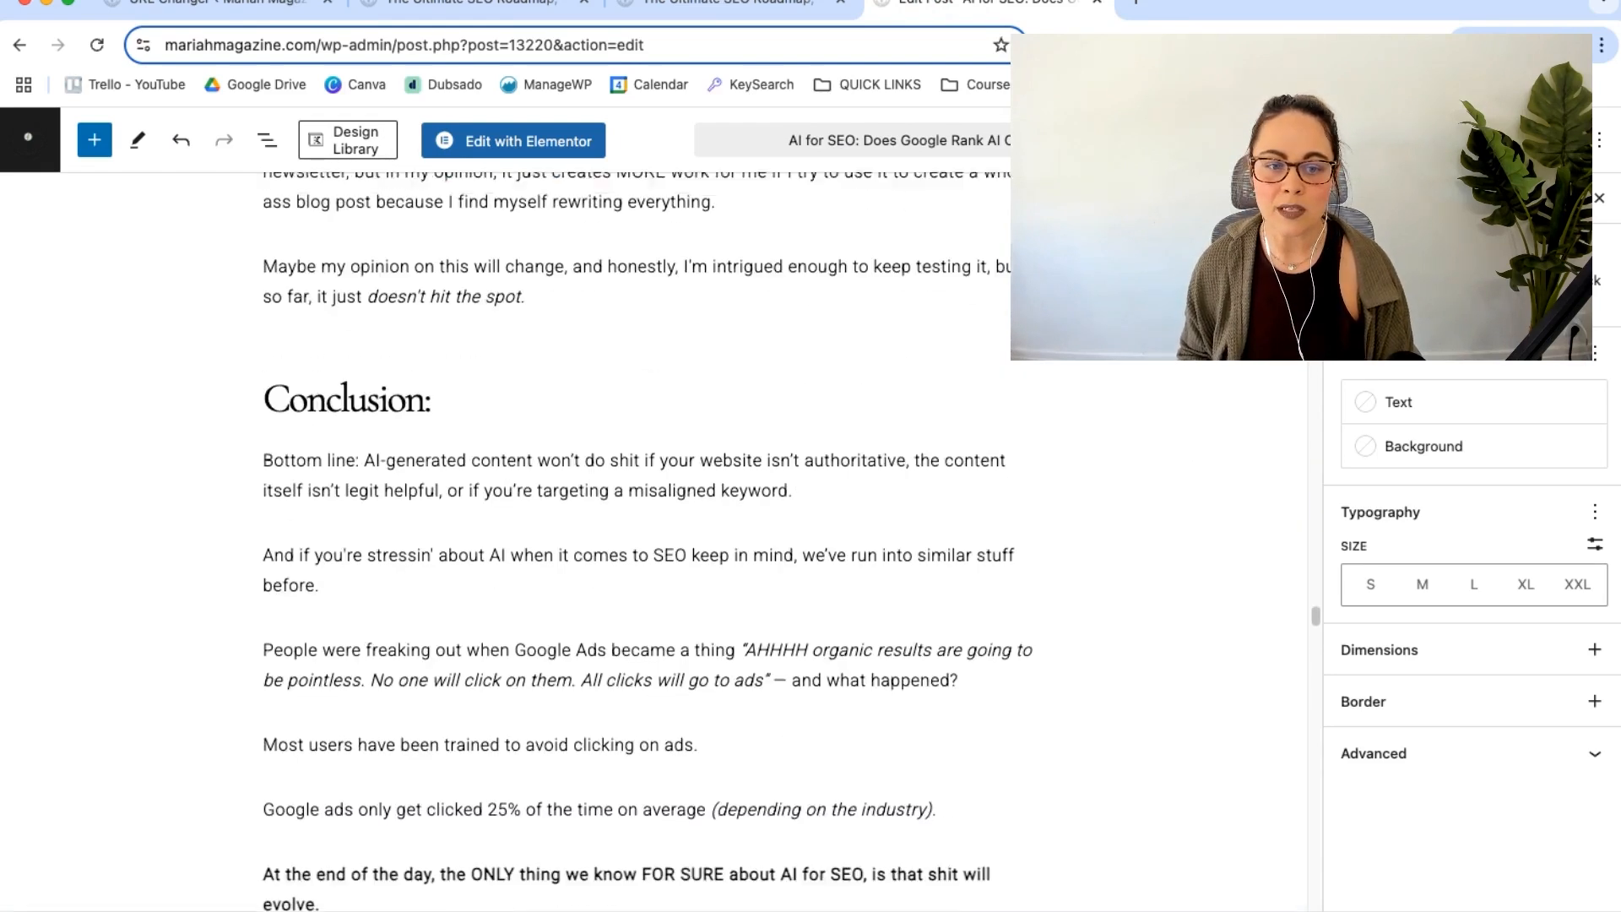
scroll(up, 3)
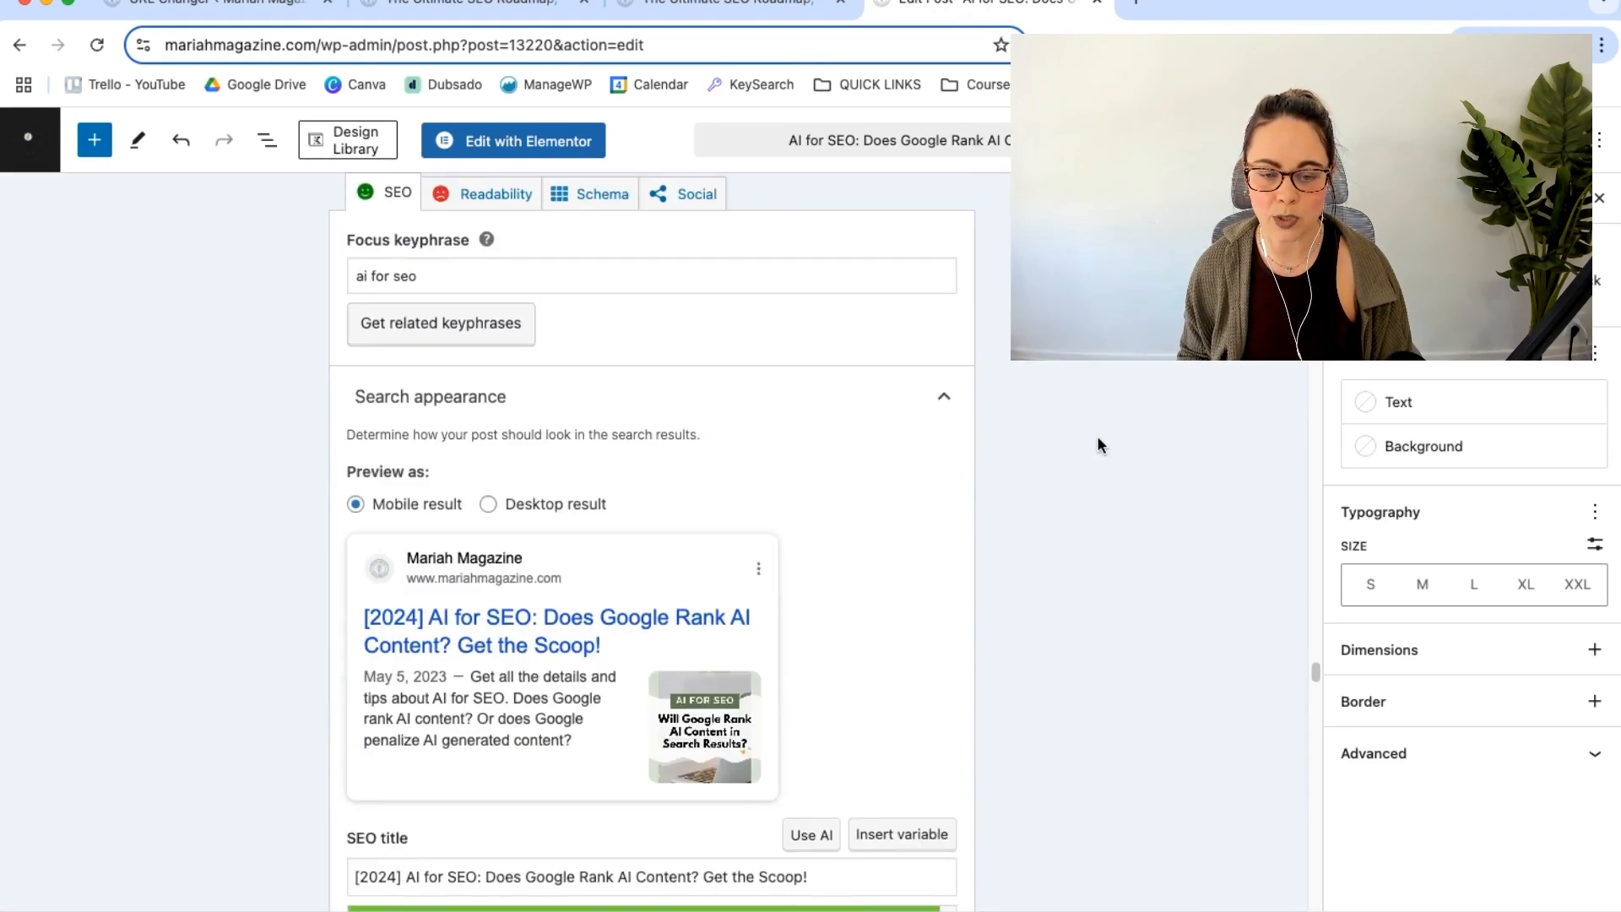
scroll(down, 3)
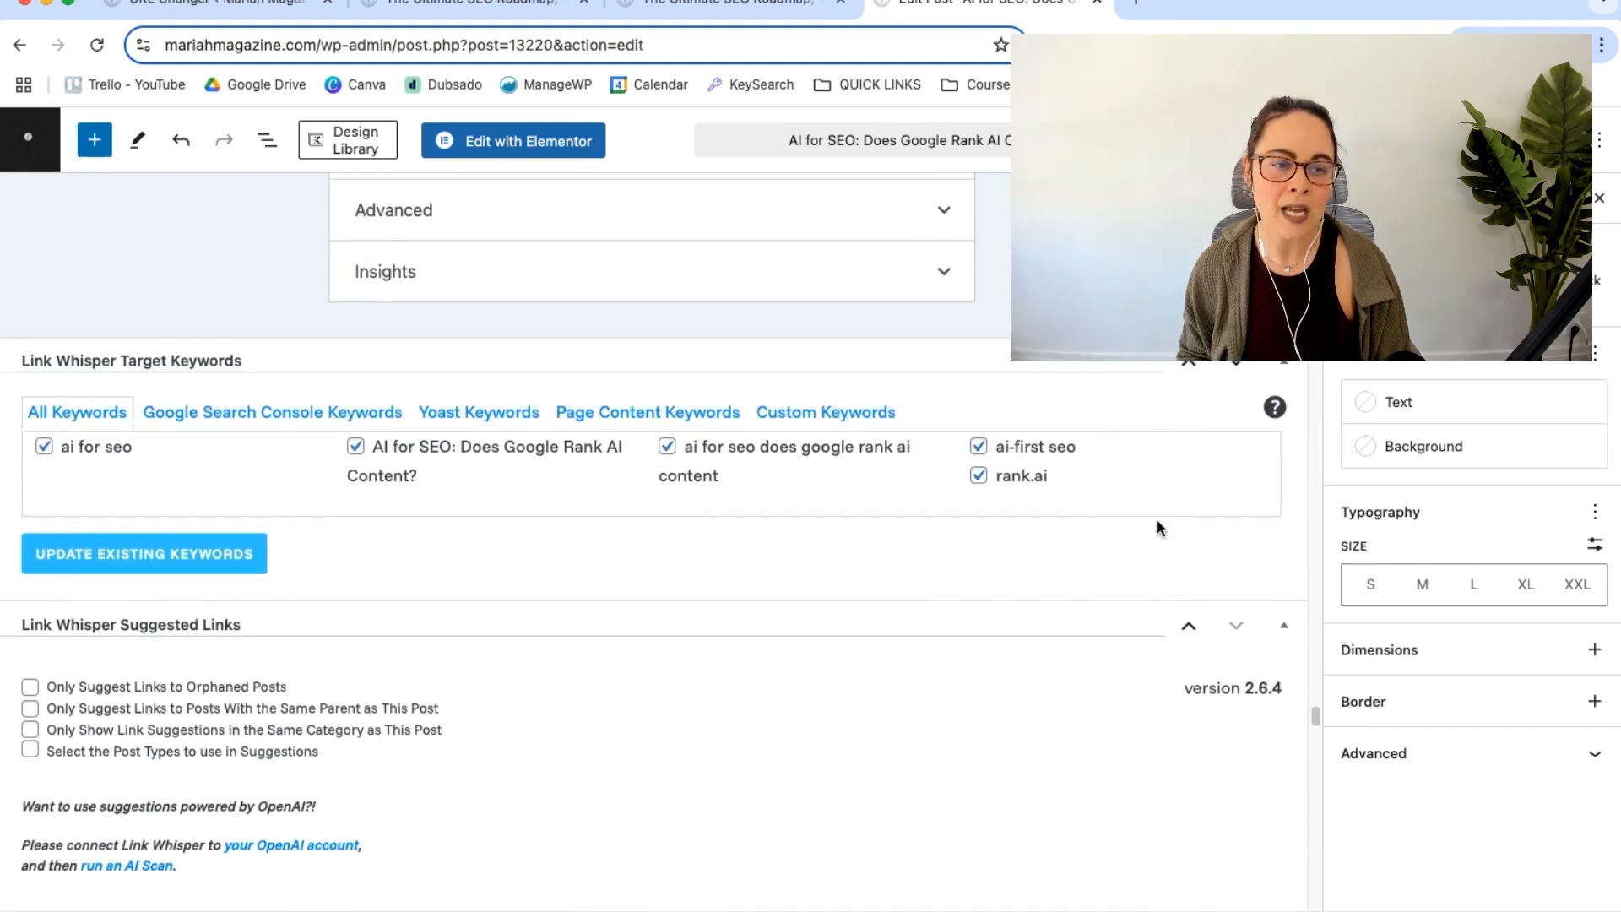
scroll(down, 3)
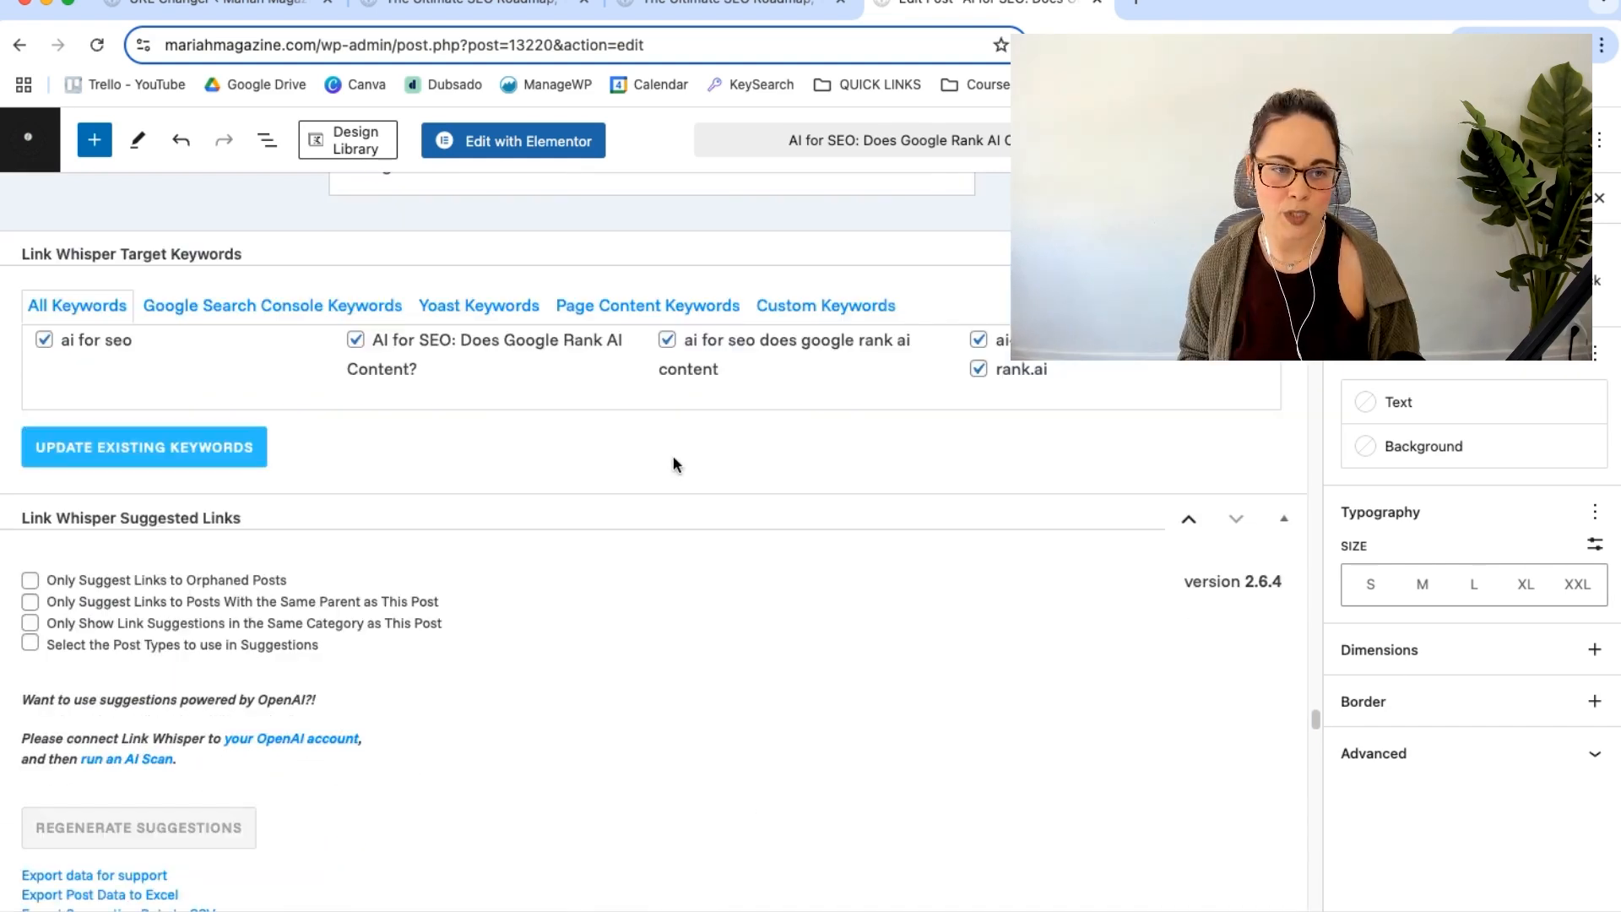
mouse_move(612, 407)
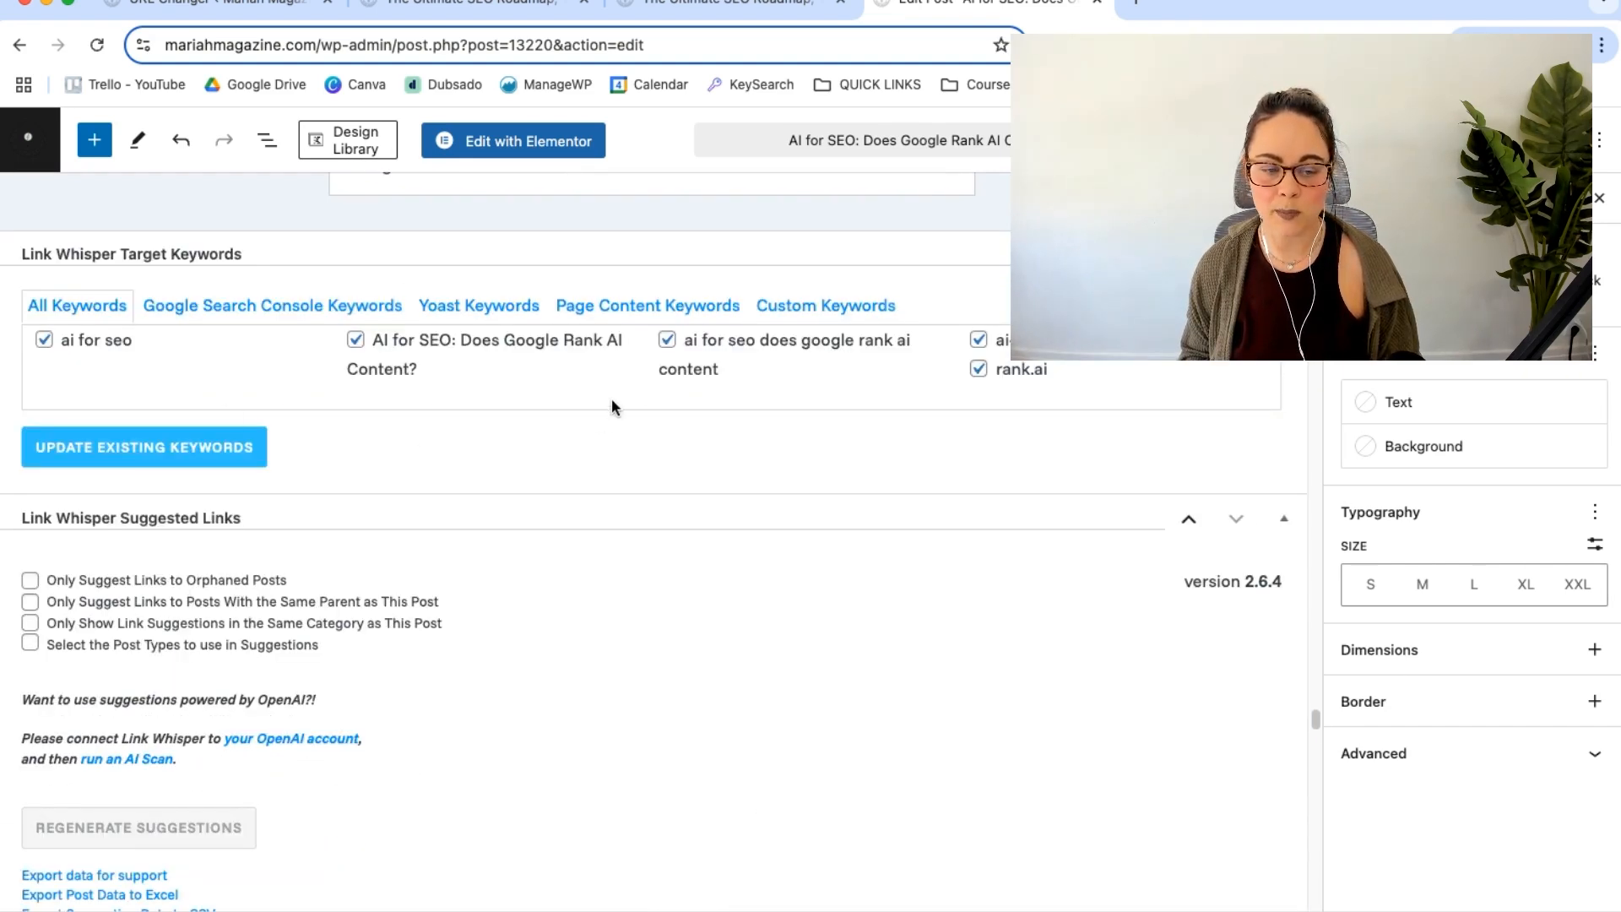
scroll(down, 3)
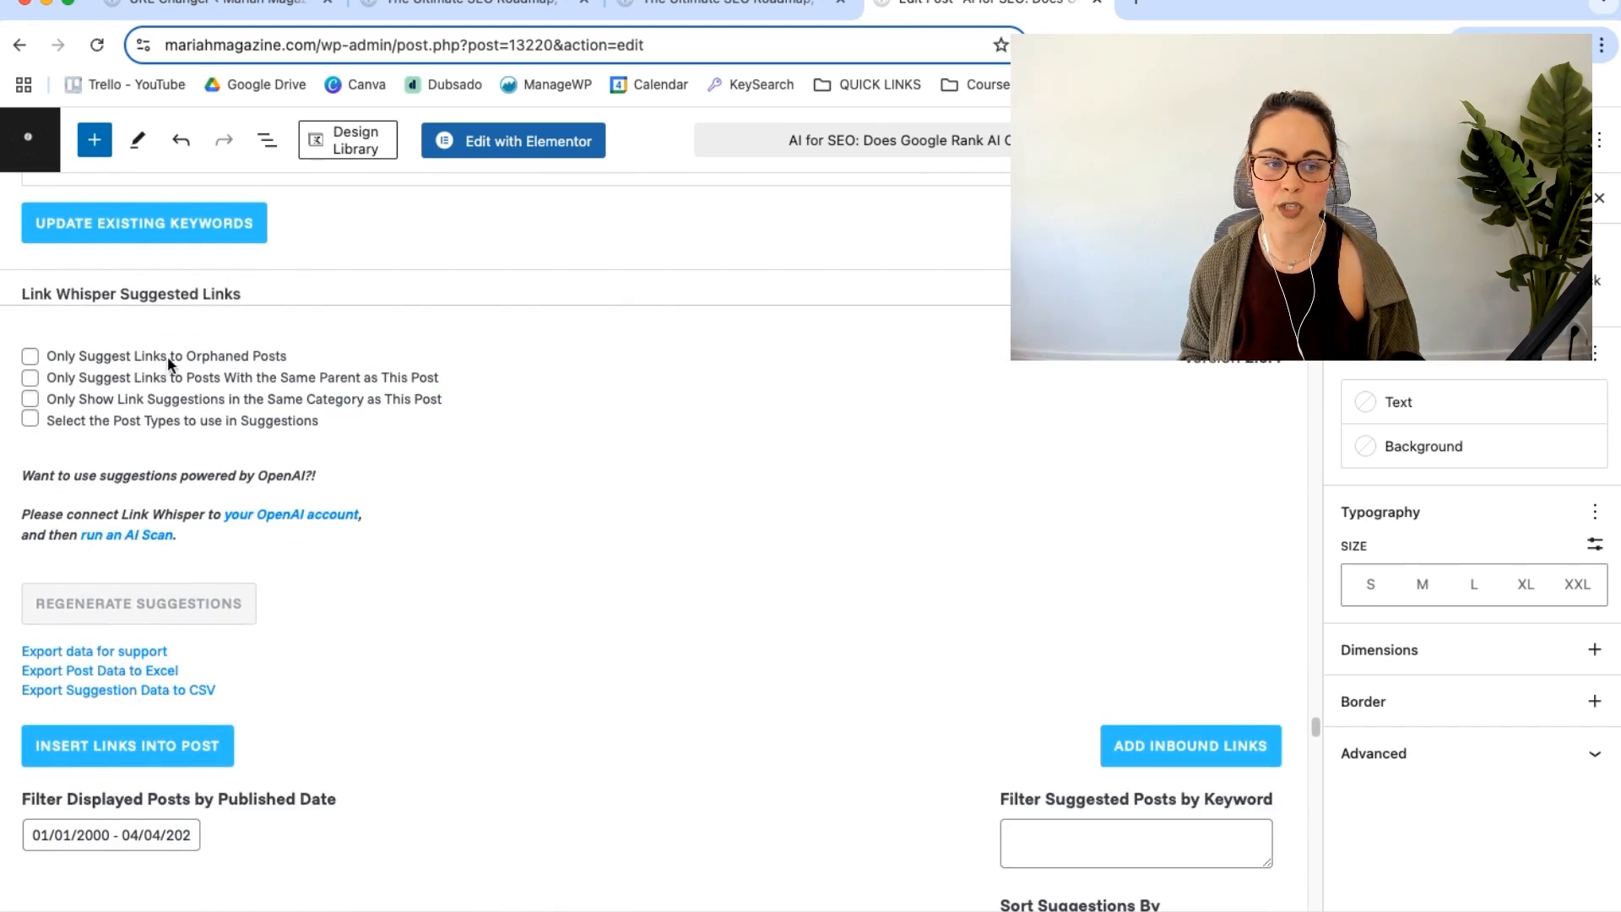
scroll(down, 3)
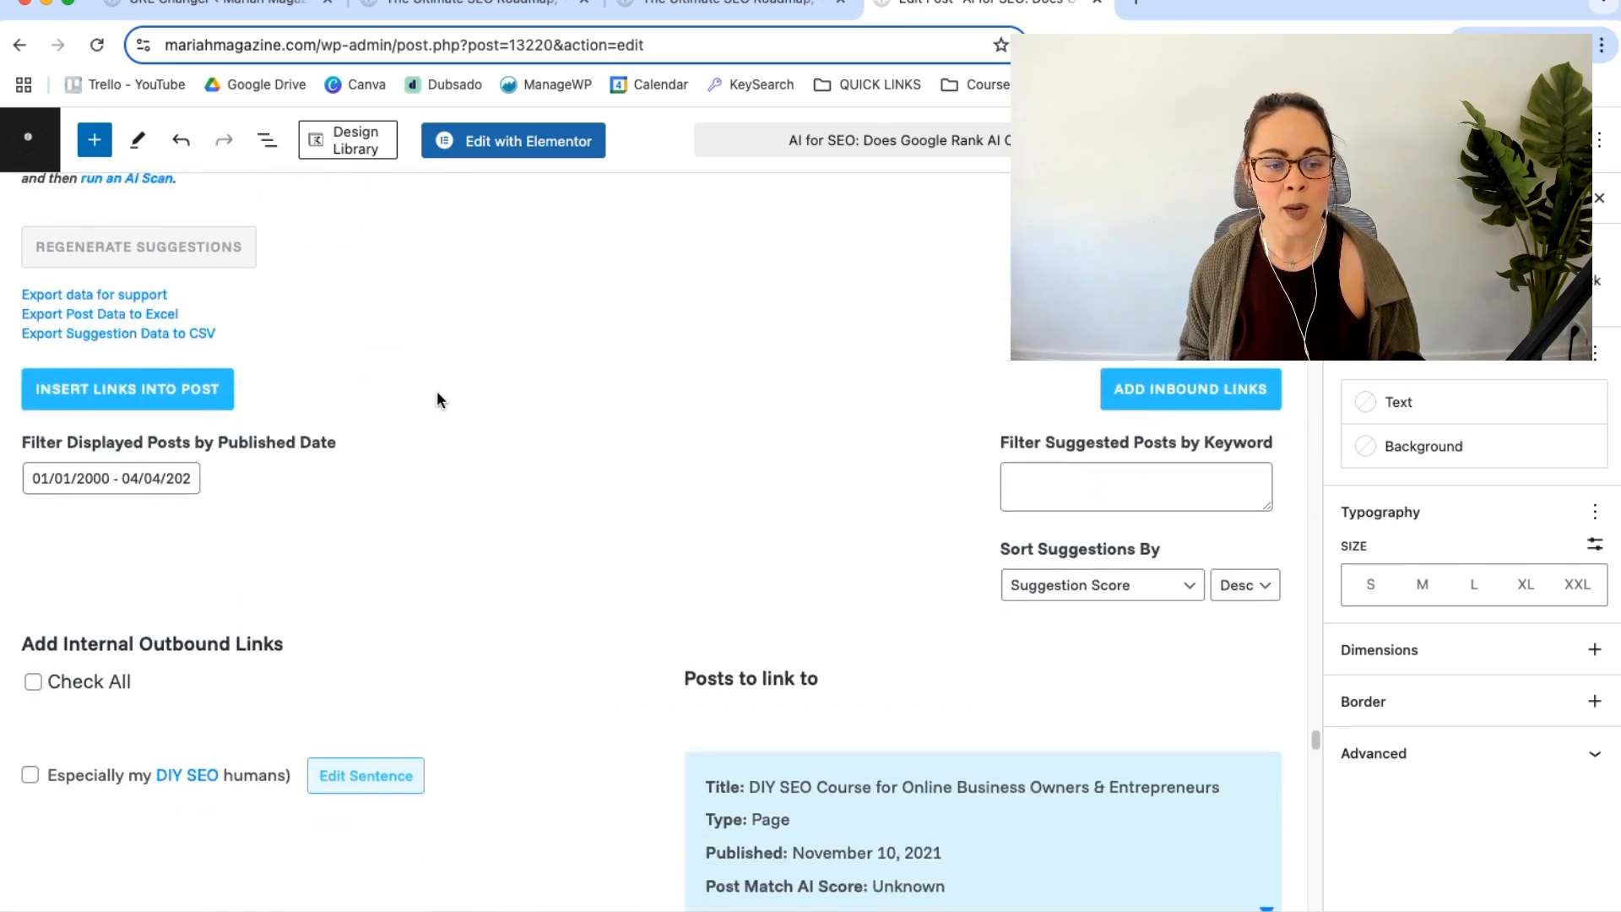
scroll(down, 3)
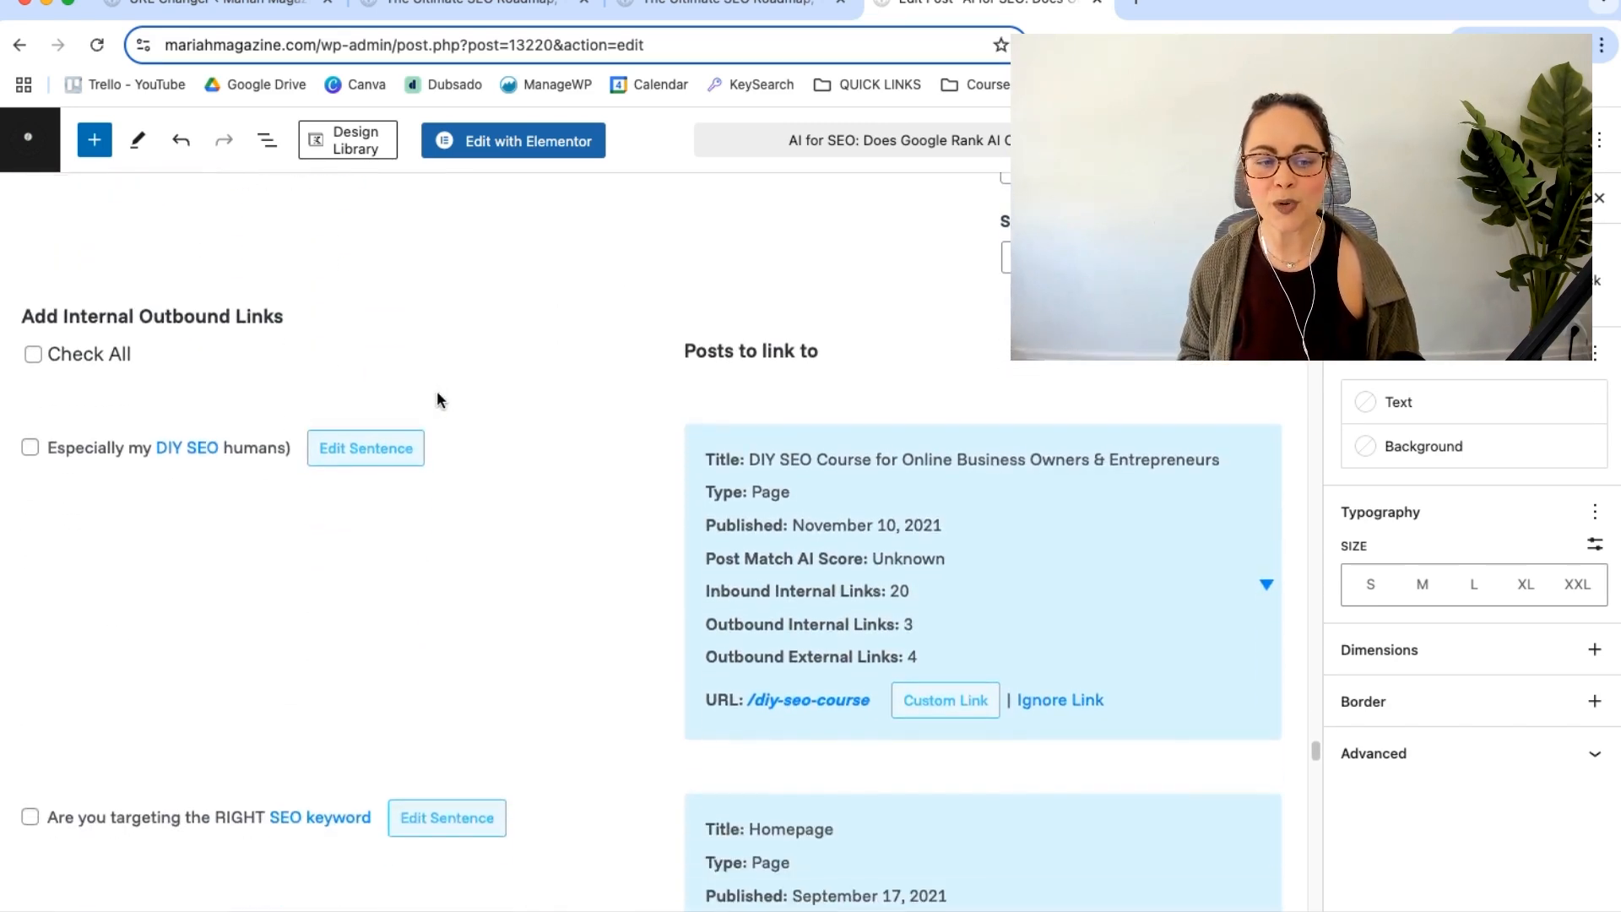
mouse_move(535, 424)
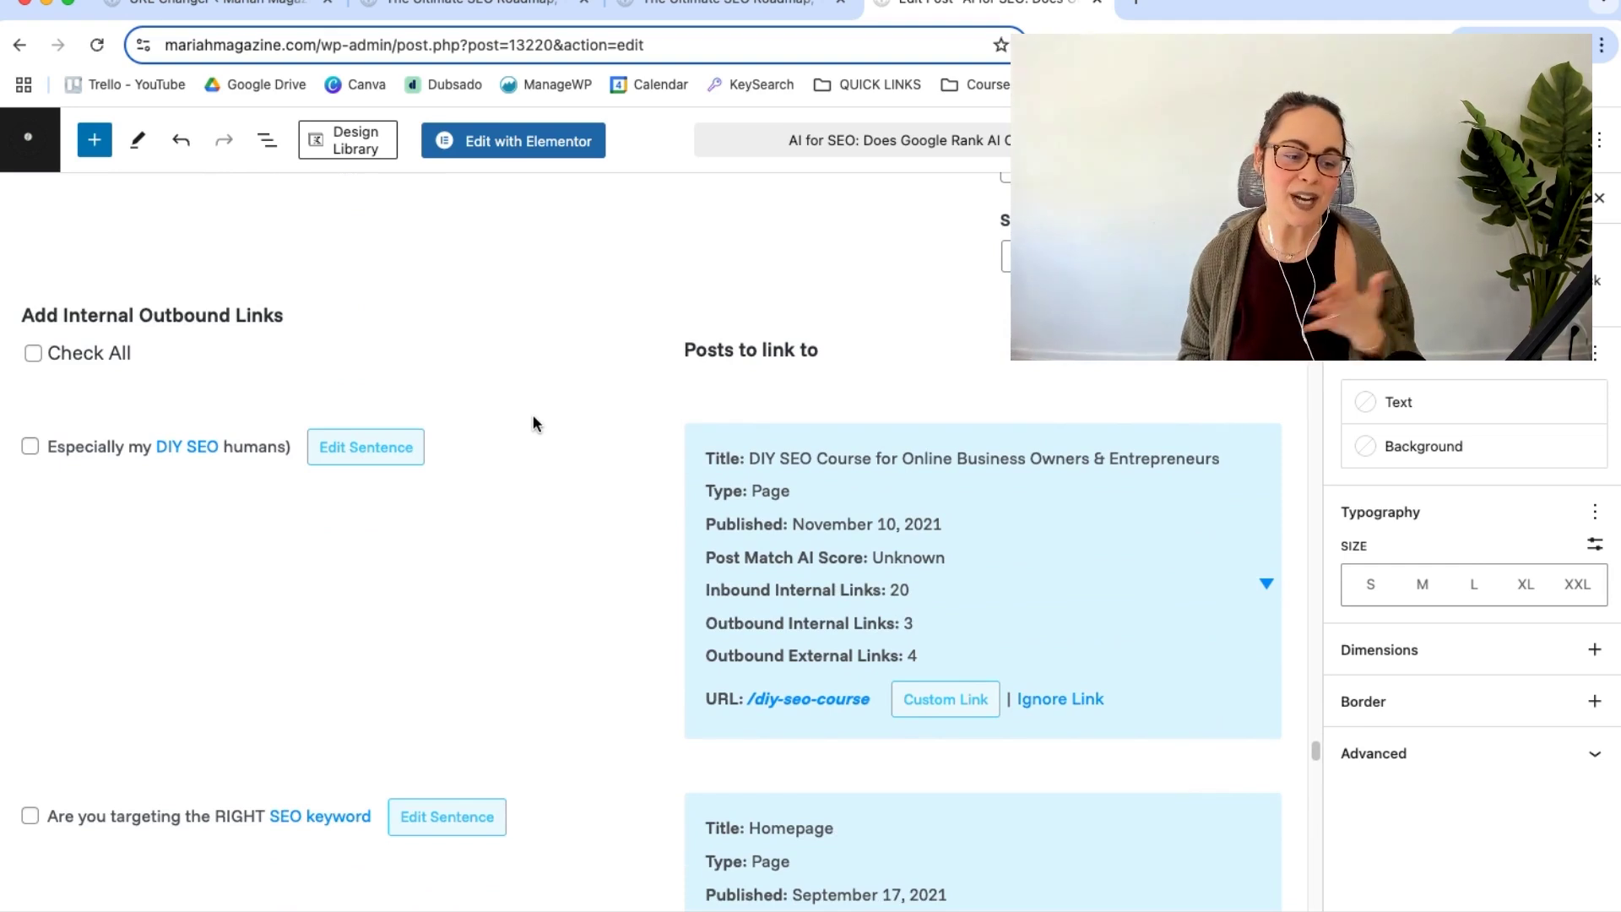
mouse_move(658, 555)
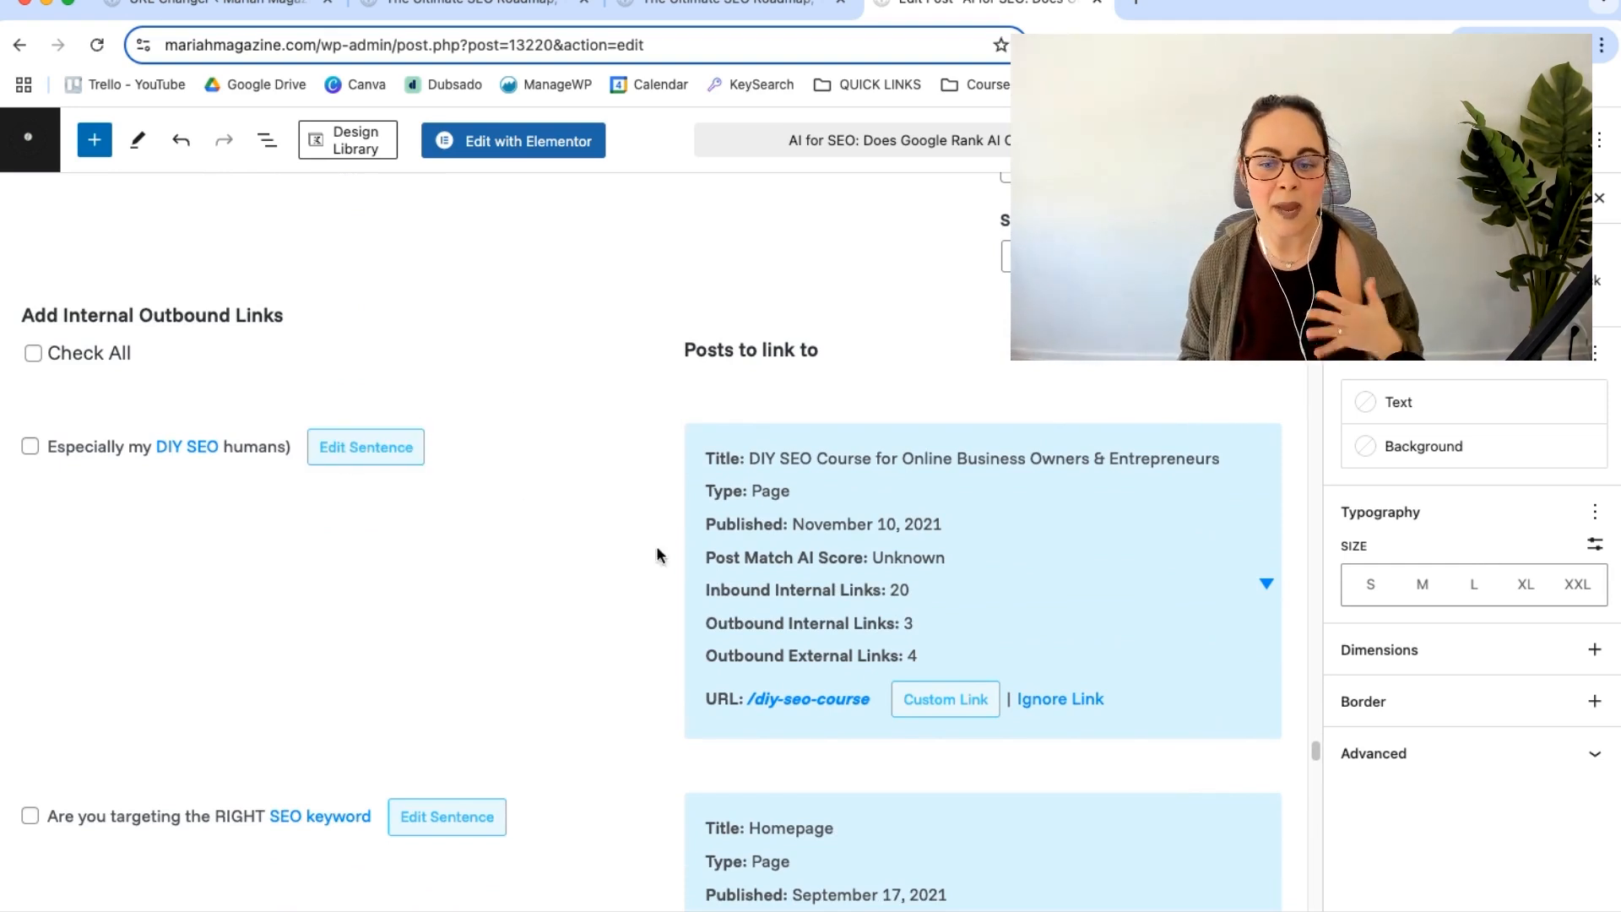
mouse_move(463, 494)
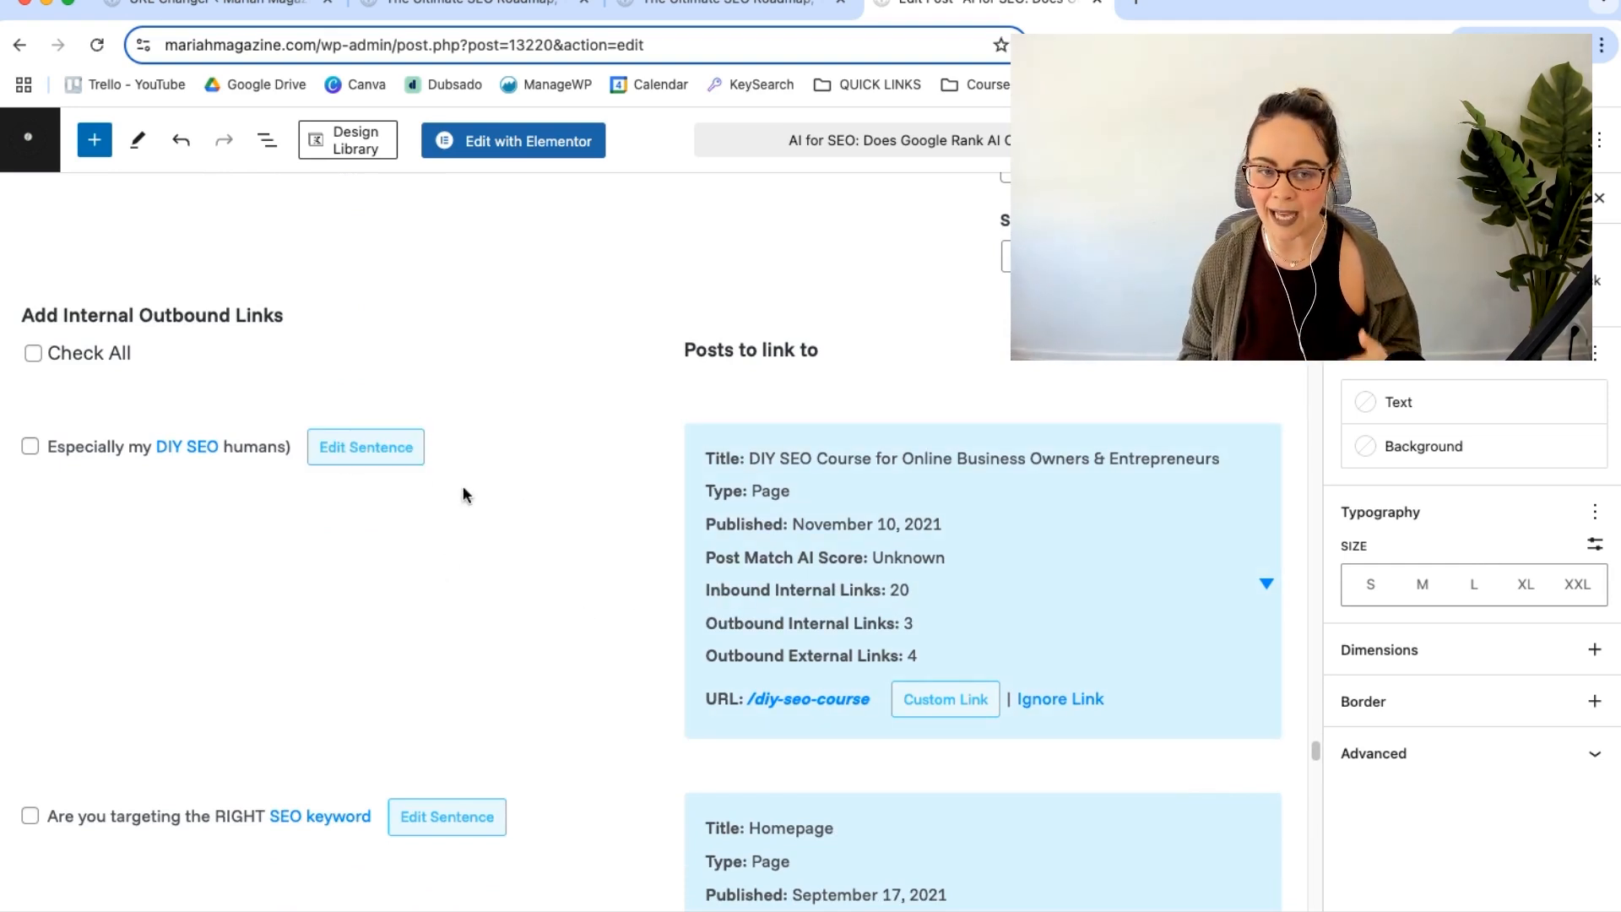
mouse_move(186, 447)
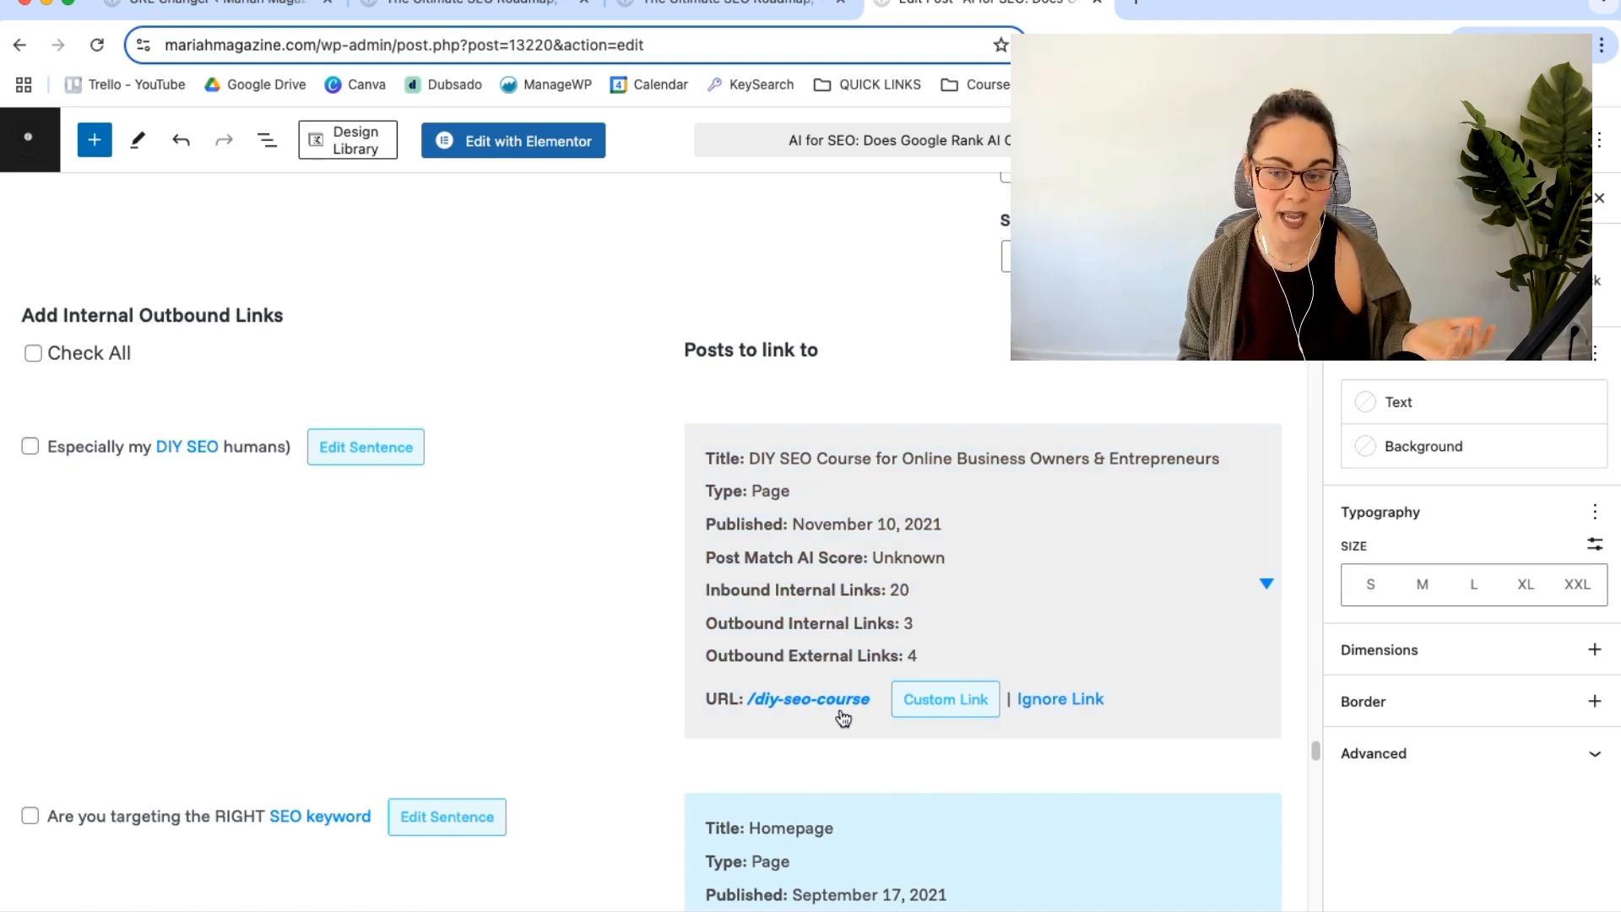
Step: Tick the SEO titles guide suggestion and scroll through the remaining suggestions
click(30, 445)
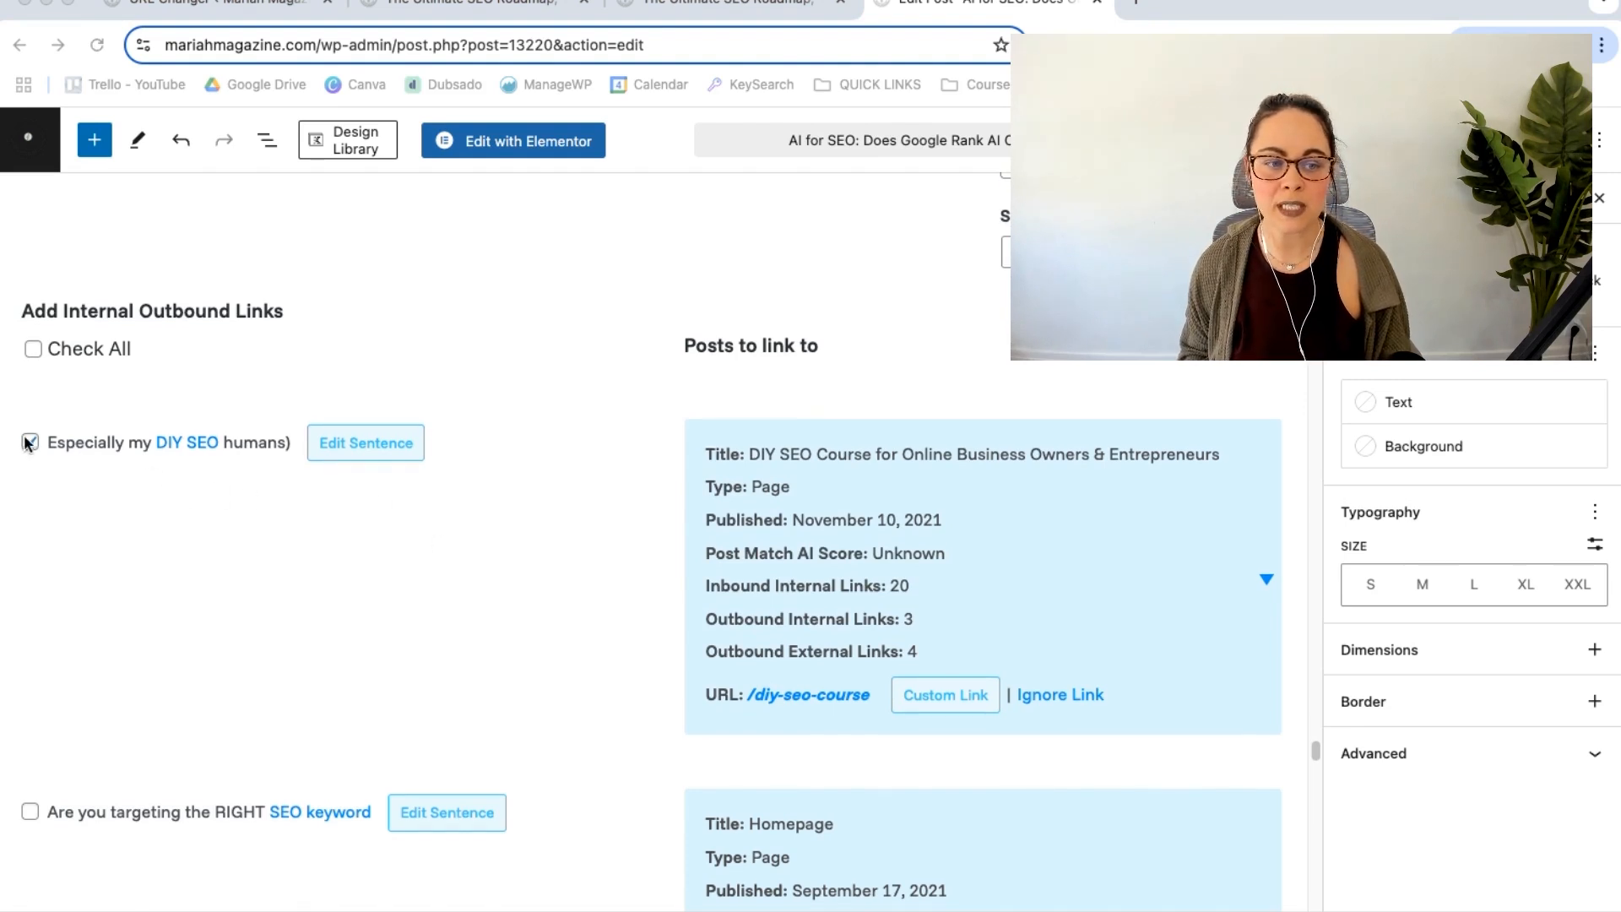
scroll(down, 3)
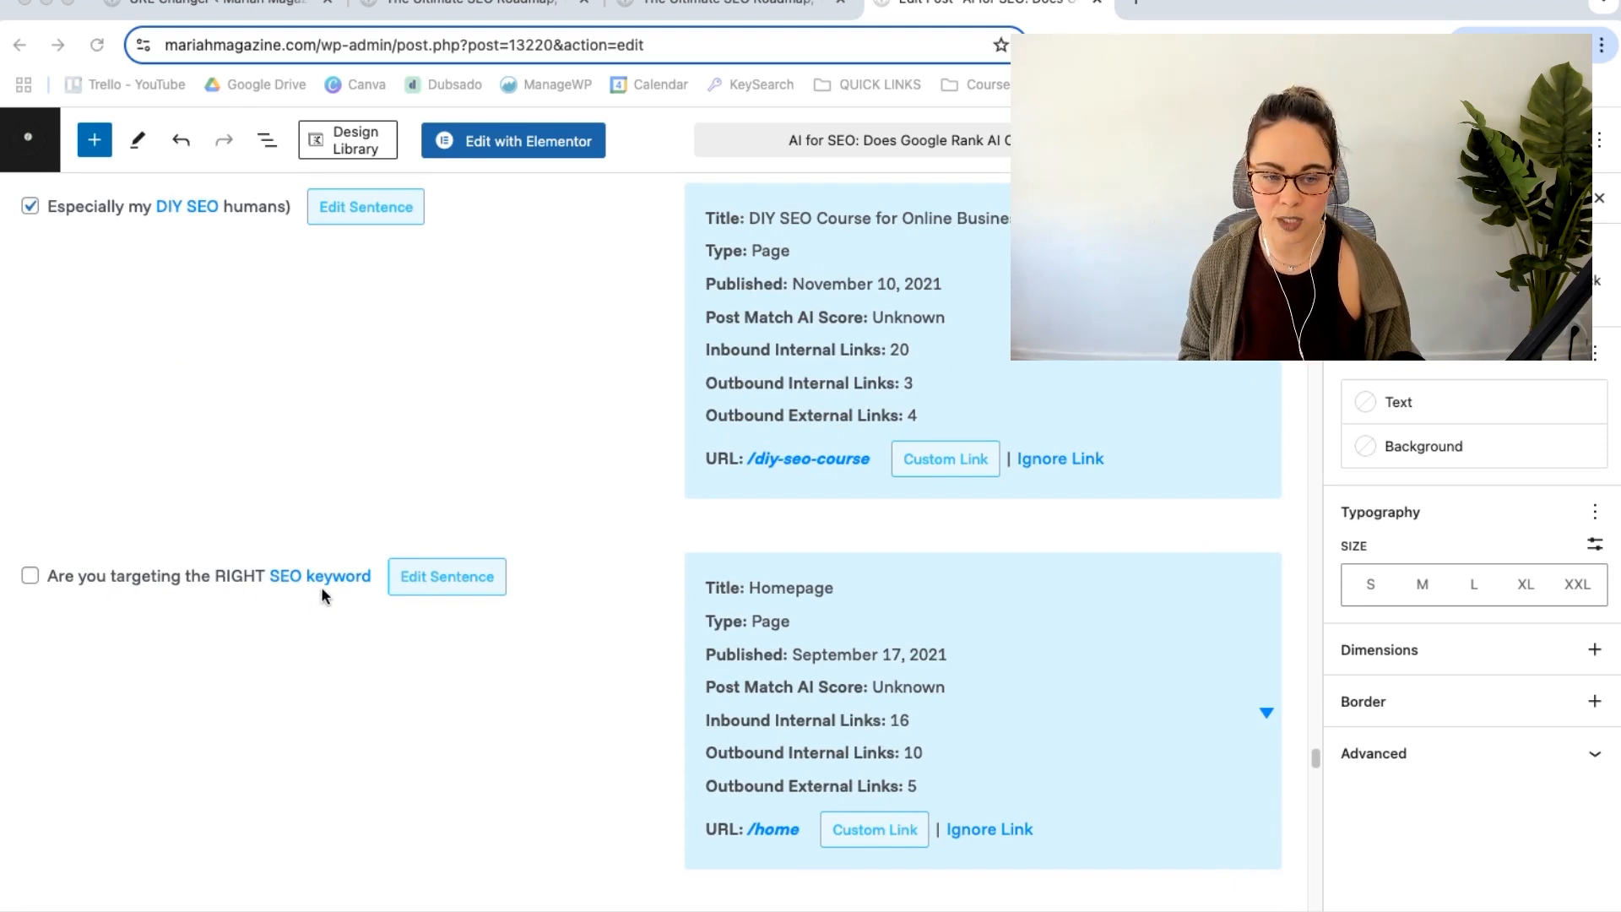
scroll(down, 3)
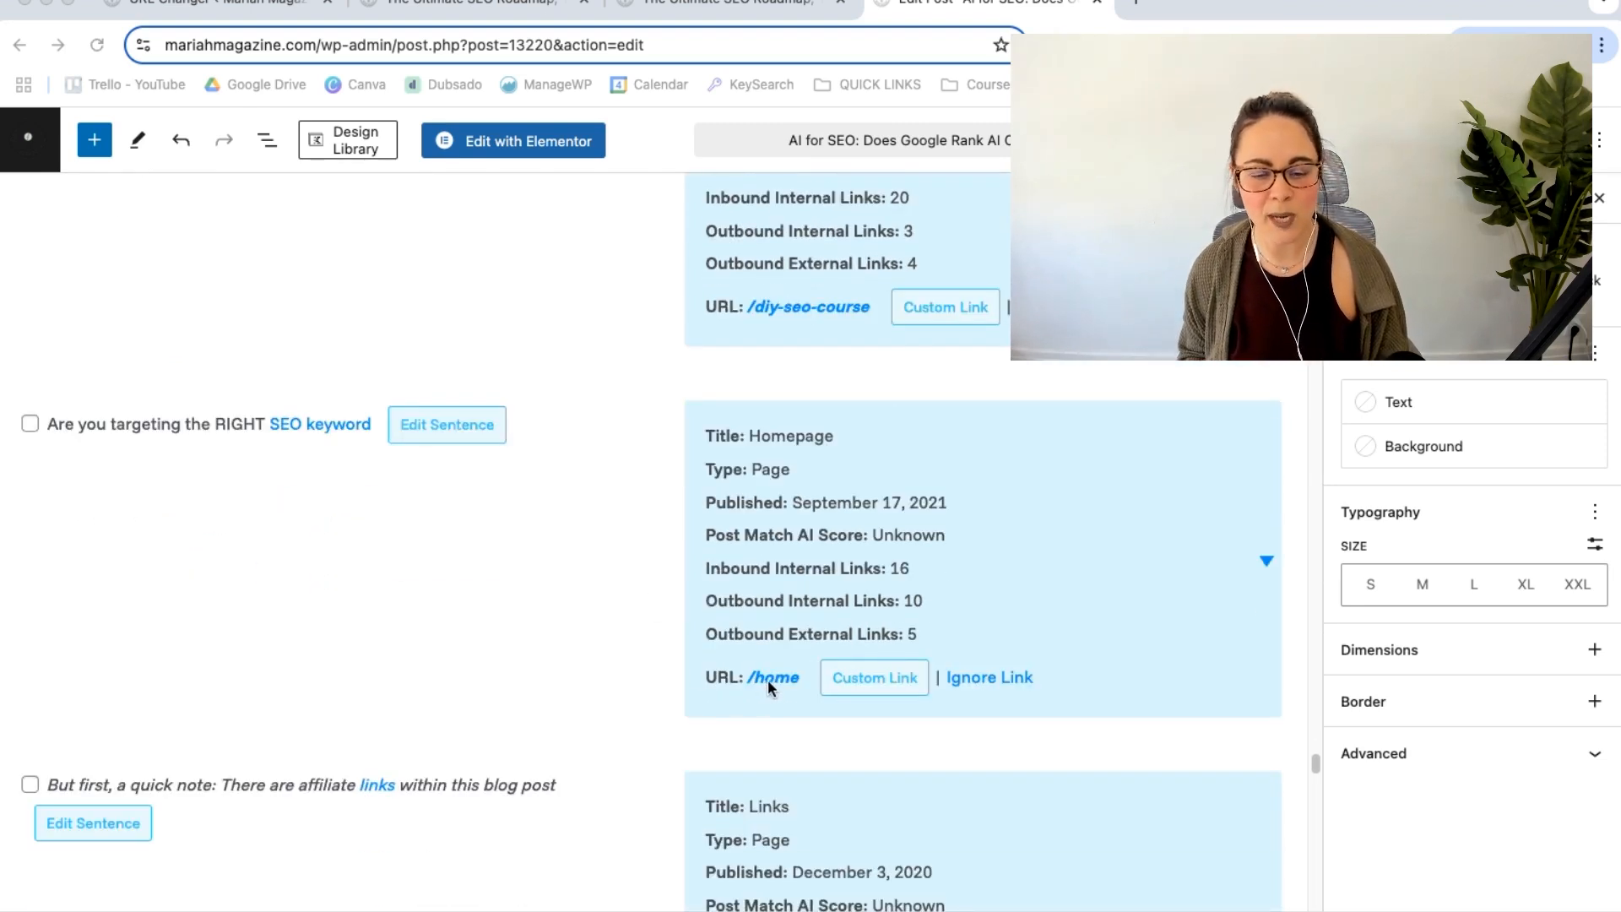
scroll(down, 3)
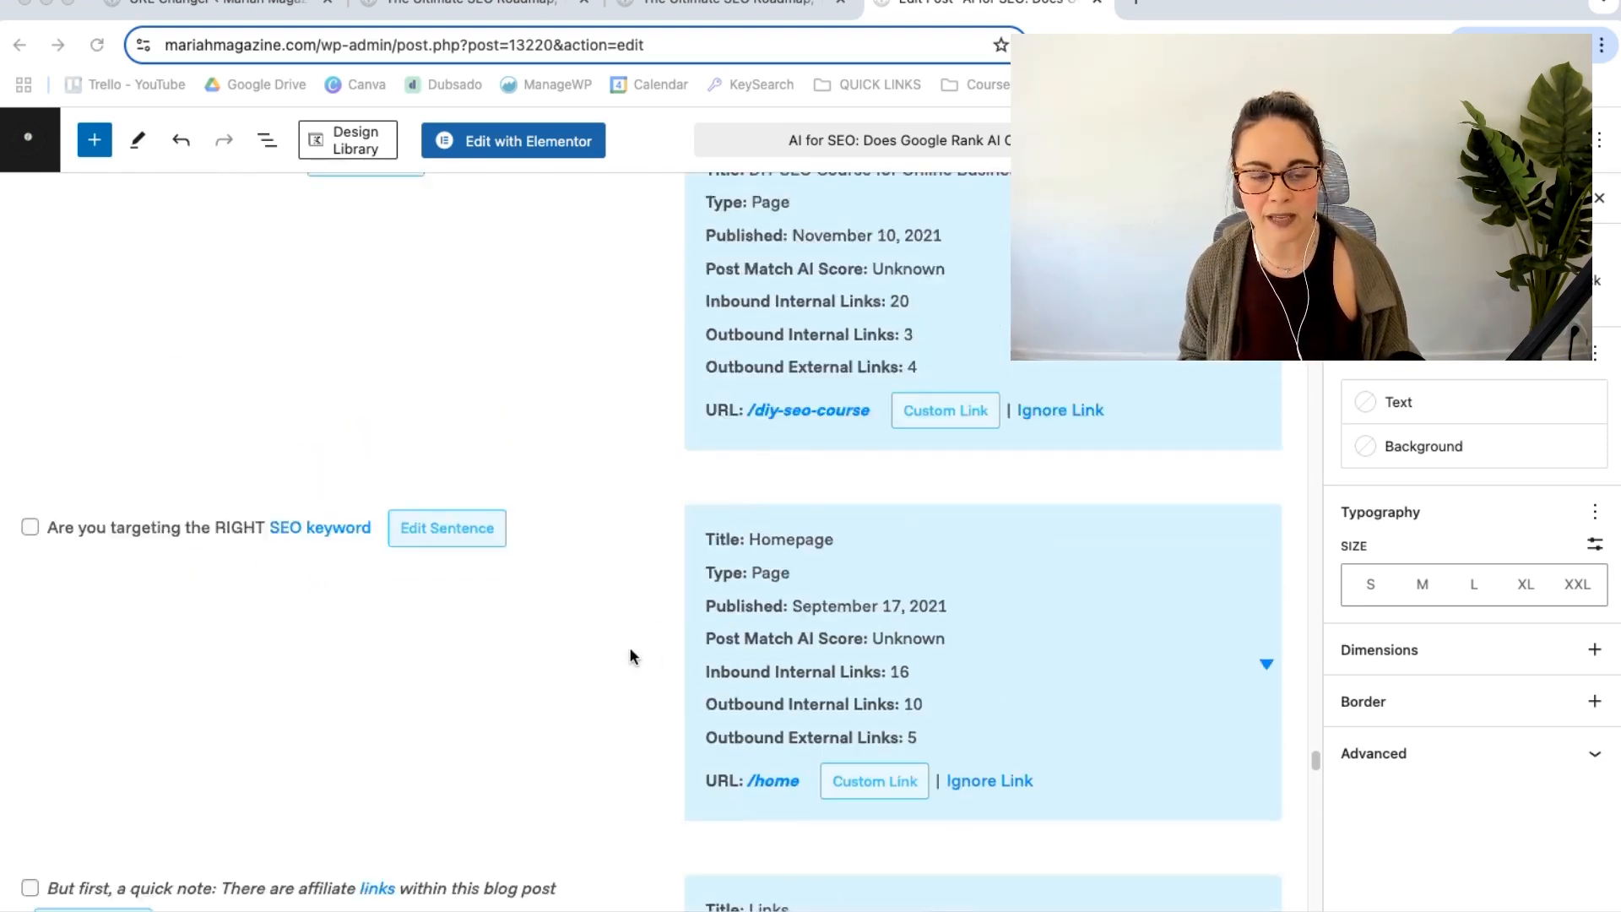
scroll(down, 3)
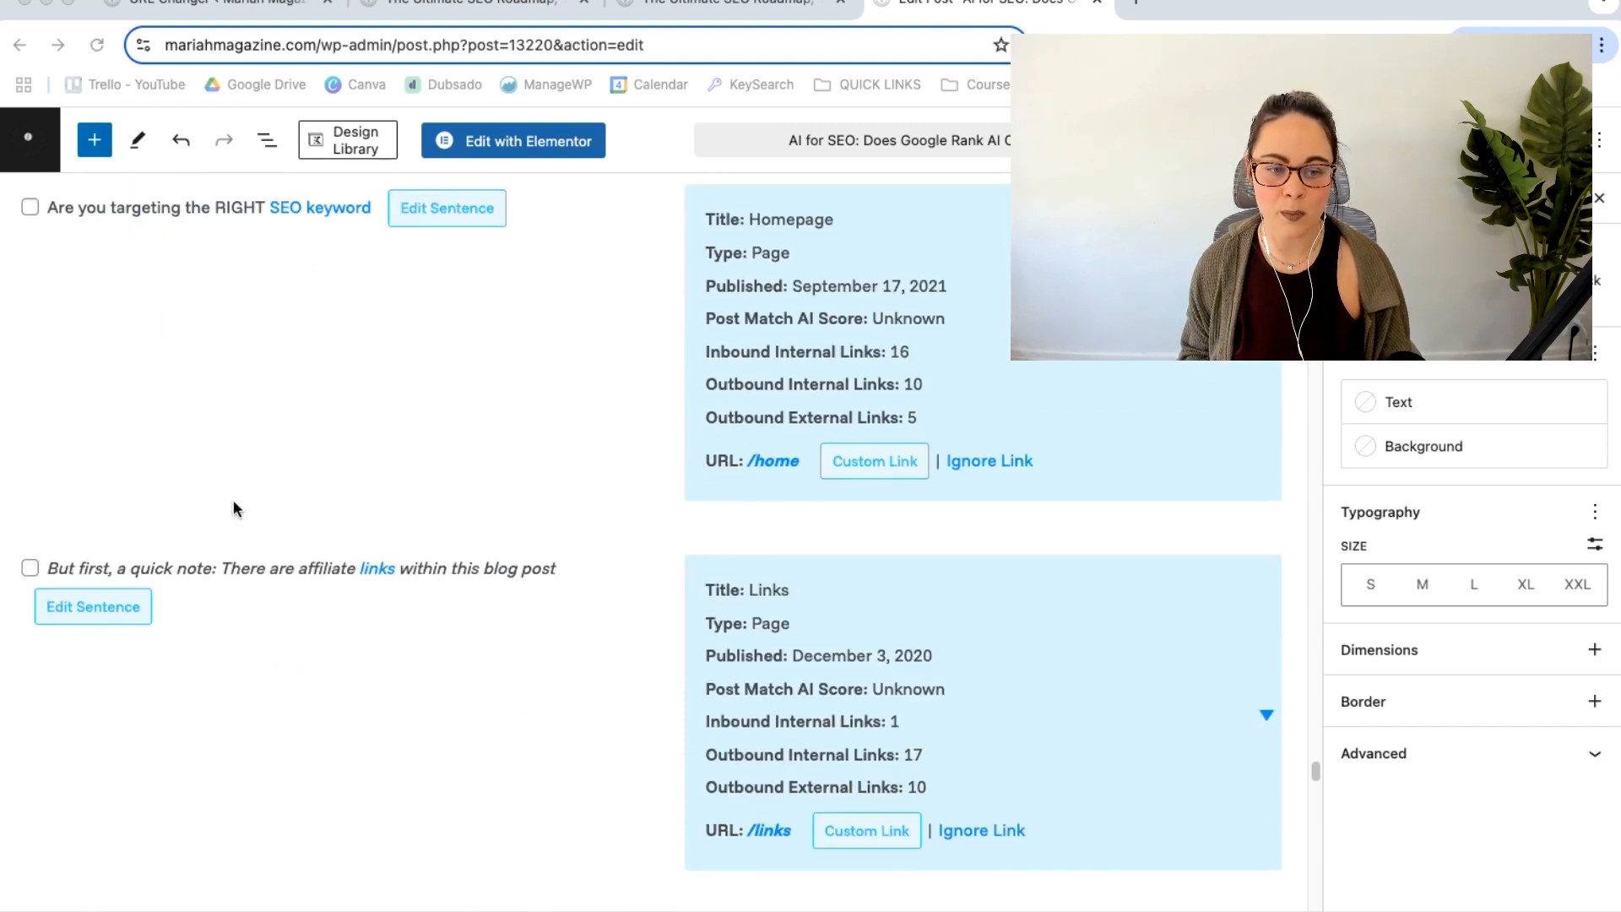
scroll(down, 3)
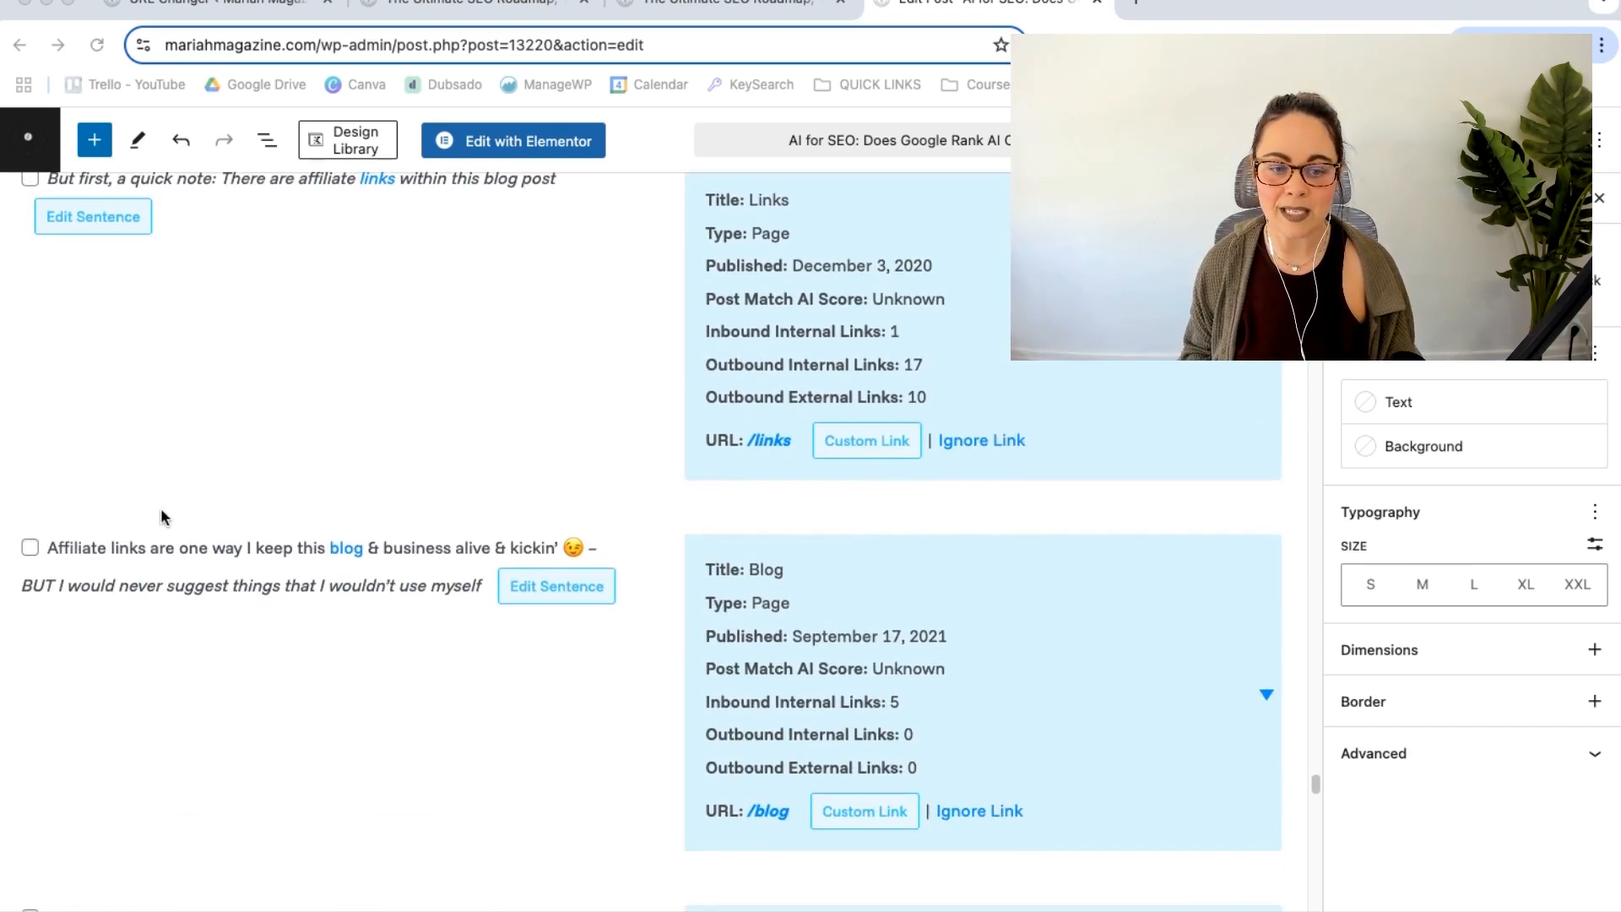
mouse_move(424, 634)
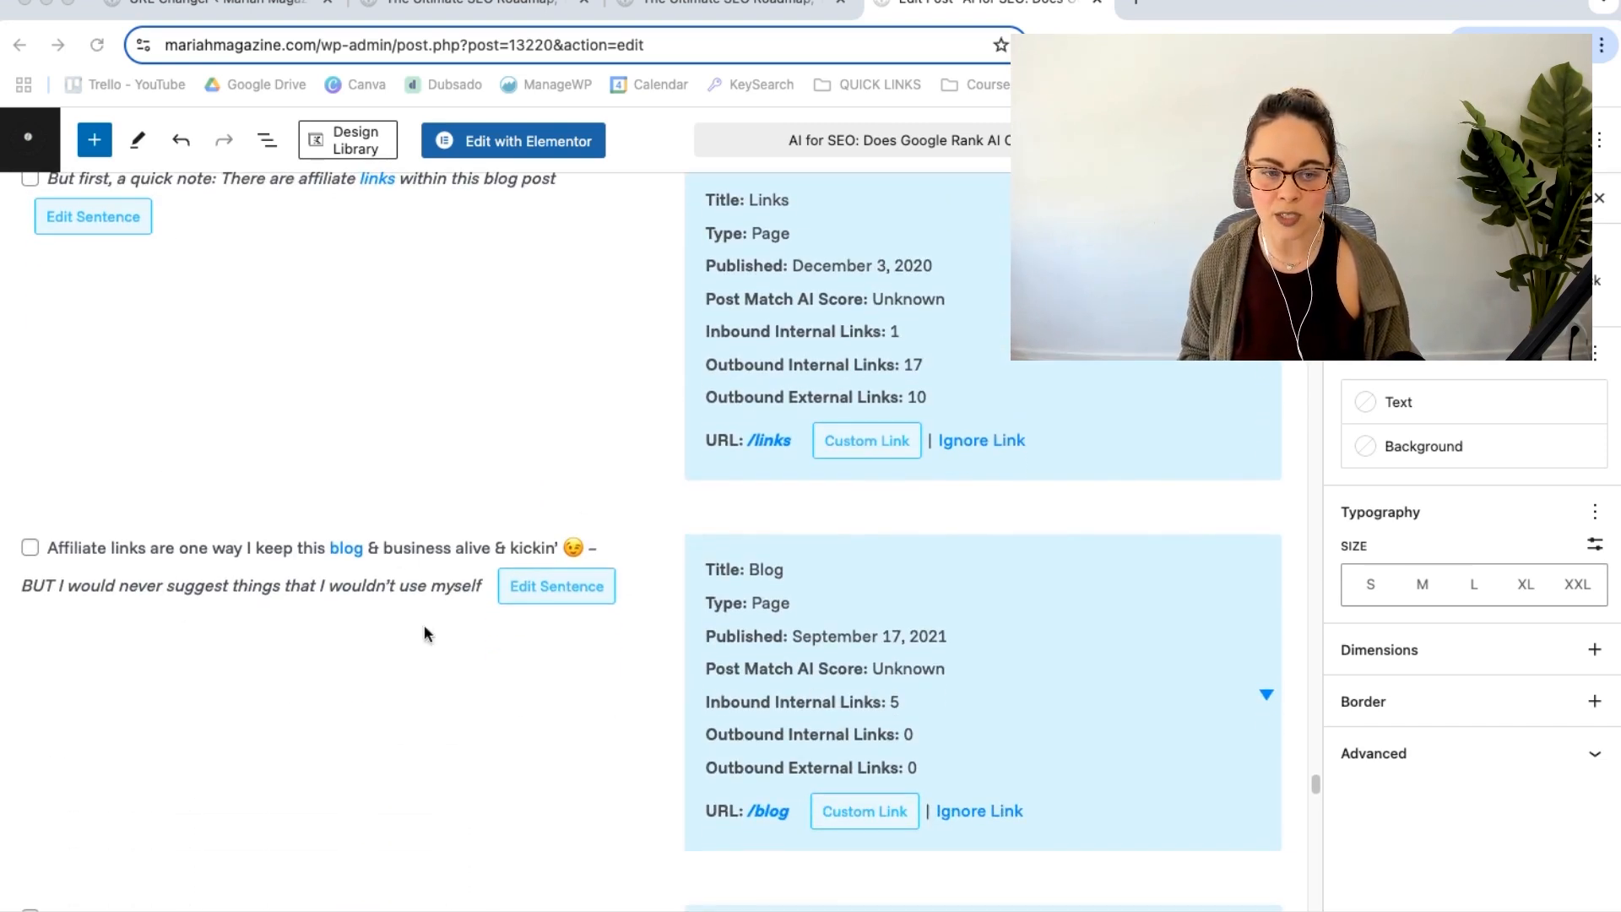
scroll(down, 3)
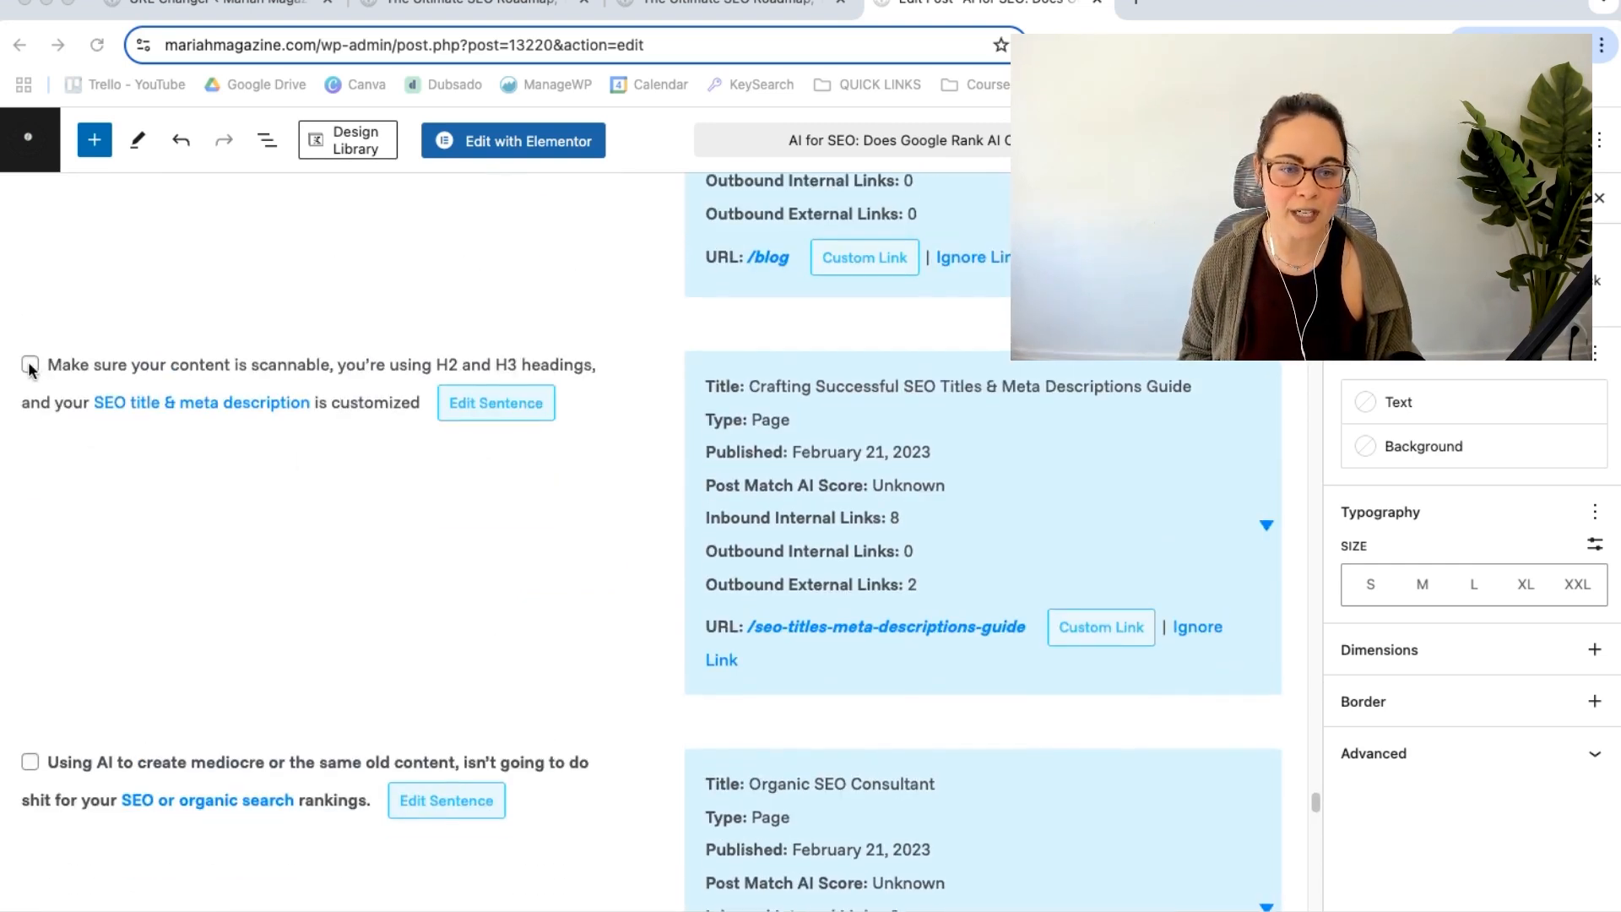
mouse_move(178, 416)
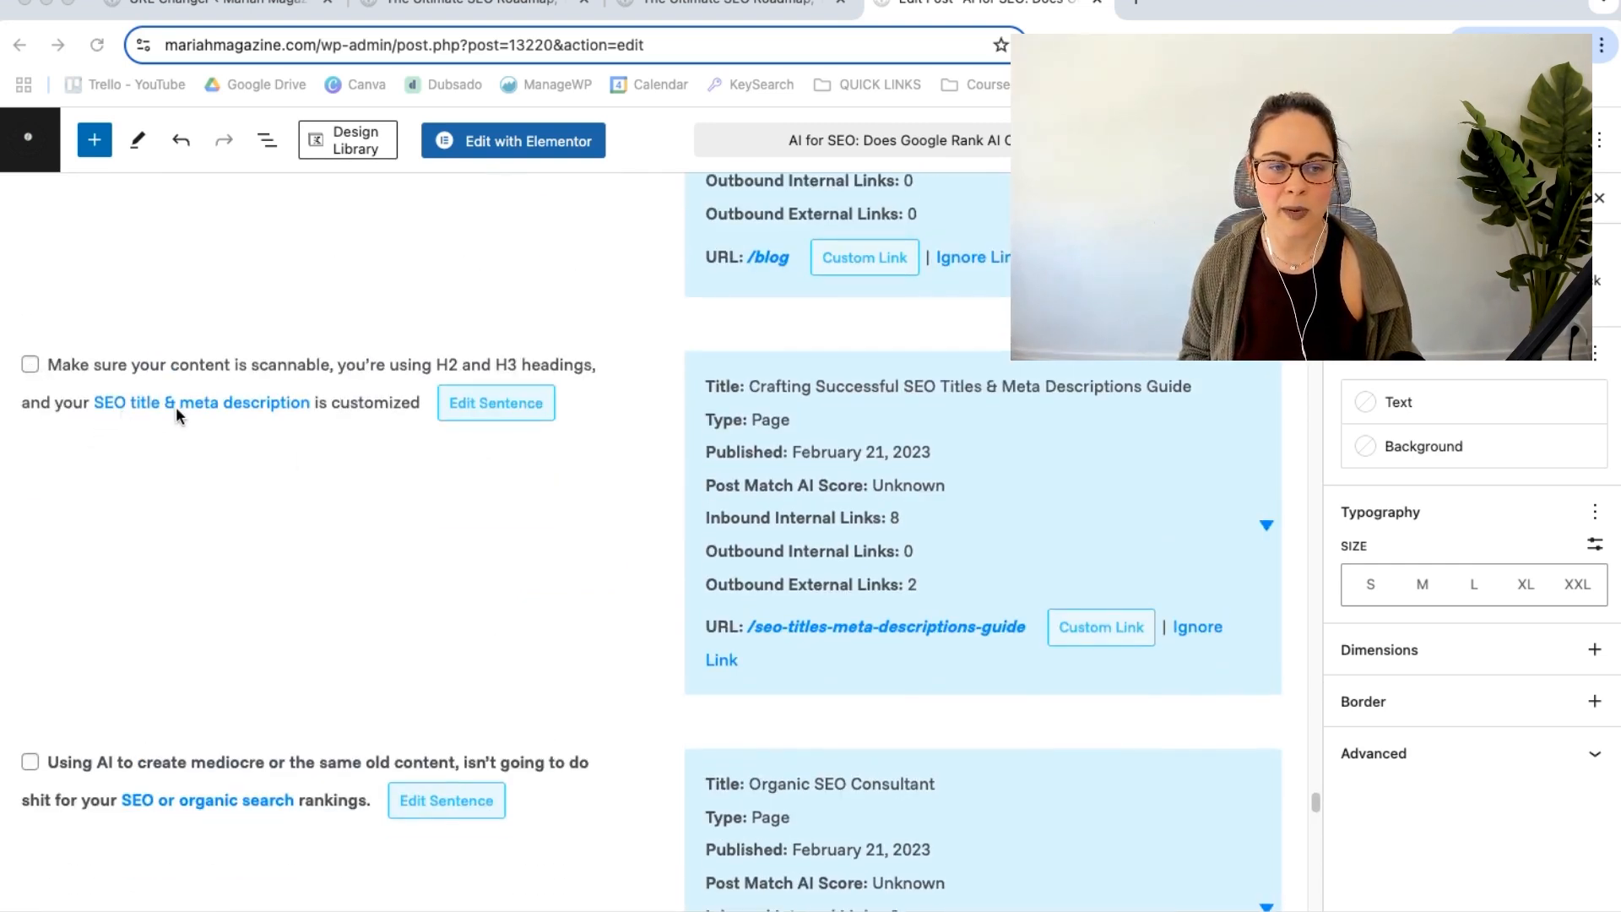
mouse_move(657, 617)
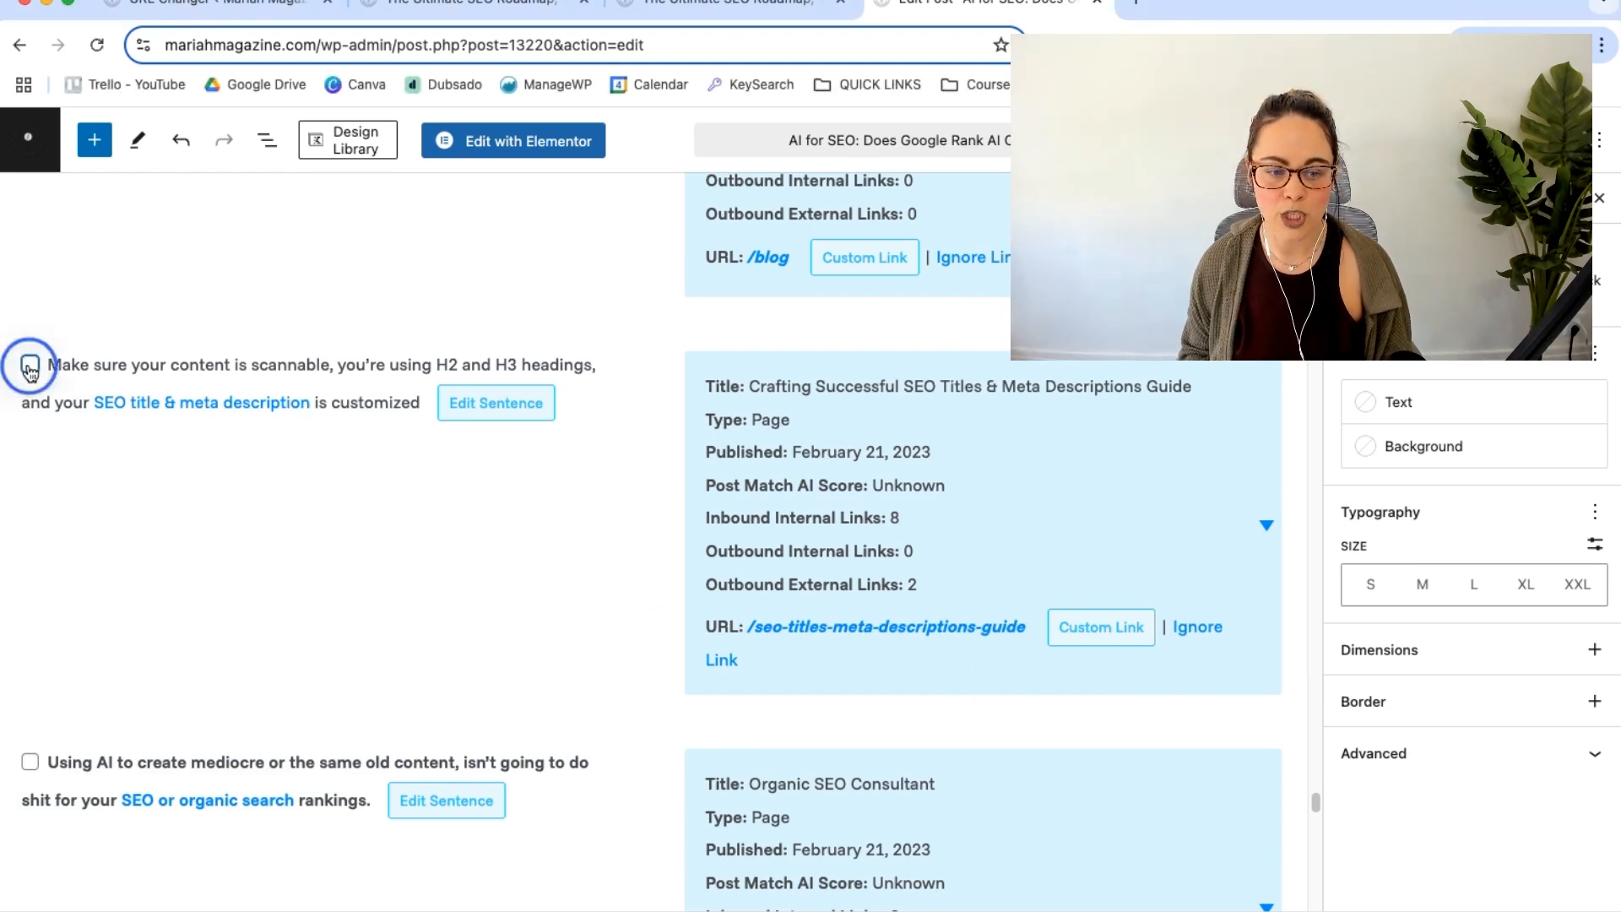
scroll(down, 3)
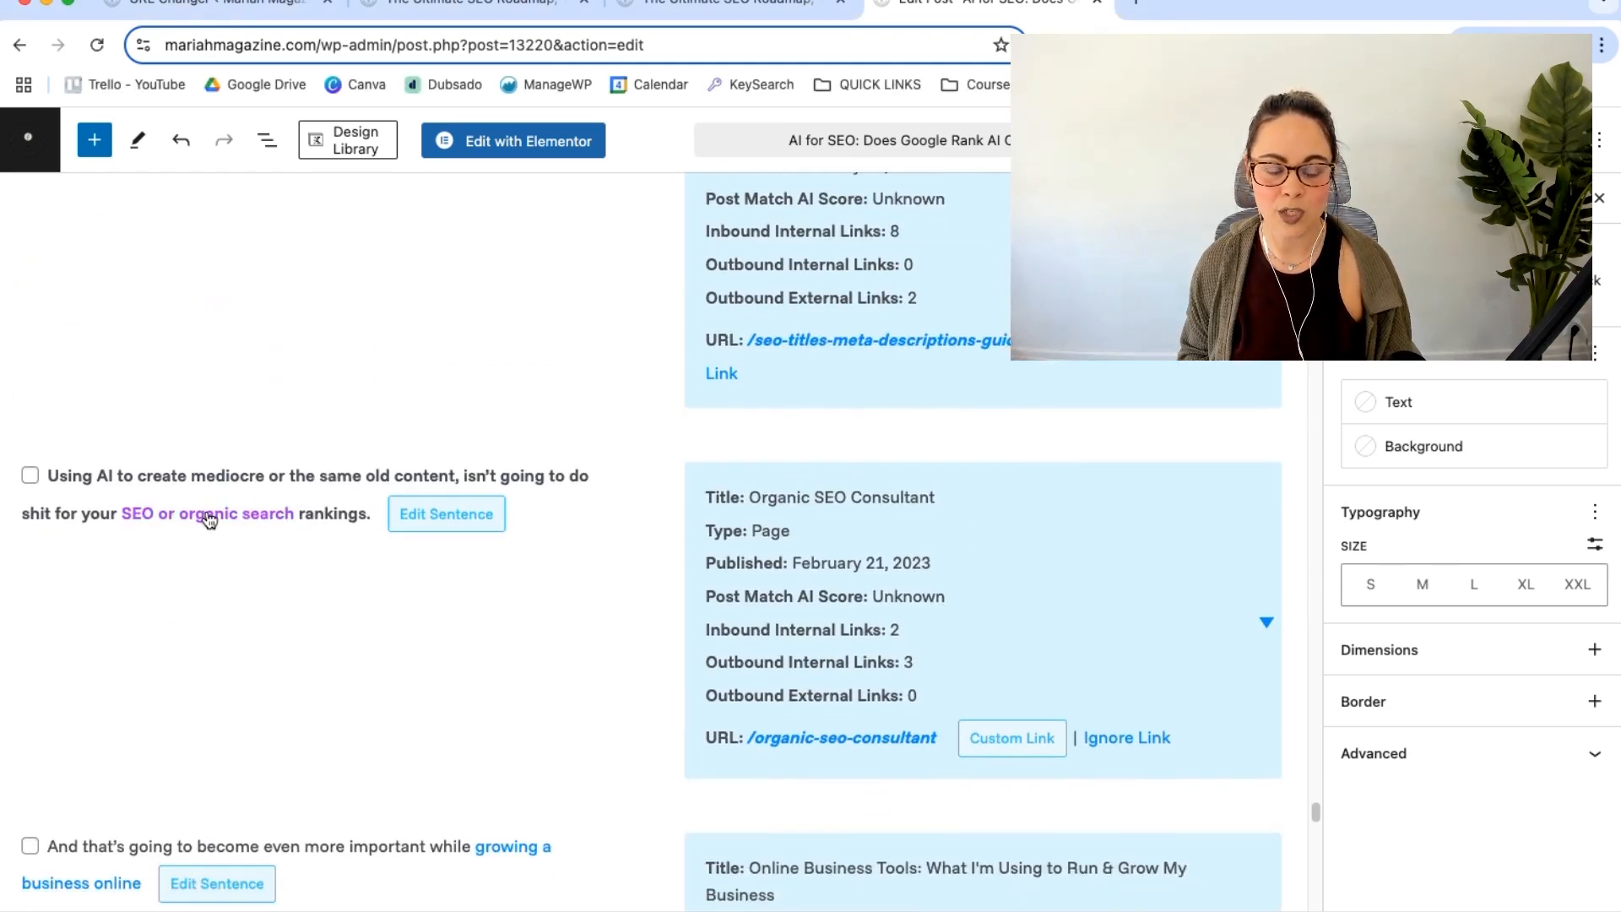
mouse_move(594, 724)
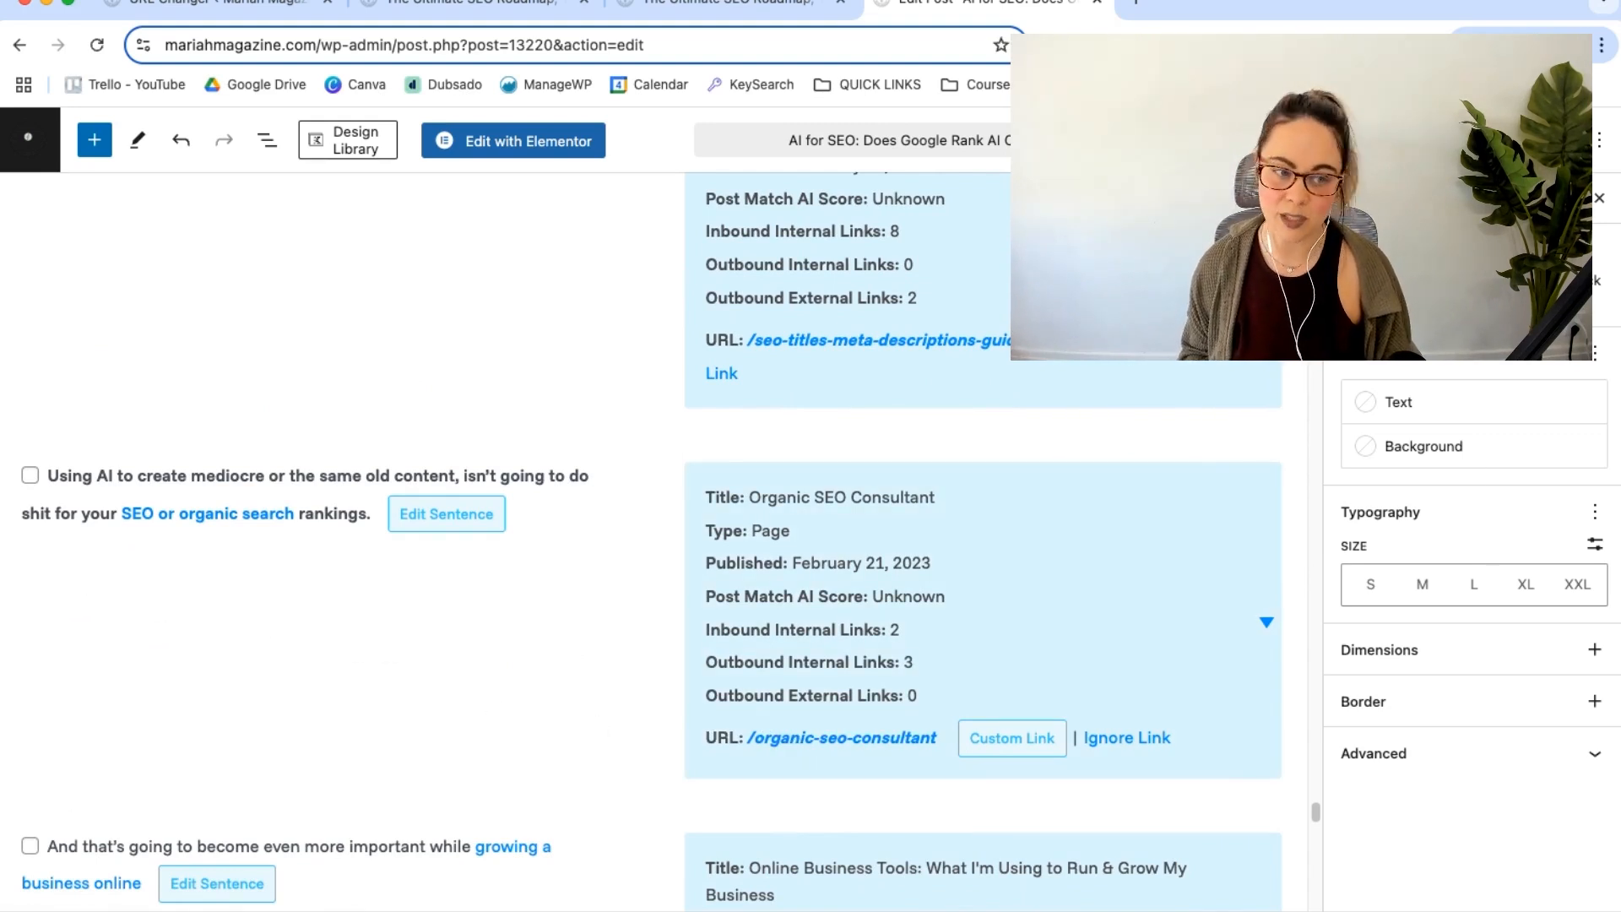
Step: Tick the Organic SEO Consultant link suggestion for the AI sentence
click(30, 474)
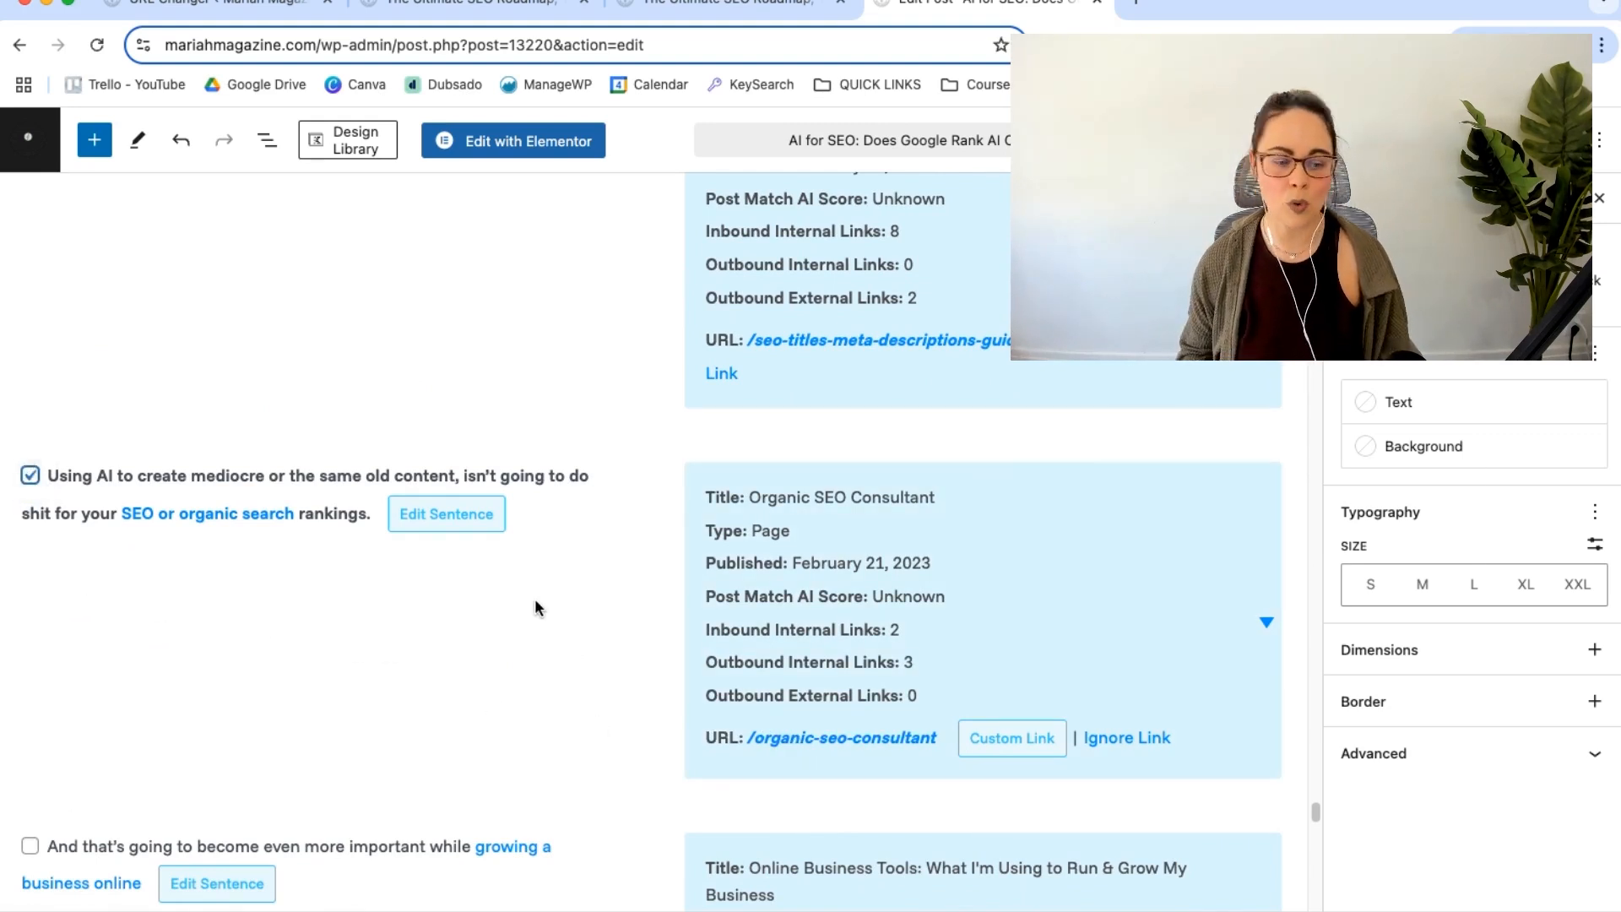
scroll(down, 3)
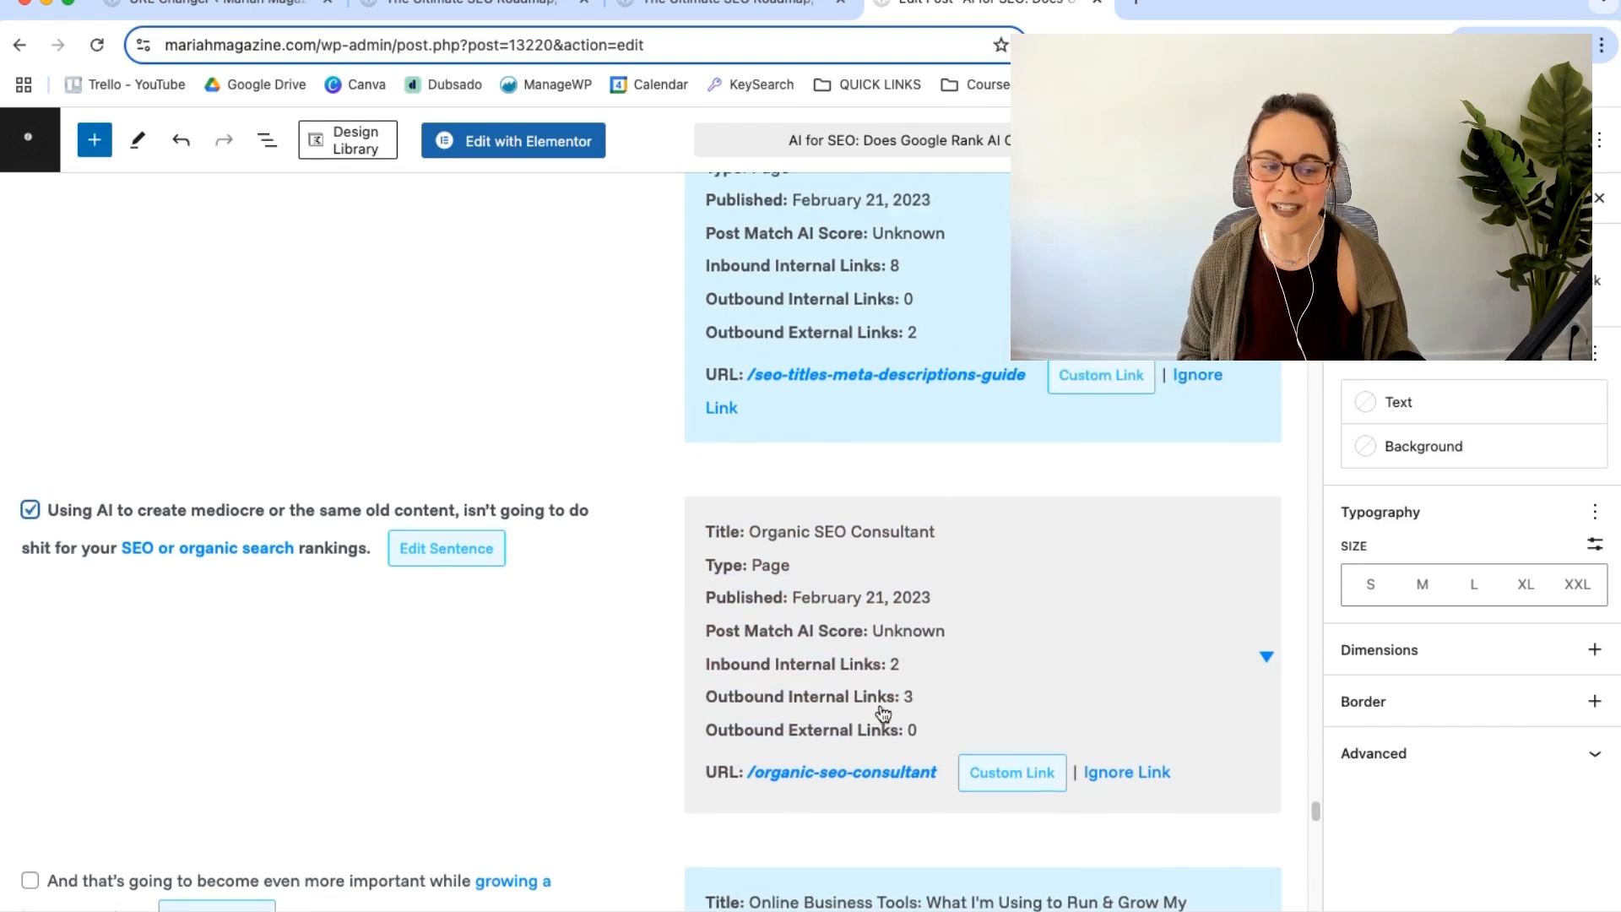
scroll(down, 3)
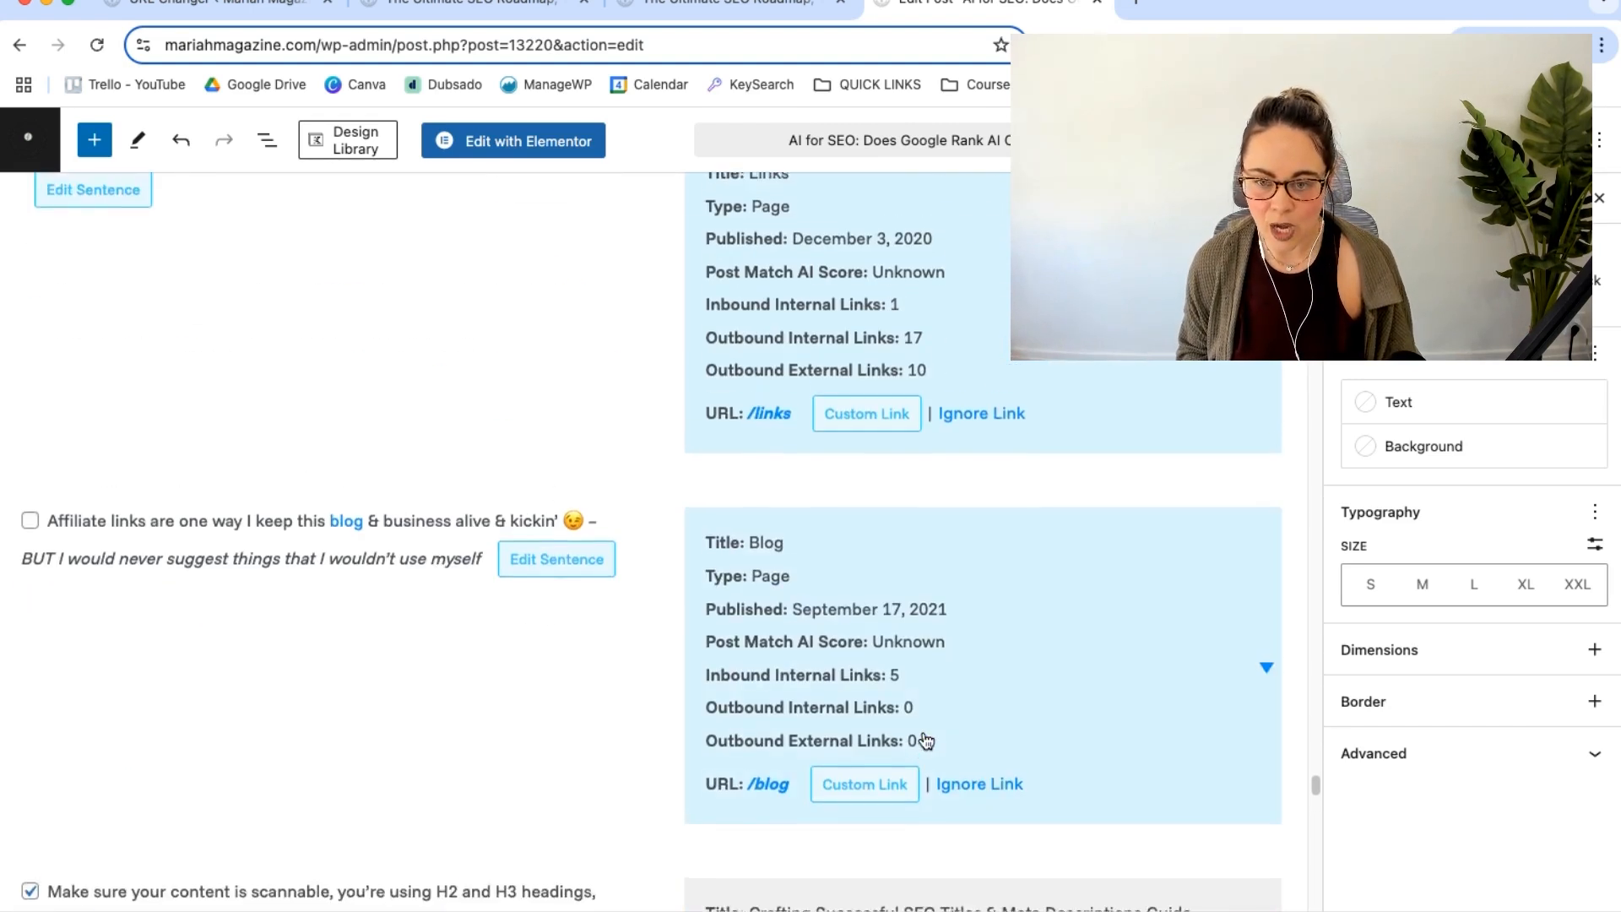
scroll(down, 3)
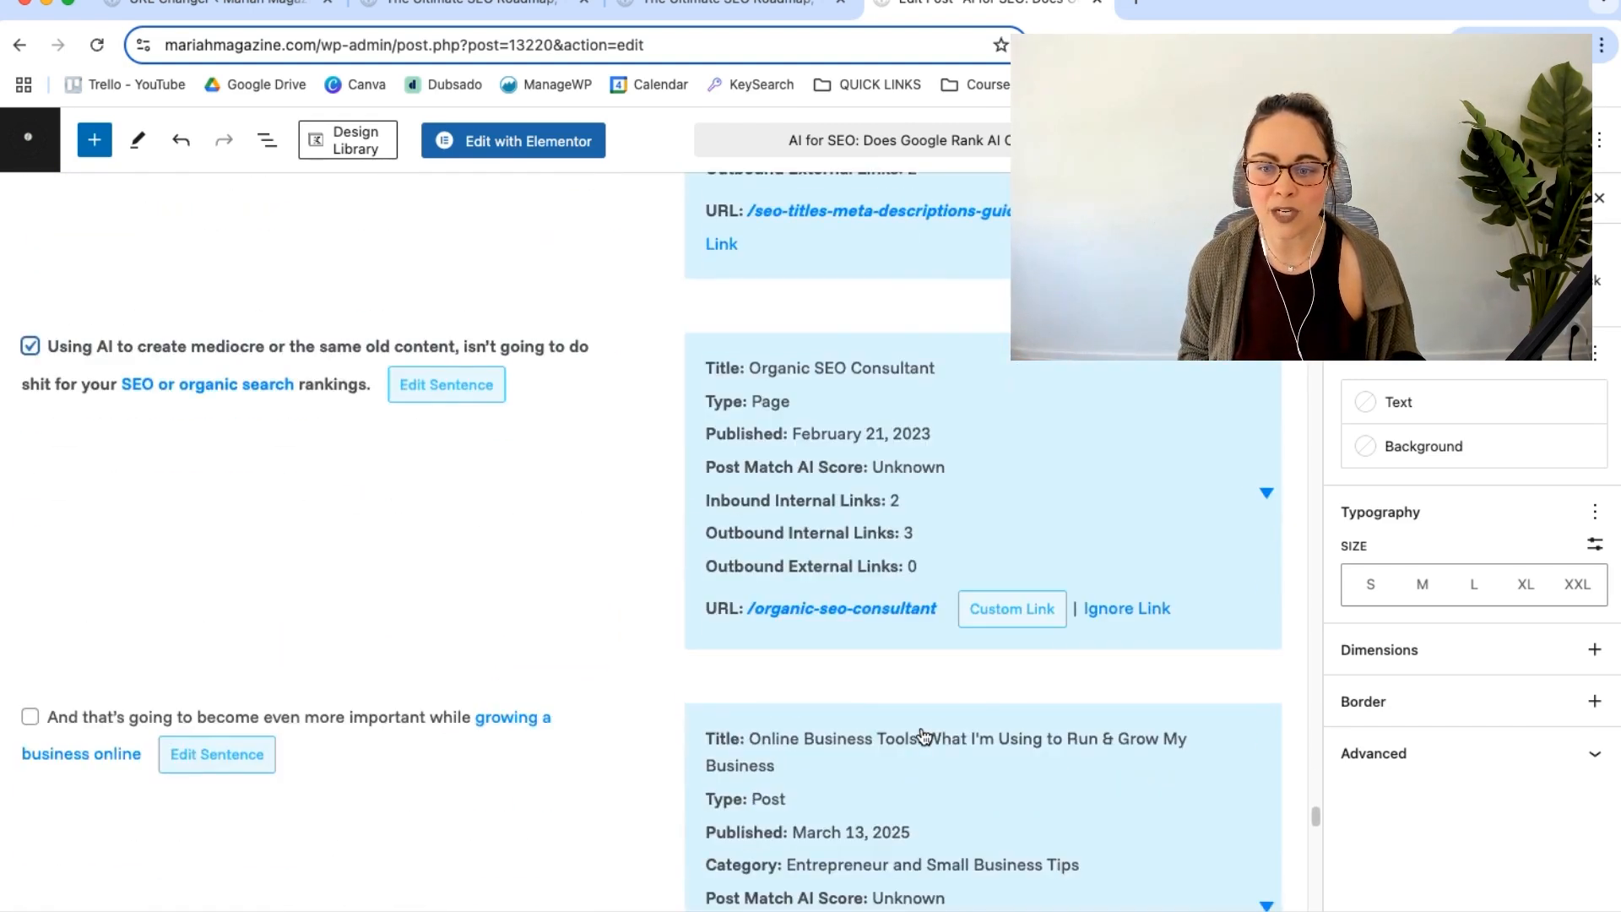
scroll(down, 3)
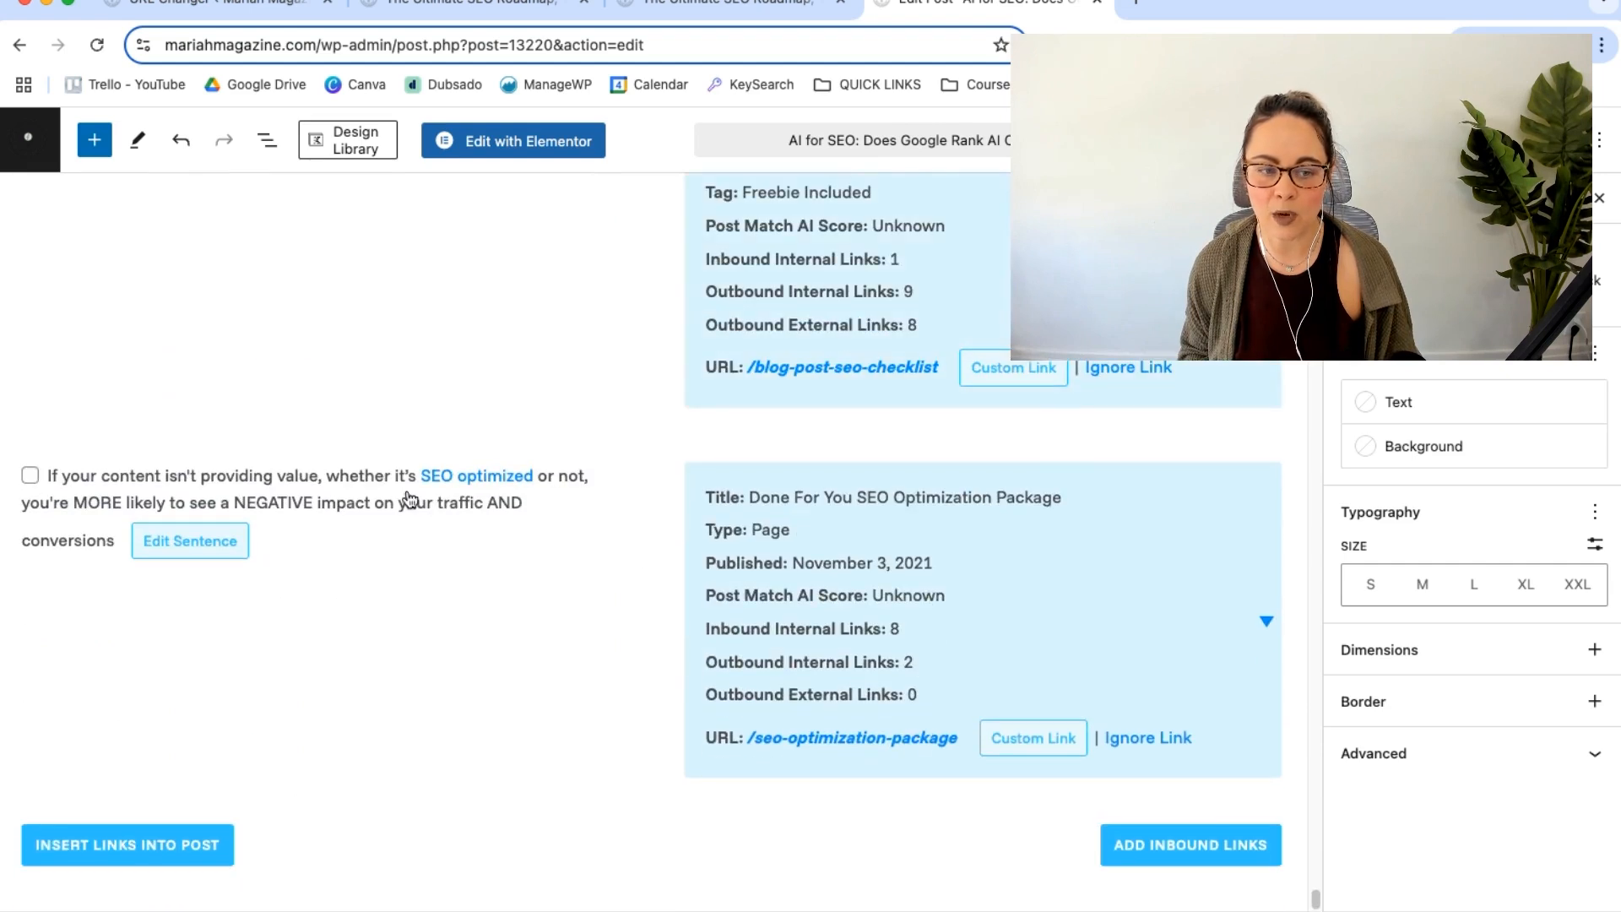
mouse_move(309, 846)
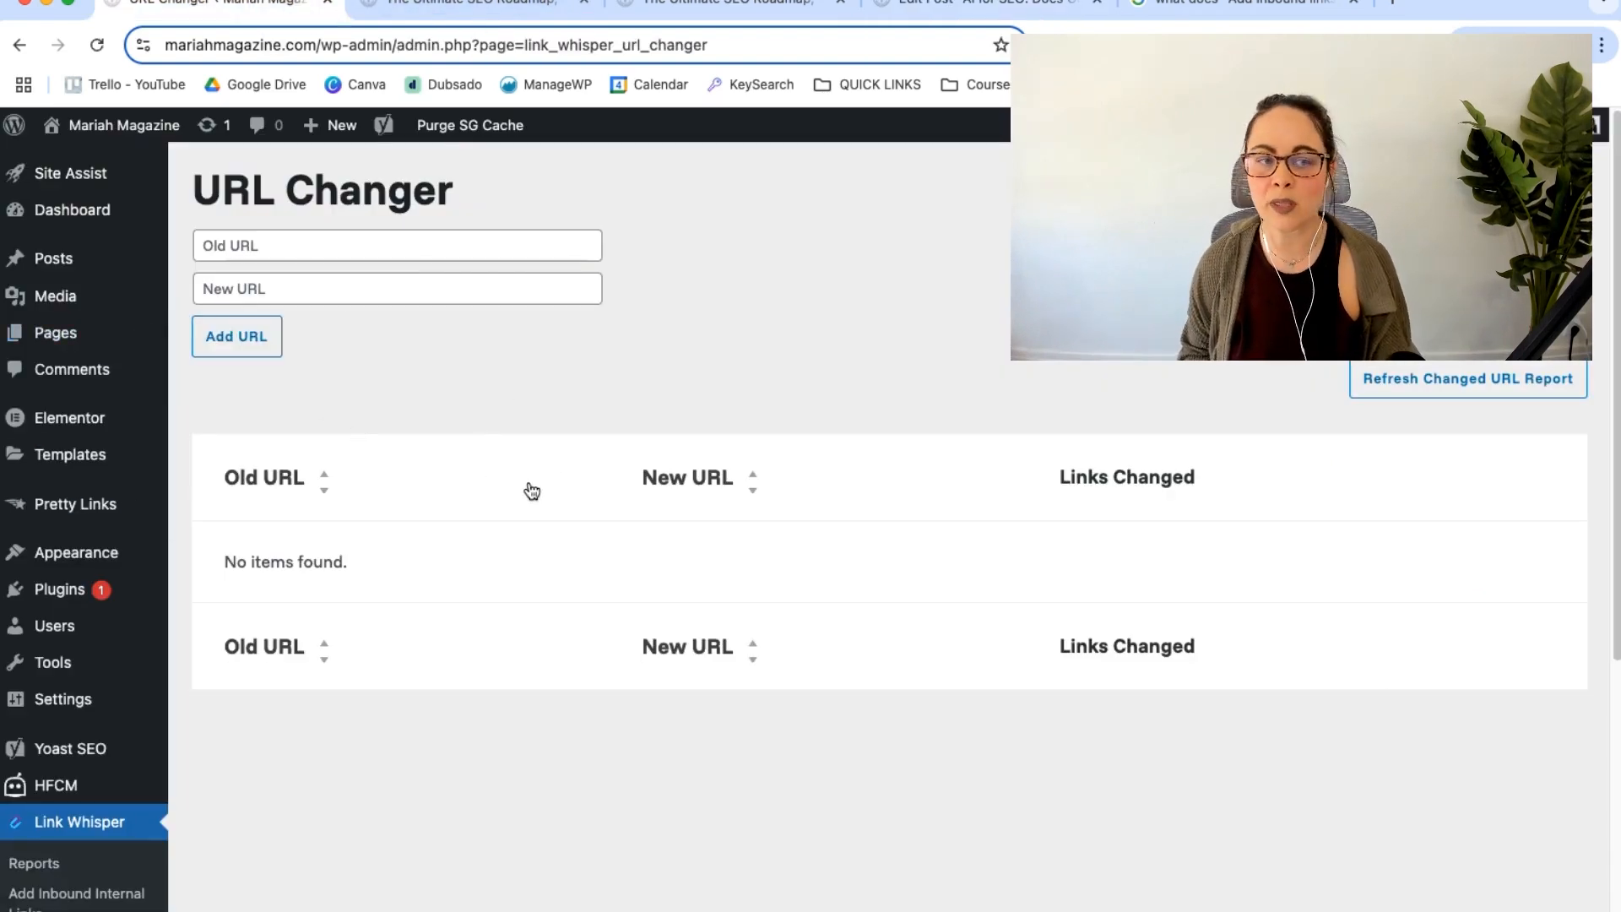
mouse_move(435, 436)
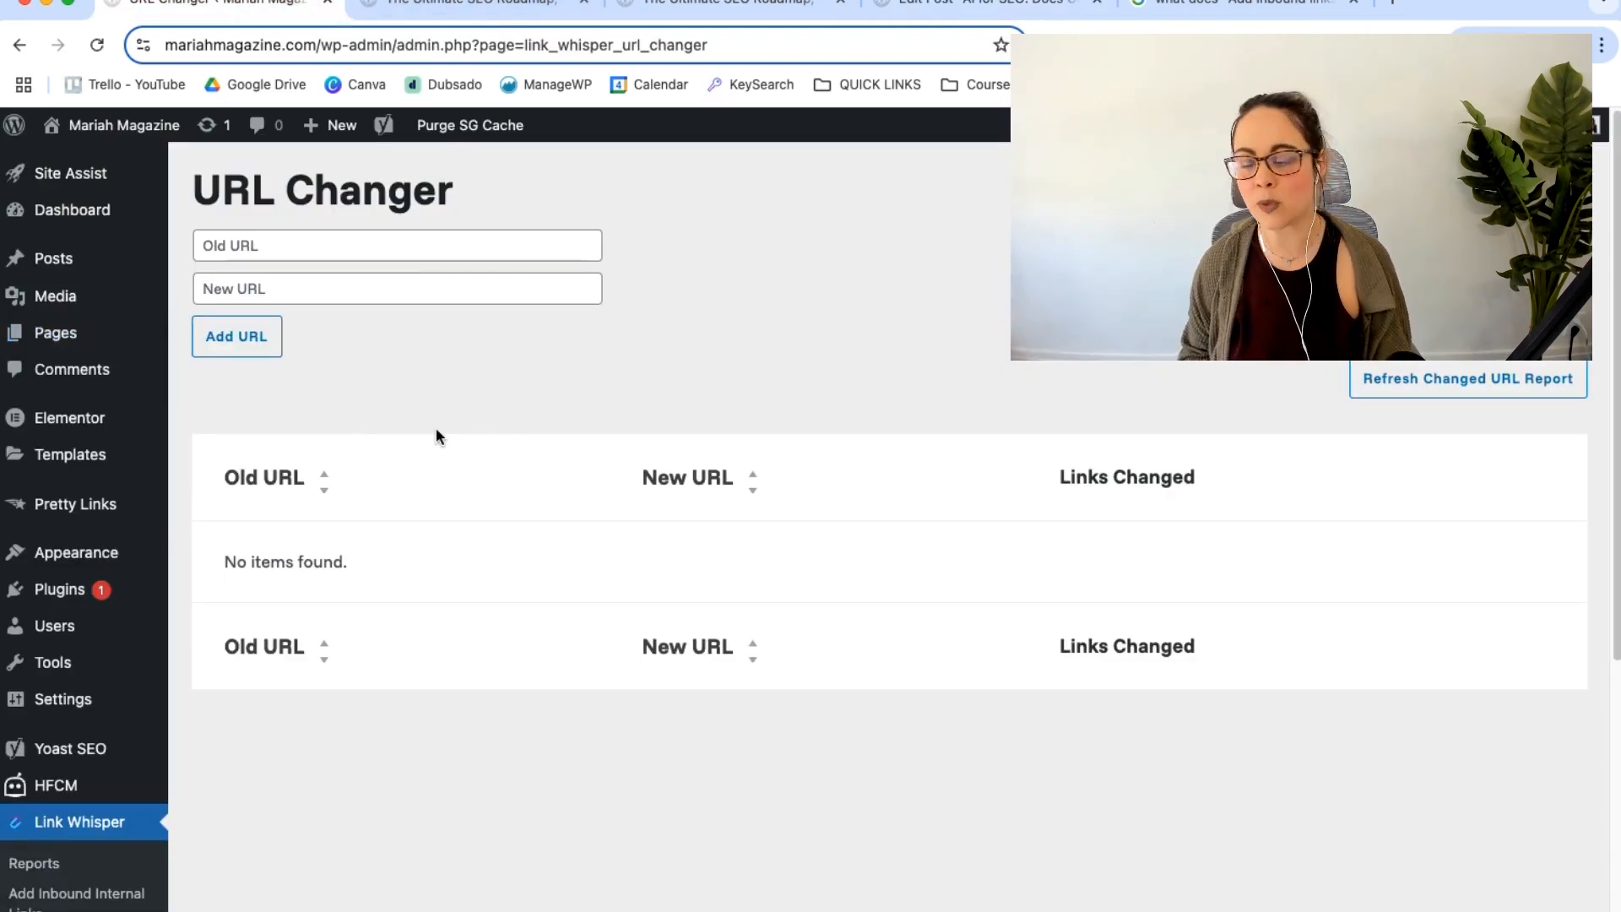
Step: Scroll down the URL Changer page, which shows no recorded URL changes
scroll(down, 3)
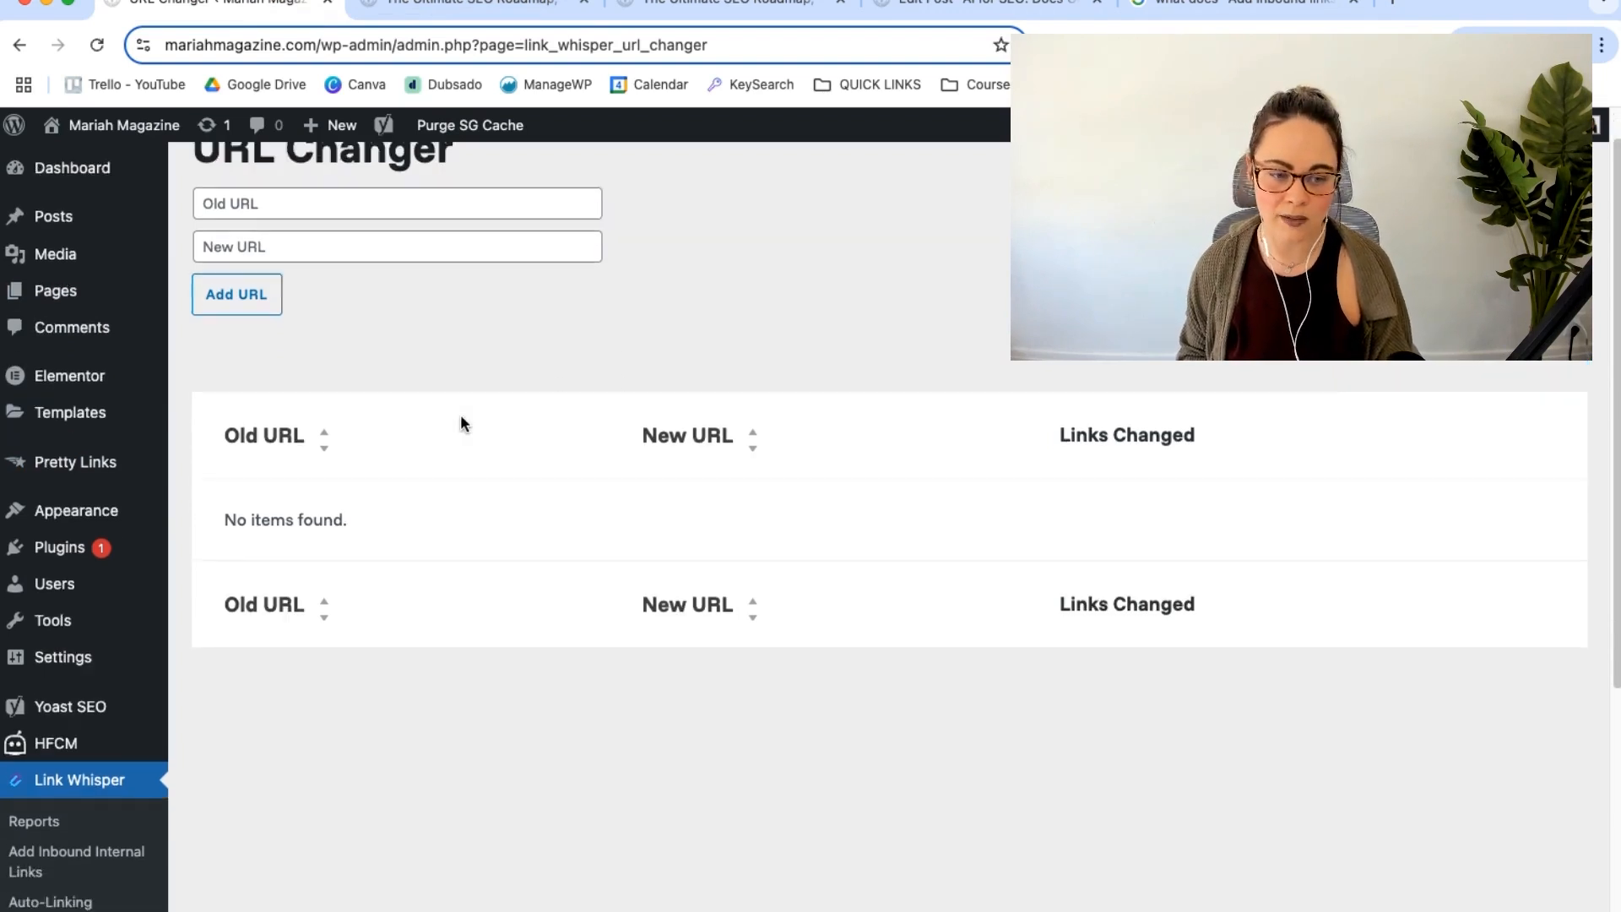
scroll(down, 3)
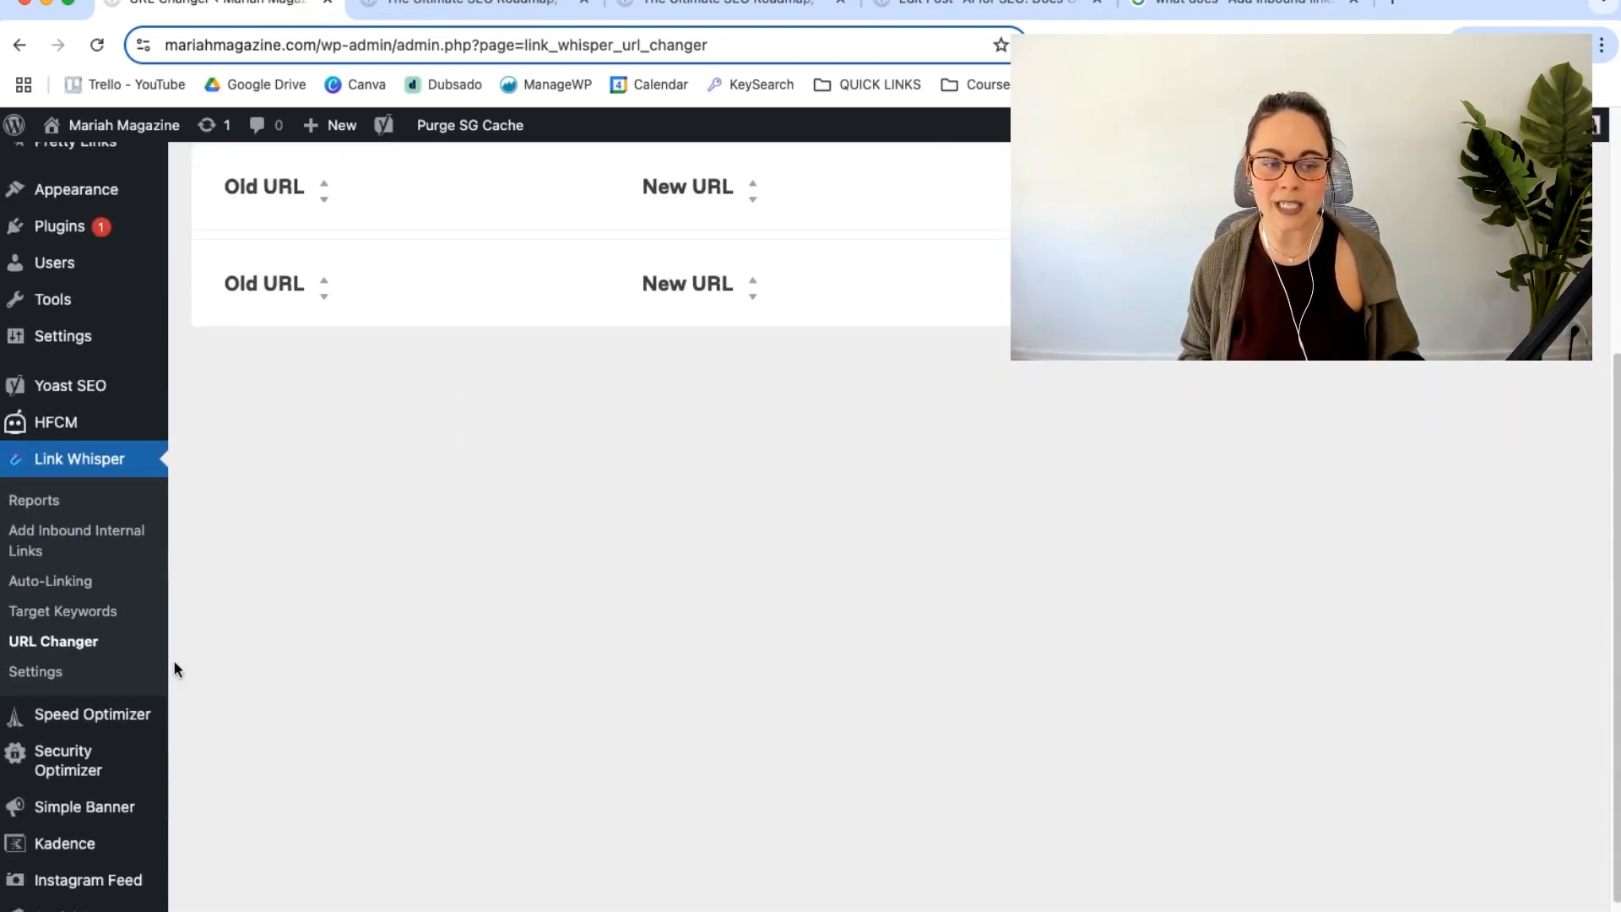
Step: Review Link Whisper's General Settings: new-tab, language, ignored words and post type options
click(35, 671)
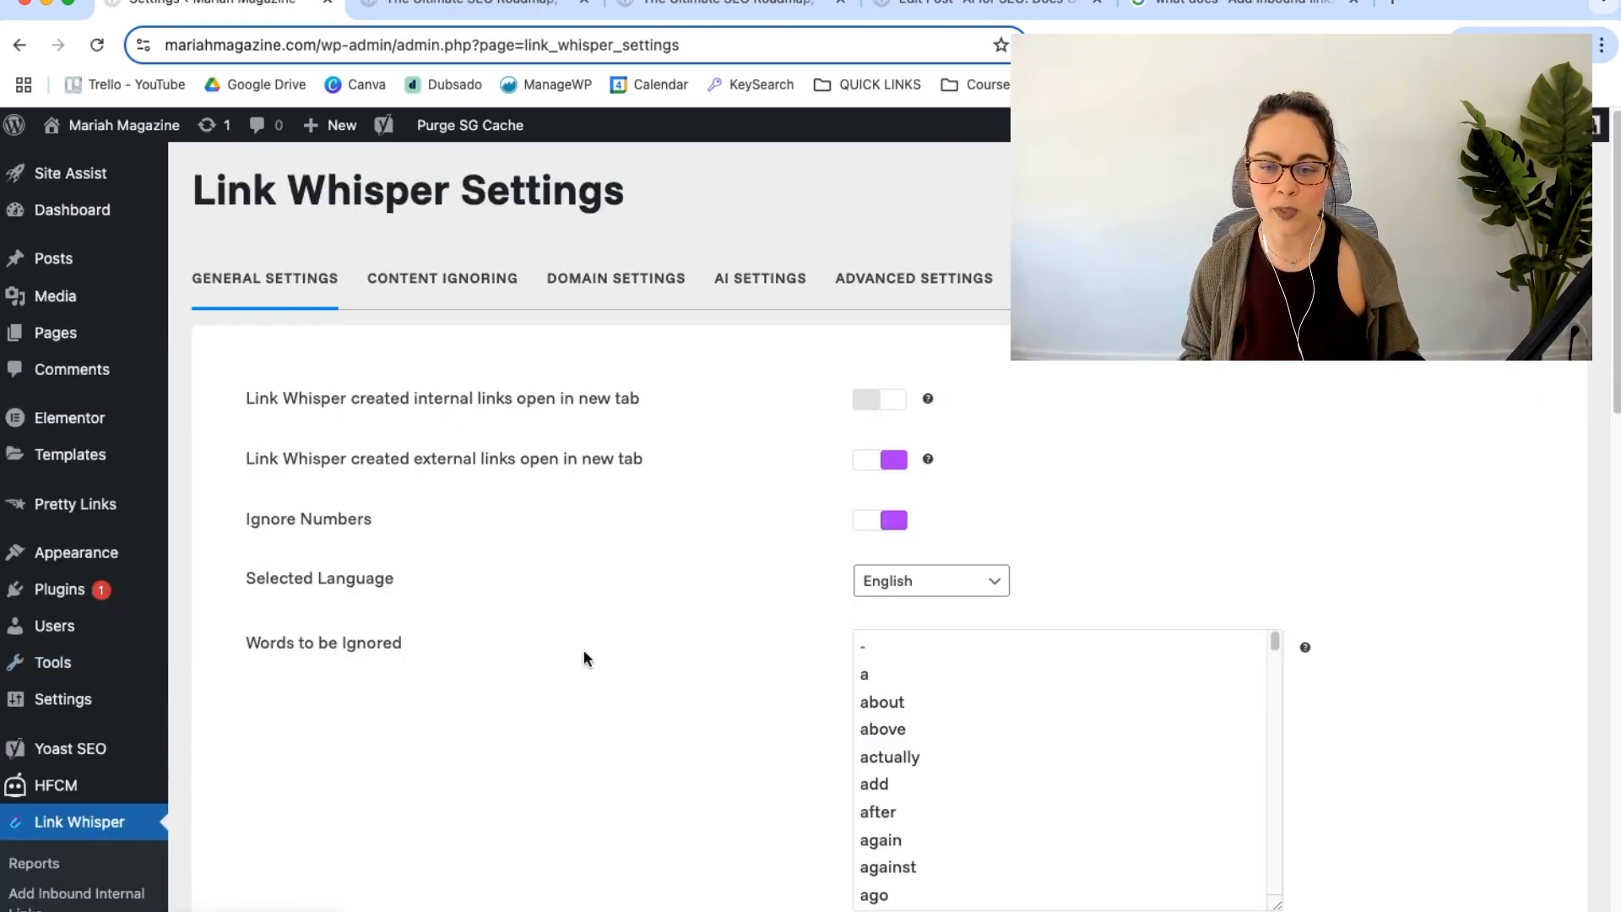
mouse_move(740, 603)
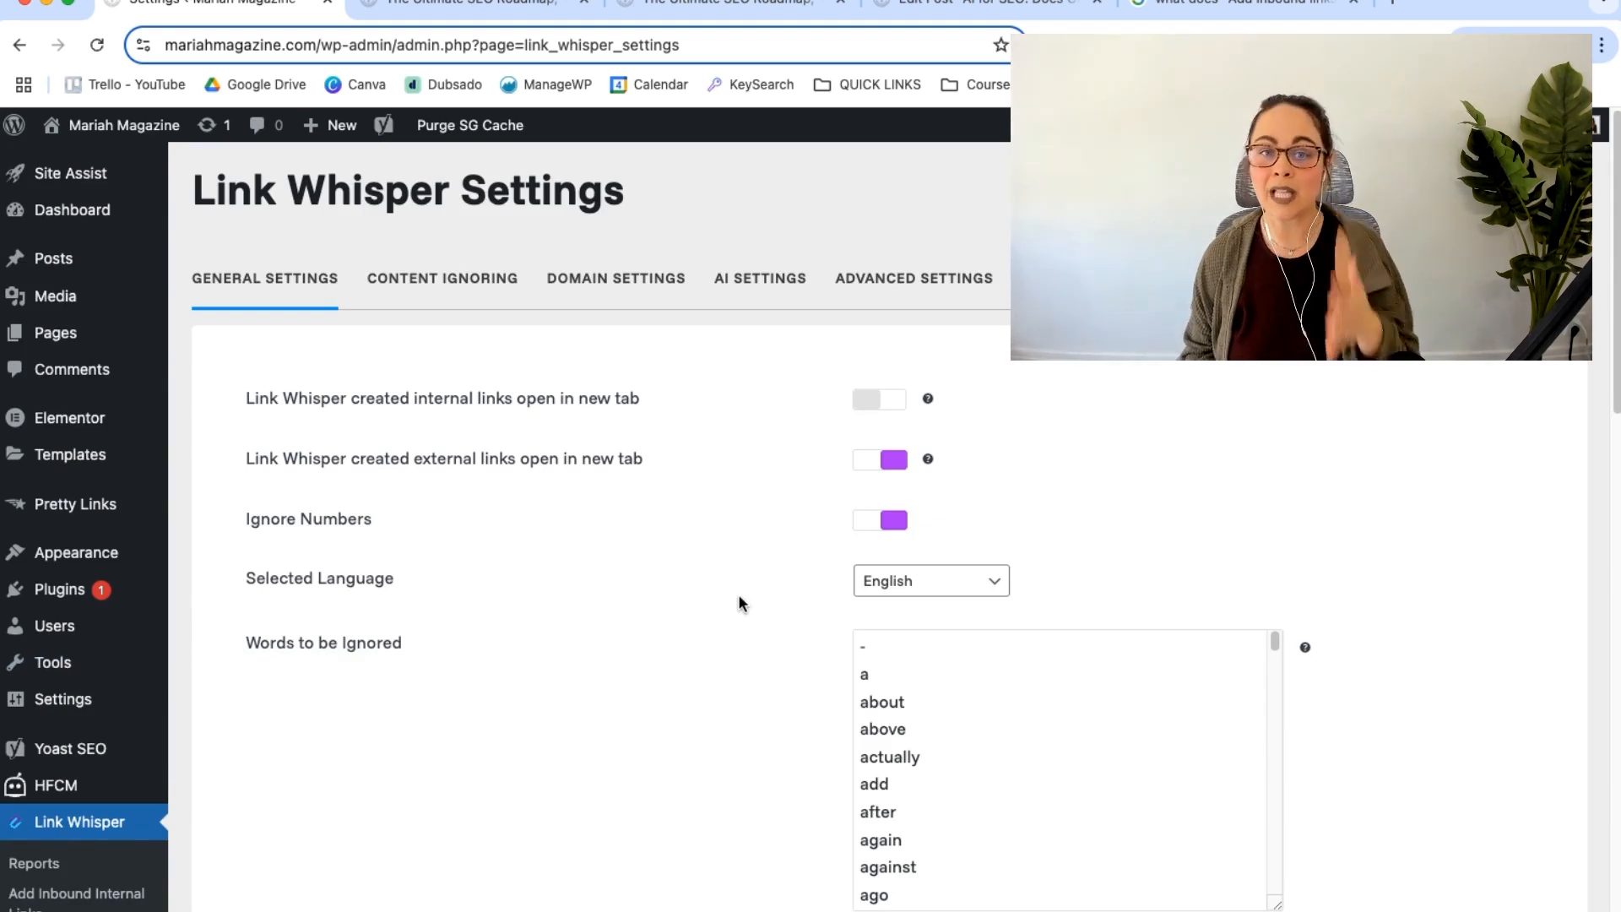
mouse_move(747, 425)
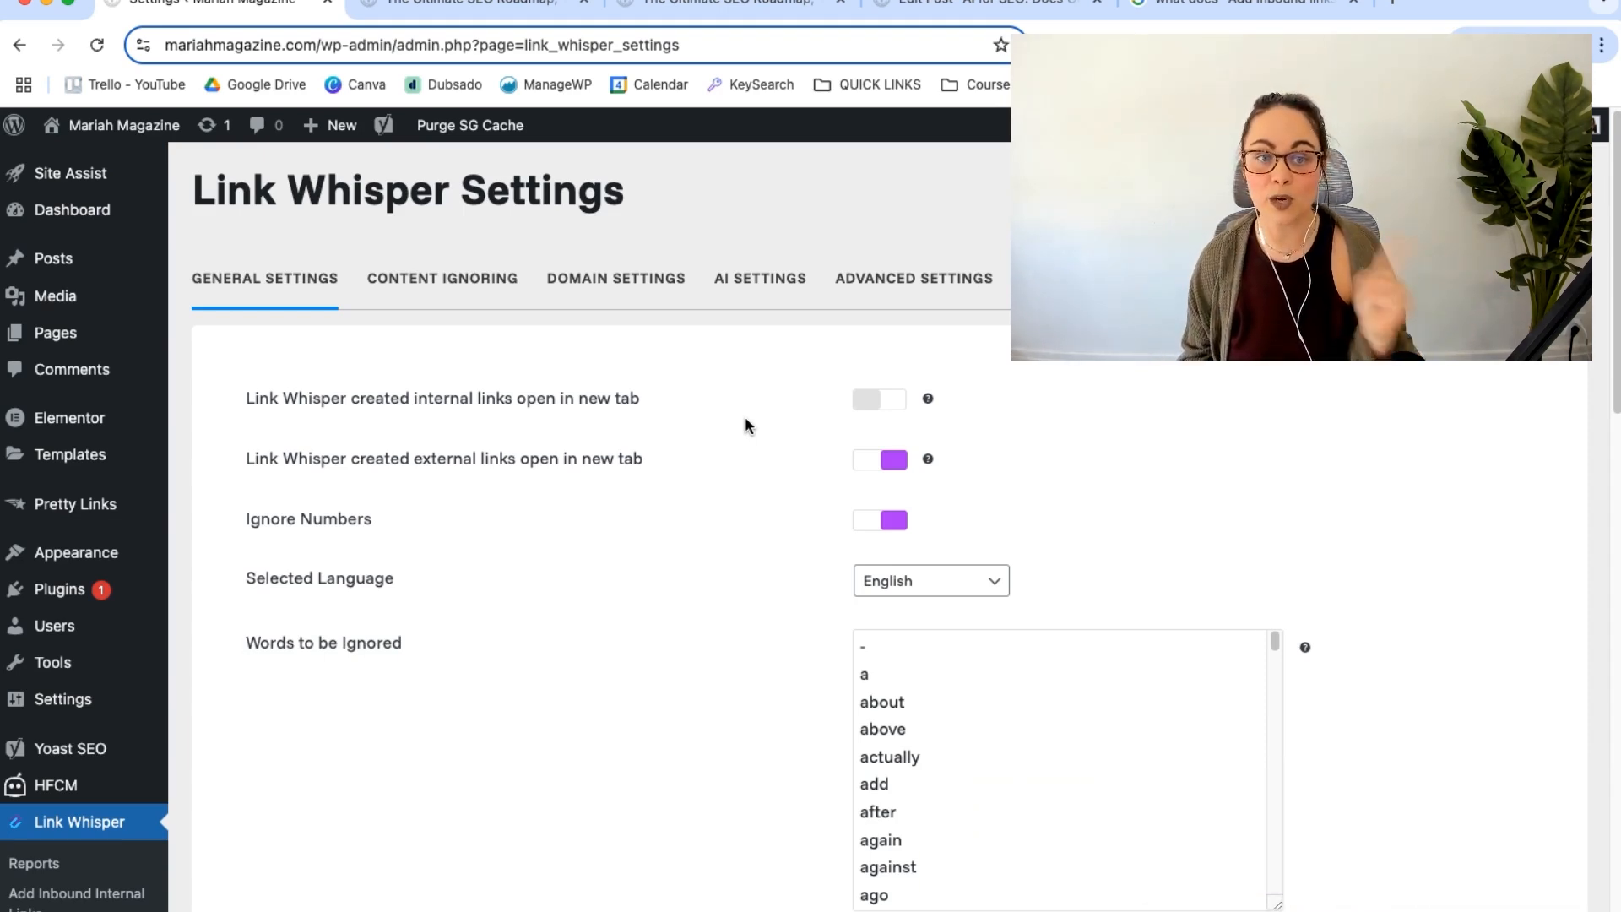
mouse_move(714, 431)
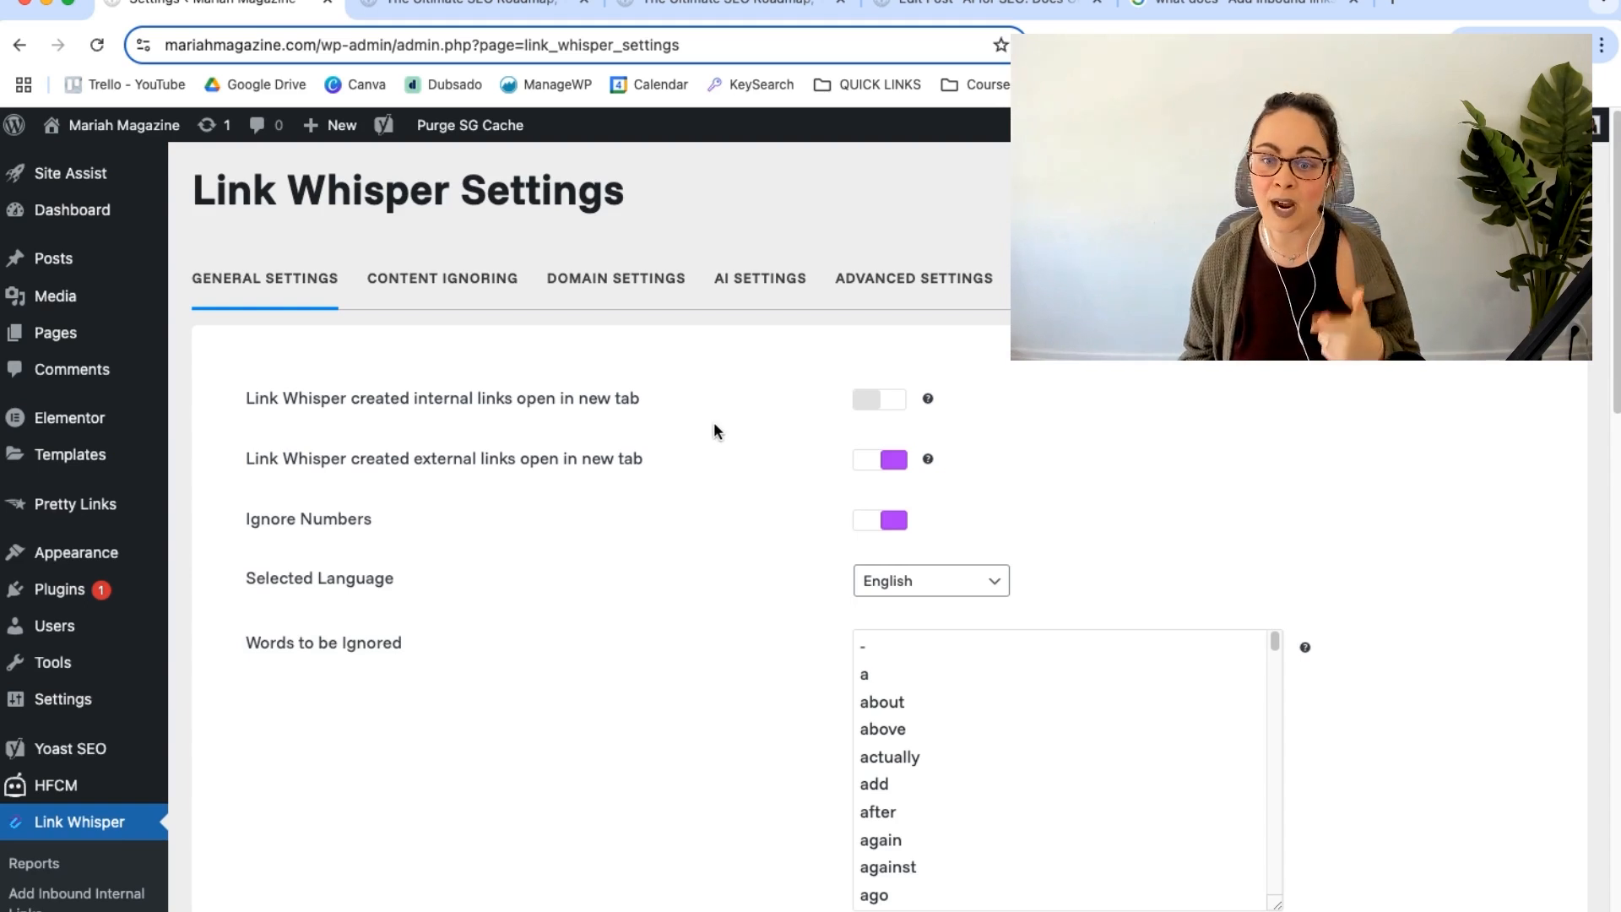
mouse_move(759, 451)
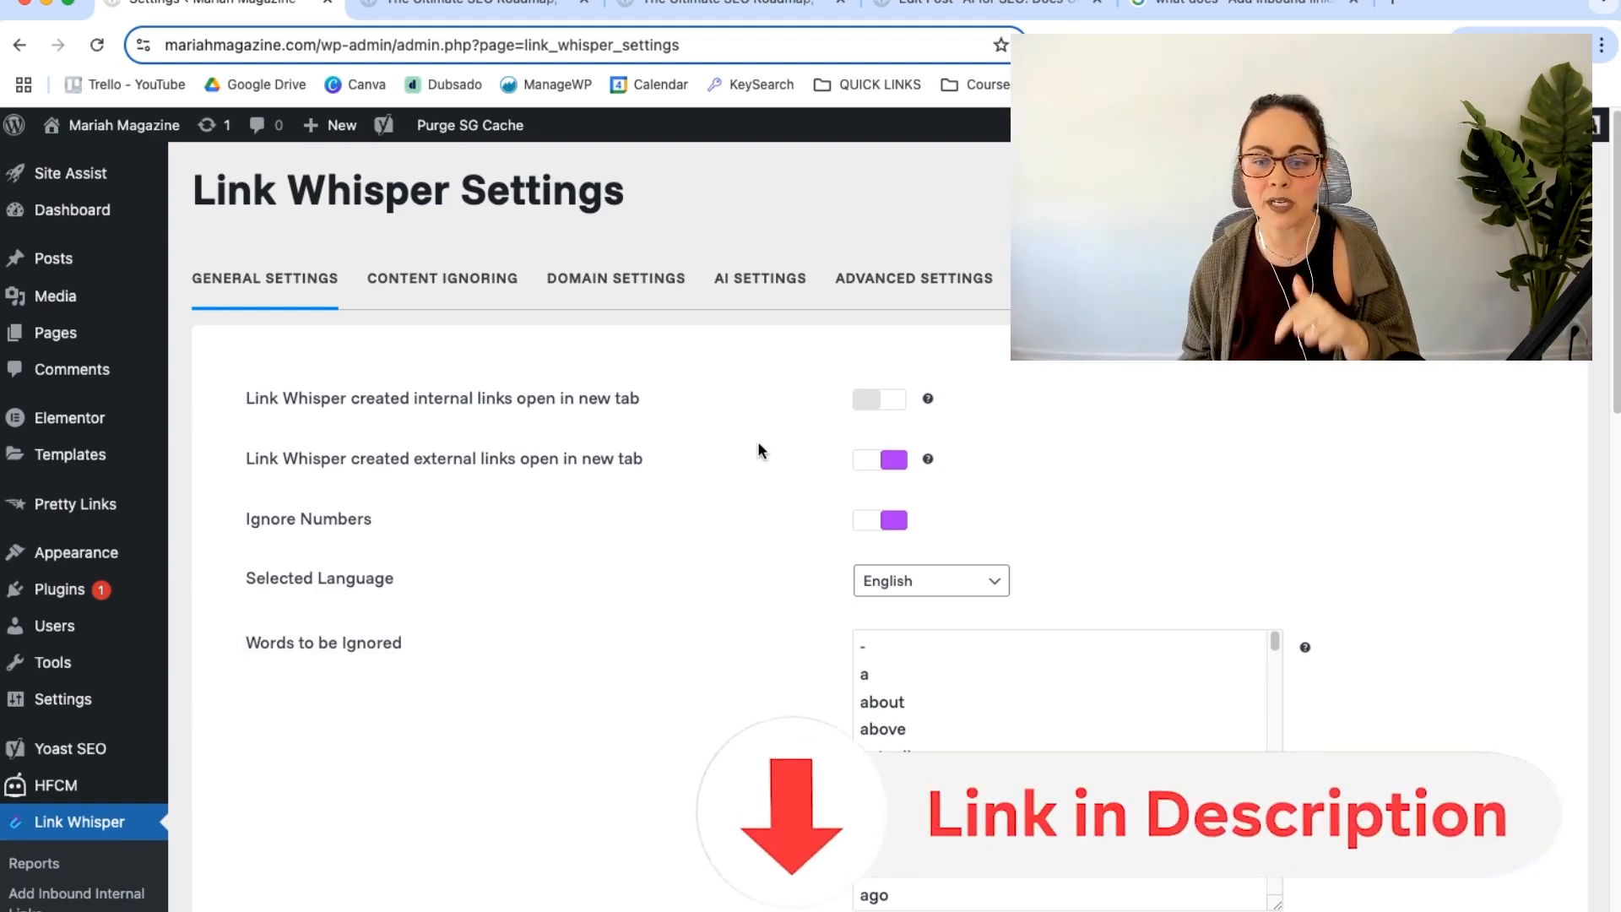
mouse_move(658, 621)
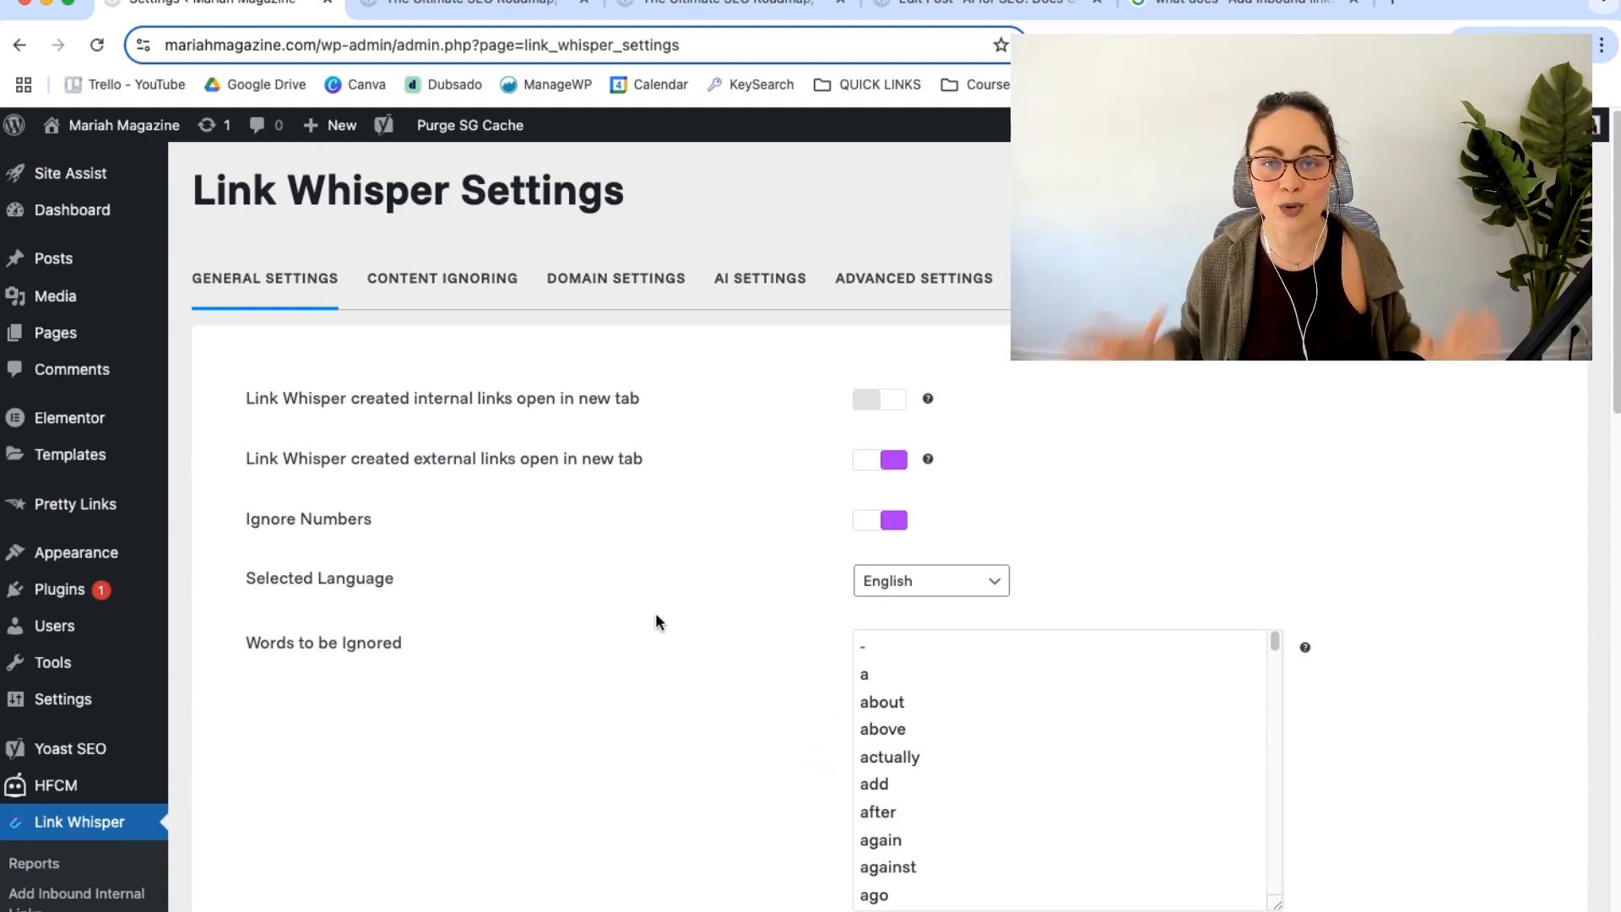
scroll(down, 3)
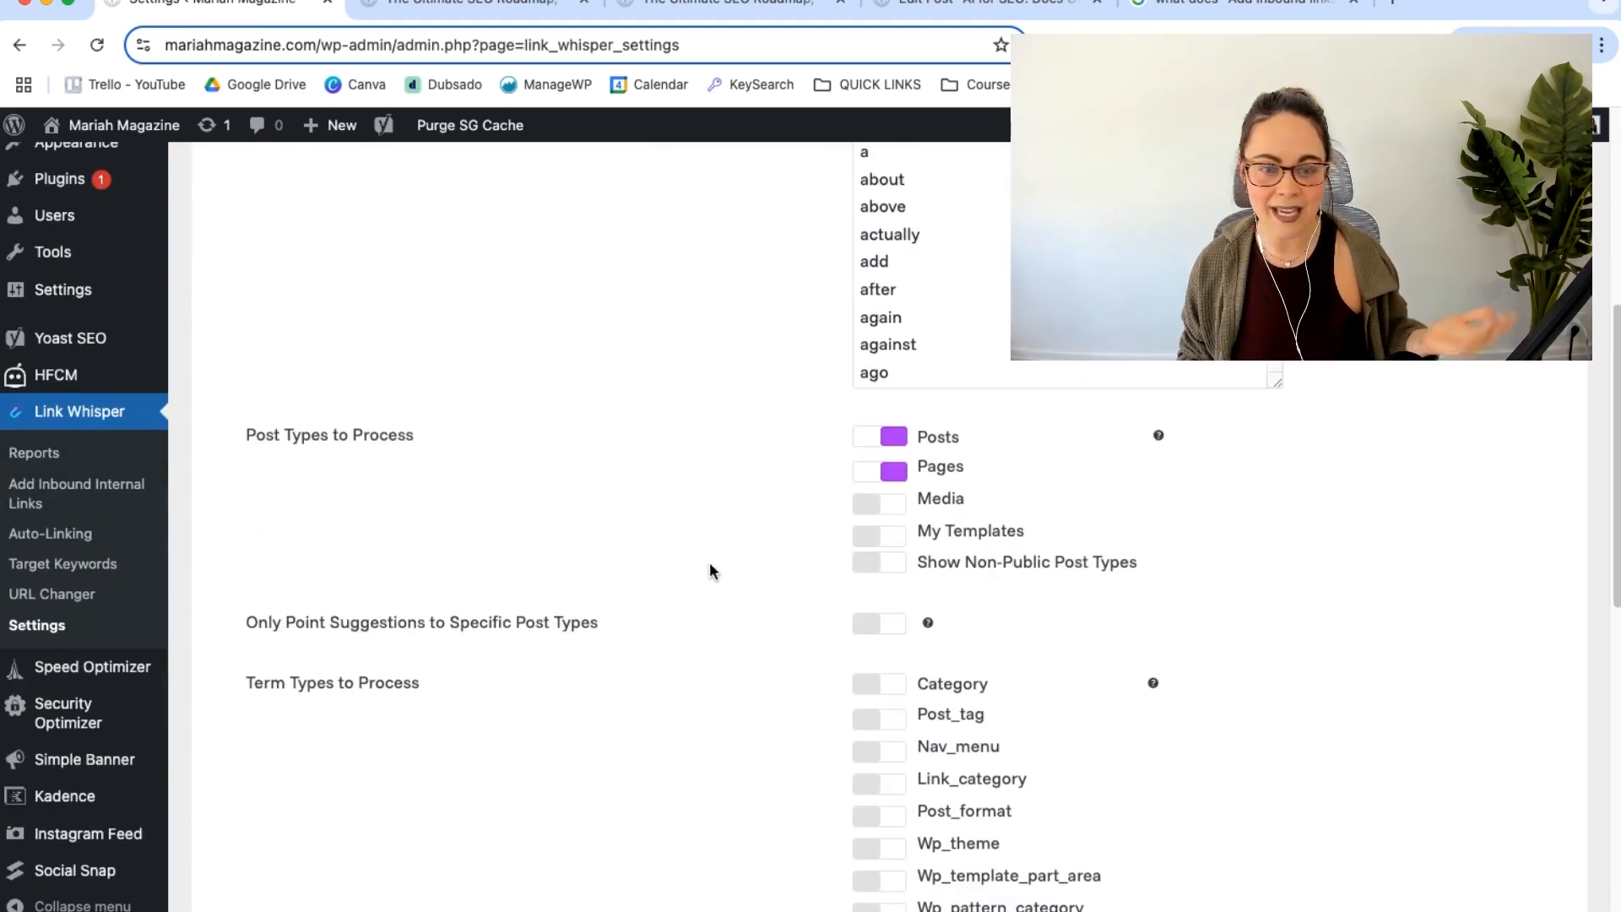
scroll(up, 3)
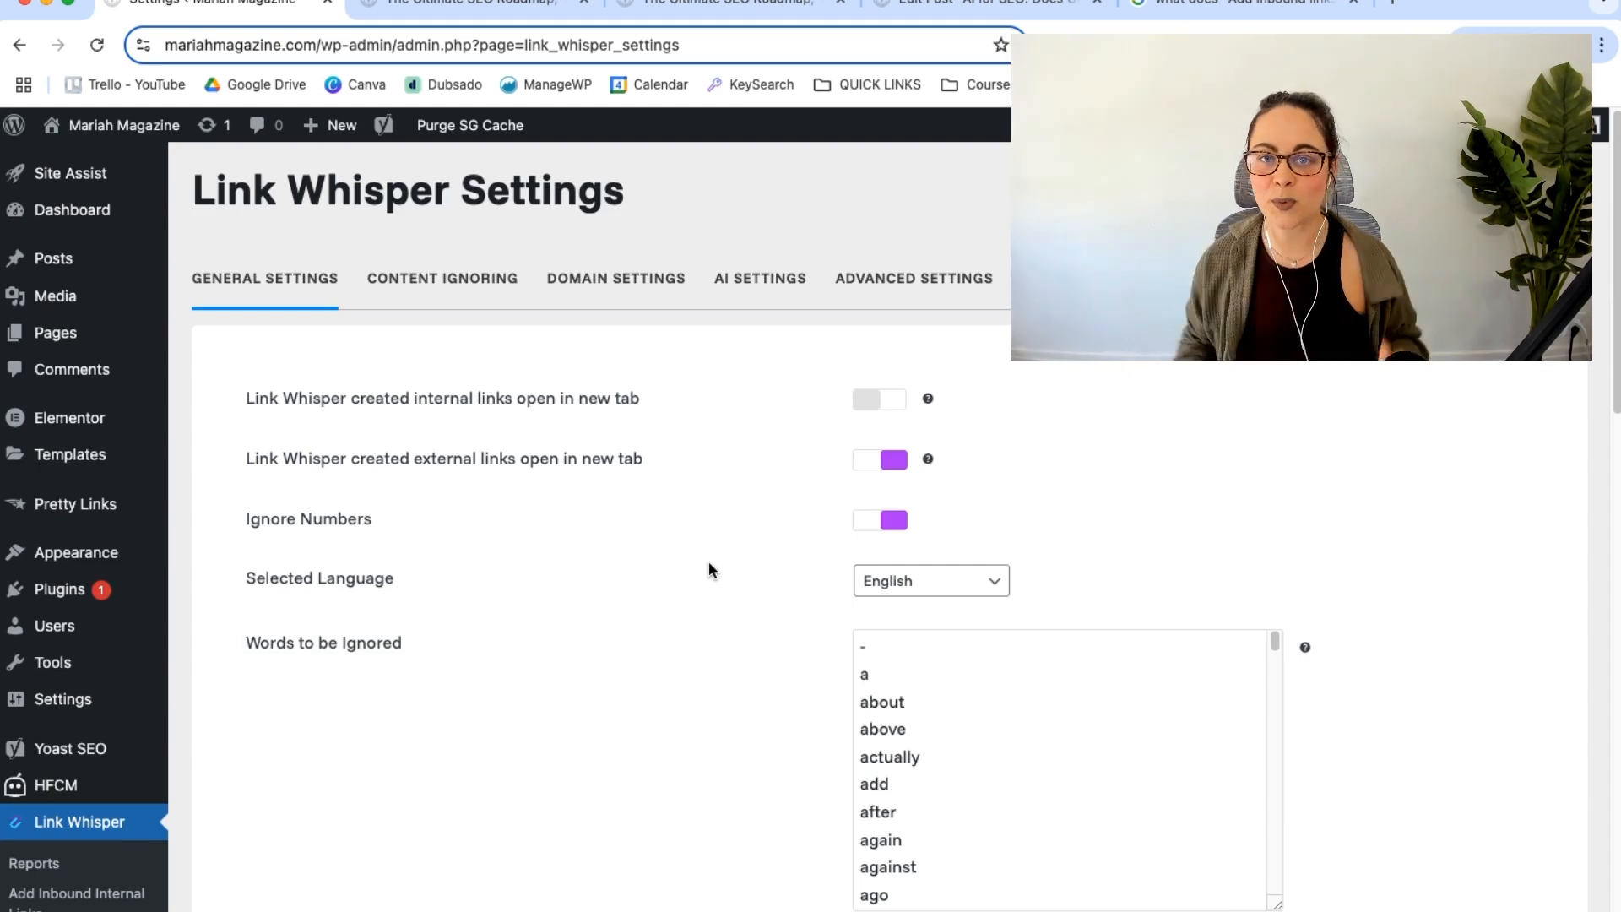
click(465, 4)
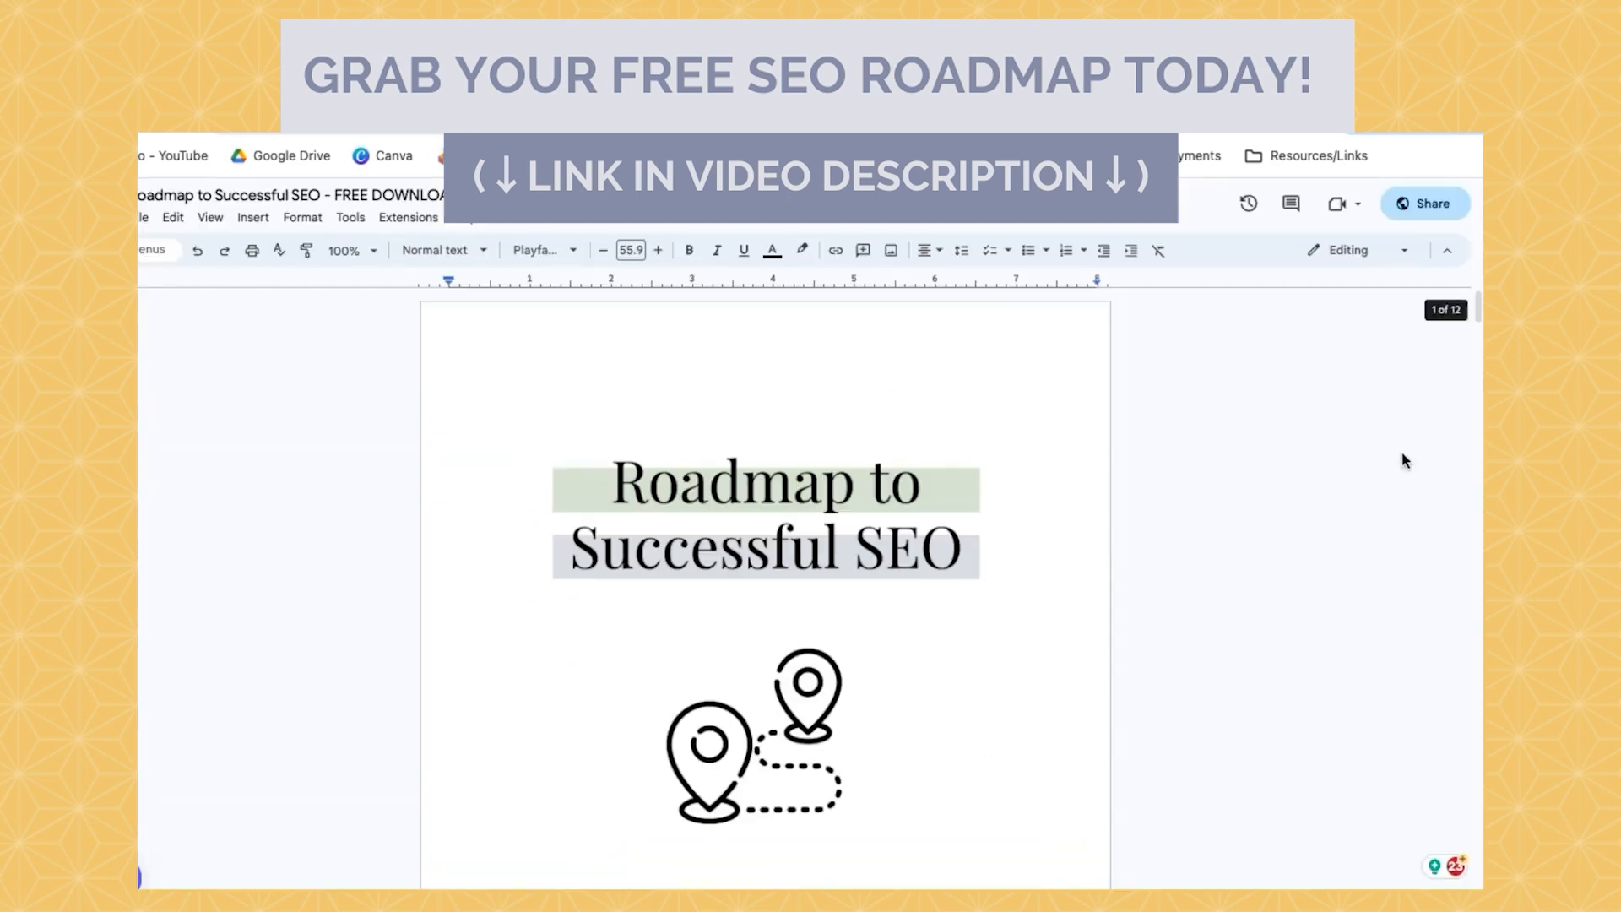
Step: Scroll the SEO roadmap doc to the 'How Does Search Work?' section on page 3
scroll(down, 3)
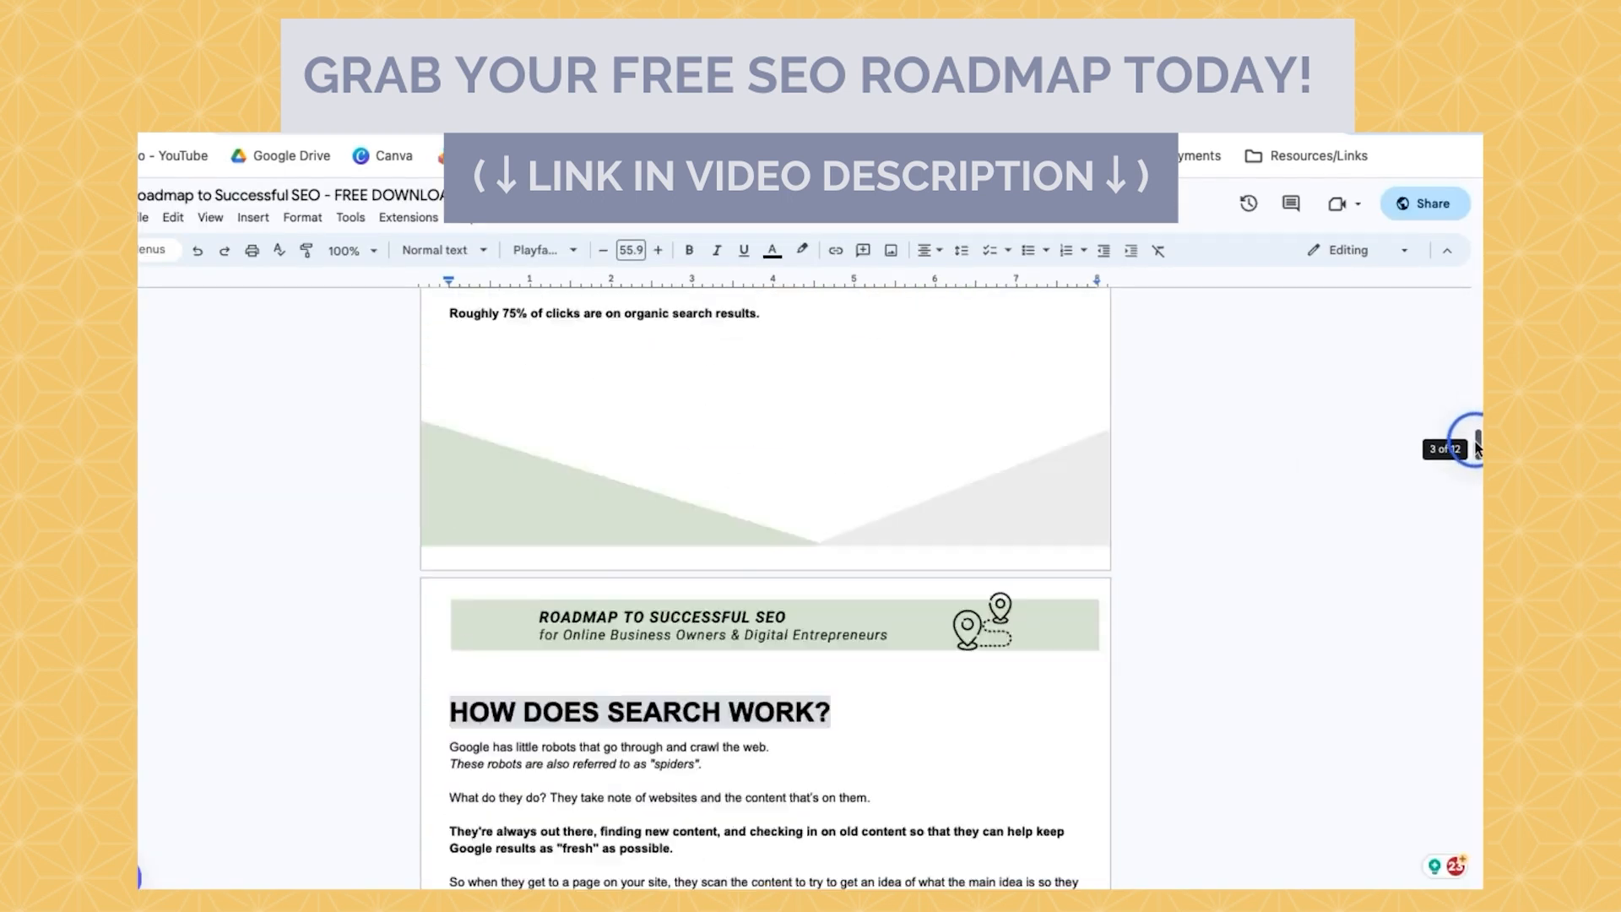